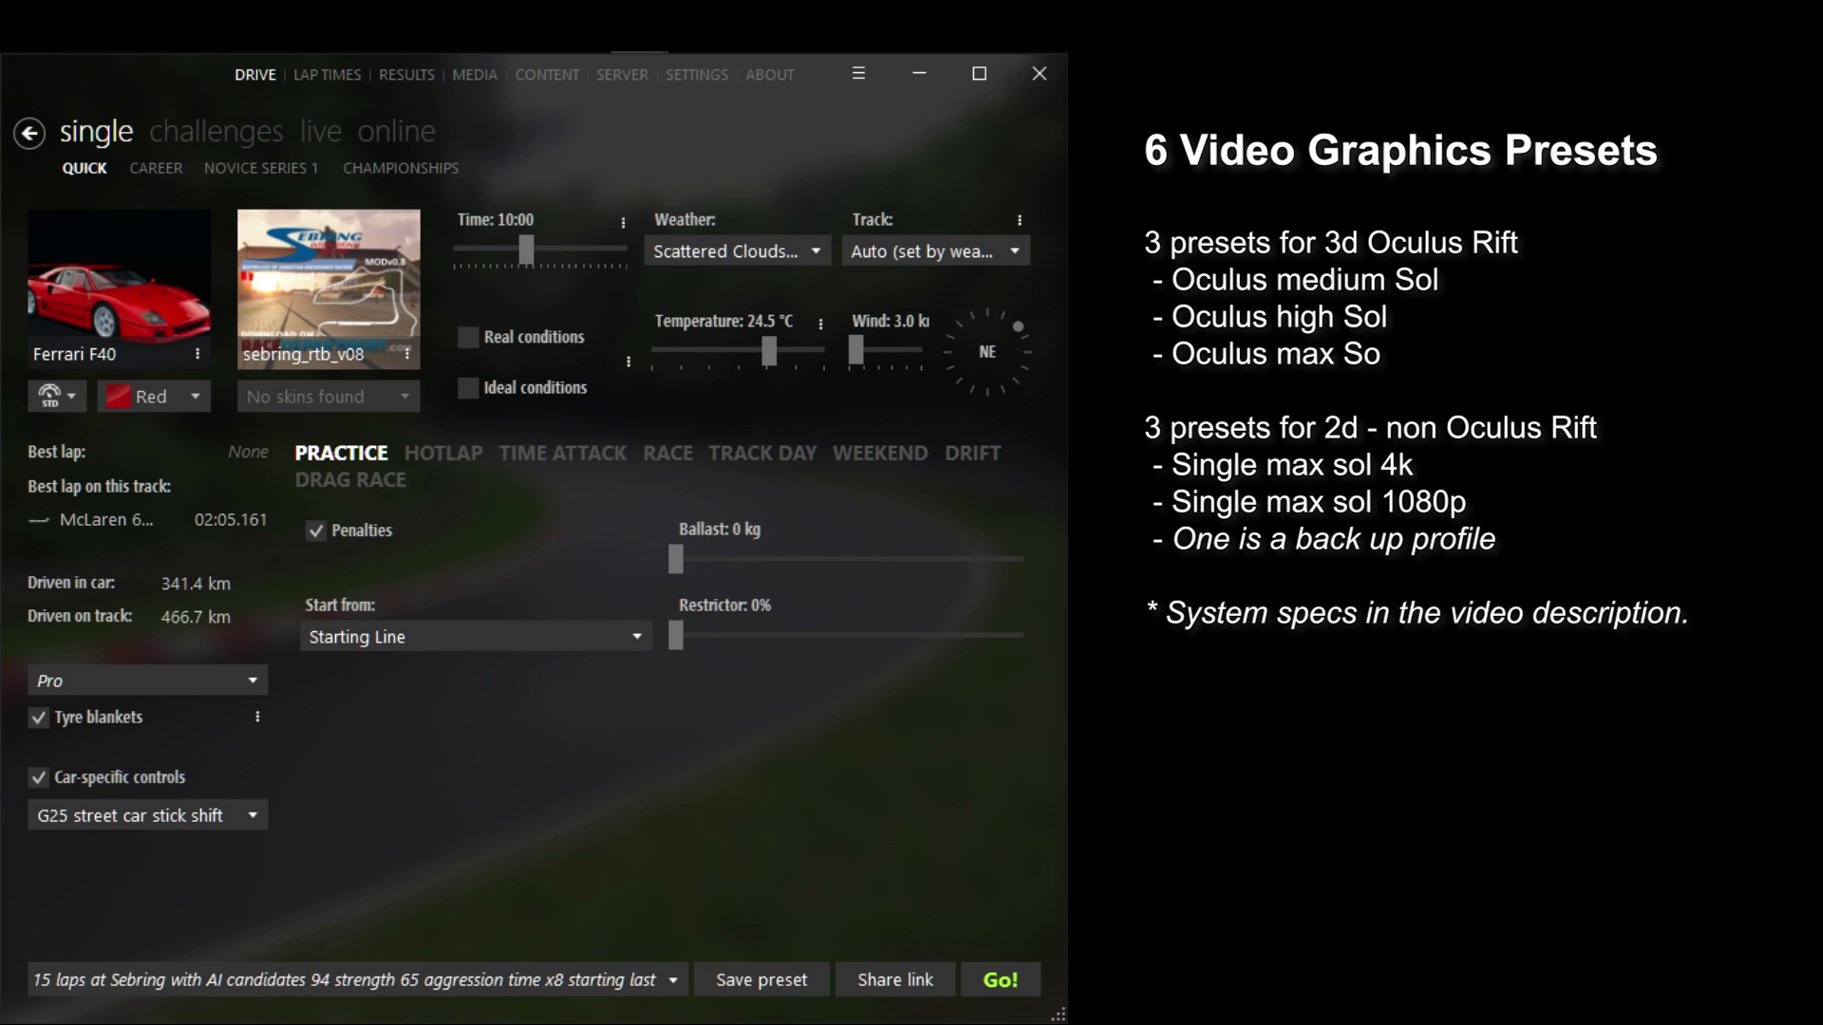
{"action": "mouse_move", "coordinate": [622, 74]}
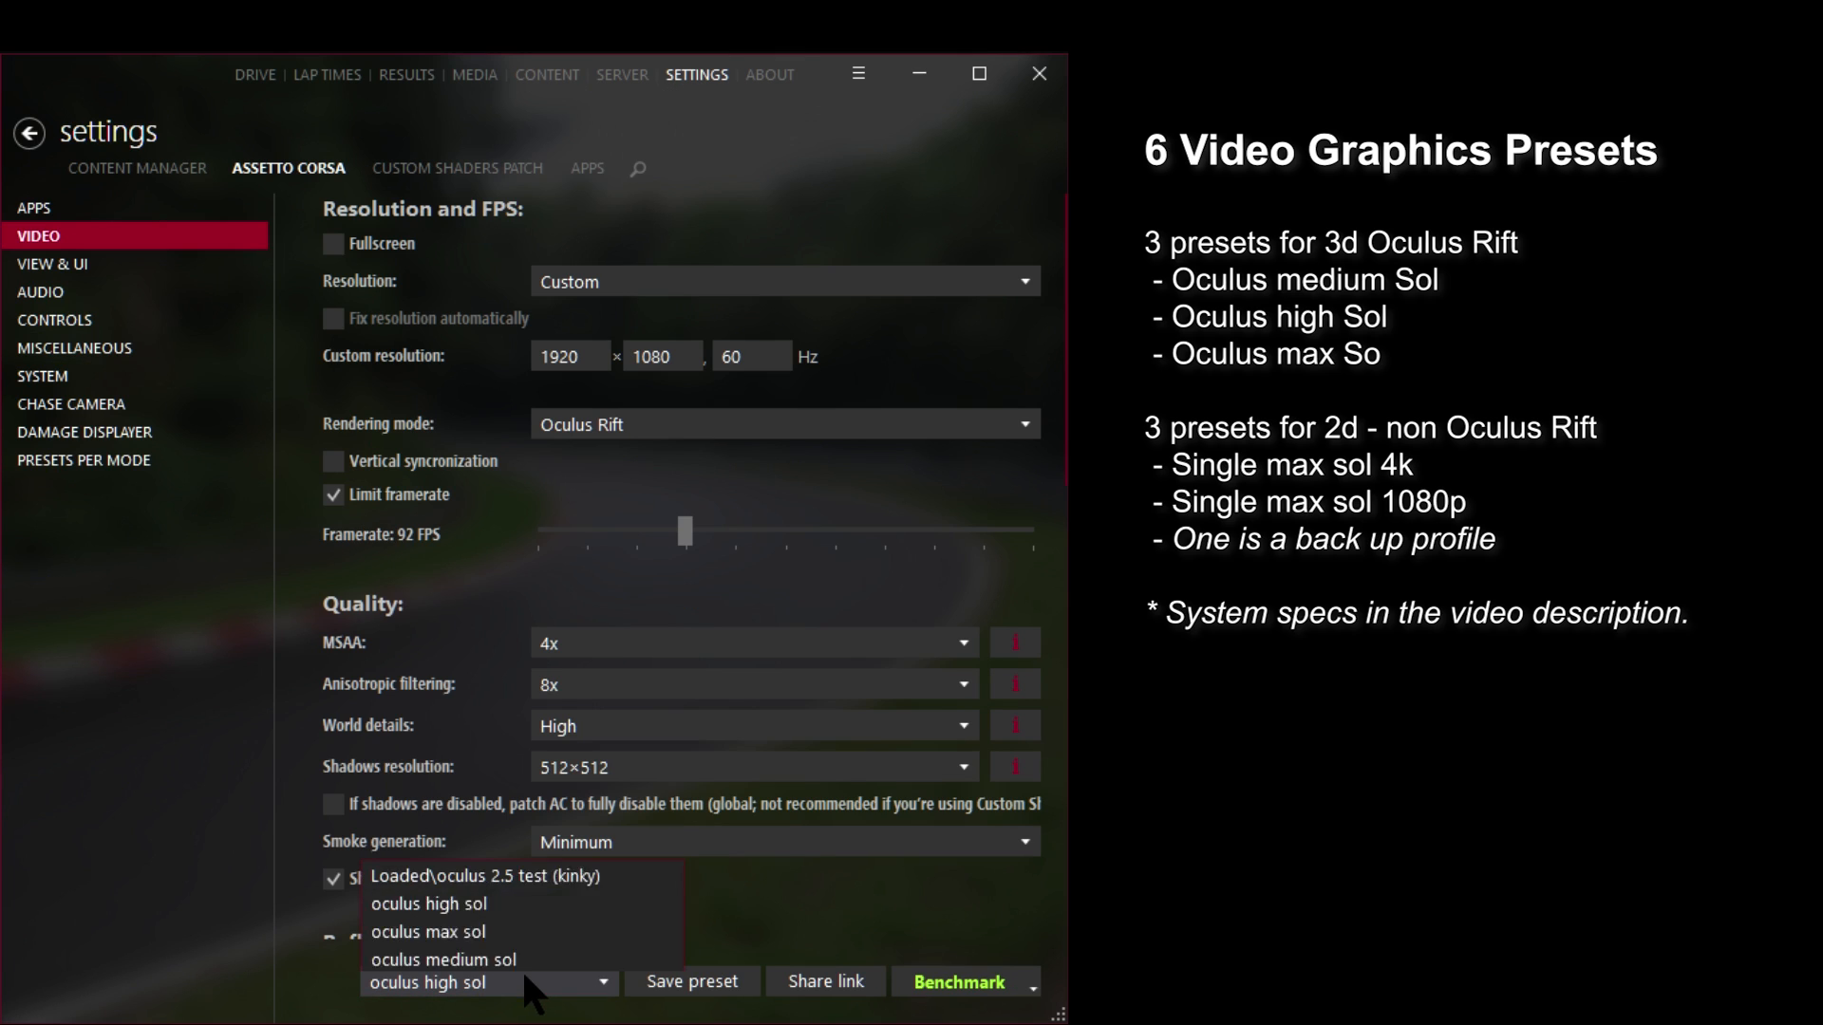
- Reveal the saved preset list at the bottom of the settings page
{"action": "left_click", "coordinate": [427, 931]}
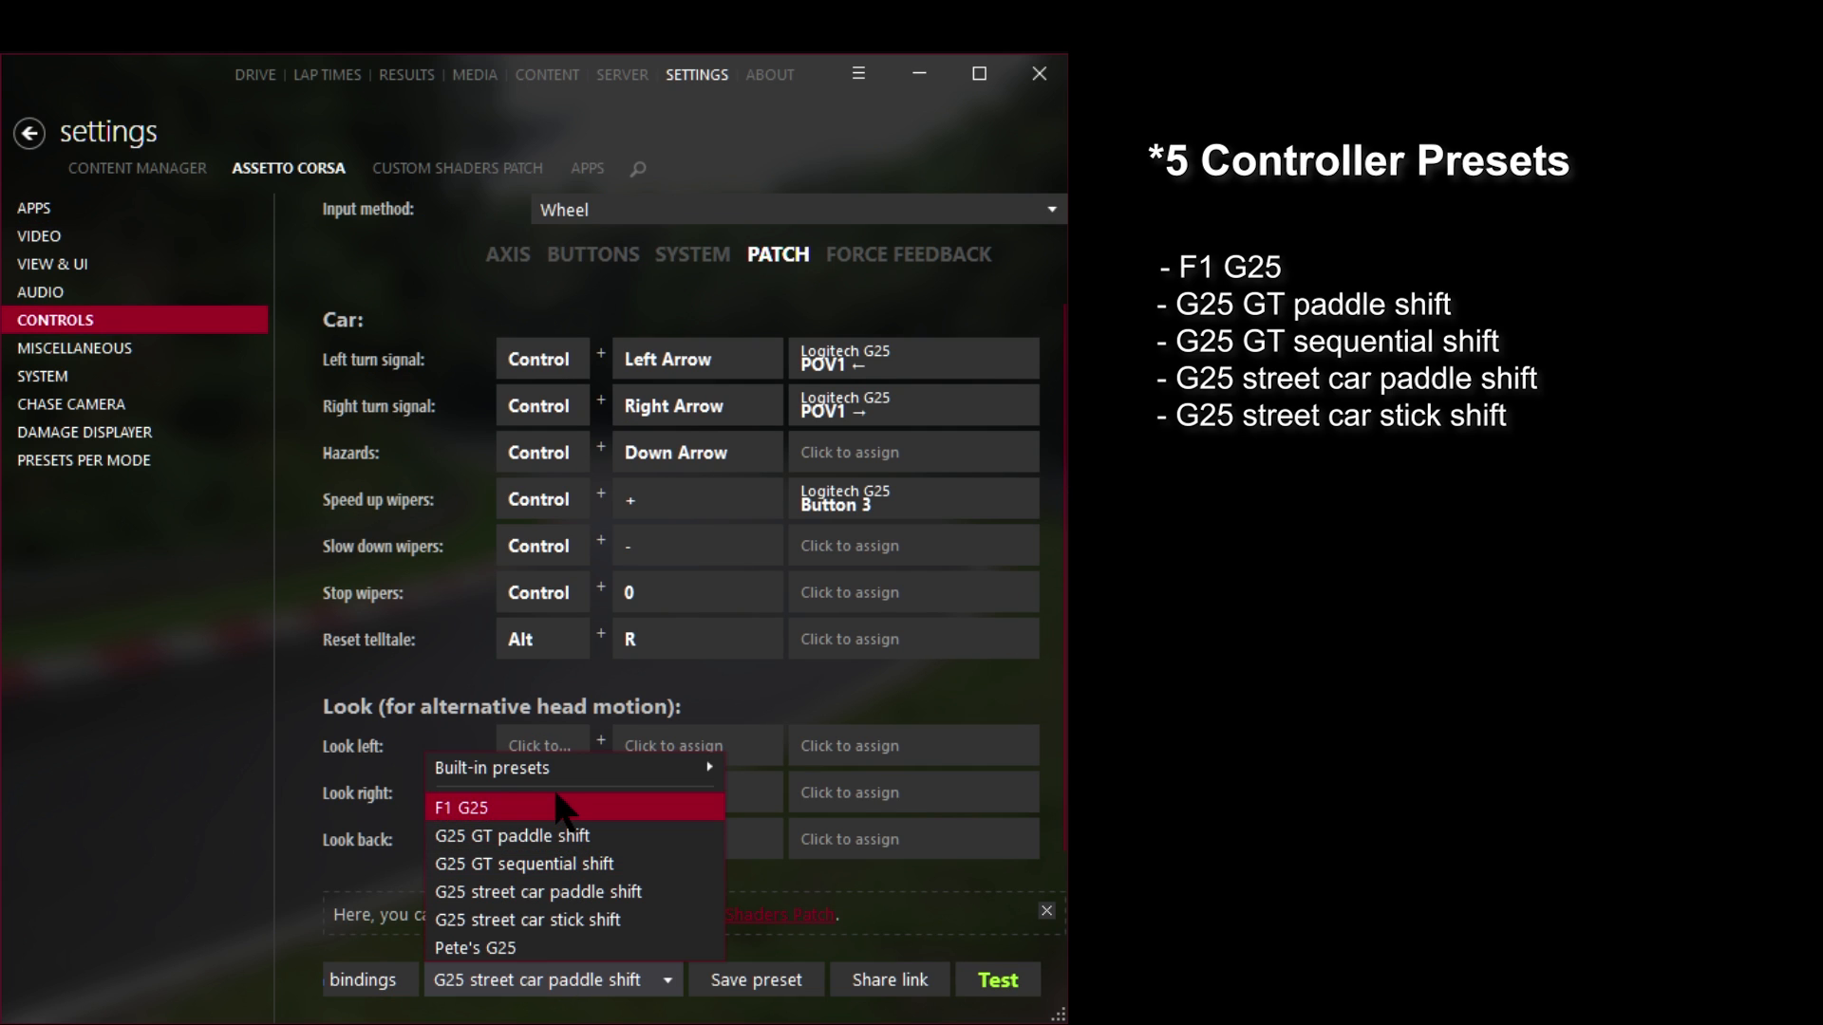
- Cycle through the G25 presets: F1, GT paddle shift, GT sequential, street car stick shift
{"action": "left_click", "coordinate": [461, 807]}
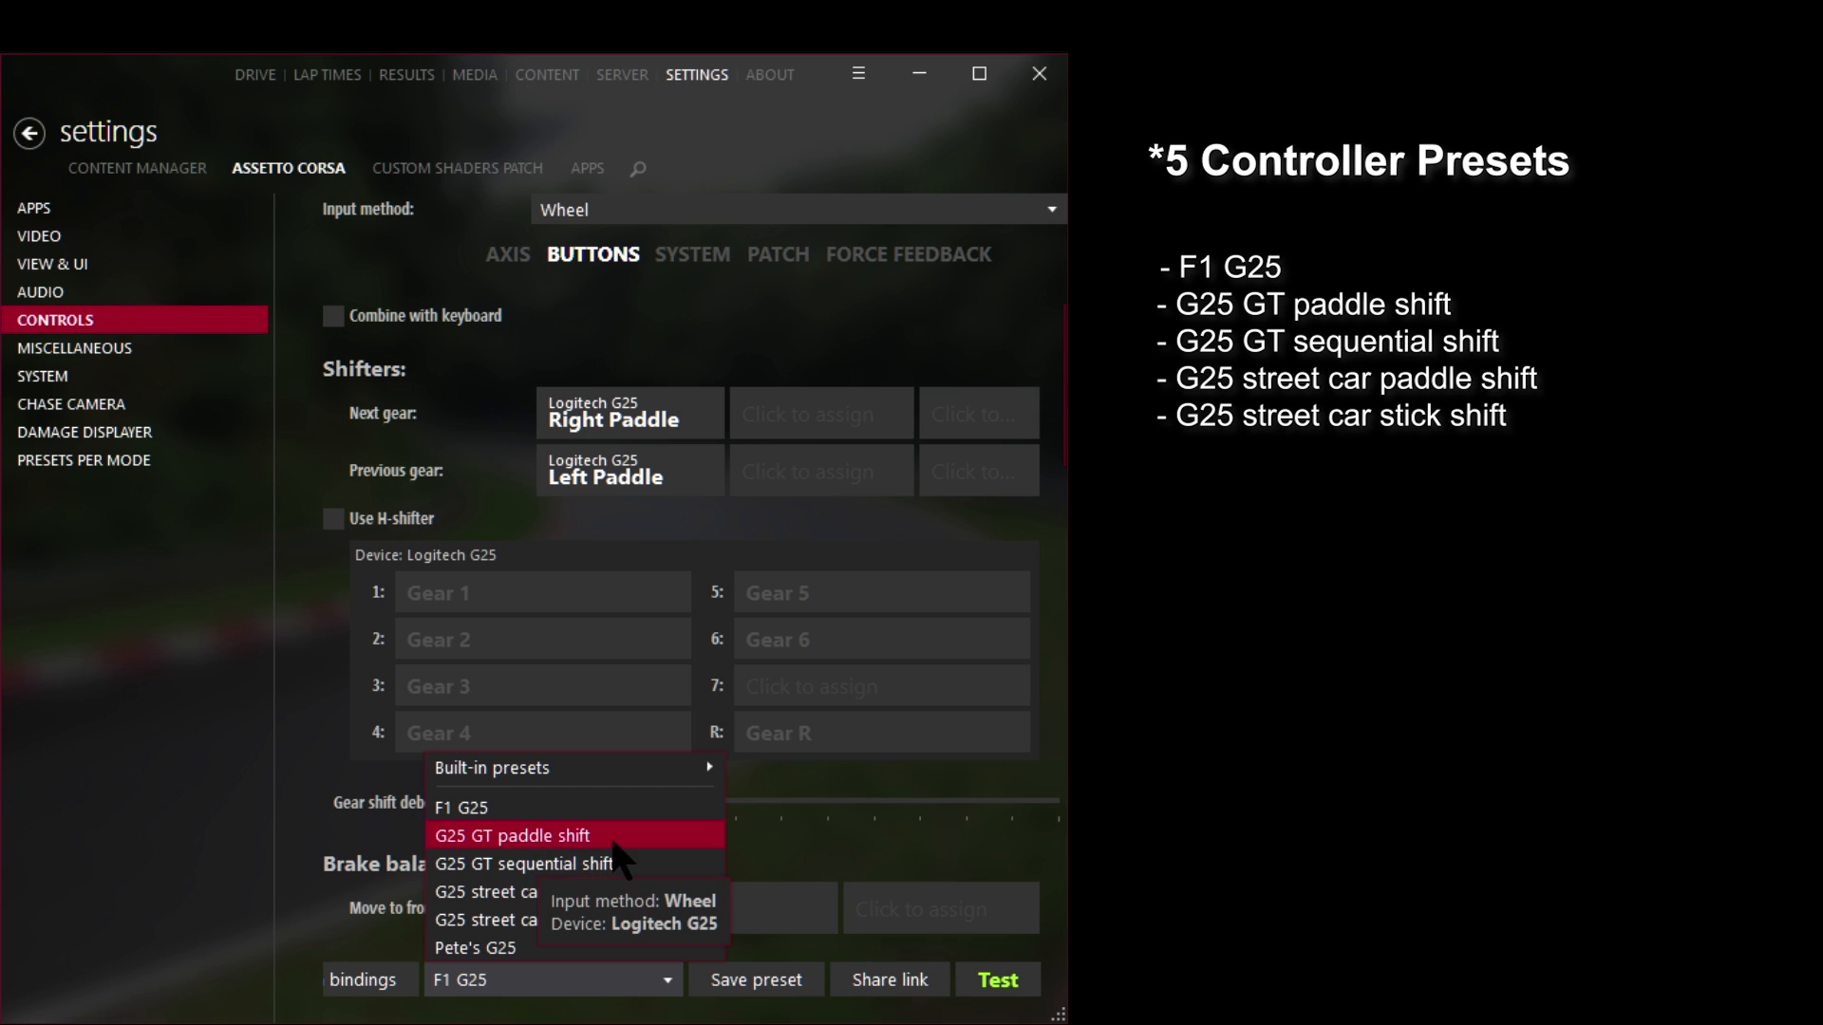
{"action": "left_click", "coordinate": [571, 835]}
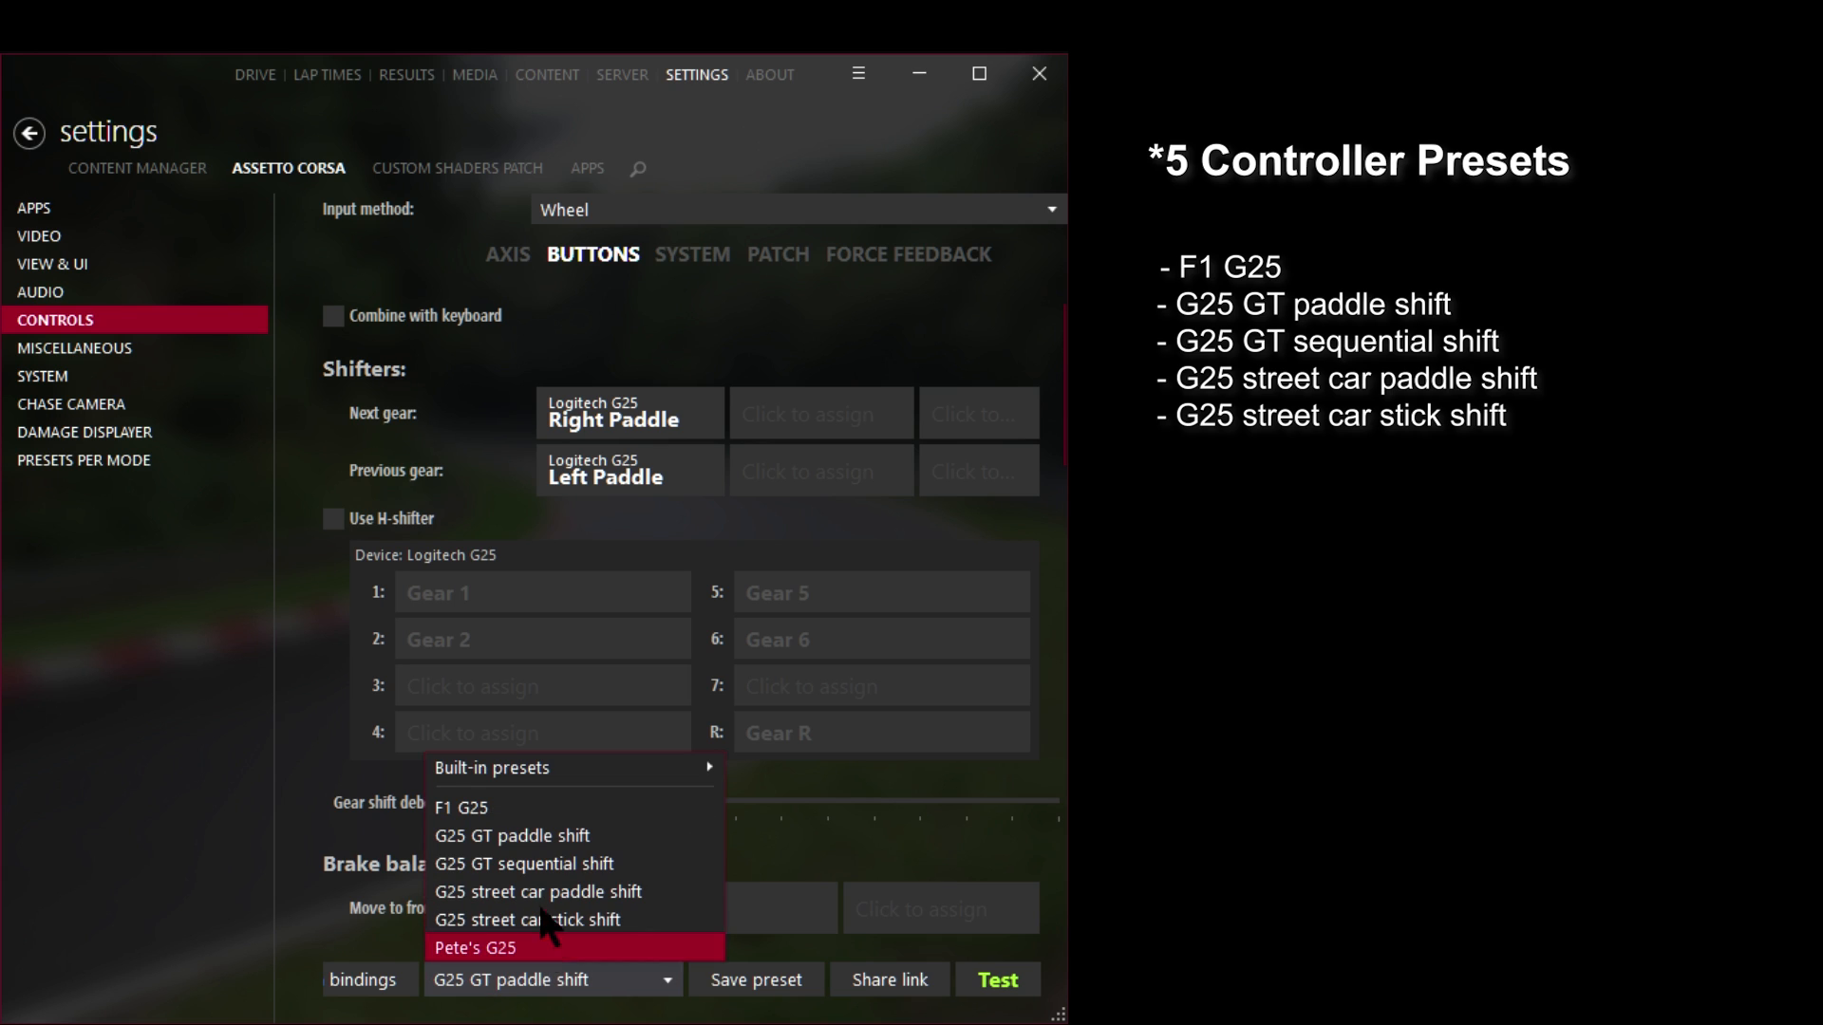
{"action": "left_click", "coordinate": [524, 865]}
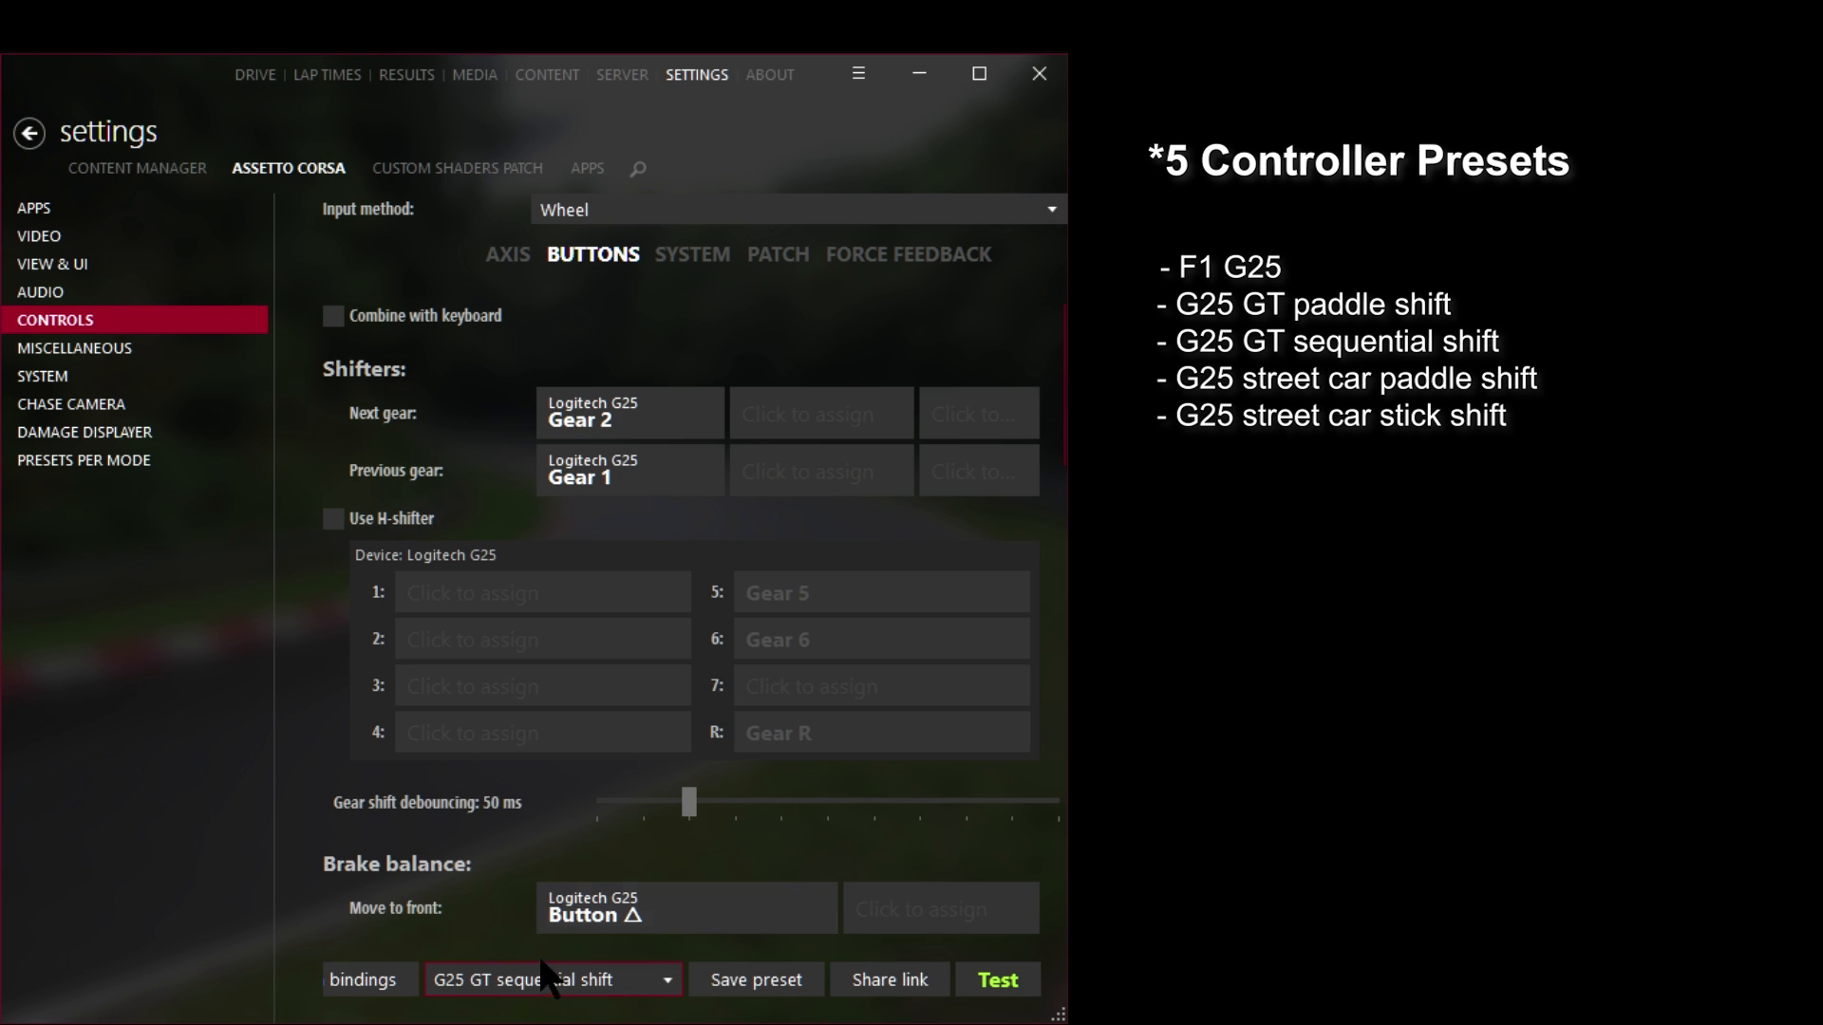
{"action": "left_click", "coordinate": [553, 980]}
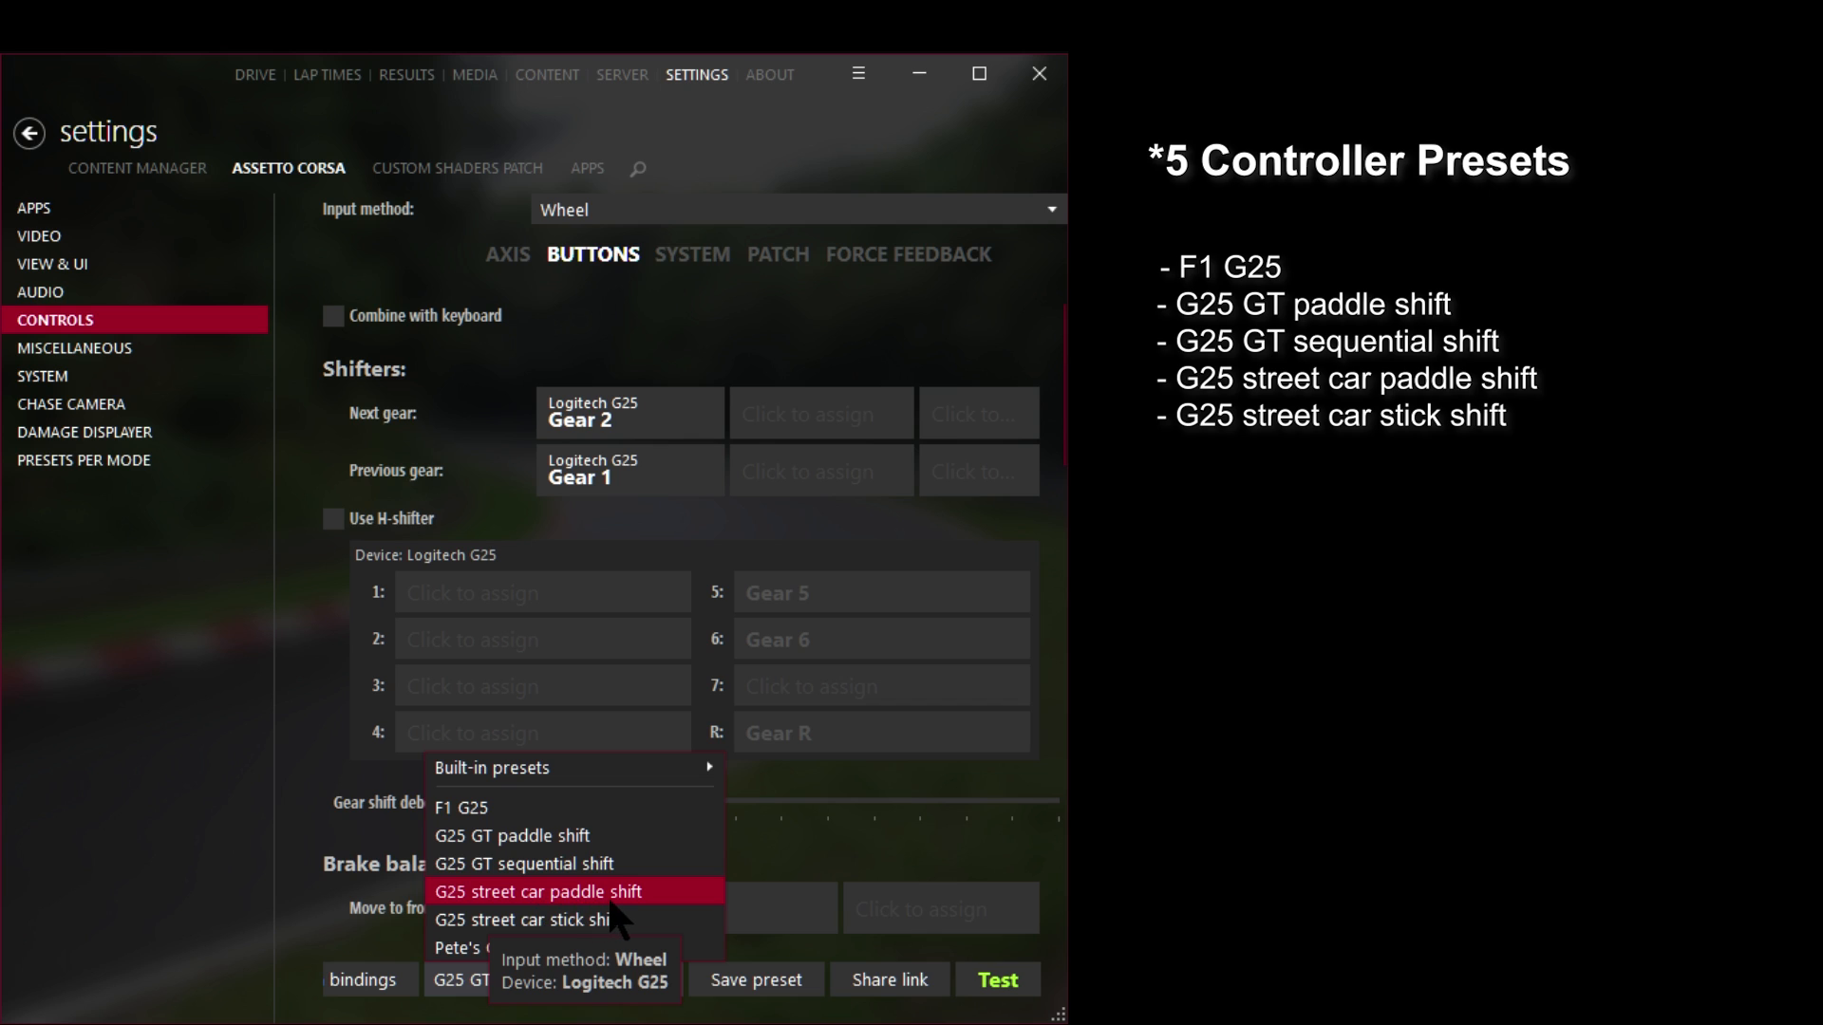
{"action": "left_click", "coordinate": [530, 919]}
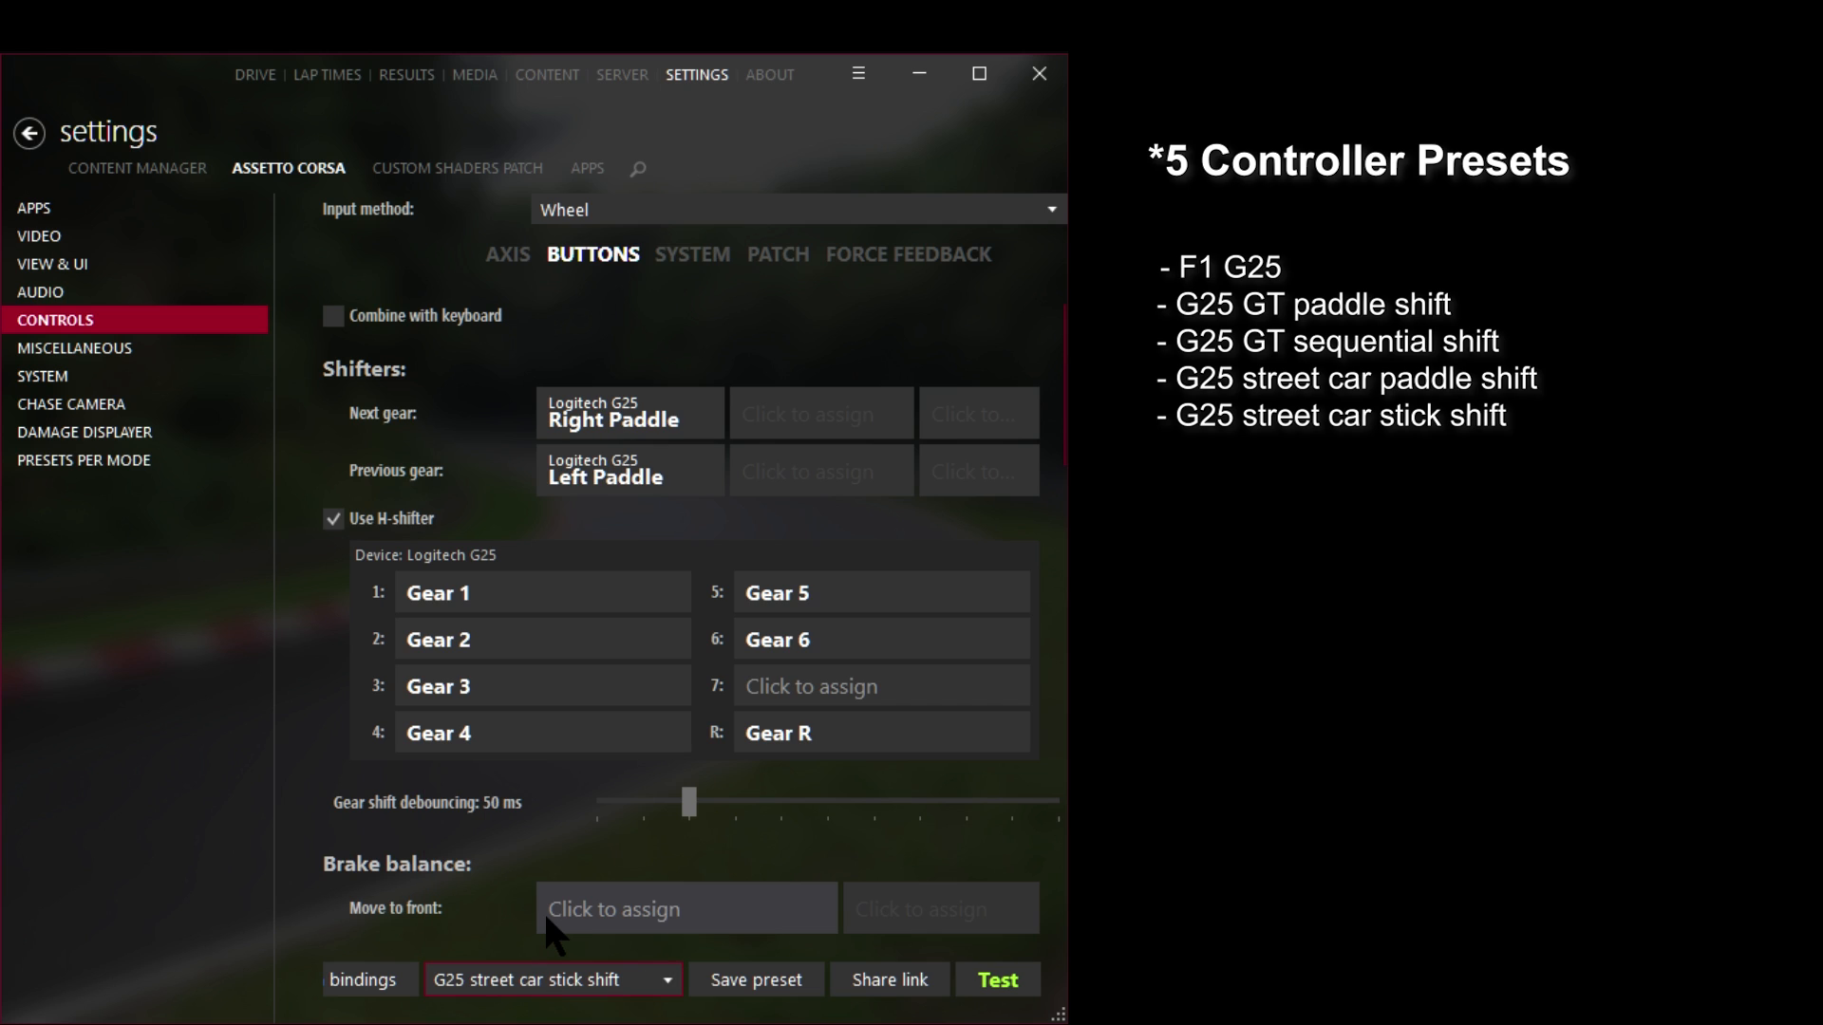
{"action": "left_click", "coordinate": [547, 980]}
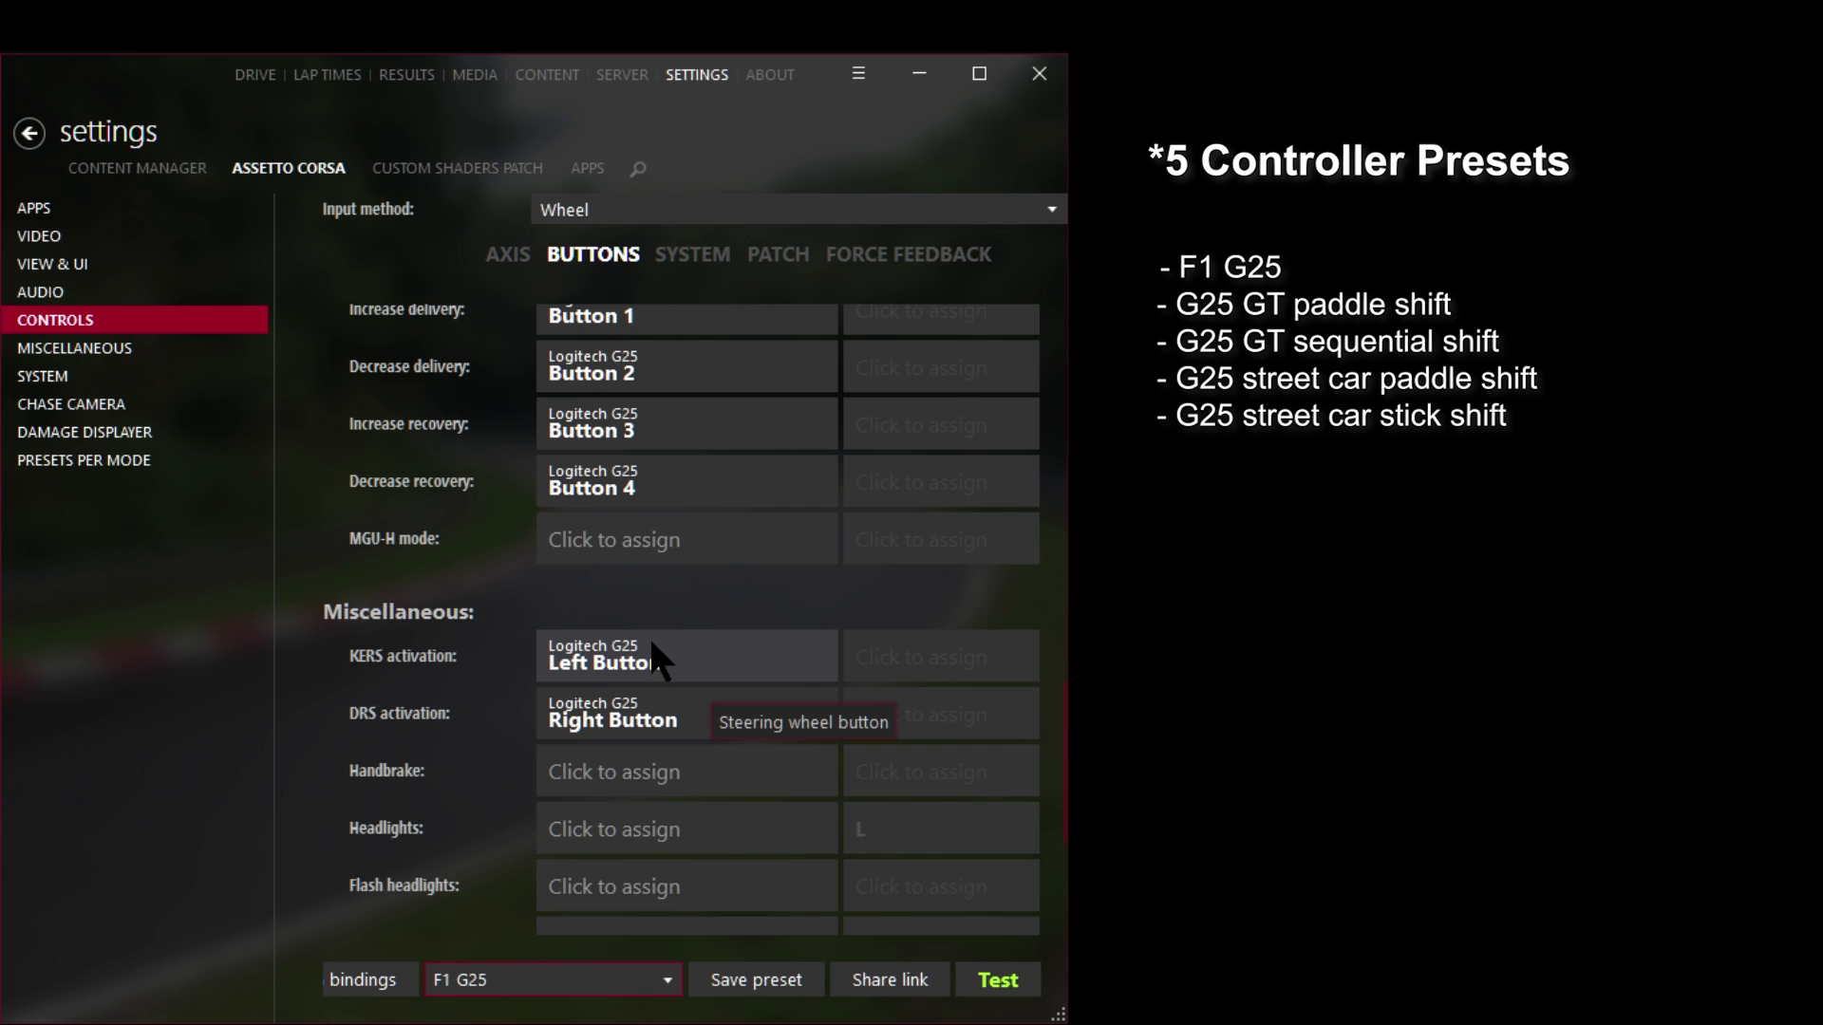
- Load G25 GT paddle shift then G25 street car paddle shift and show its Patch bindings
{"action": "left_click", "coordinate": [547, 980]}
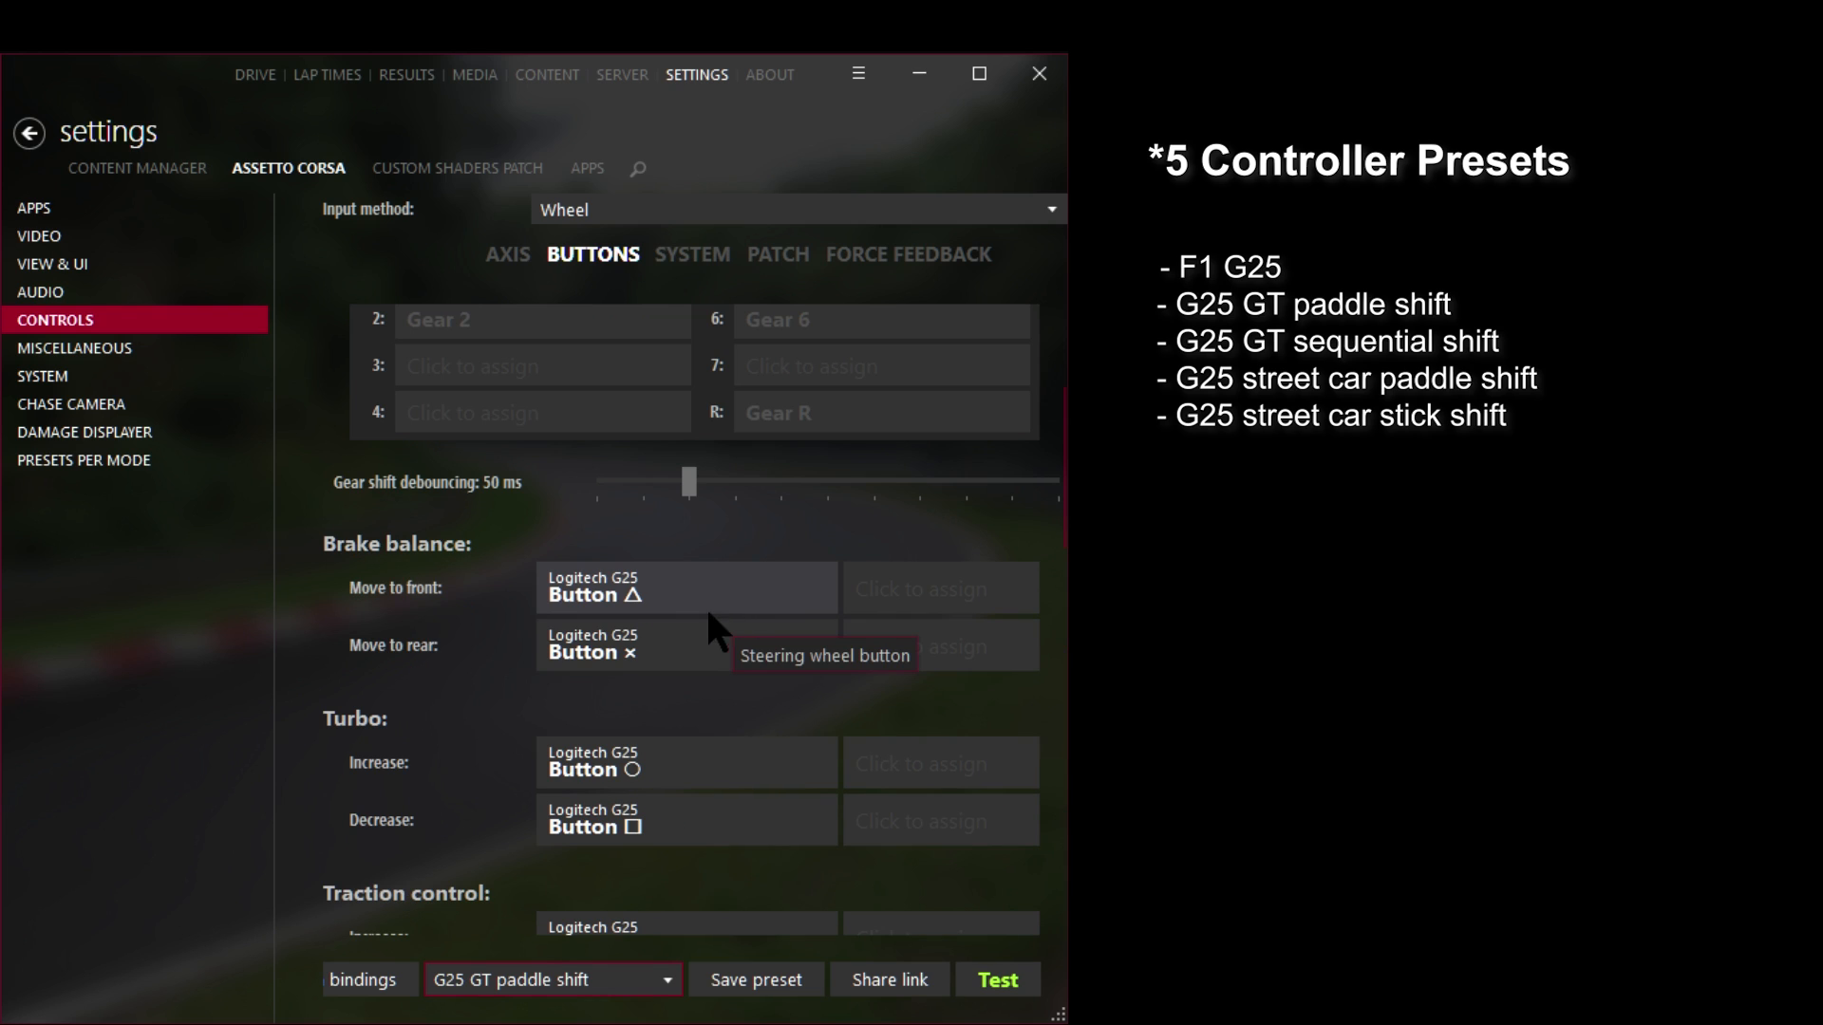
{"action": "mouse_move", "coordinate": [615, 779]}
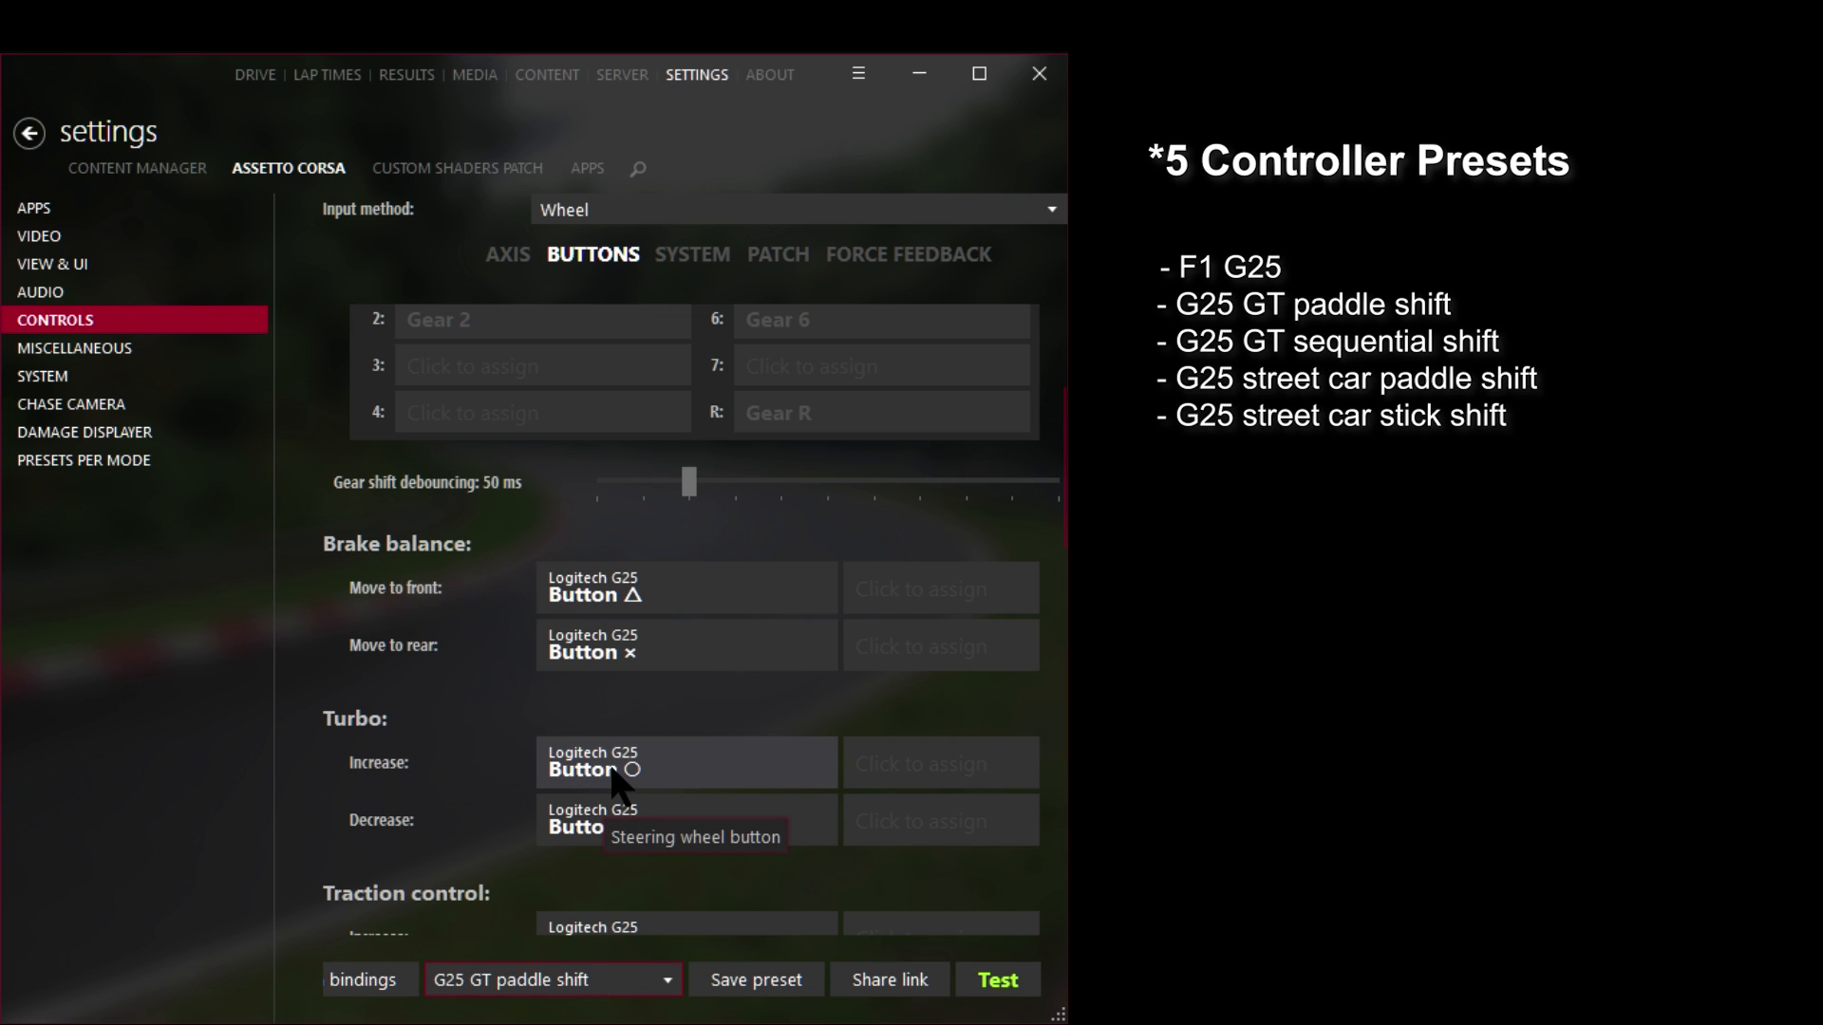
{"action": "scroll", "scroll_direction": "down", "scroll_amount": 3}
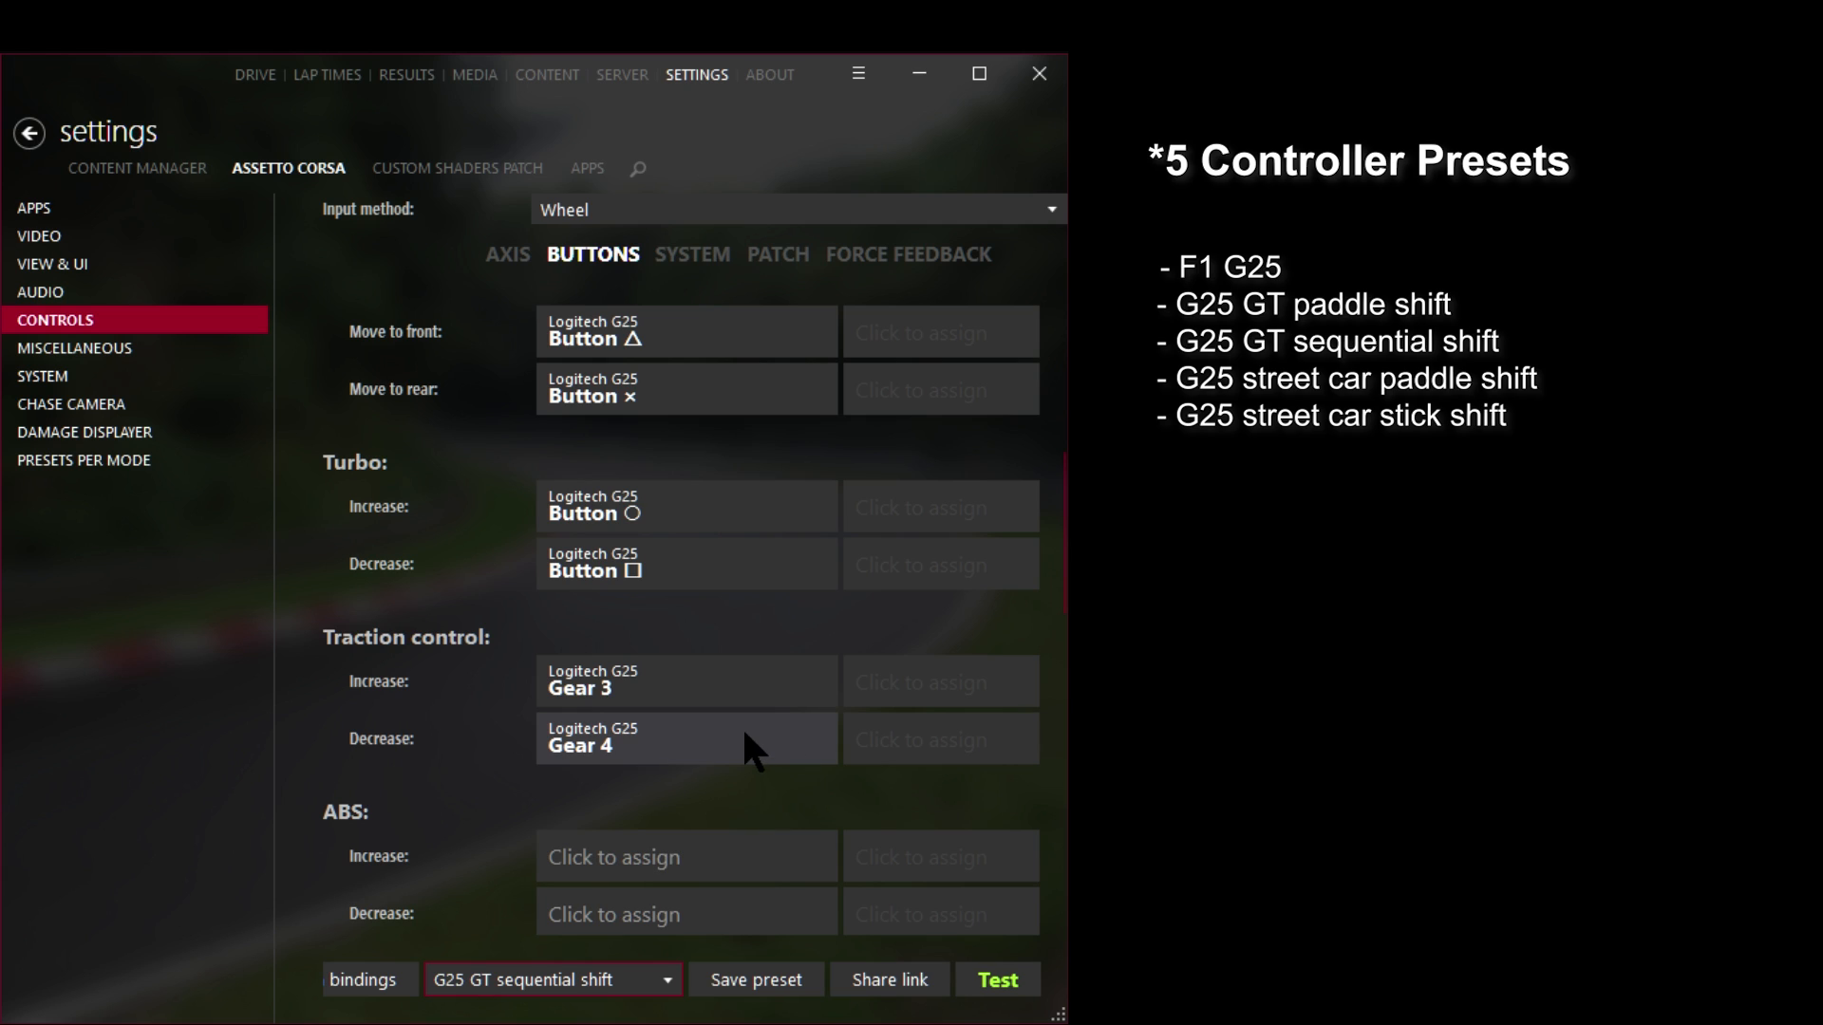
{"action": "mouse_move", "coordinate": [735, 725]}
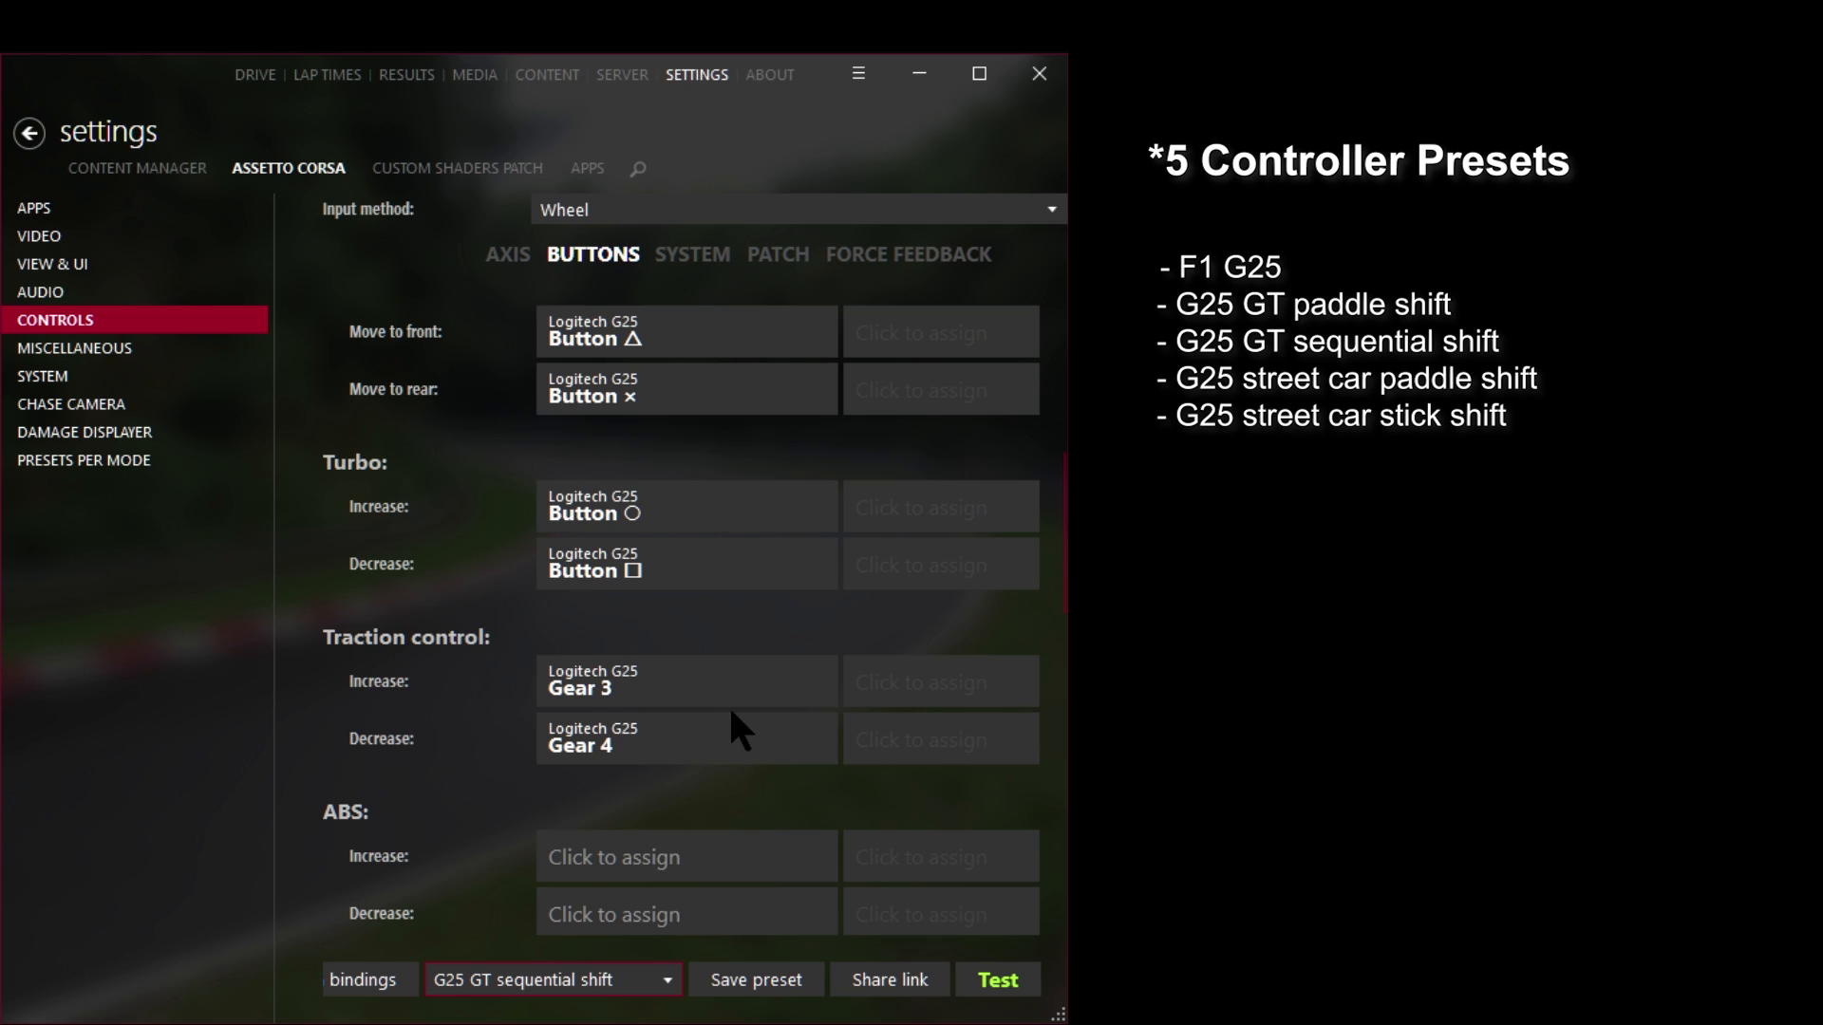
{"action": "left_click", "coordinate": [553, 980]}
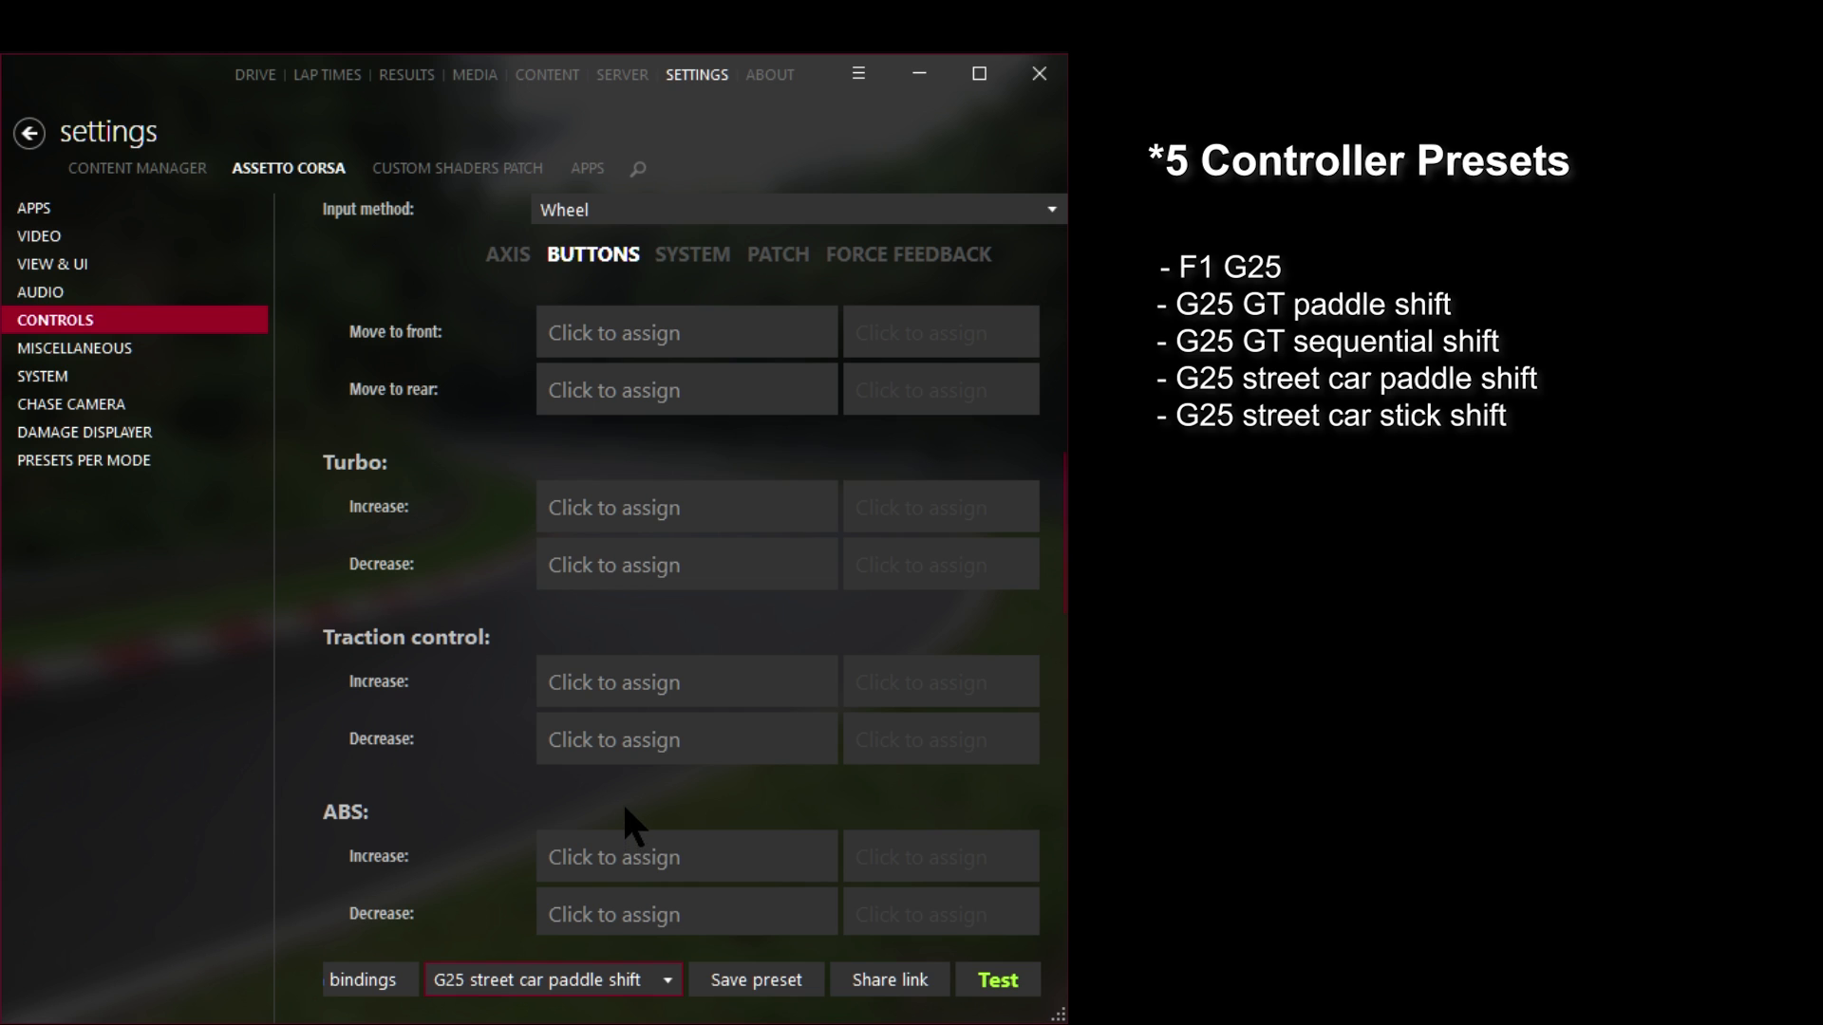
{"action": "scroll", "scroll_direction": "down", "scroll_amount": 3}
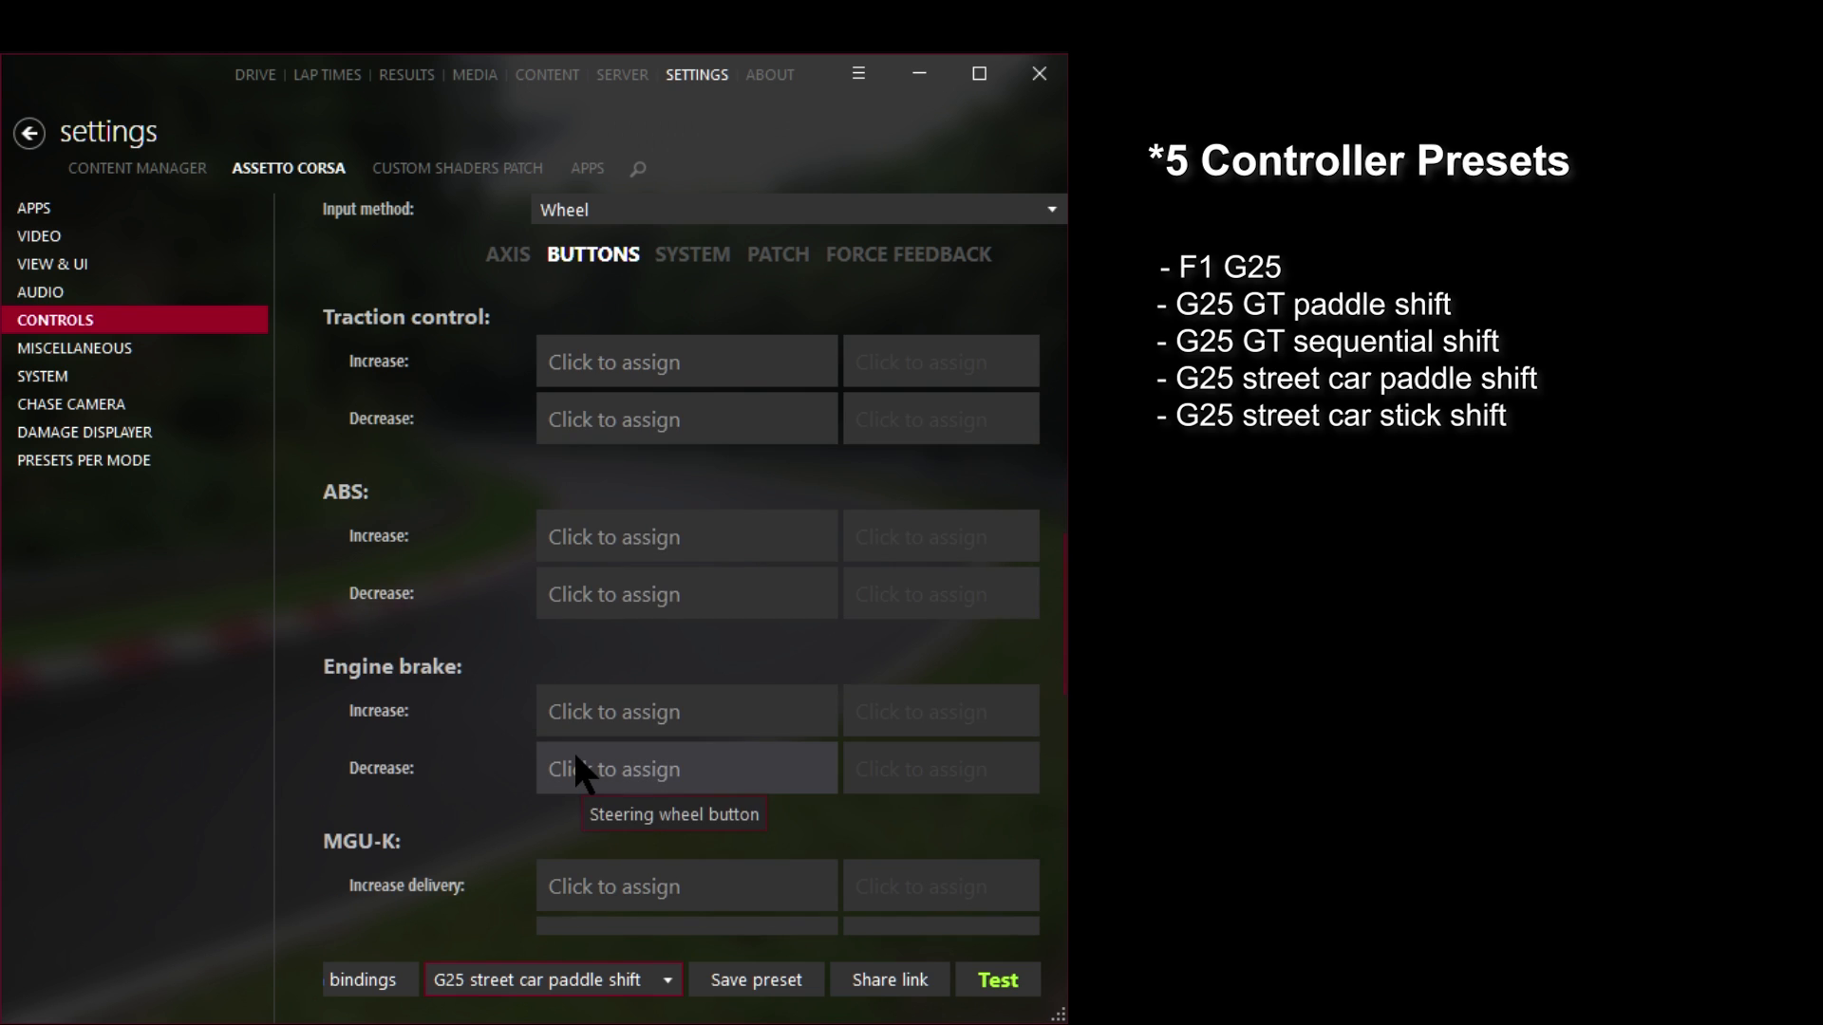
{"action": "scroll", "scroll_direction": "down", "scroll_amount": 3}
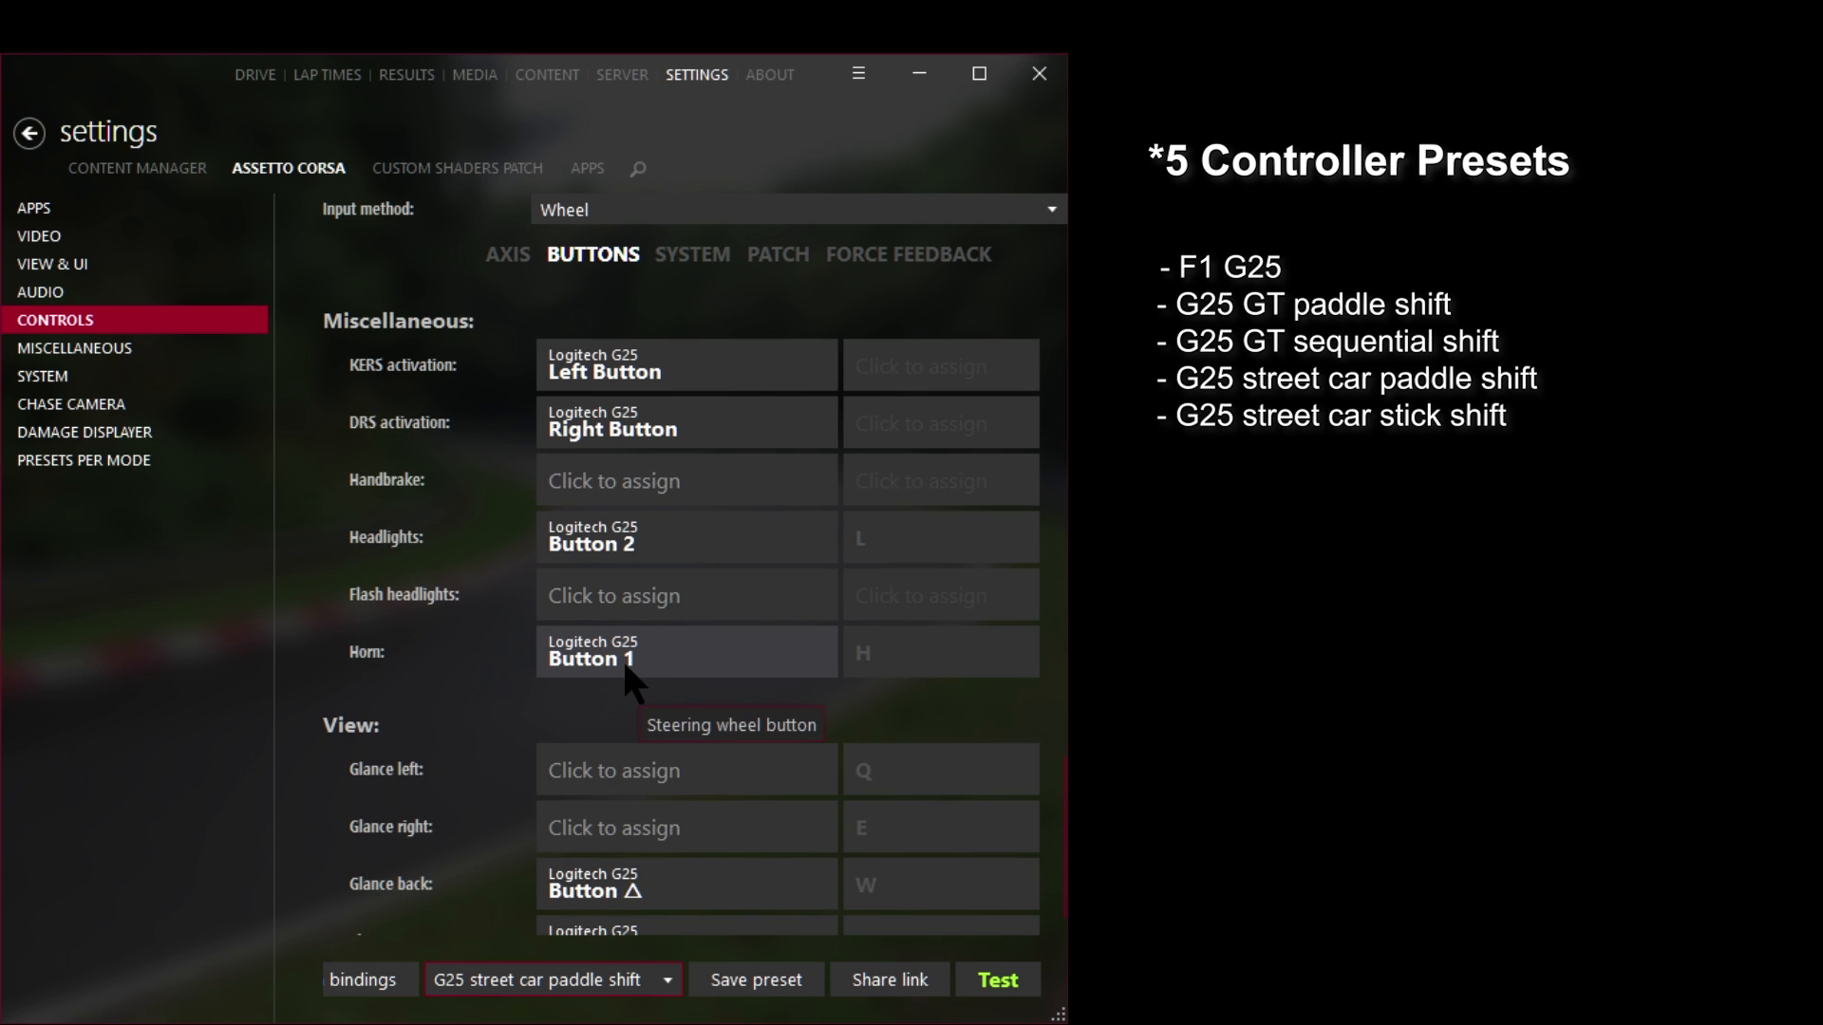
{"action": "left_click", "coordinate": [776, 253]}
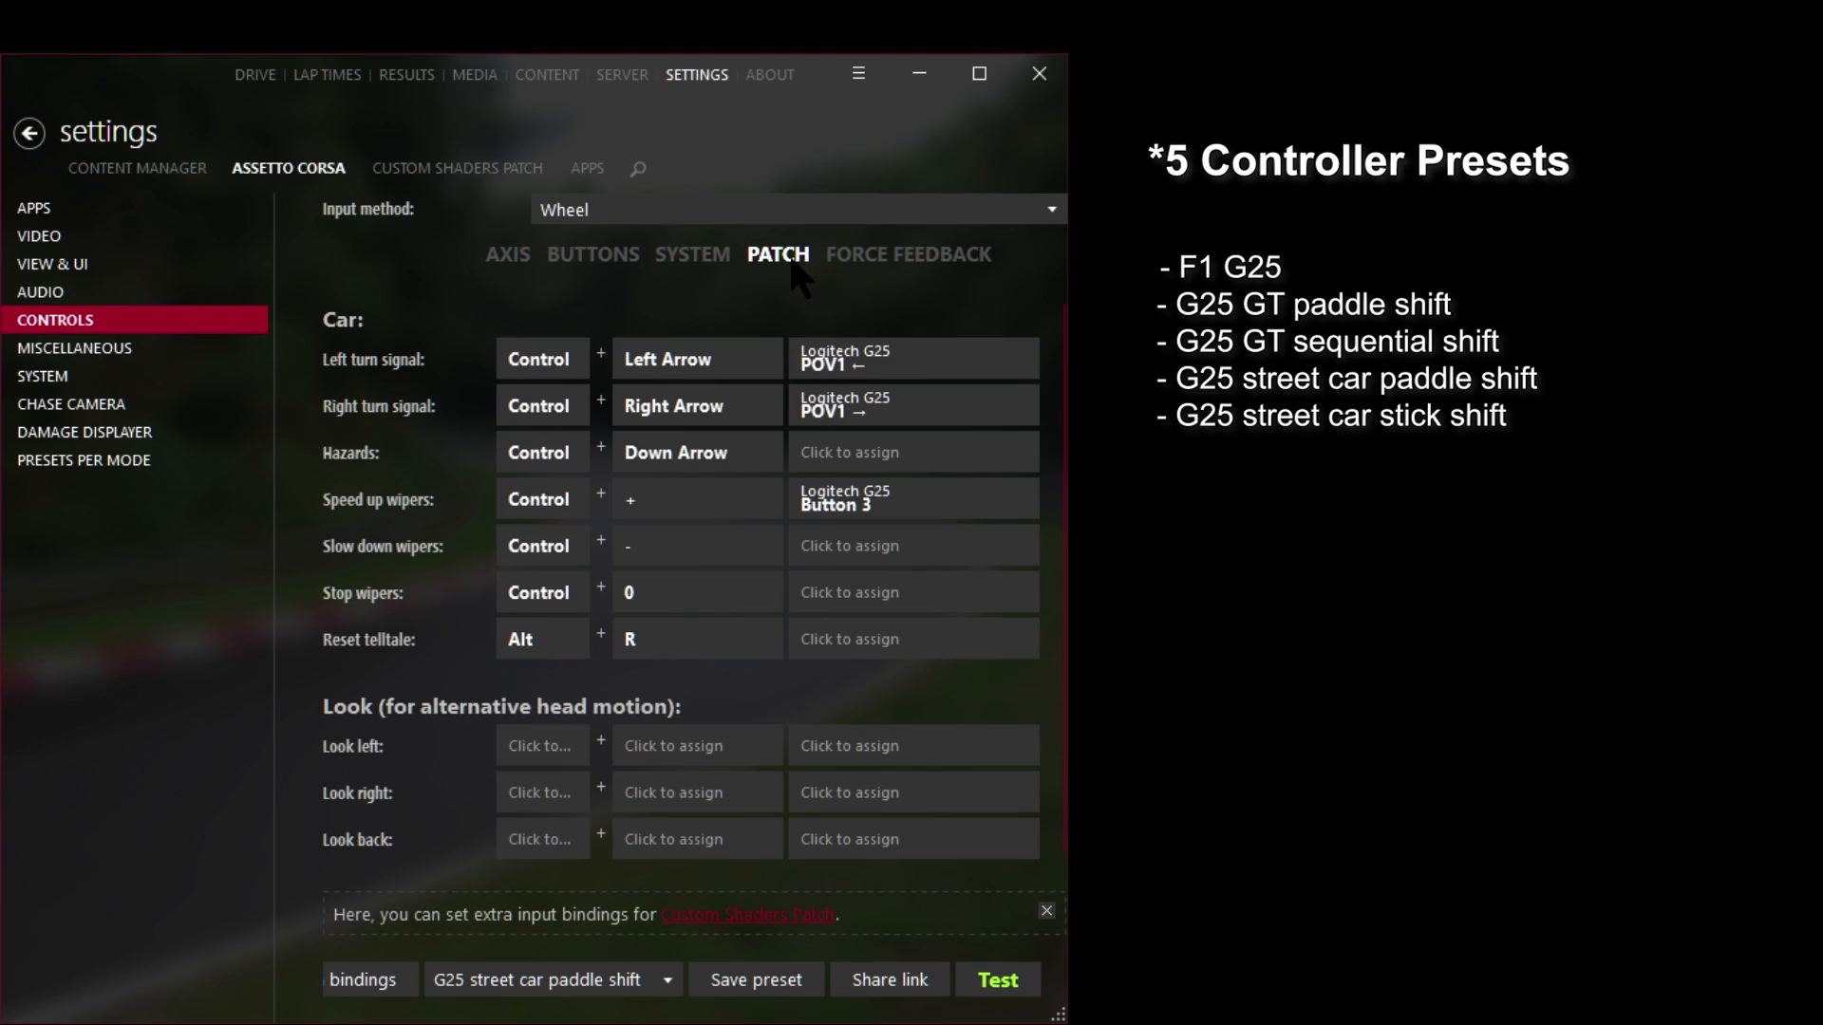
{"action": "mouse_move", "coordinate": [412, 418]}
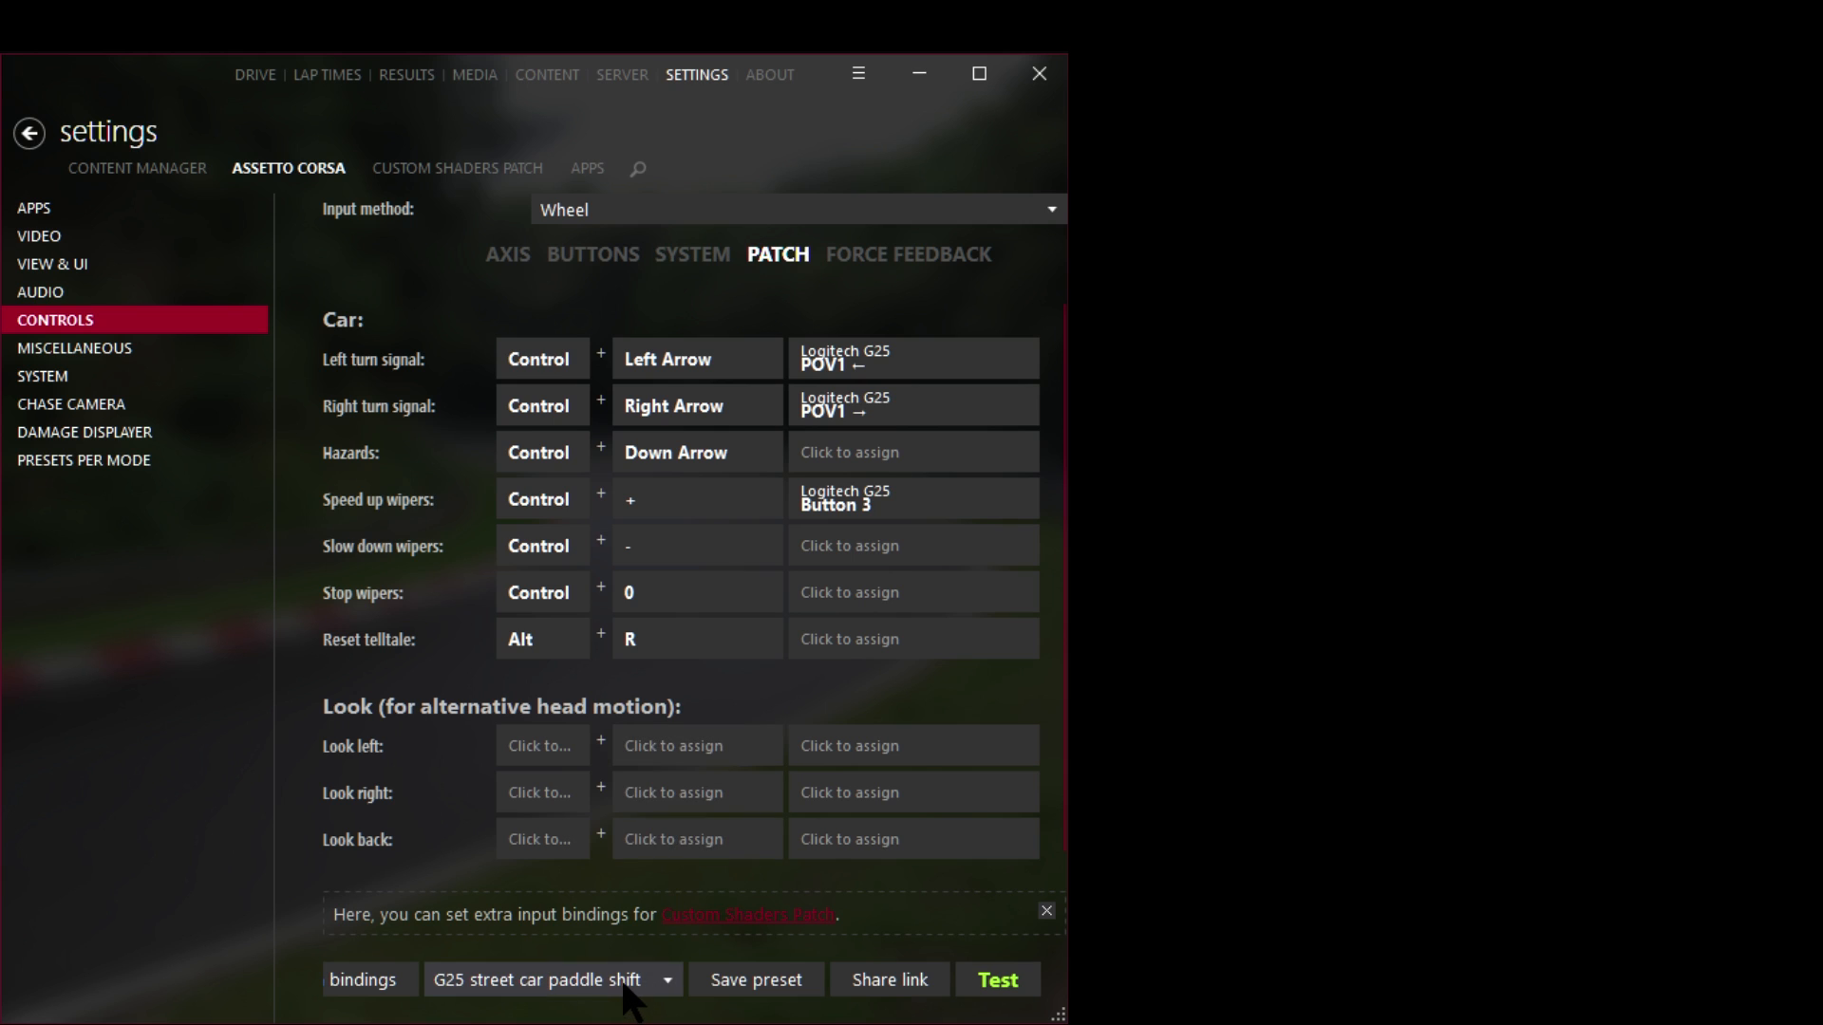
- Load the G25 GT paddle shift preset and return to the drive screen
{"action": "left_click", "coordinate": [547, 980]}
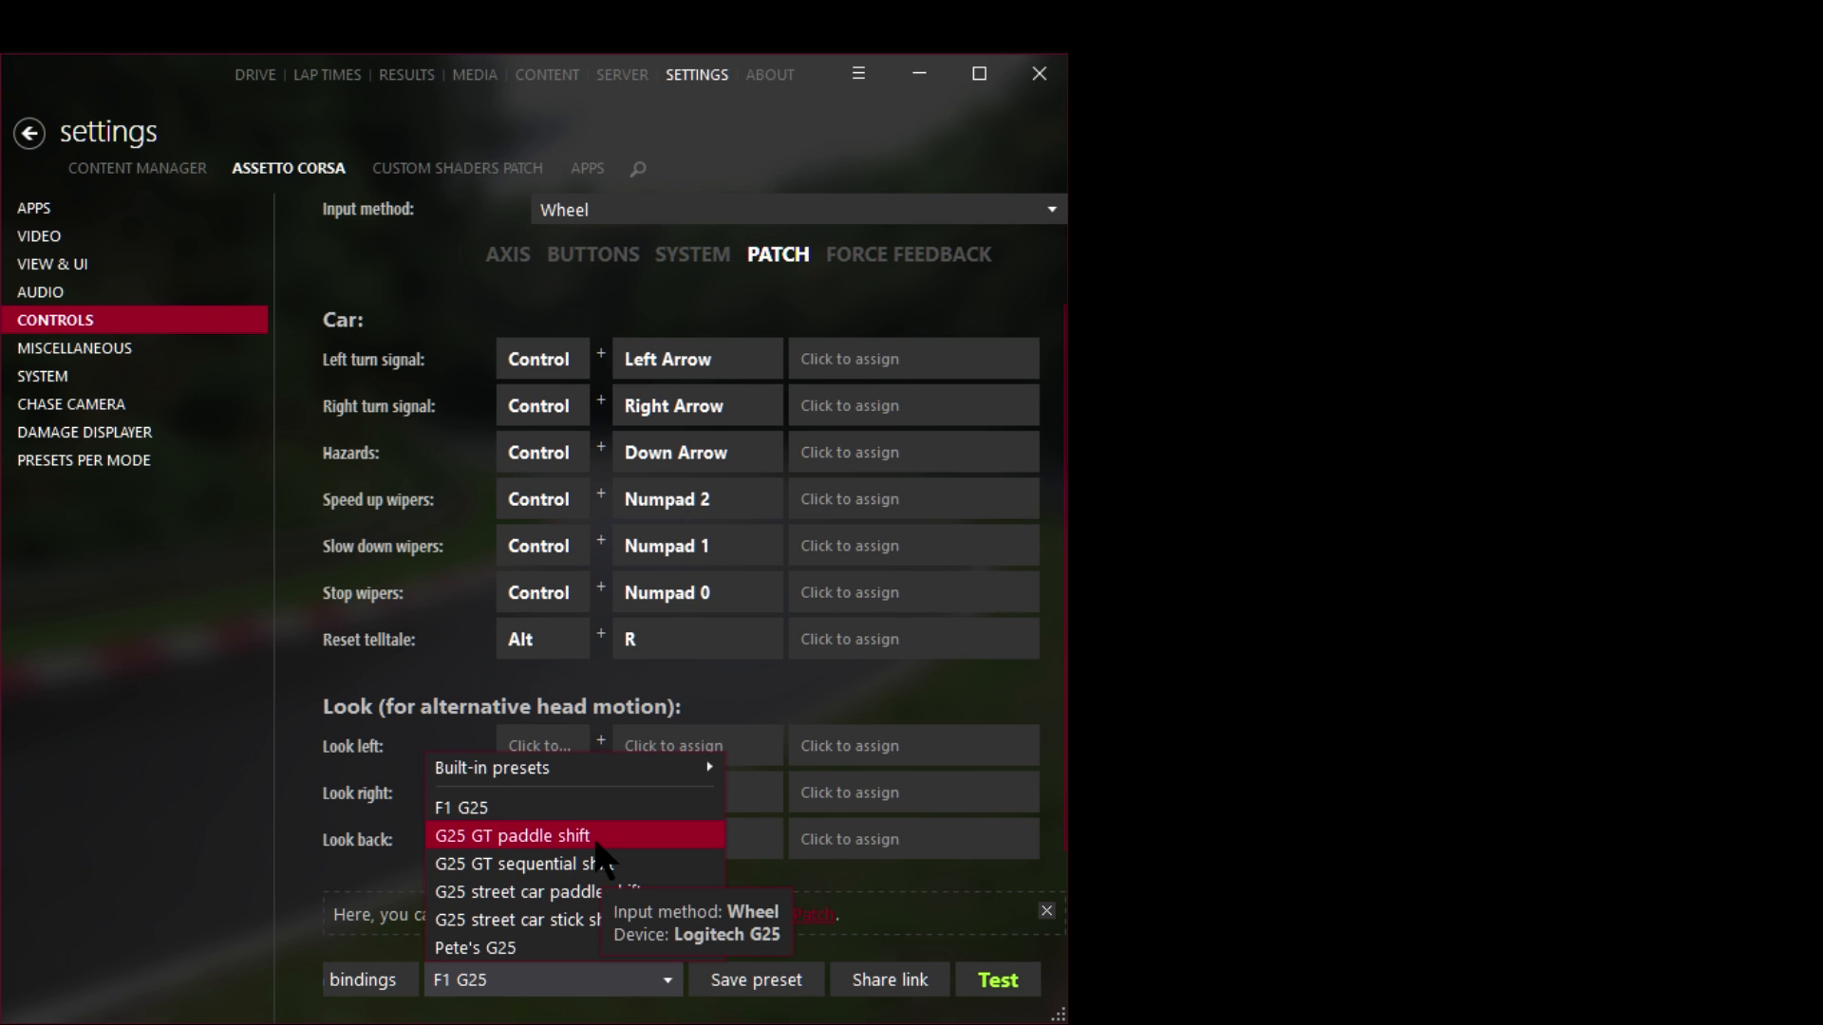
{"action": "left_click", "coordinate": [511, 836]}
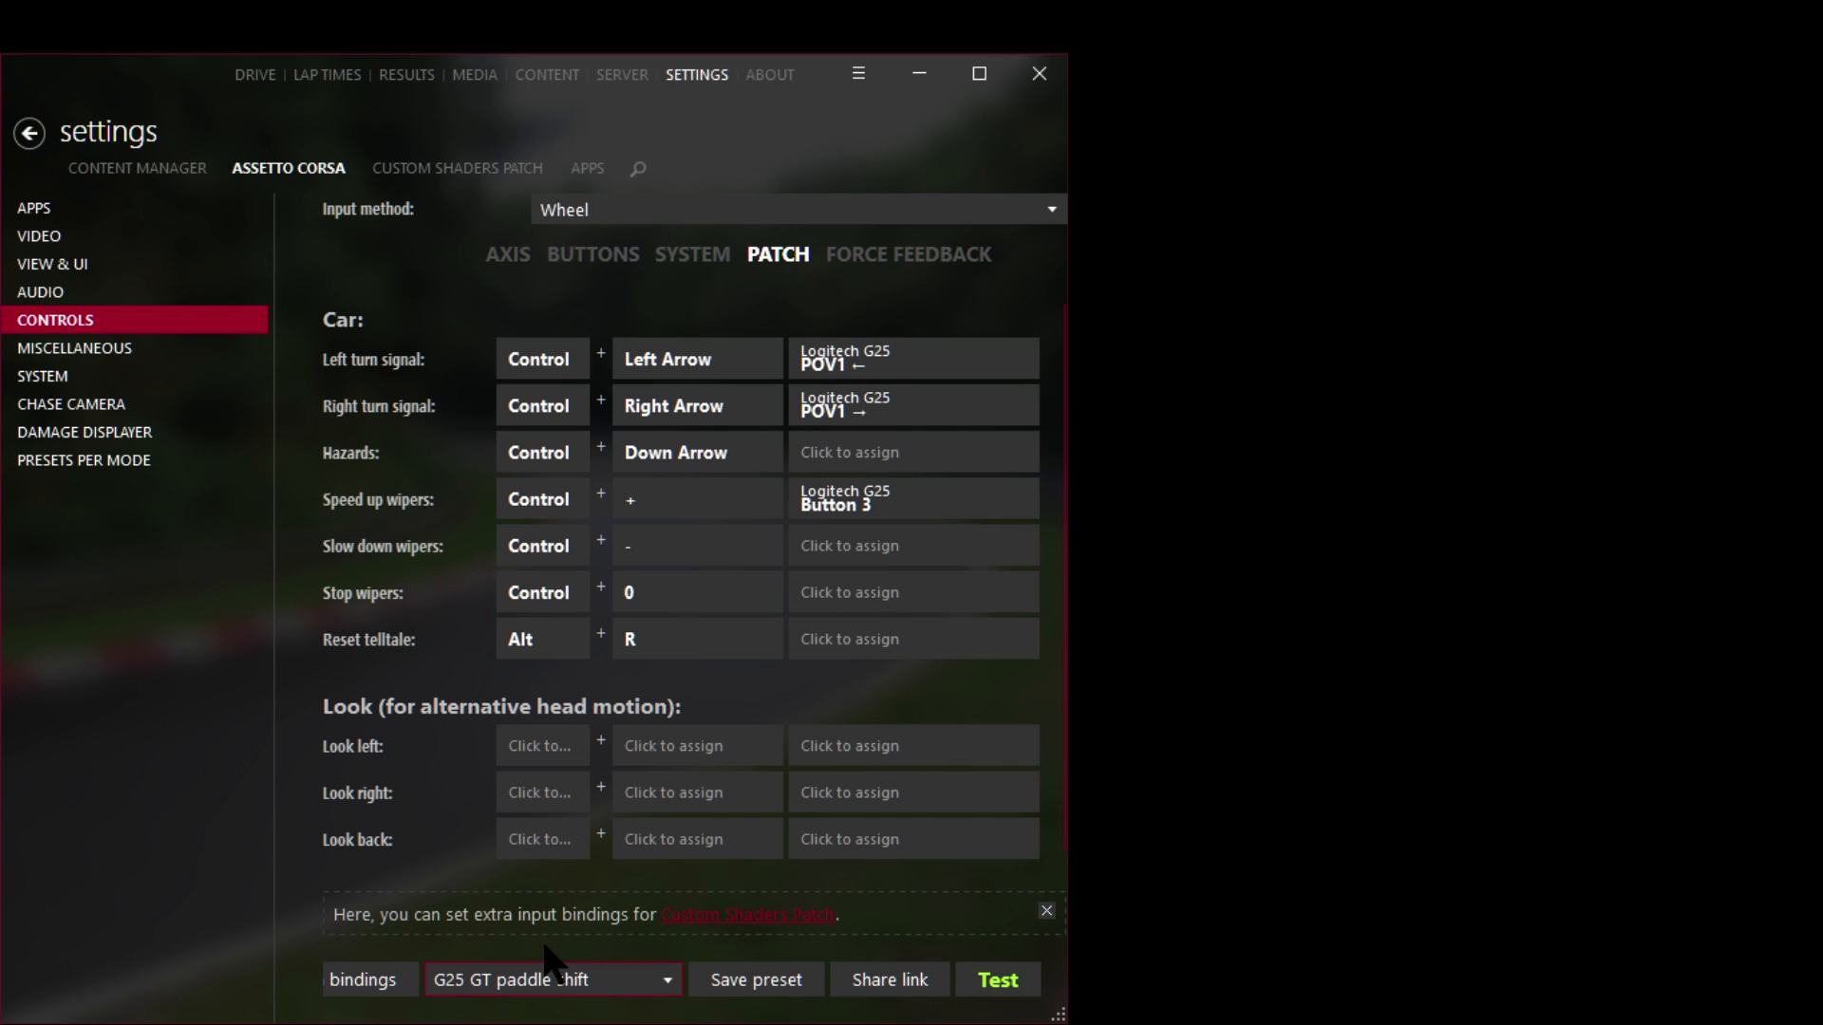
{"action": "left_click", "coordinate": [252, 74]}
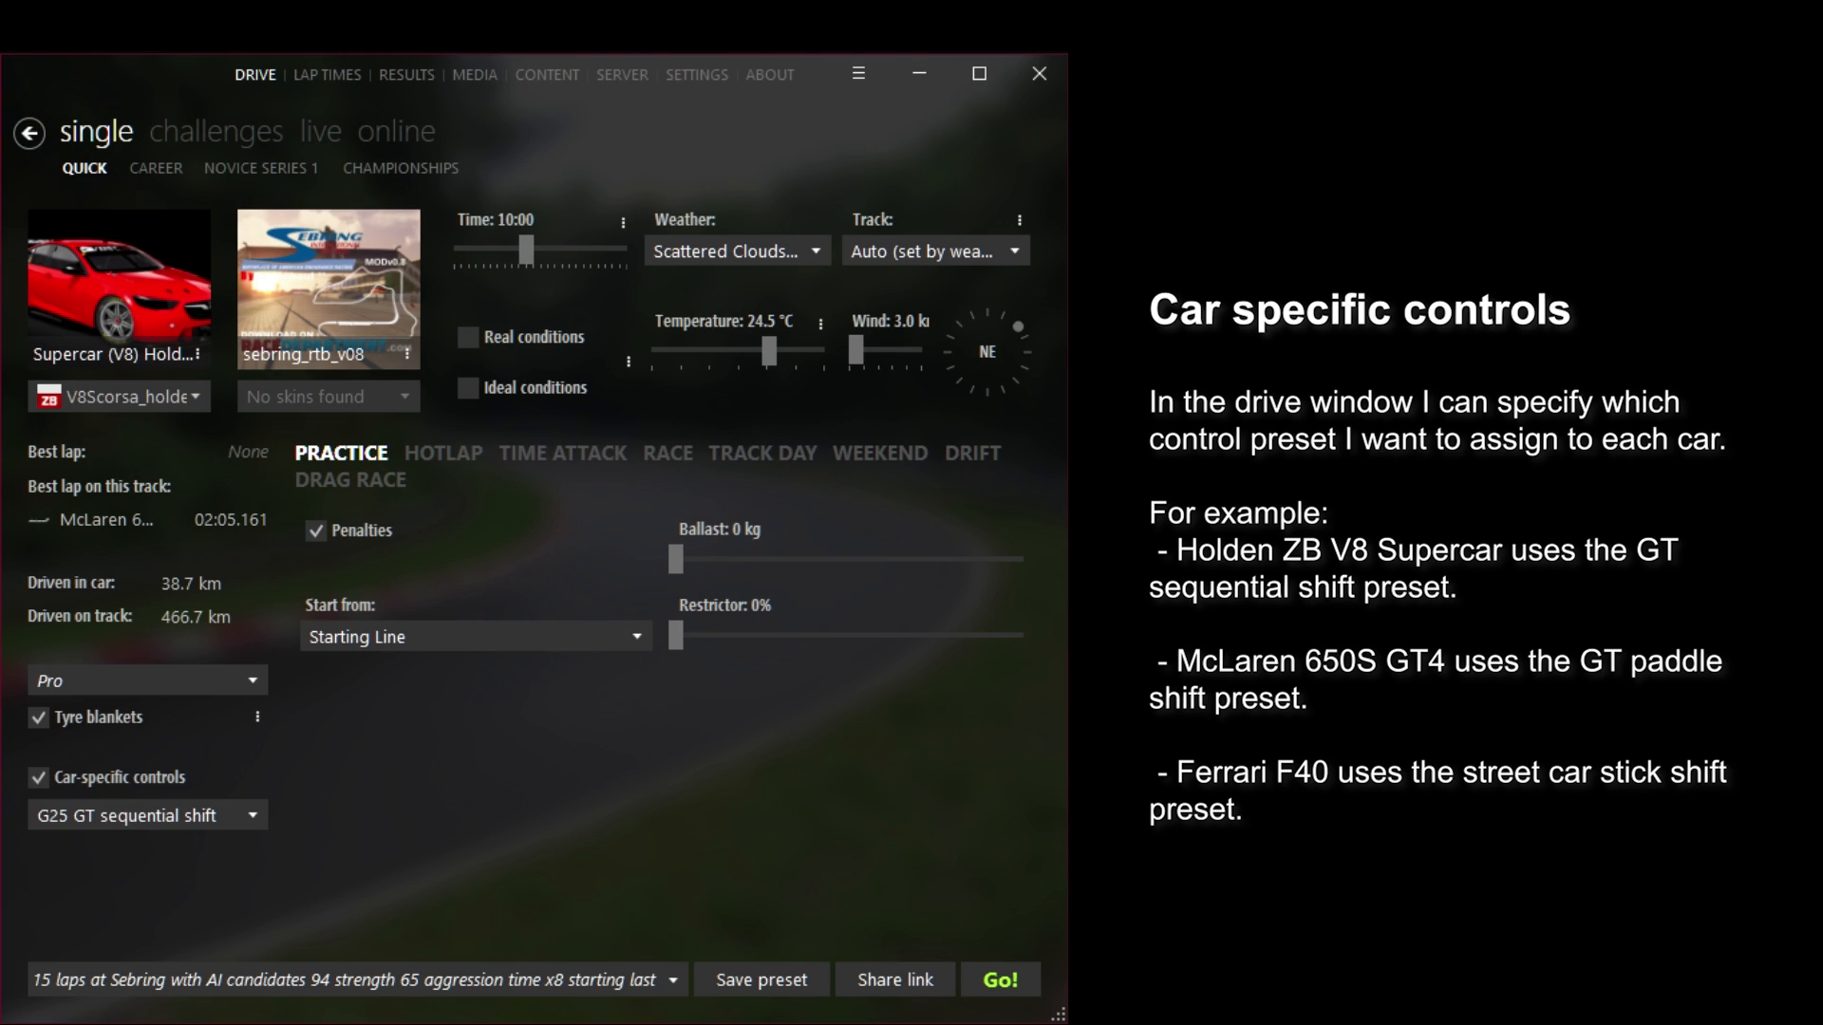
{"action": "mouse_move", "coordinate": [815, 820]}
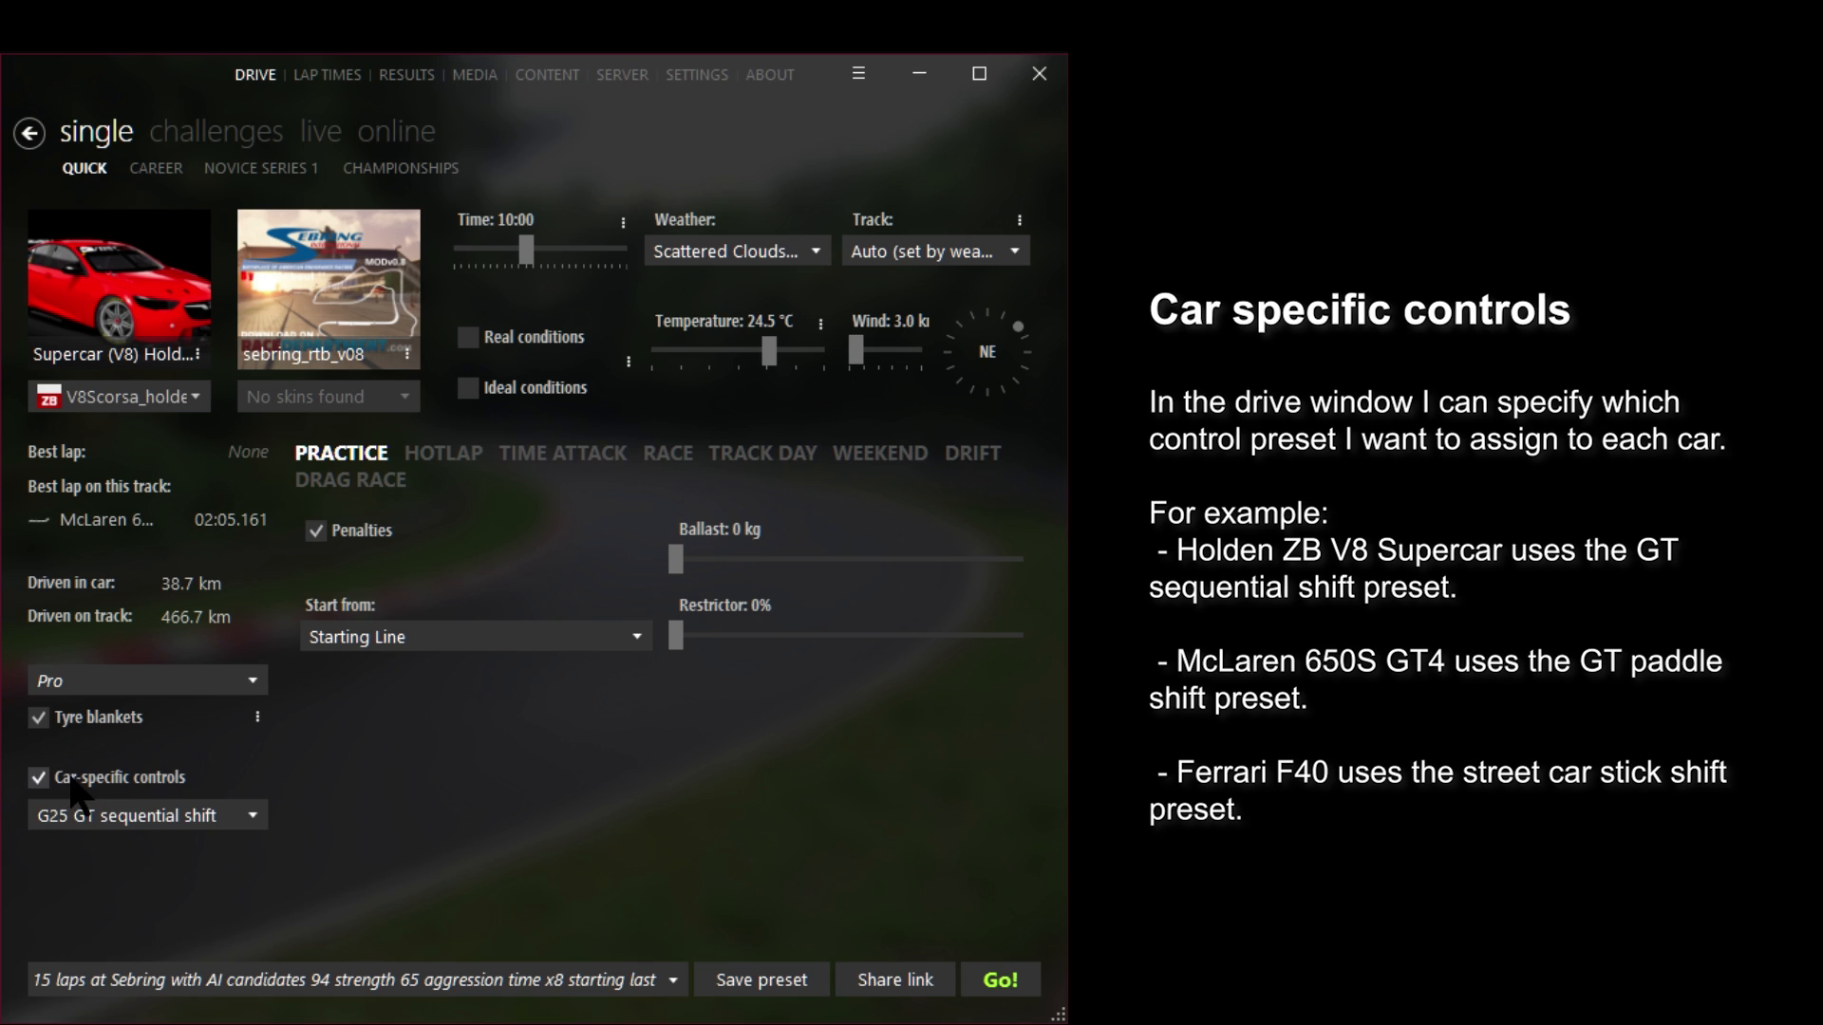
{"action": "left_click", "coordinate": [38, 779]}
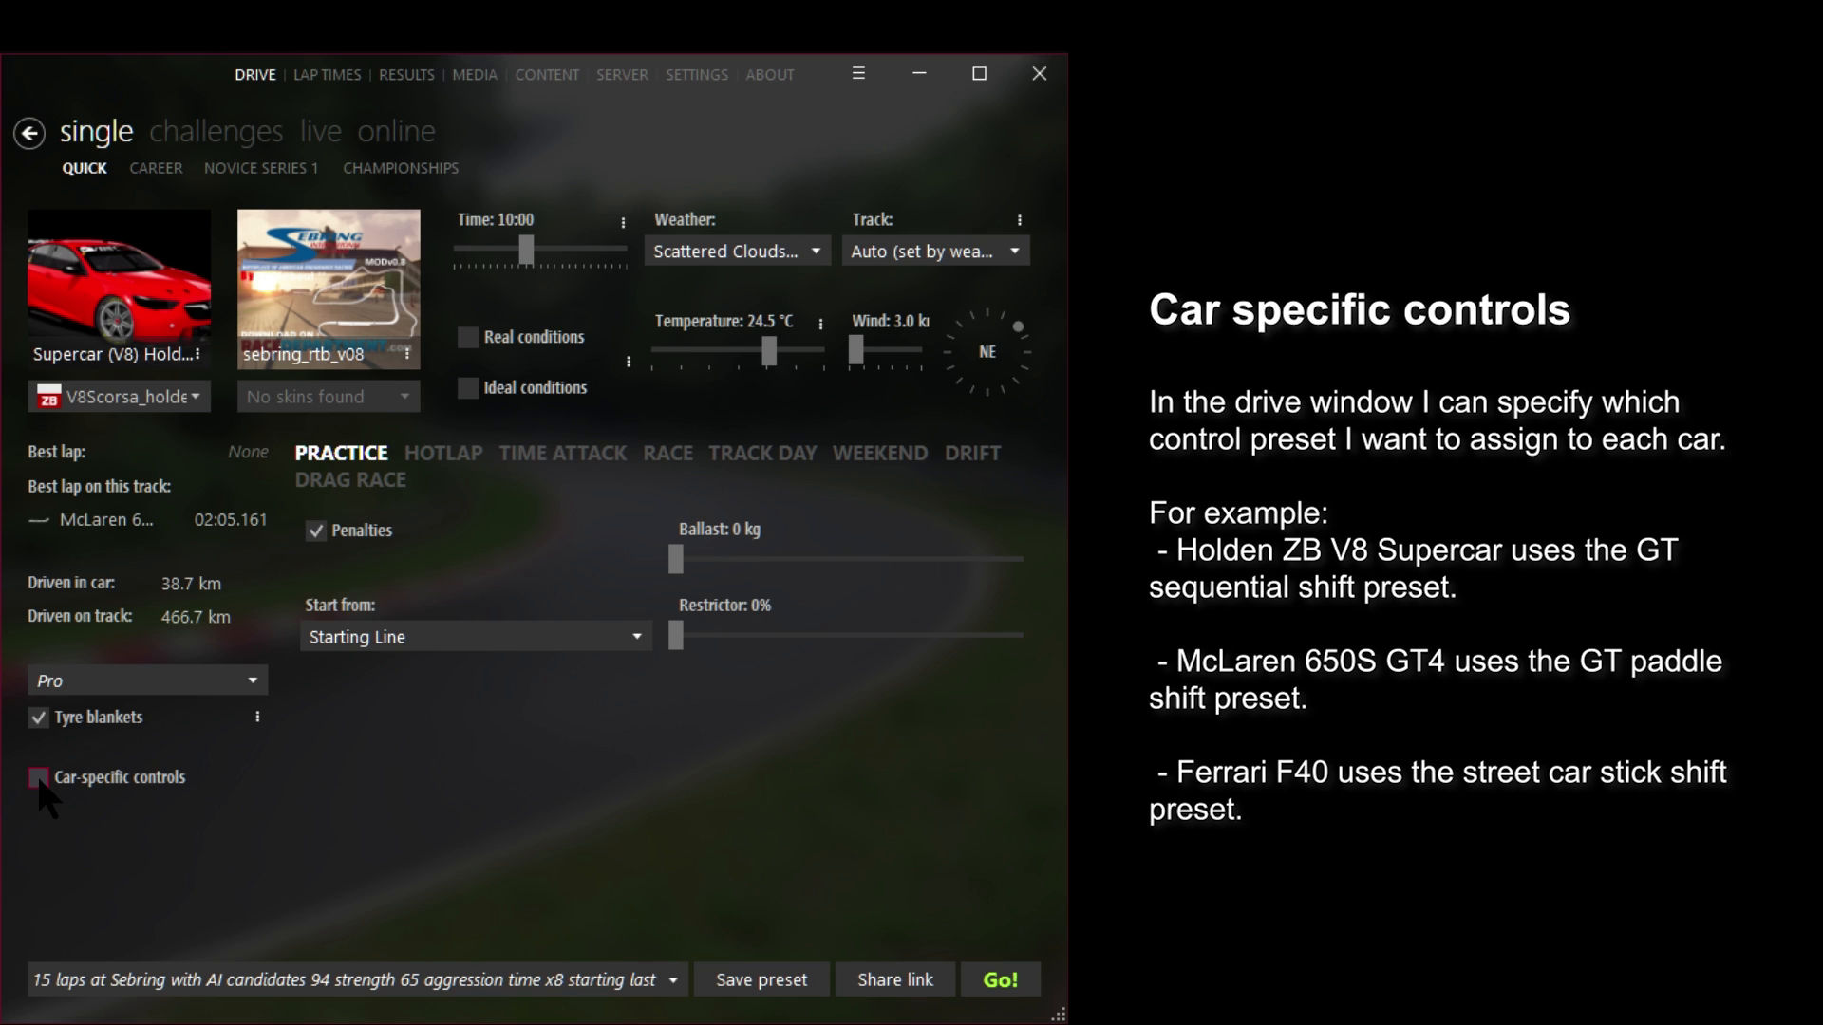
{"action": "left_click", "coordinate": [38, 777]}
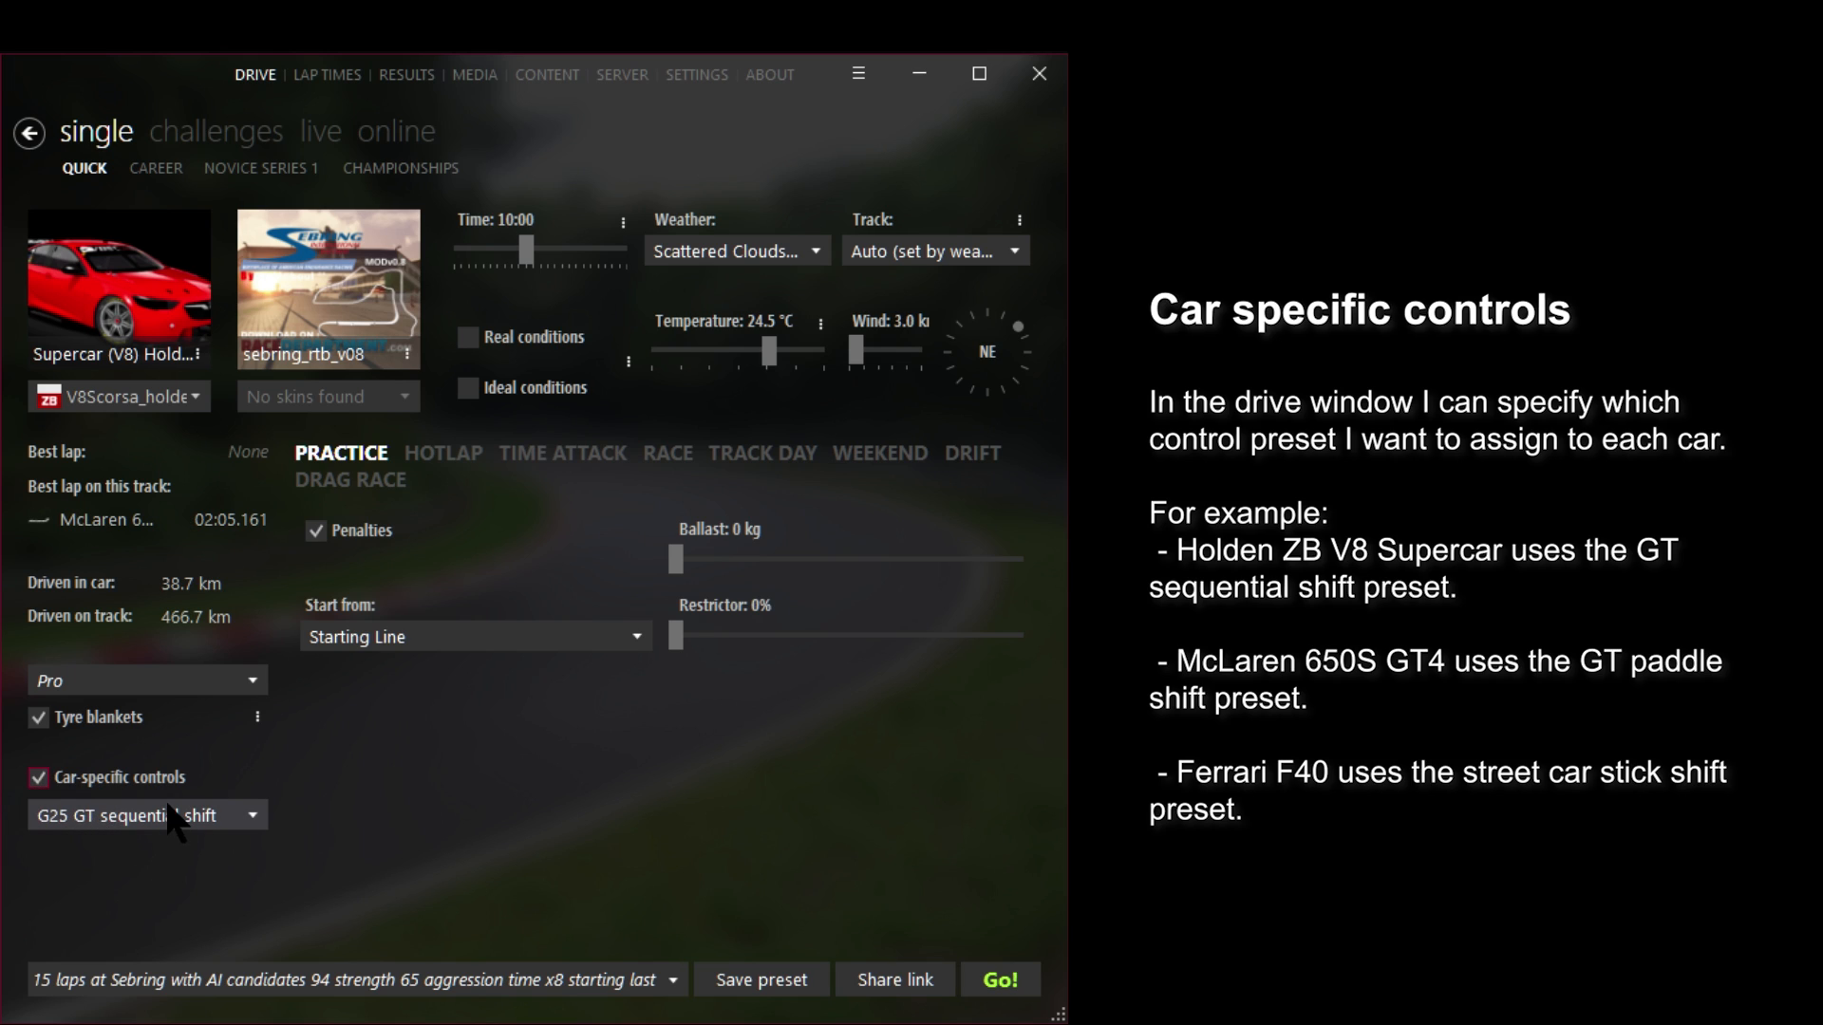
{"action": "left_click", "coordinate": [146, 814]}
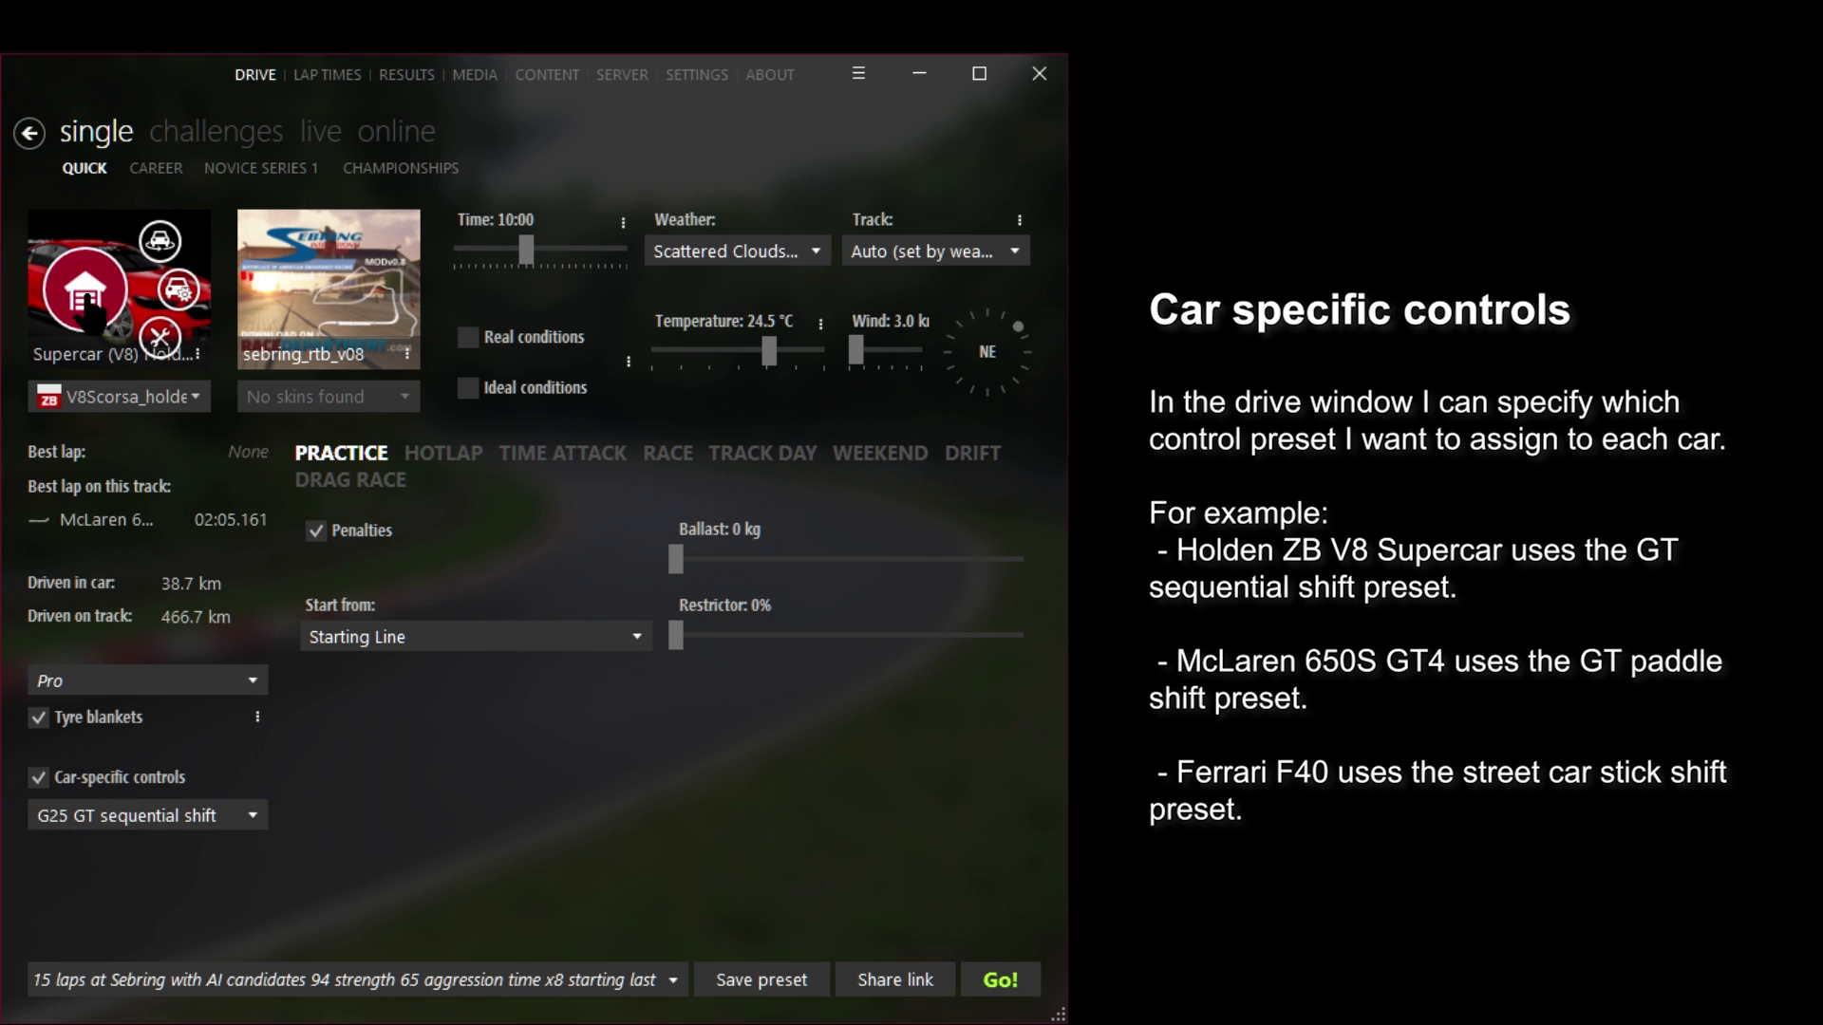
{"action": "left_click", "coordinate": [118, 289]}
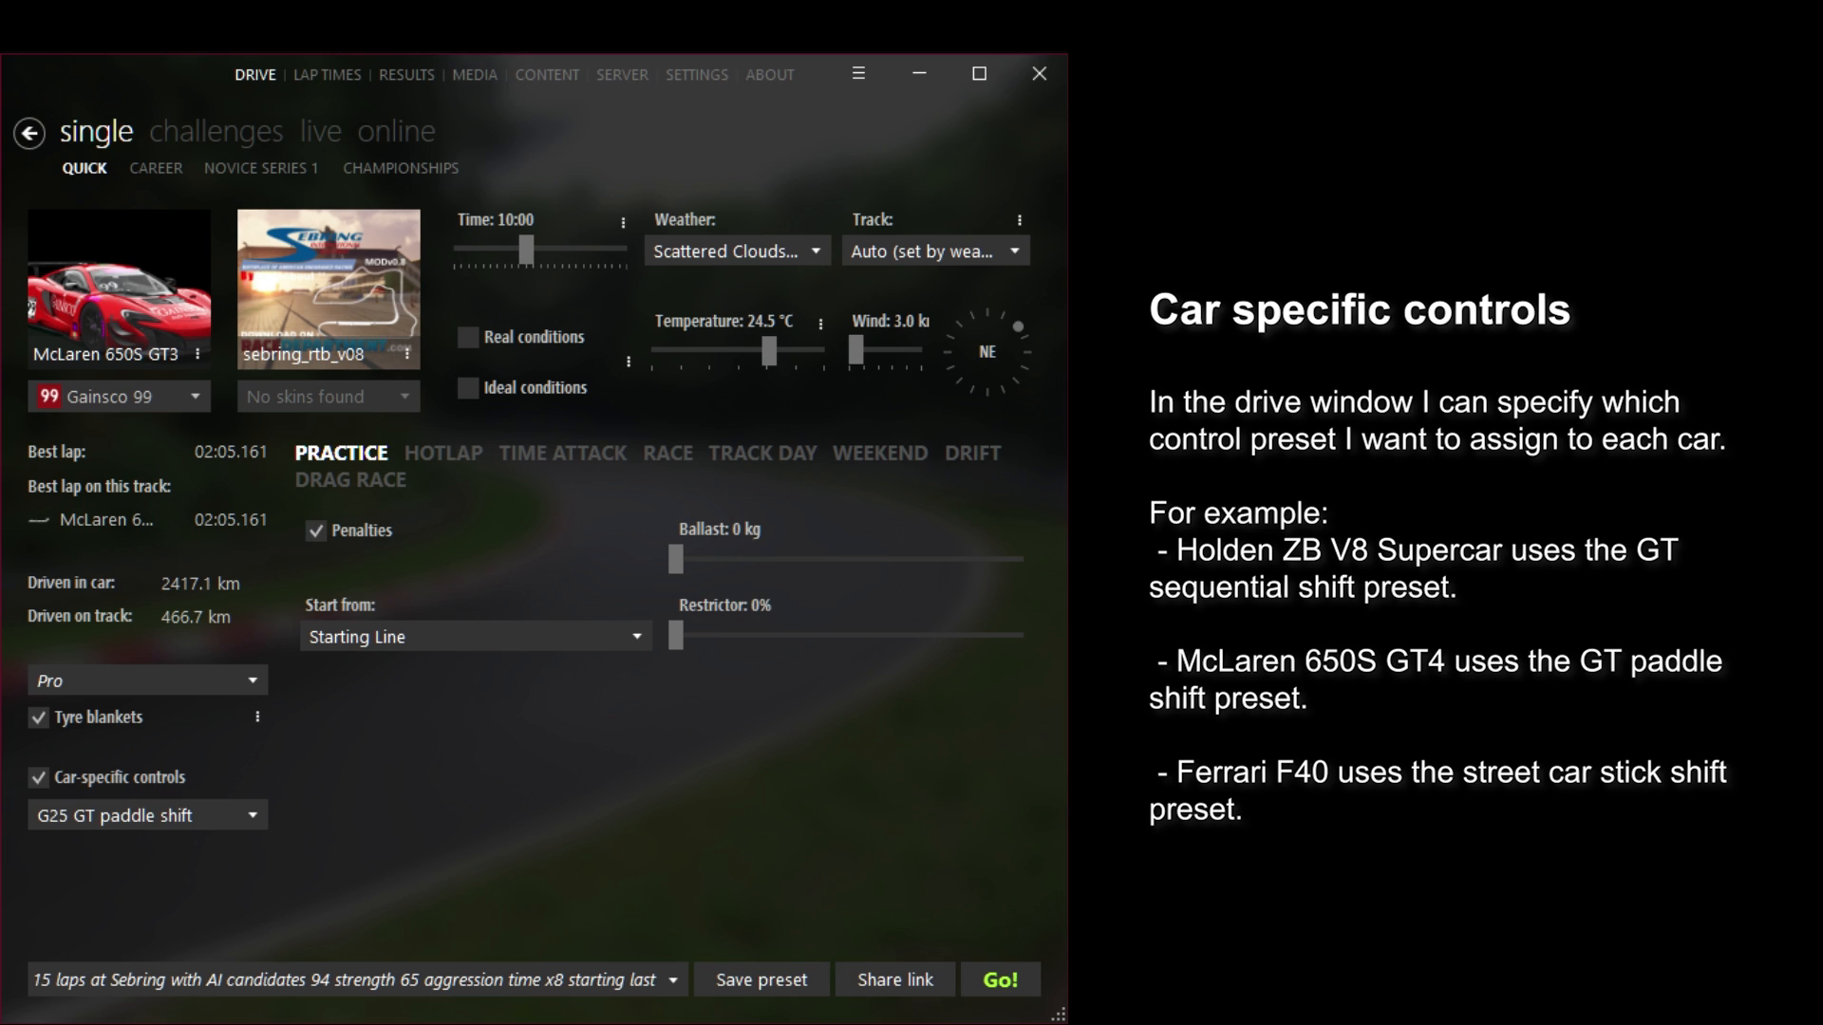
{"action": "mouse_move", "coordinate": [108, 900]}
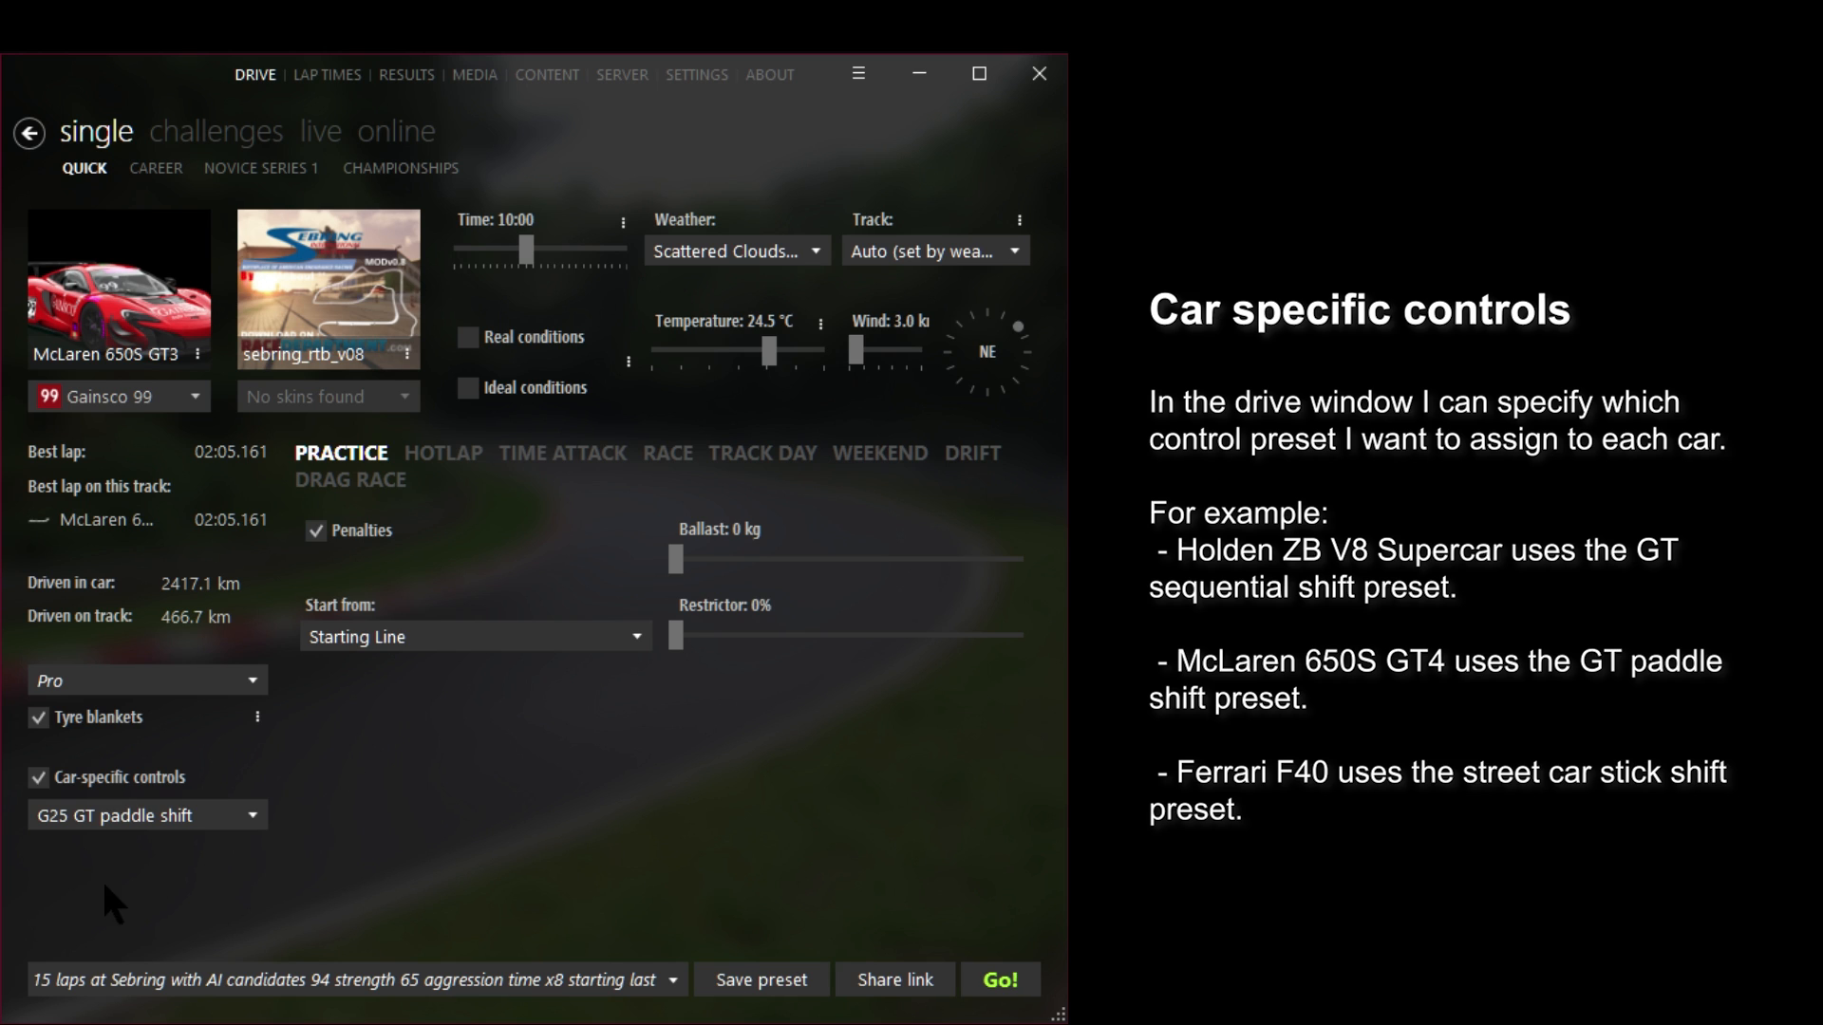
{"action": "left_click", "coordinate": [117, 288]}
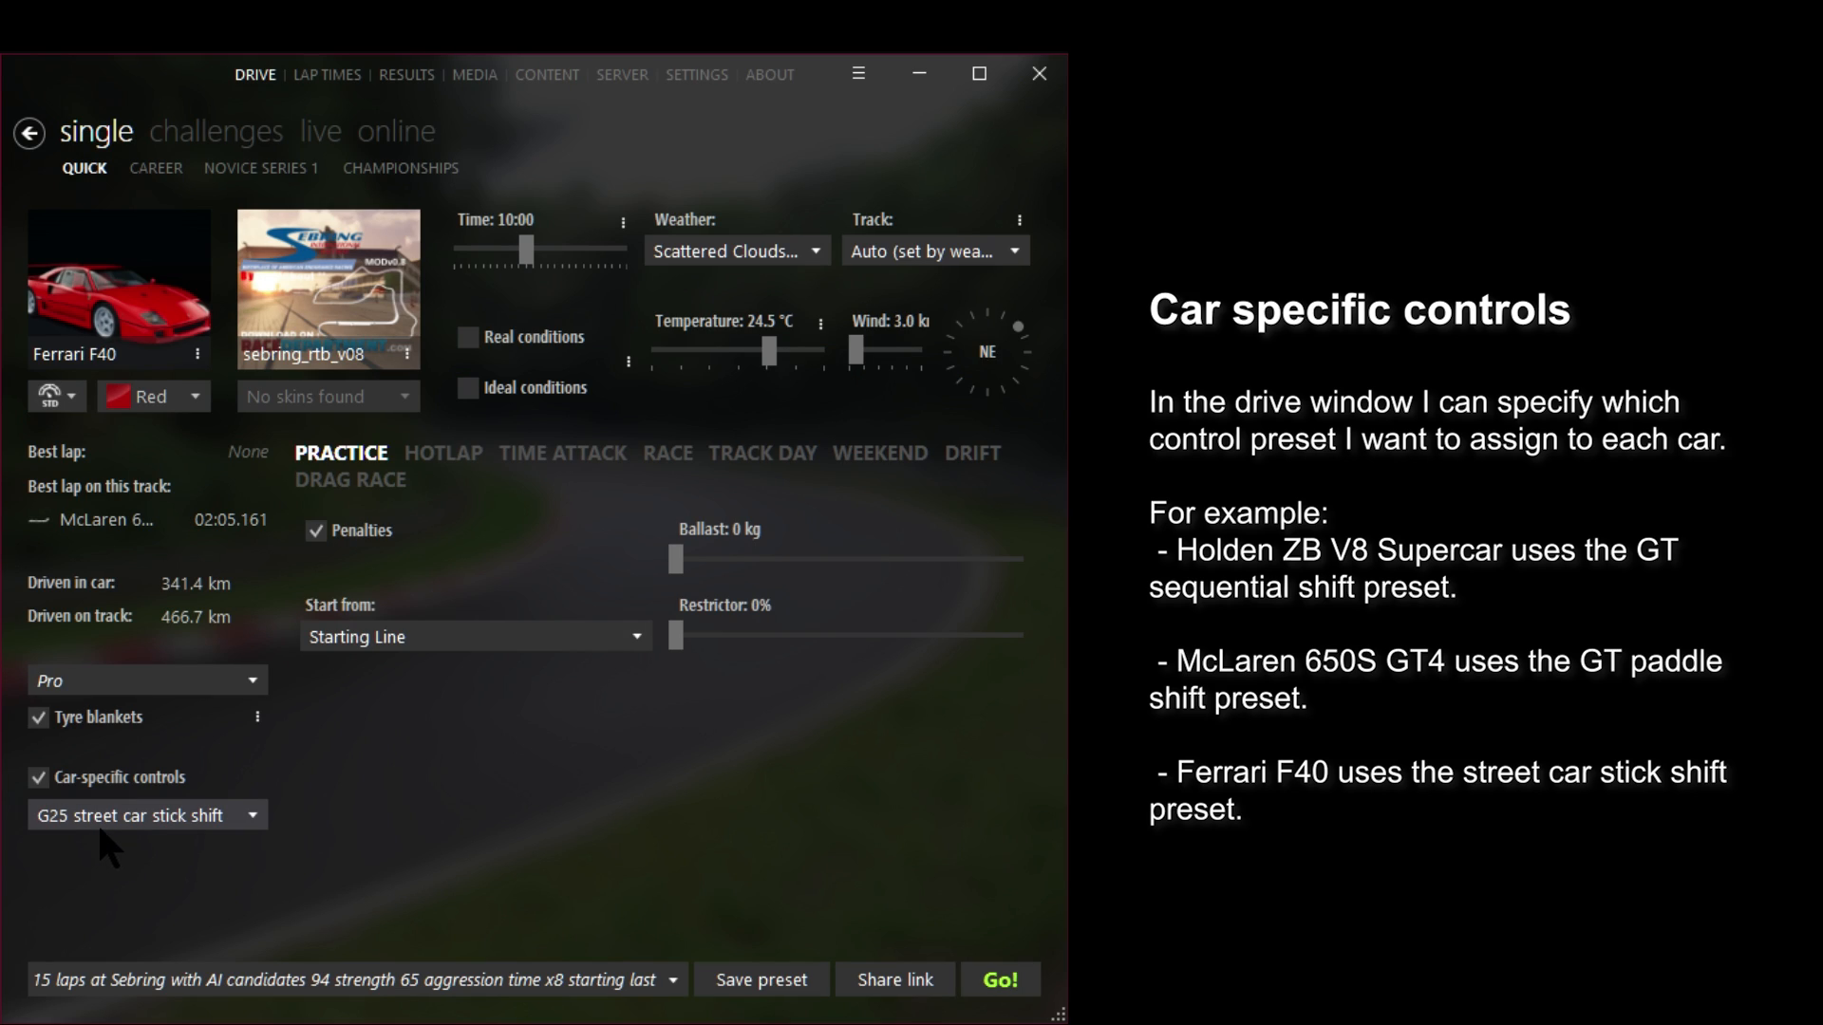
{"action": "mouse_move", "coordinate": [180, 835]}
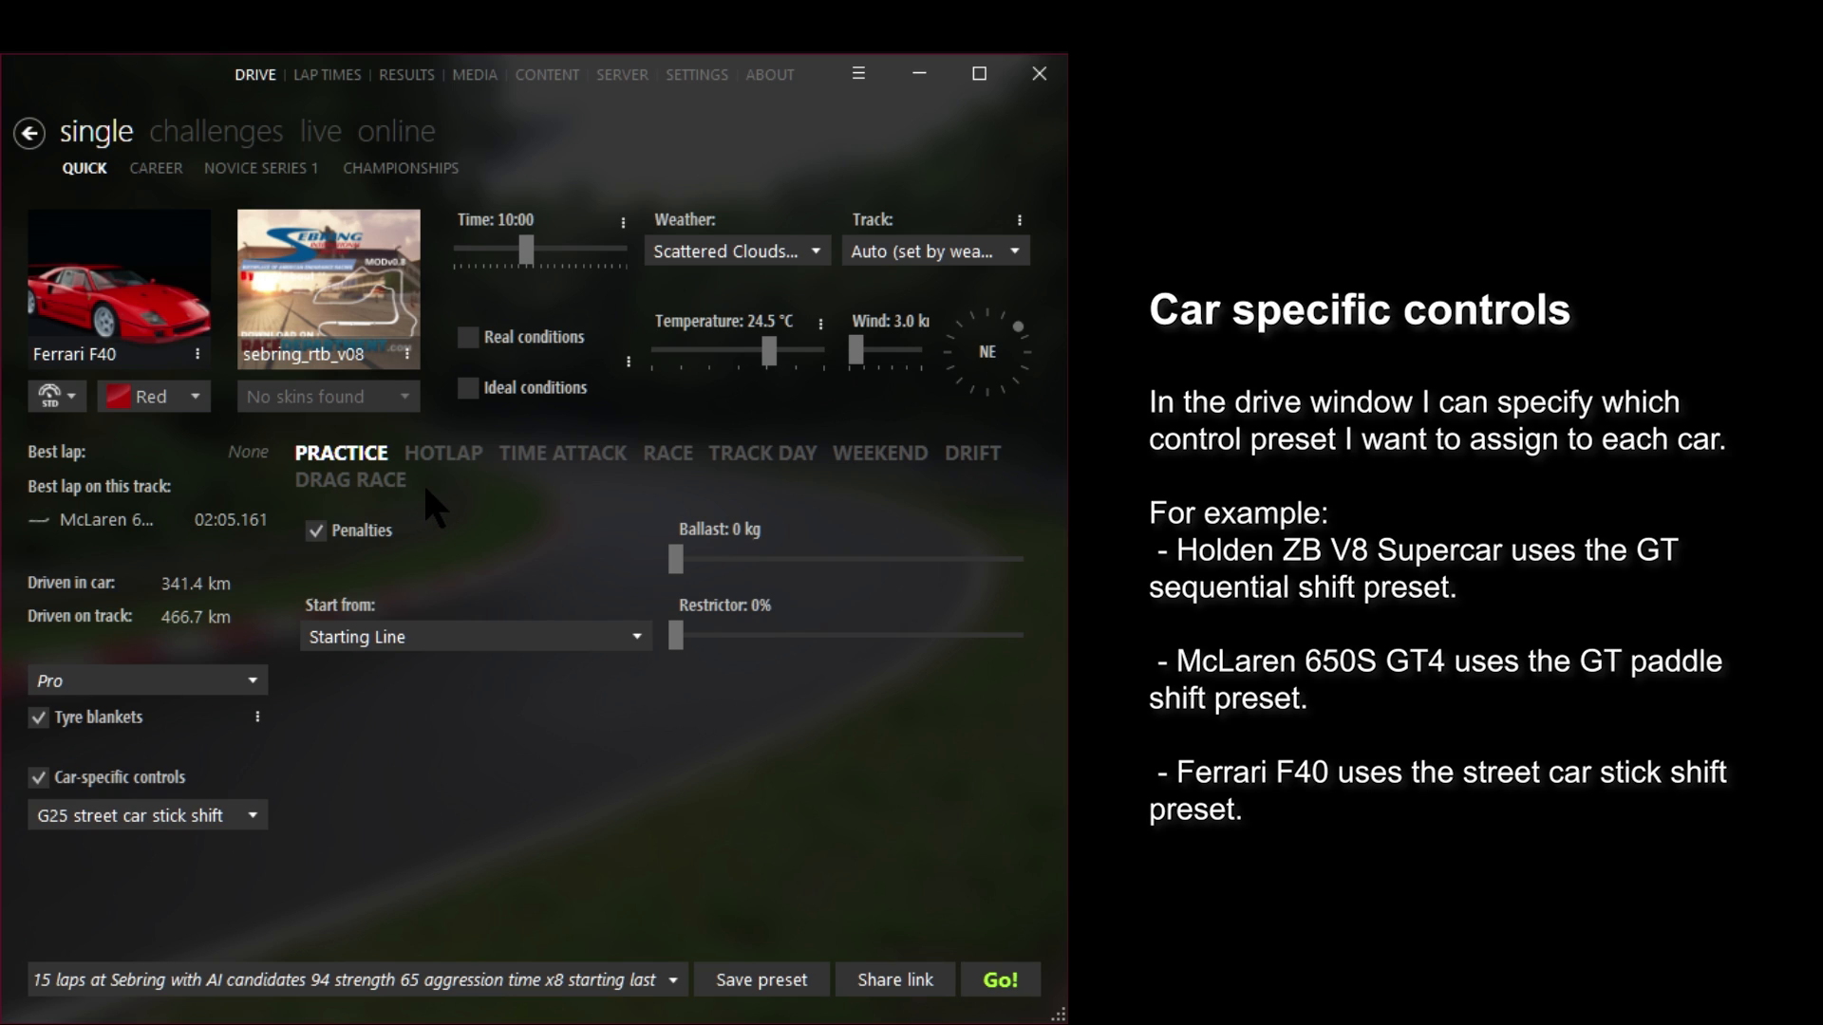
{"action": "mouse_move", "coordinate": [583, 566]}
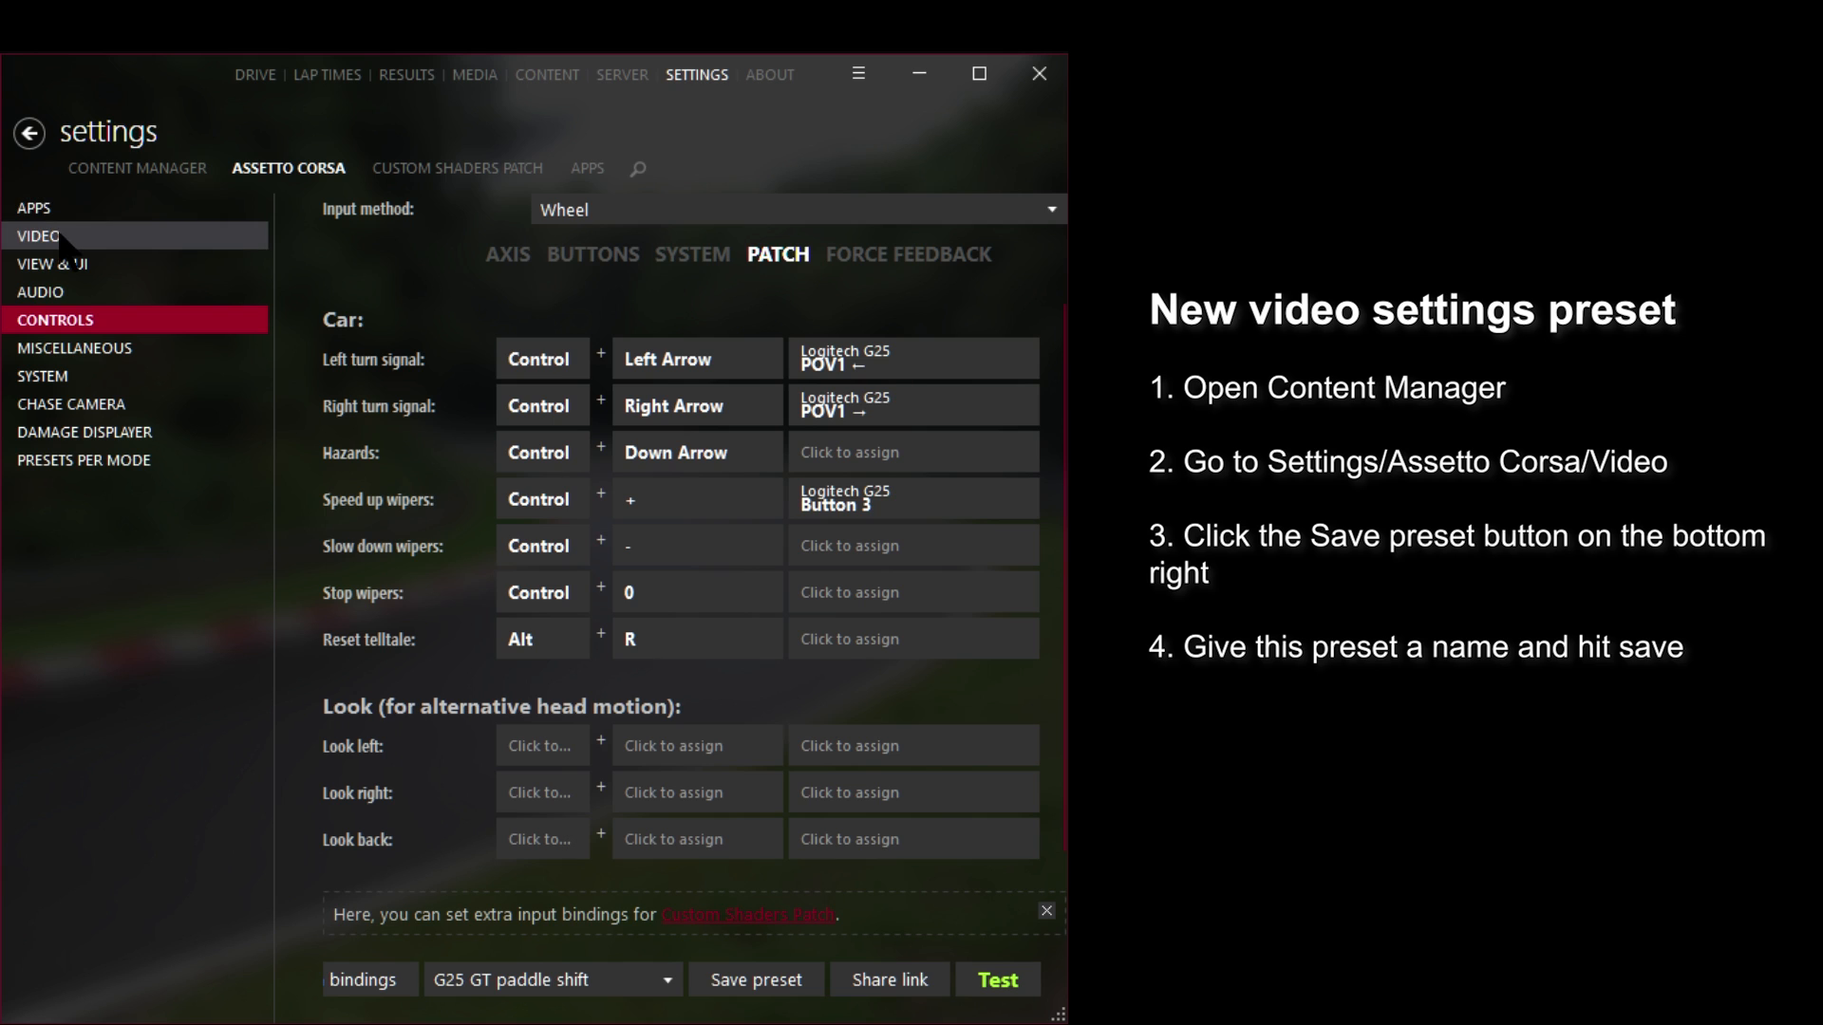
- Bring up the Save preset dialog from the bottom of the Video settings page
{"action": "left_click", "coordinate": [38, 235]}
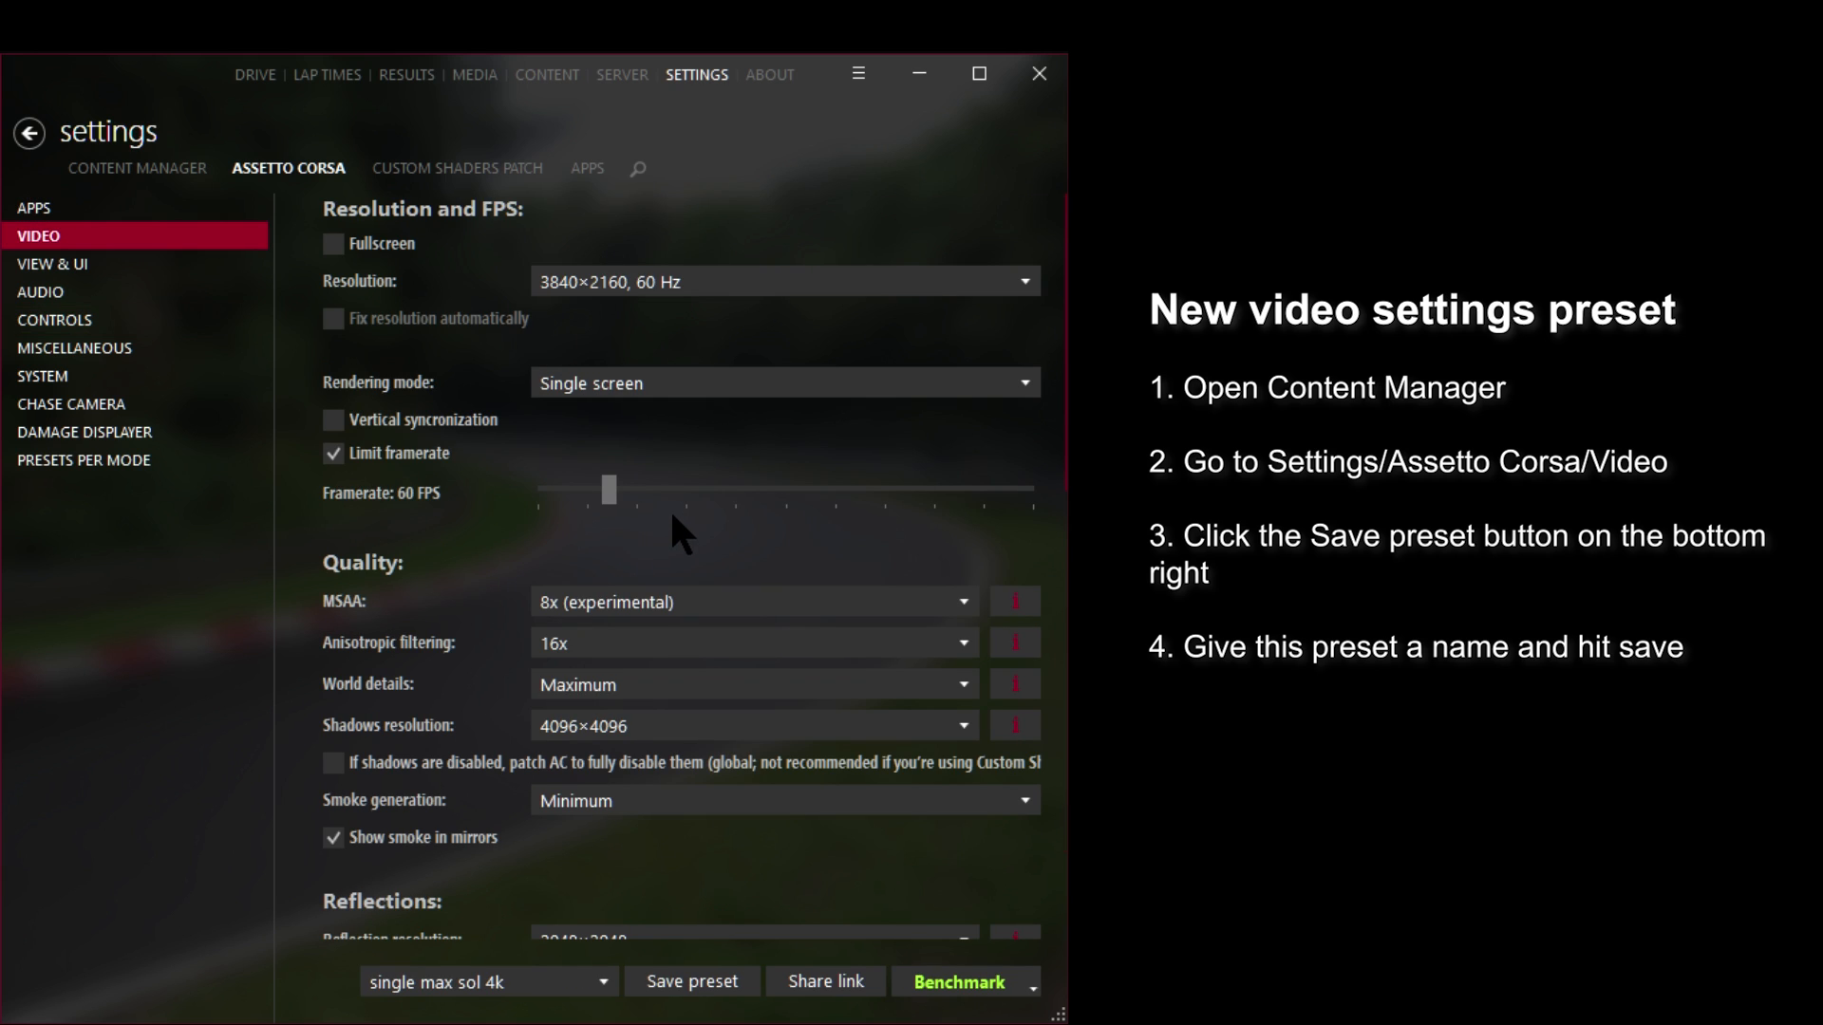
{"action": "scroll", "scroll_direction": "down", "scroll_amount": 3}
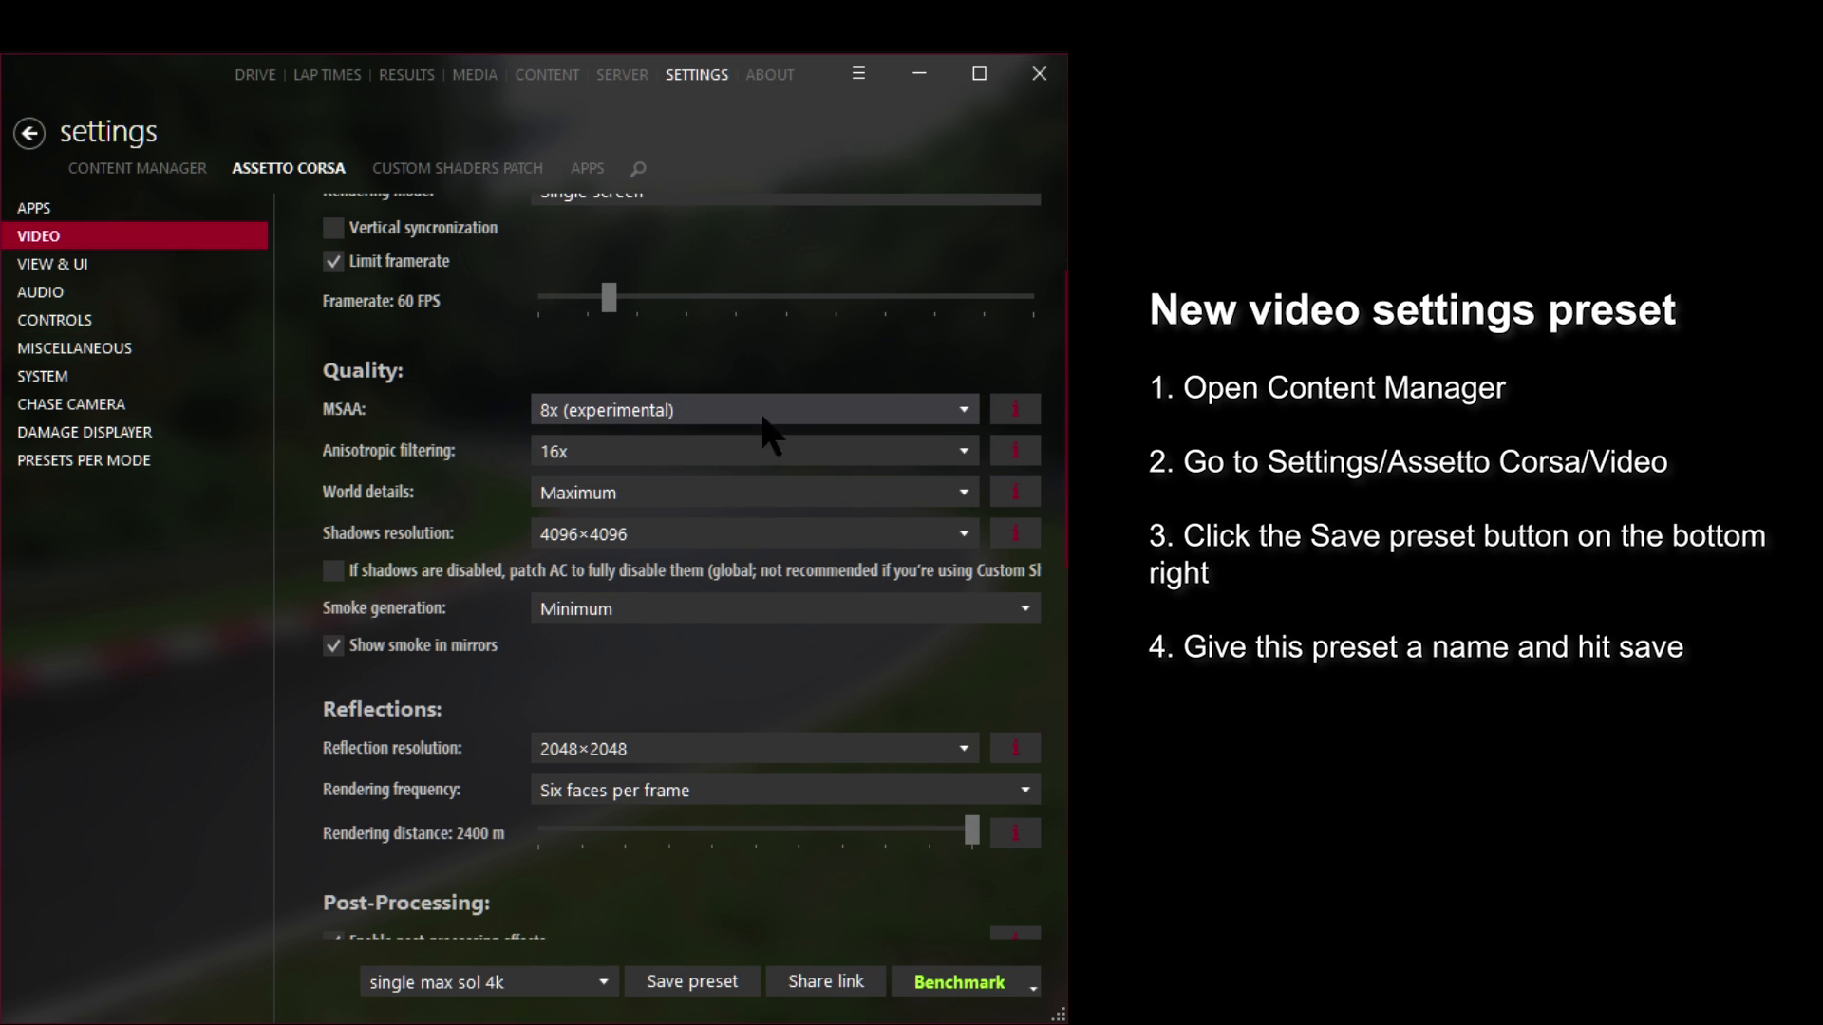
{"action": "scroll", "scroll_direction": "down", "scroll_amount": 3}
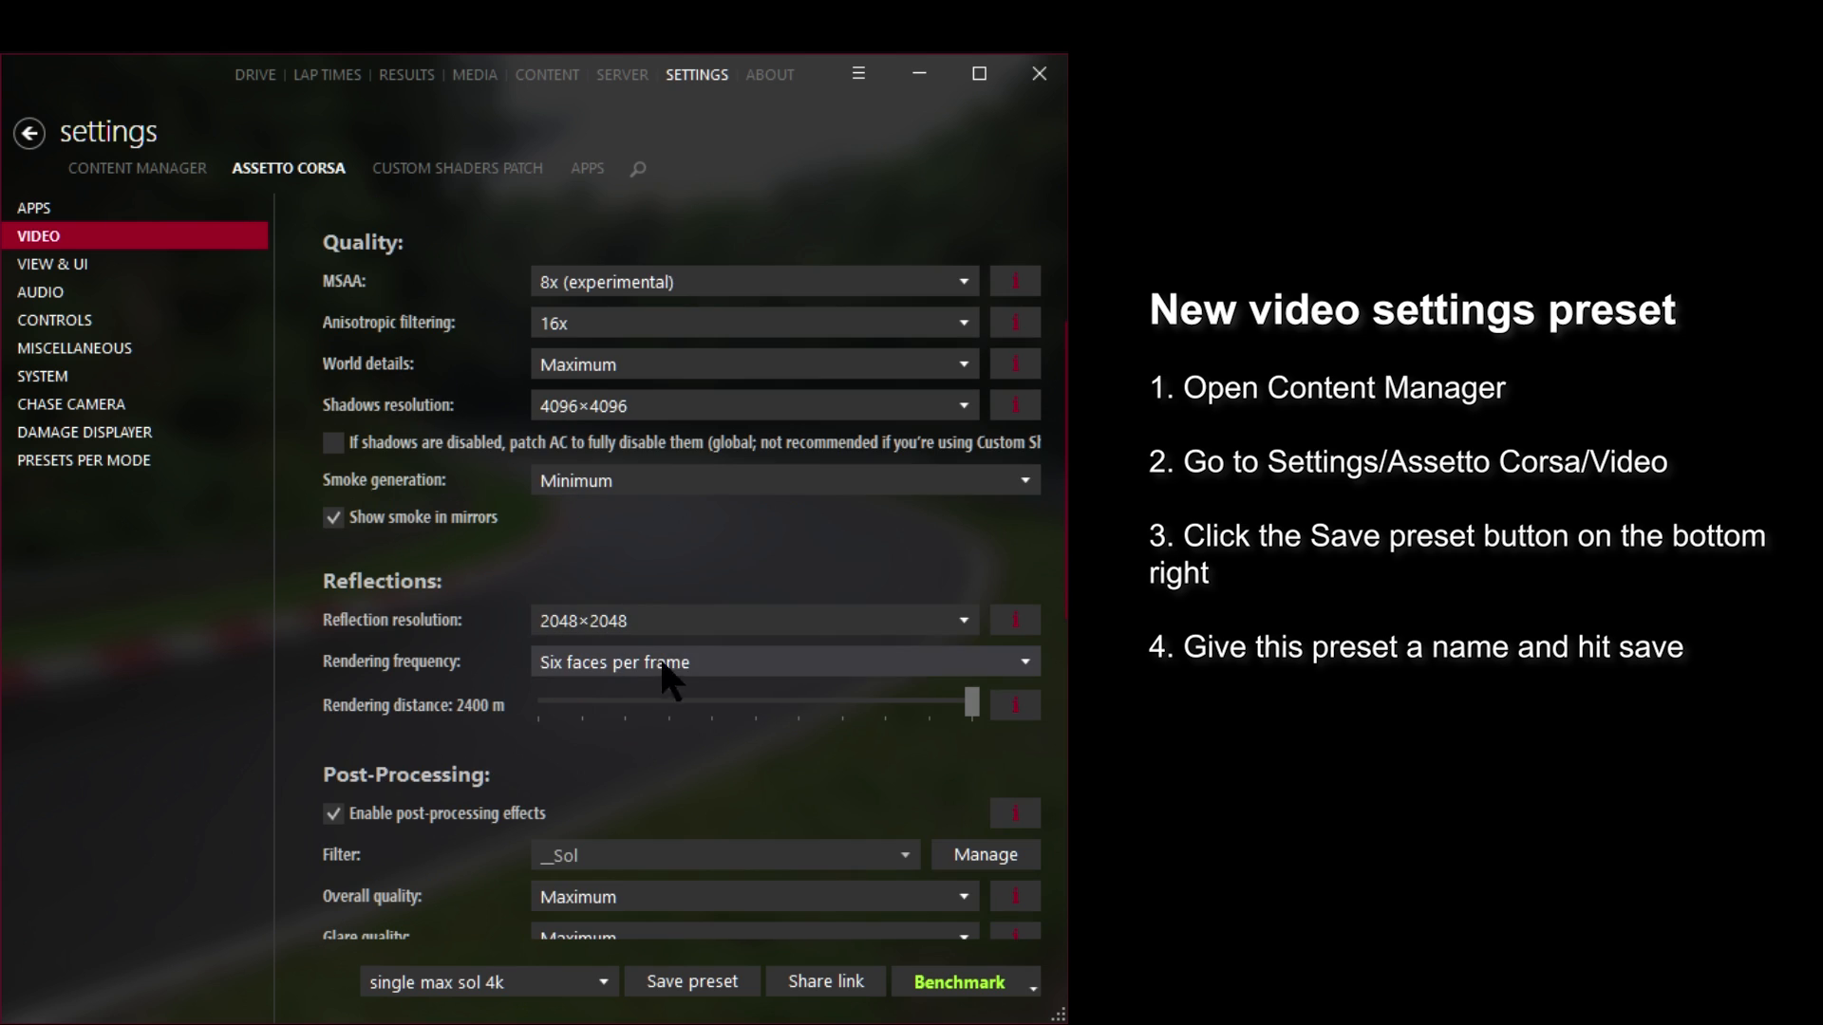
{"action": "scroll", "scroll_direction": "down", "scroll_amount": 3}
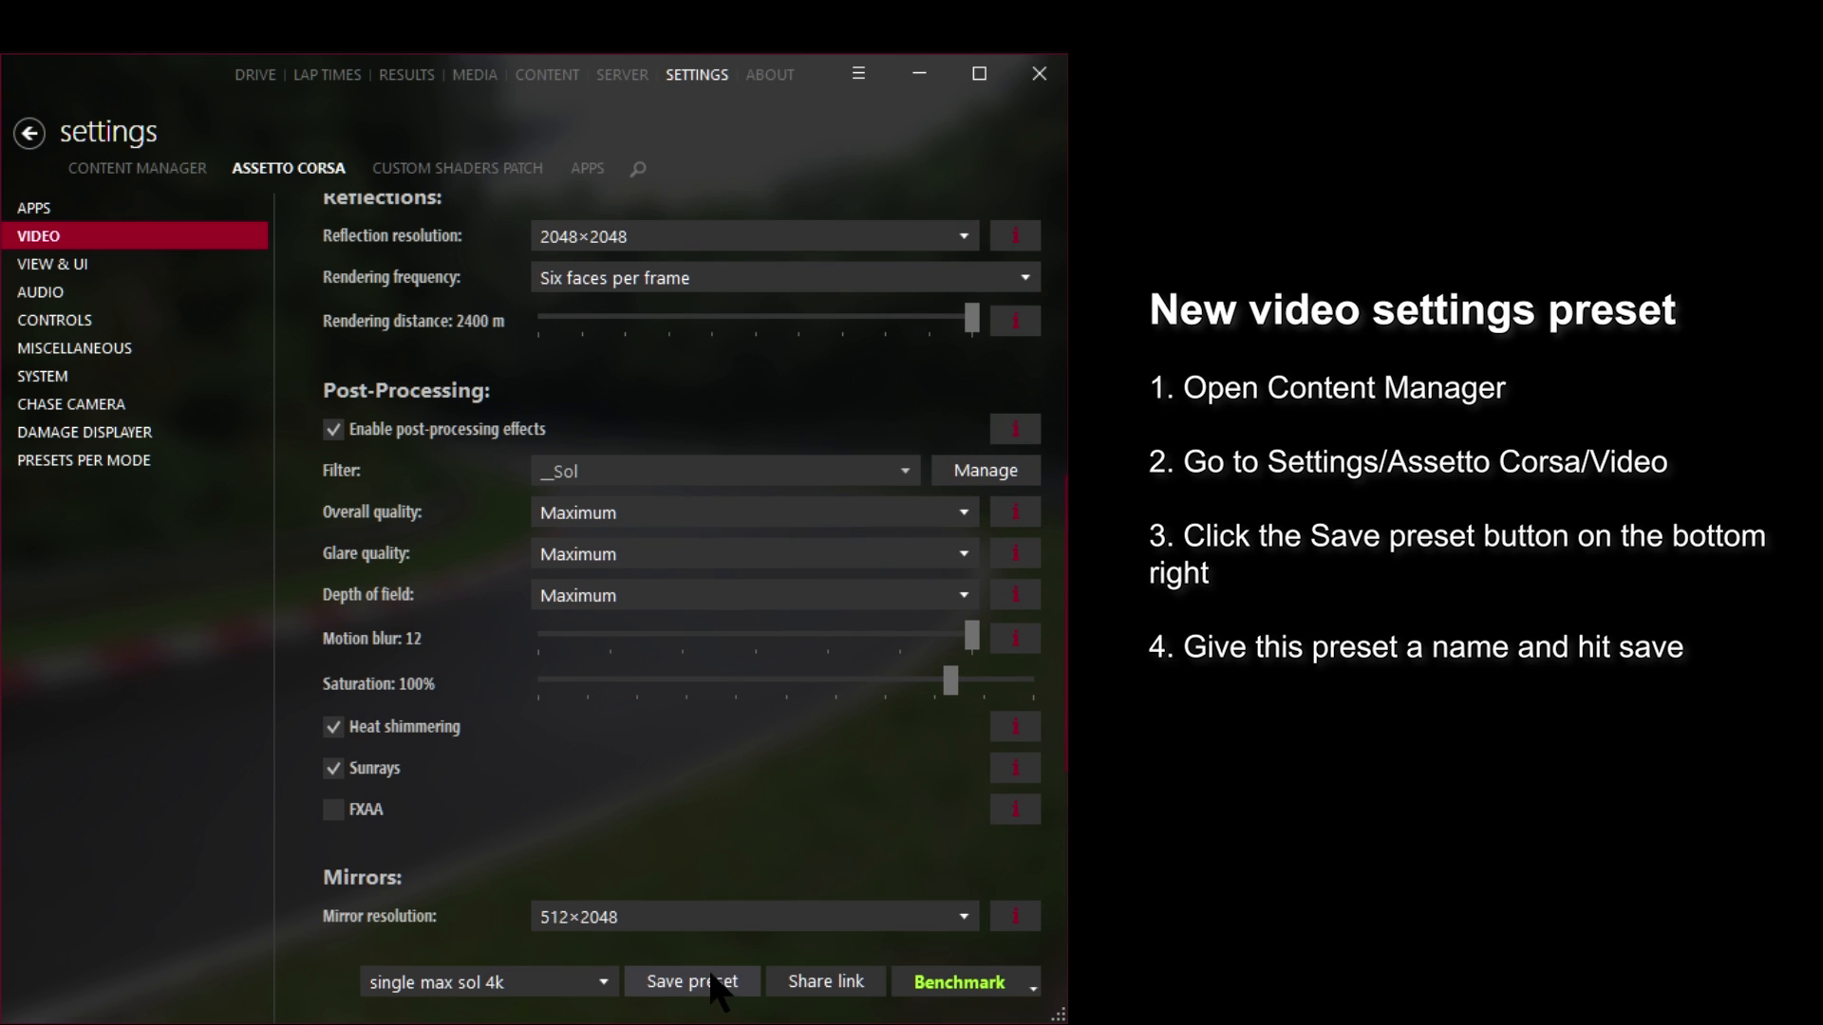
{"action": "left_click", "coordinate": [689, 981]}
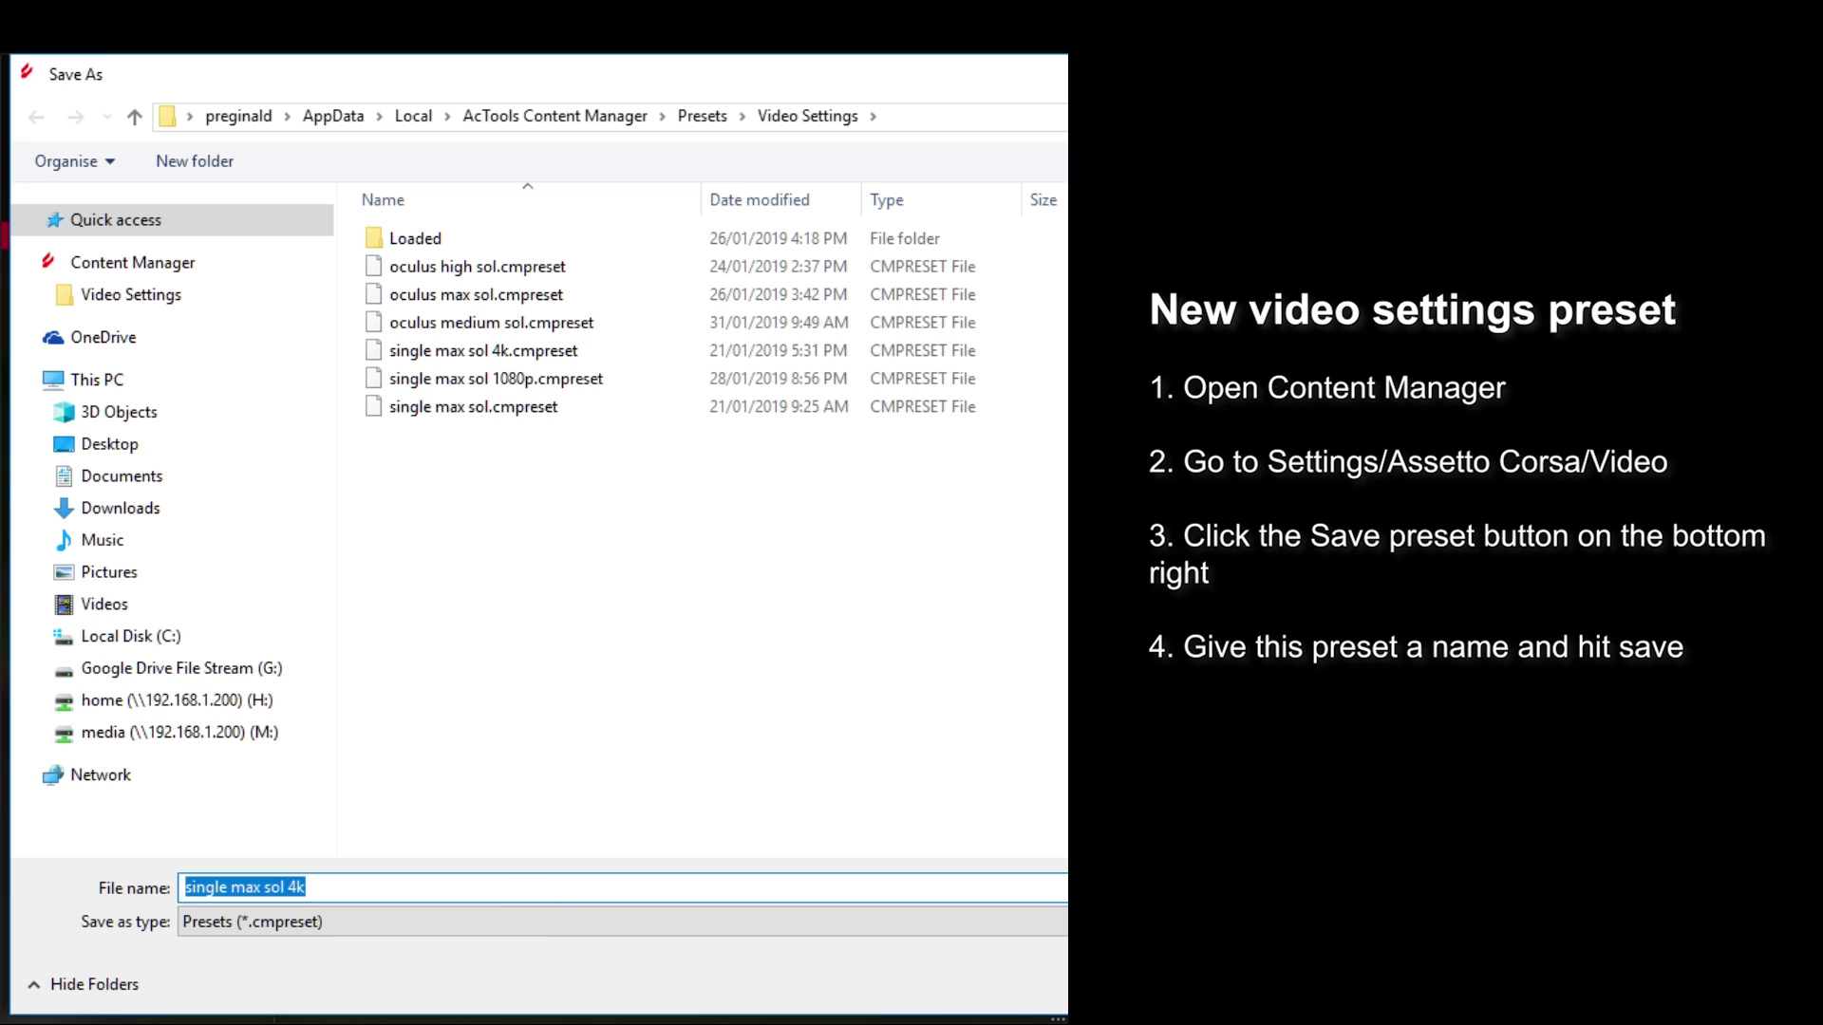
- Name the new video preset 'example preset 1' and save it
{"action": "type", "text": "example"}
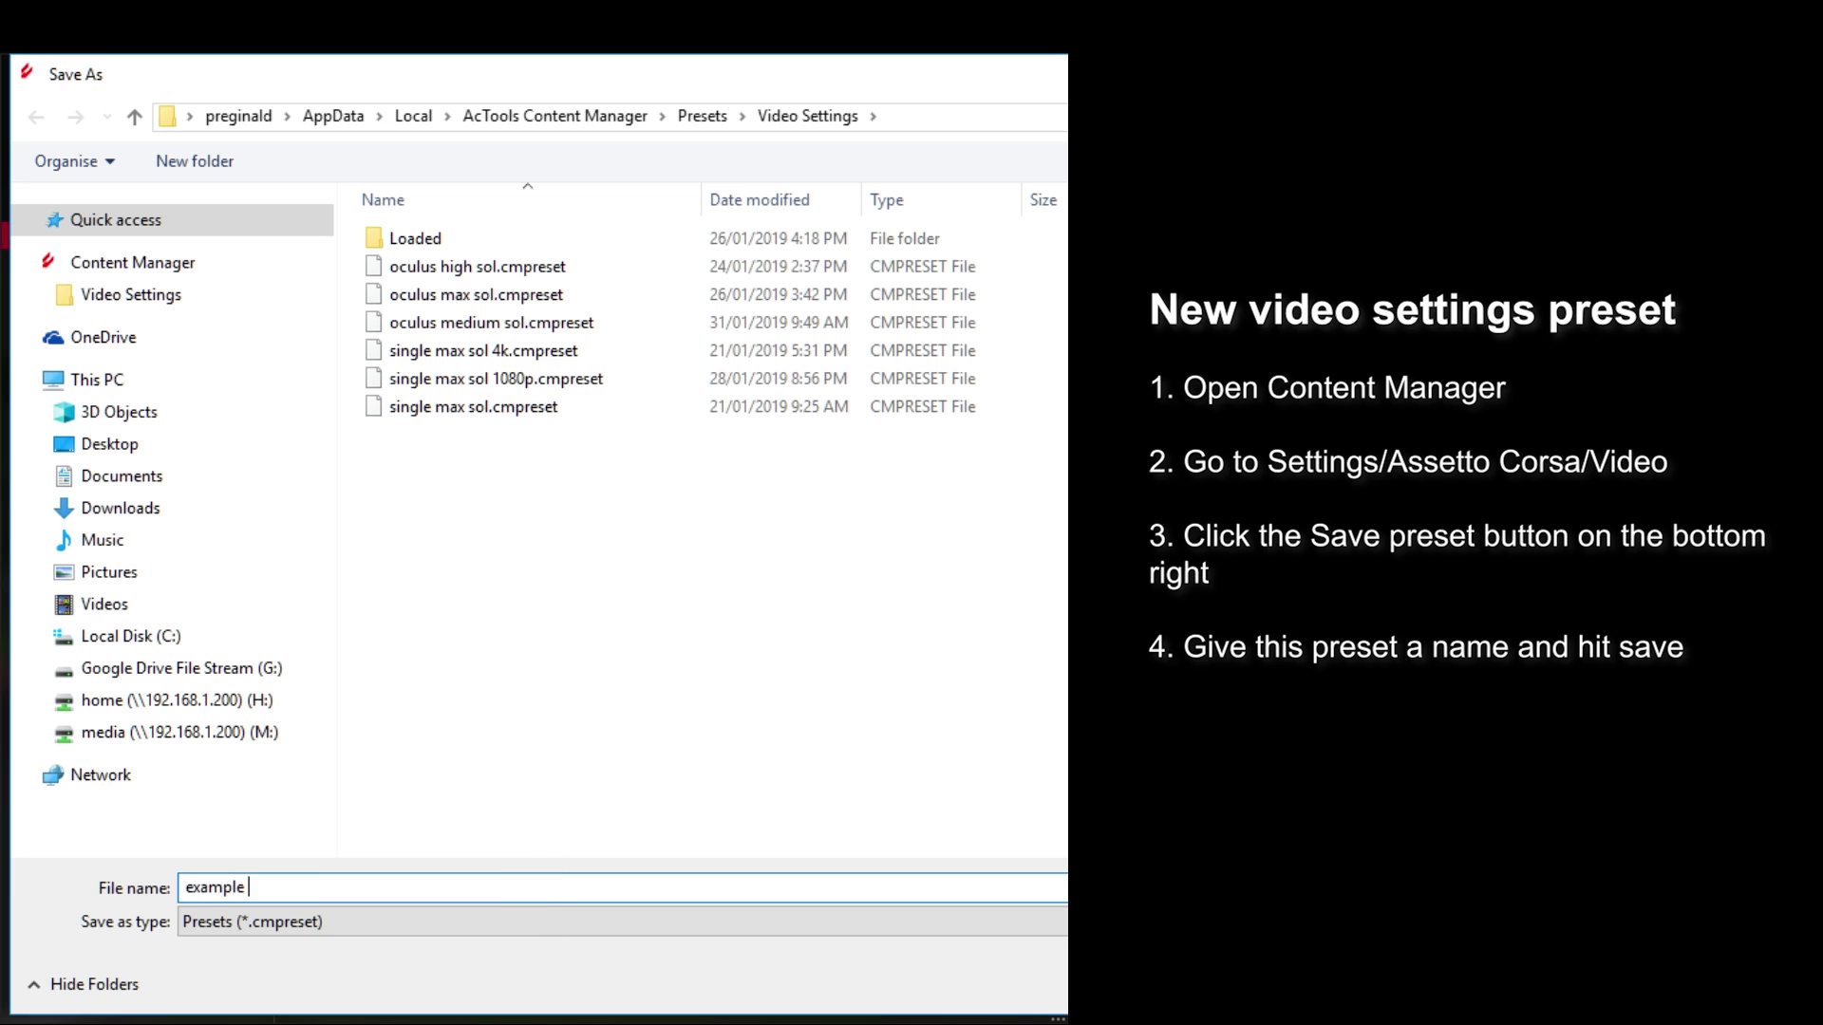
{"action": "type", "text": "preset"}
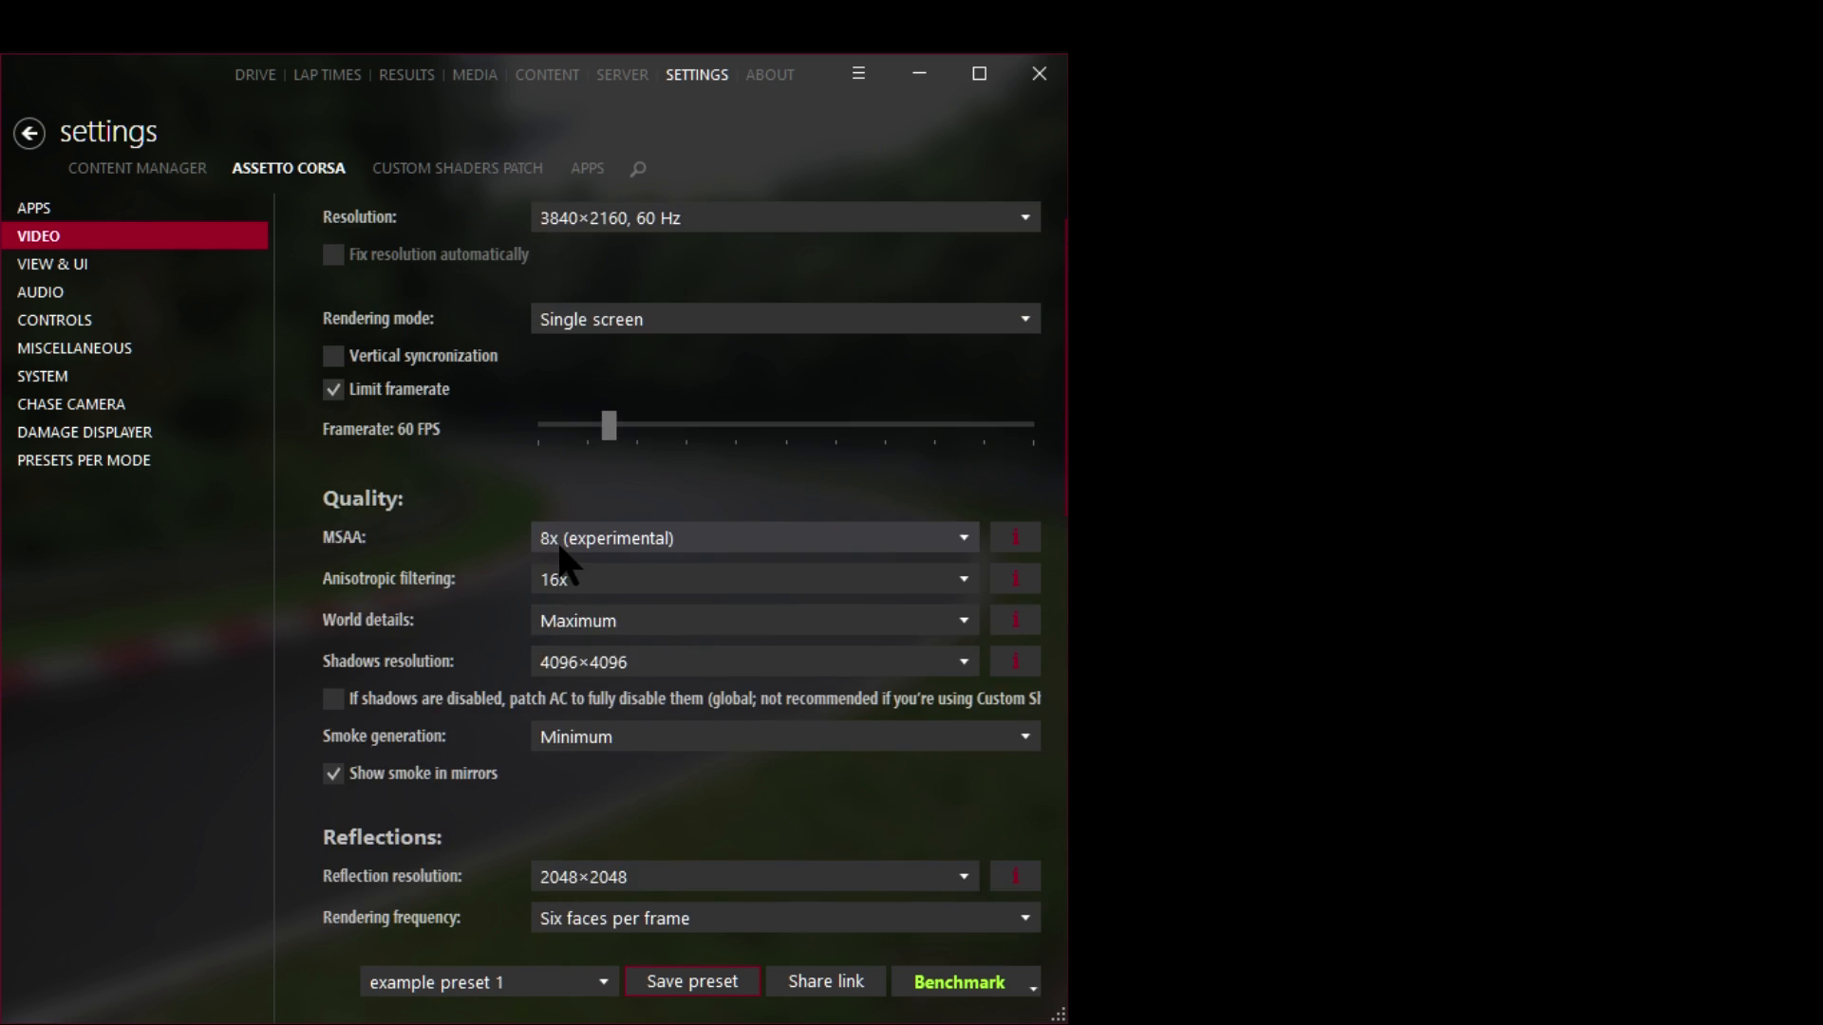
{"action": "scroll", "scroll_direction": "down", "scroll_amount": 3}
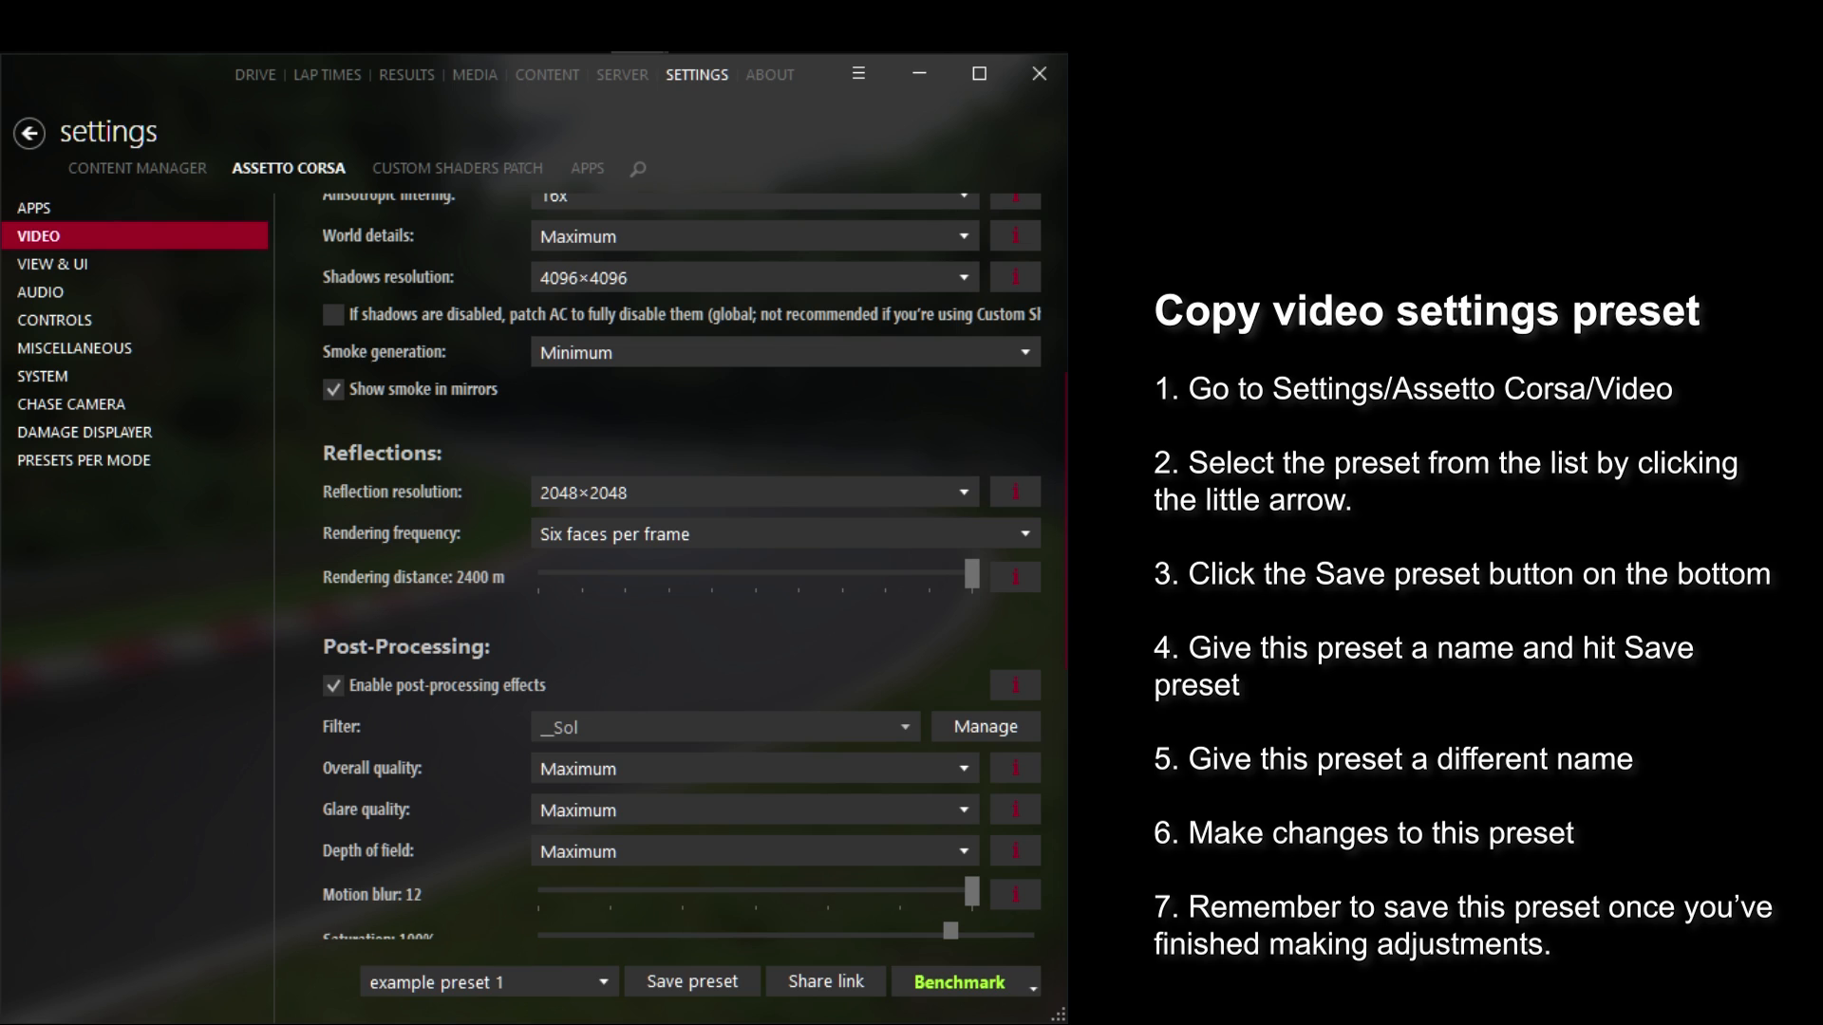
{"action": "mouse_move", "coordinate": [239, 192]}
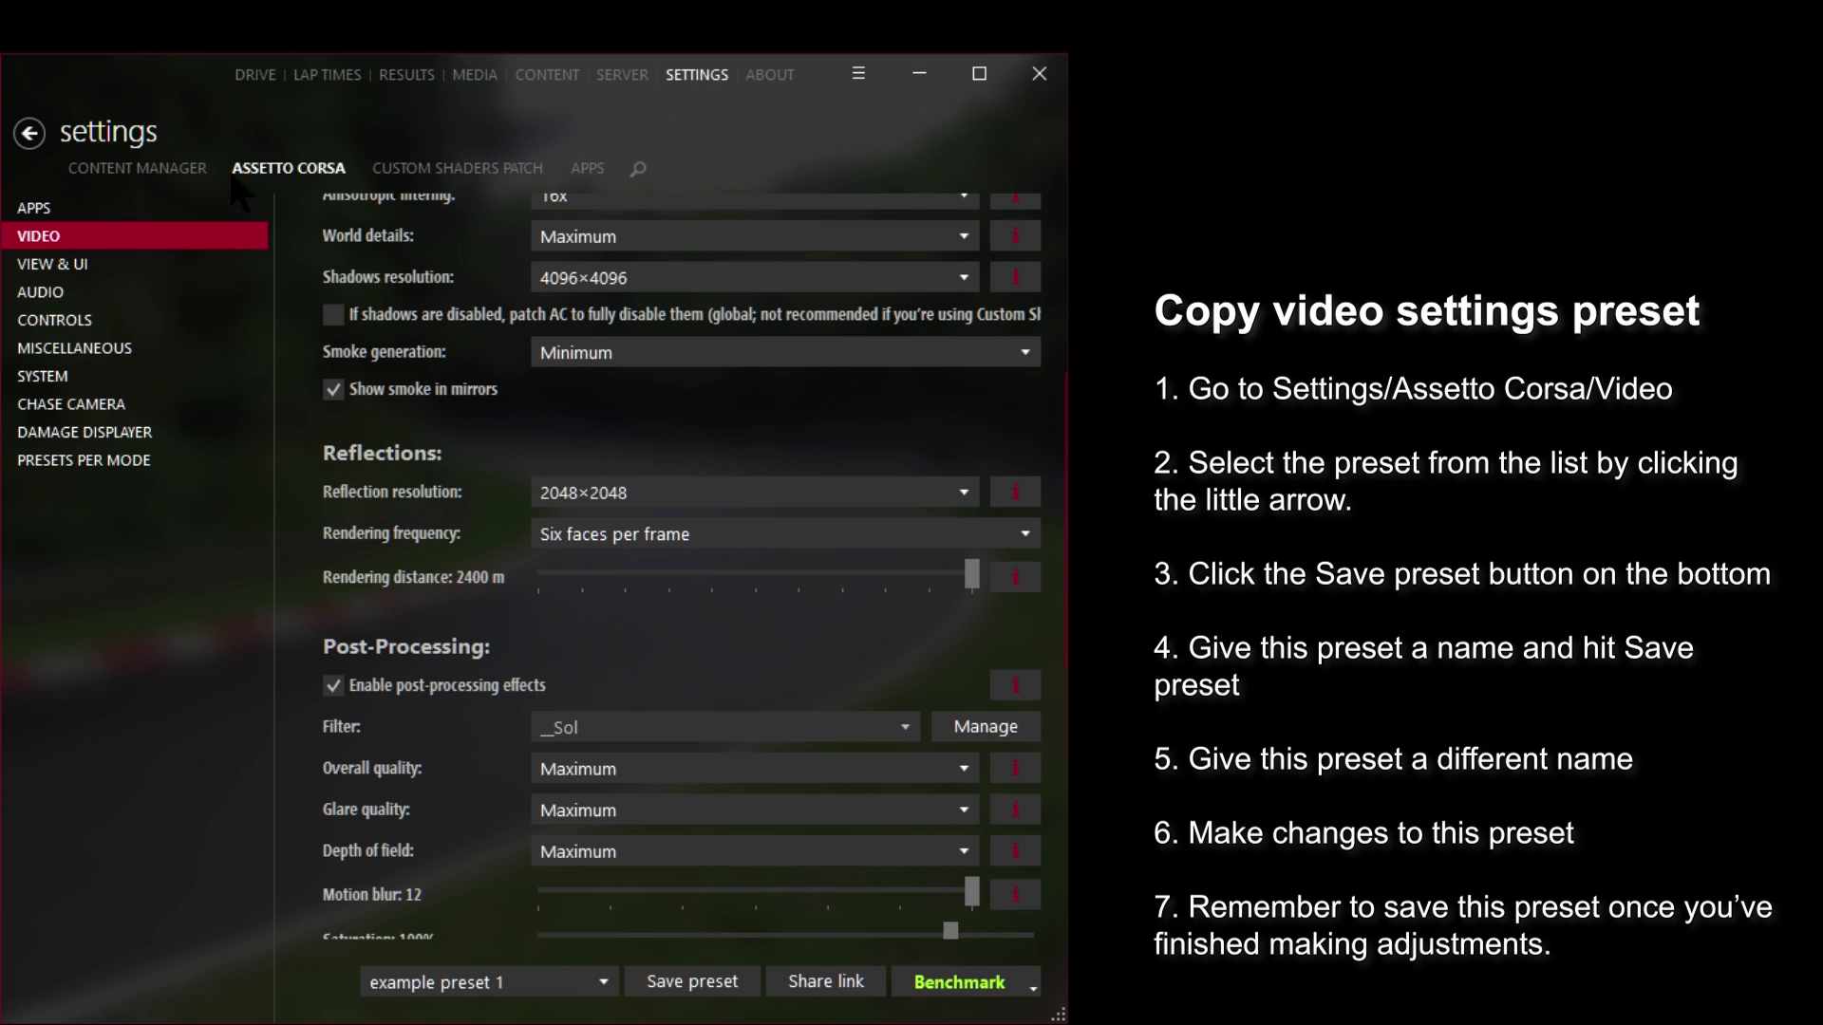
{"action": "mouse_move", "coordinate": [53, 264]}
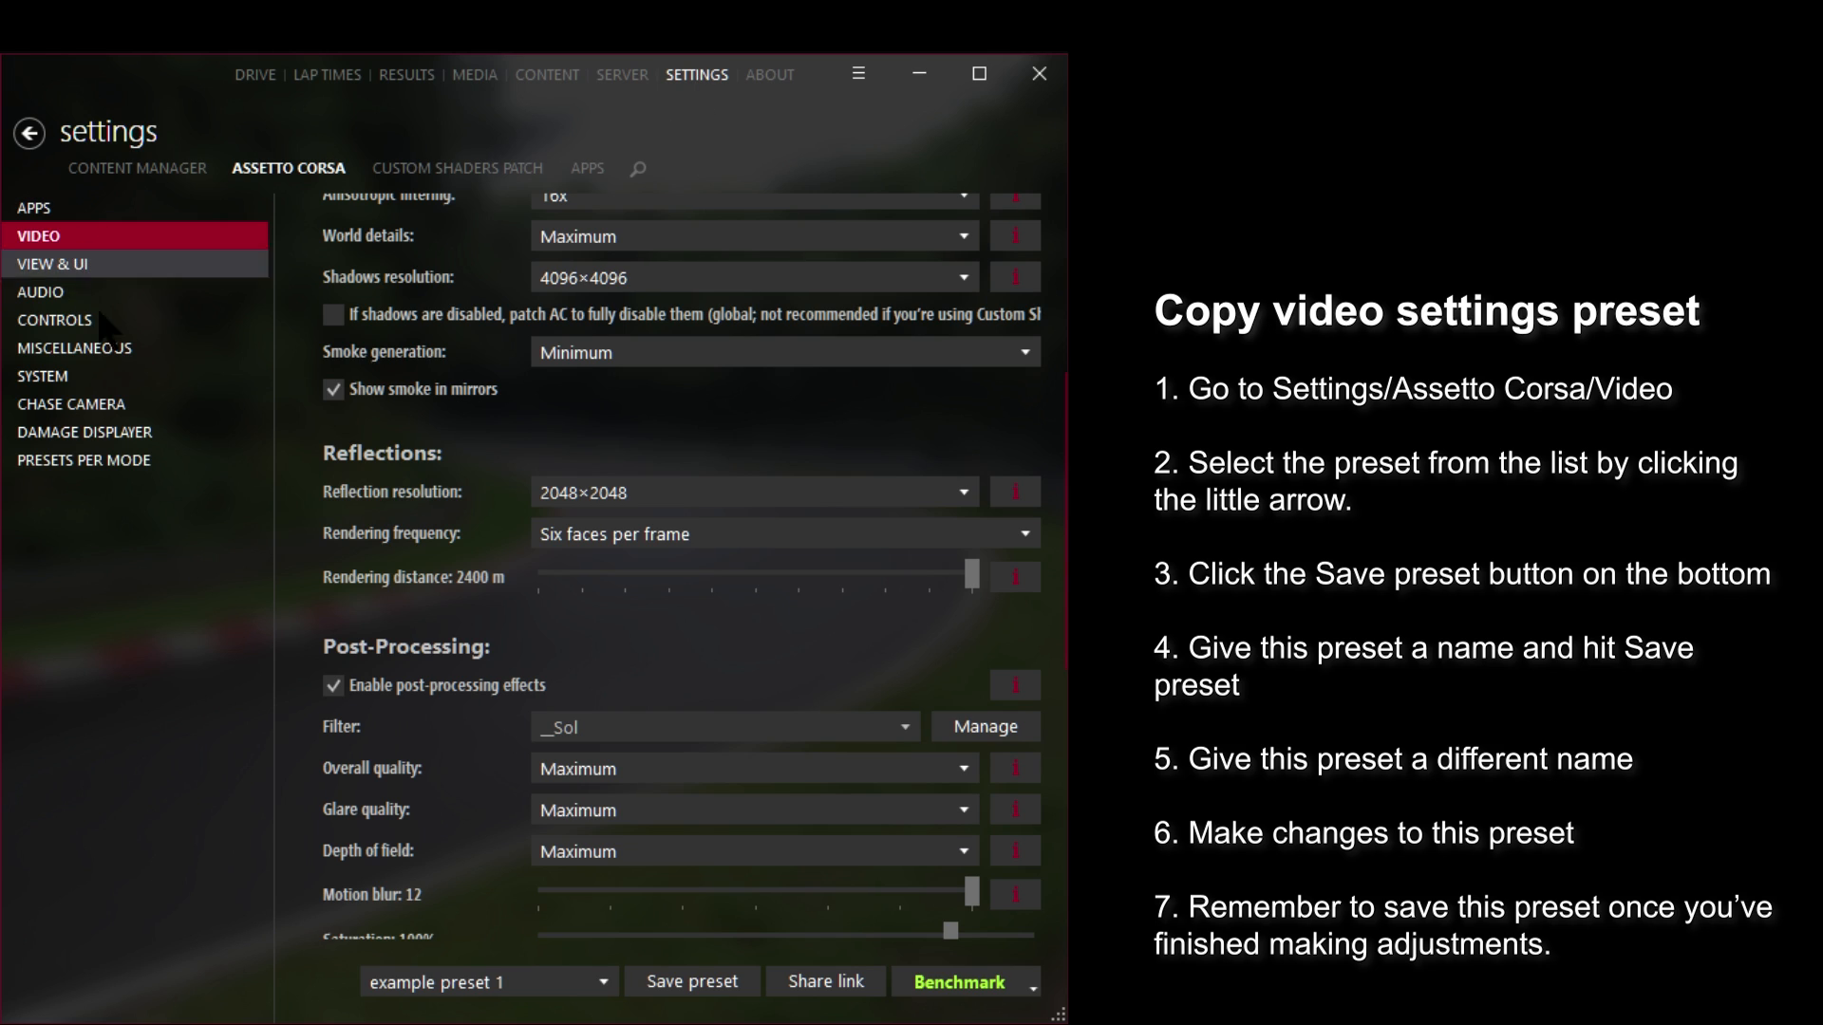
- Load the single max sol 1080p video preset and start saving a copy
{"action": "left_click", "coordinate": [604, 982]}
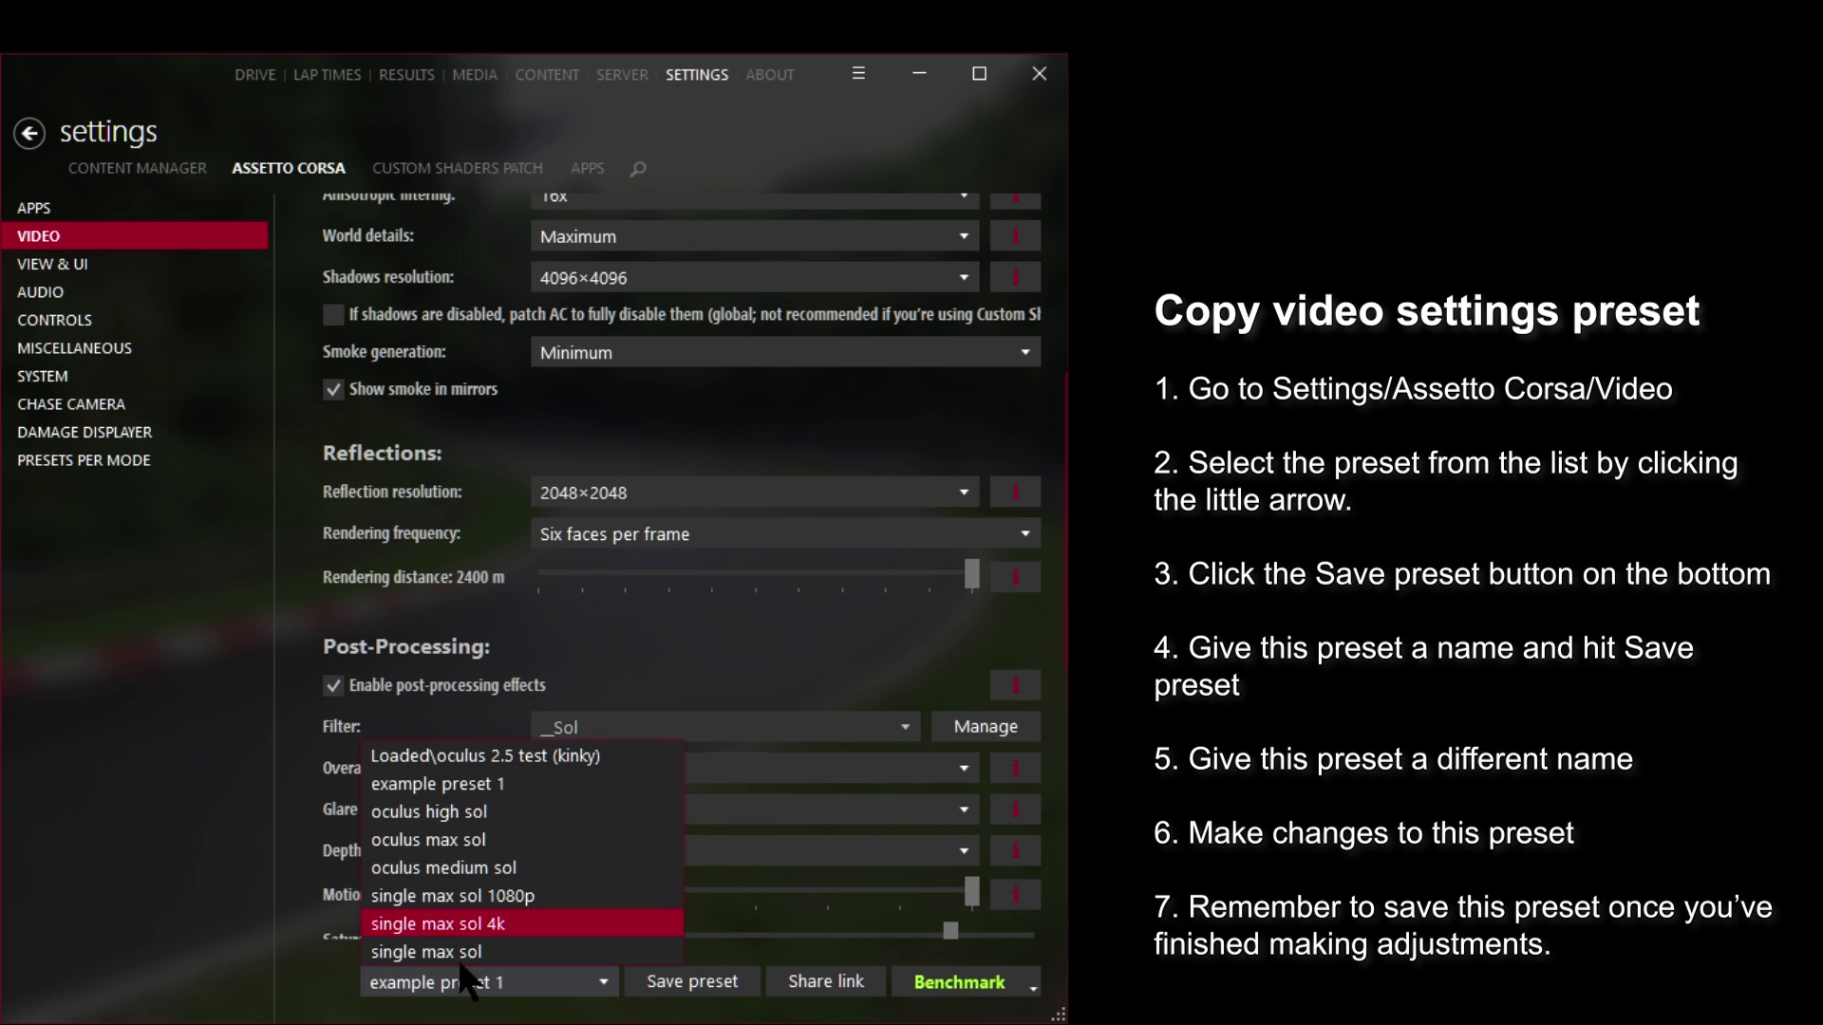
{"action": "mouse_move", "coordinate": [476, 894]}
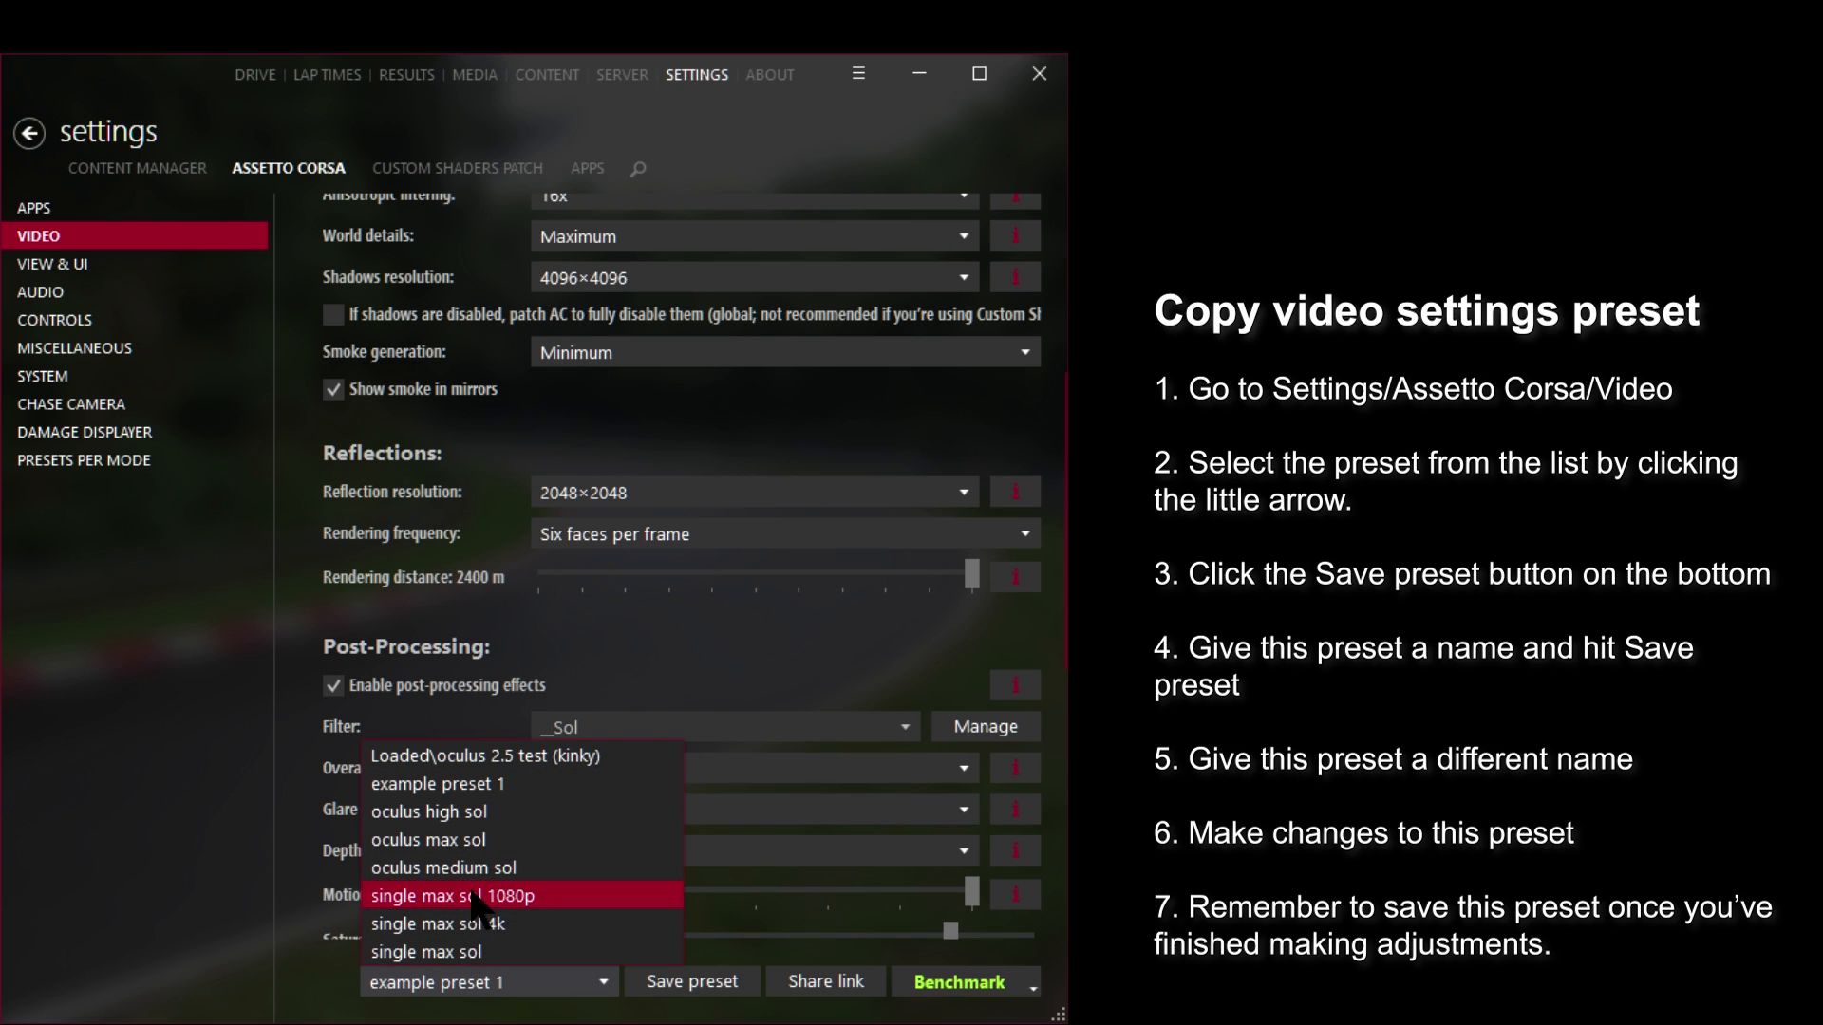
{"action": "left_click", "coordinate": [469, 894]}
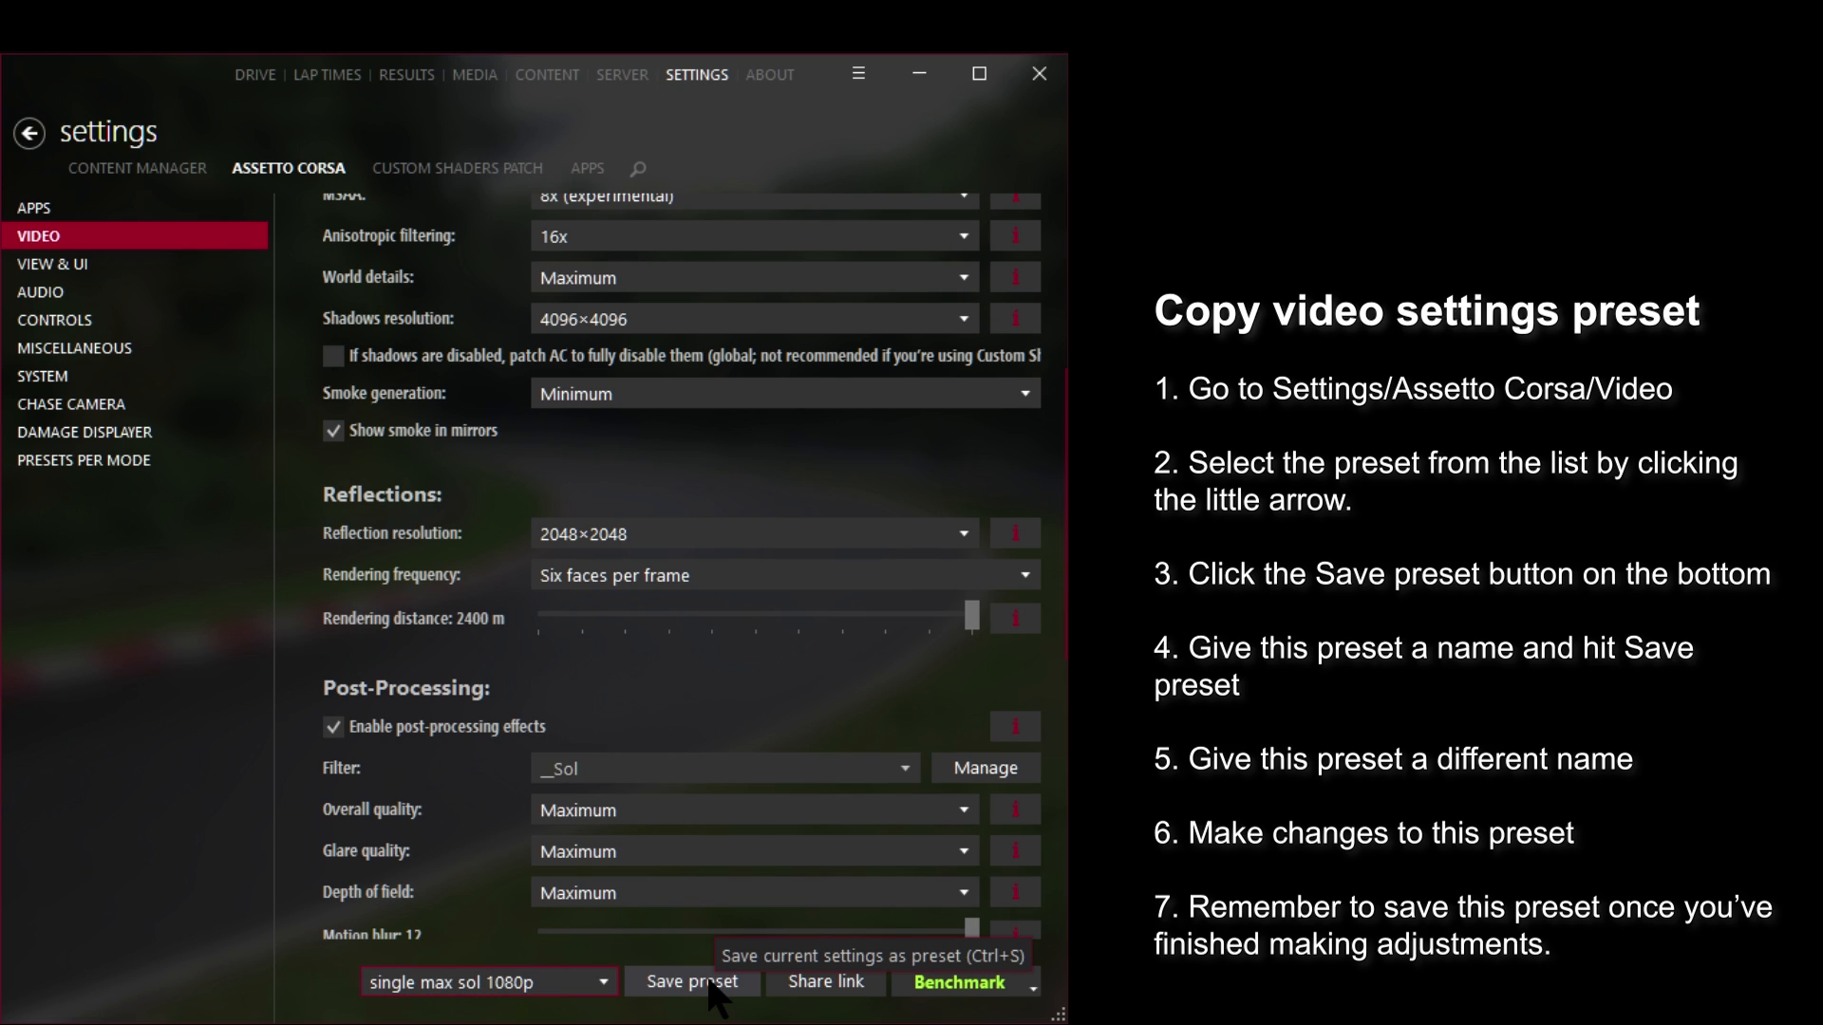
{"action": "left_click", "coordinate": [691, 982]}
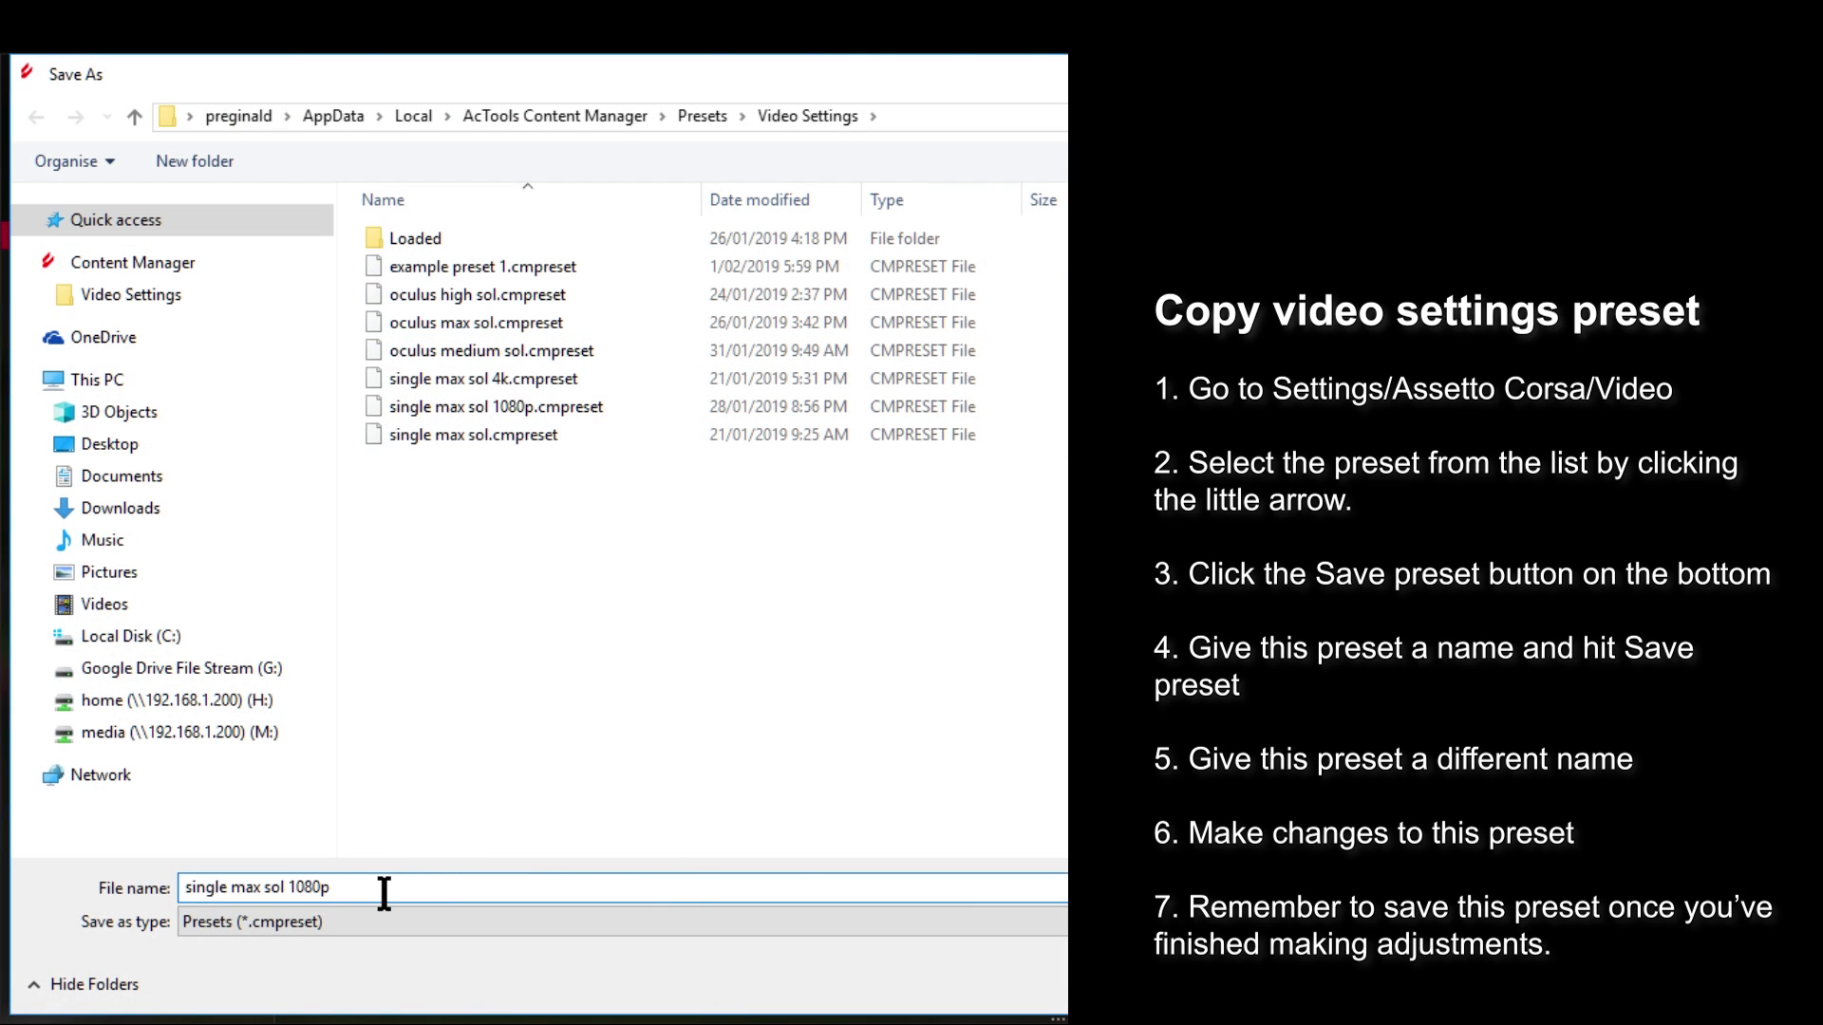
- Save the copy as 'single max sol 1080p - back copy'
{"action": "type", "text": "-"}
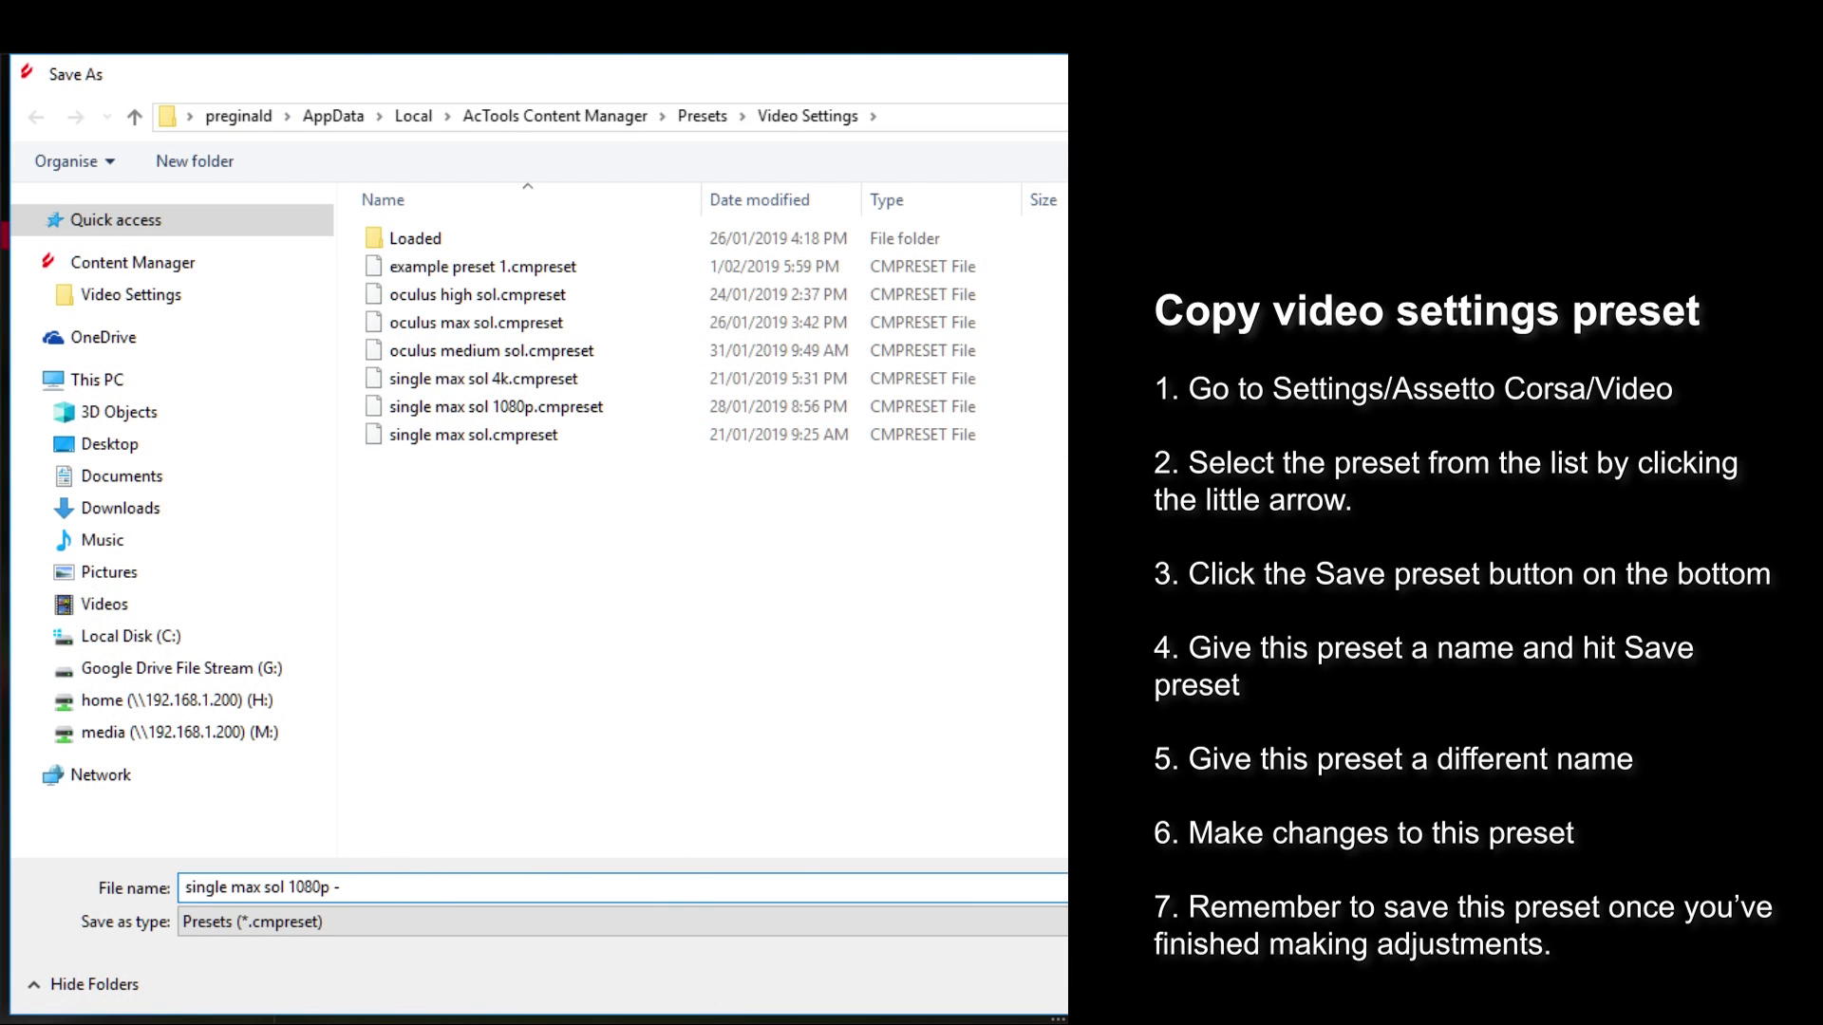
{"action": "type", "text": "back cu"}
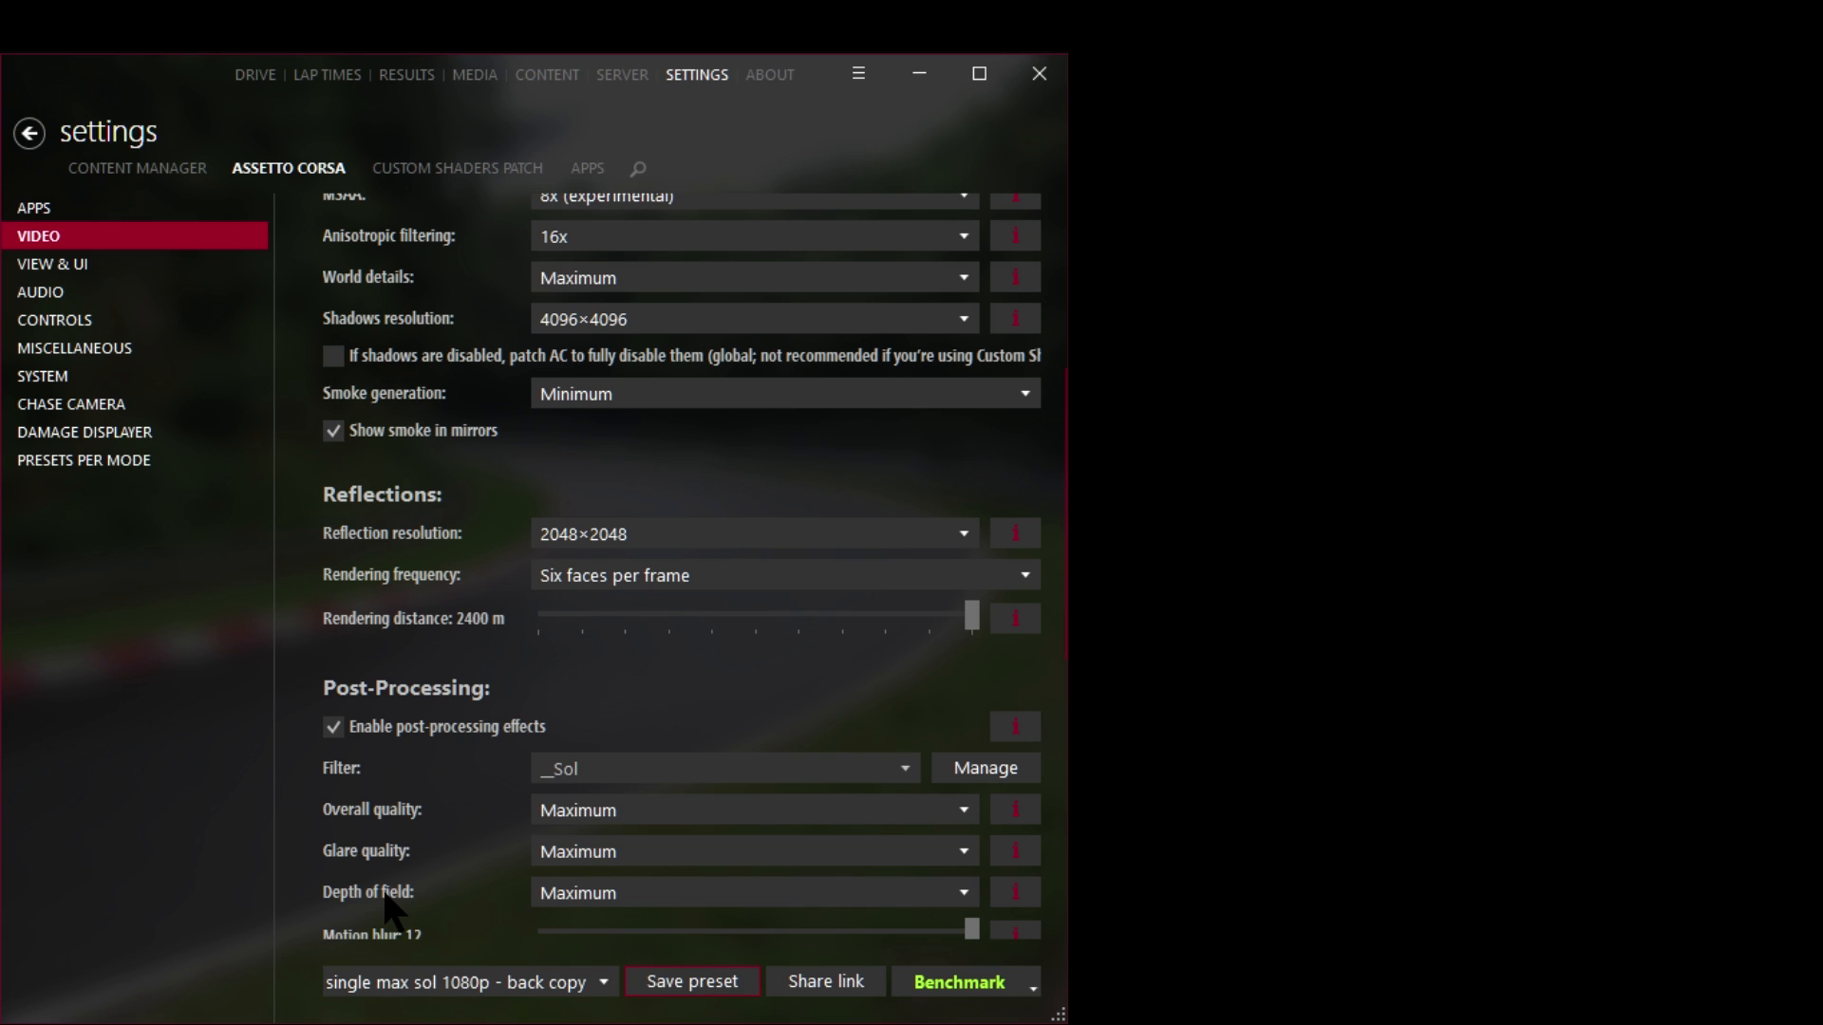
{"action": "mouse_move", "coordinate": [494, 924]}
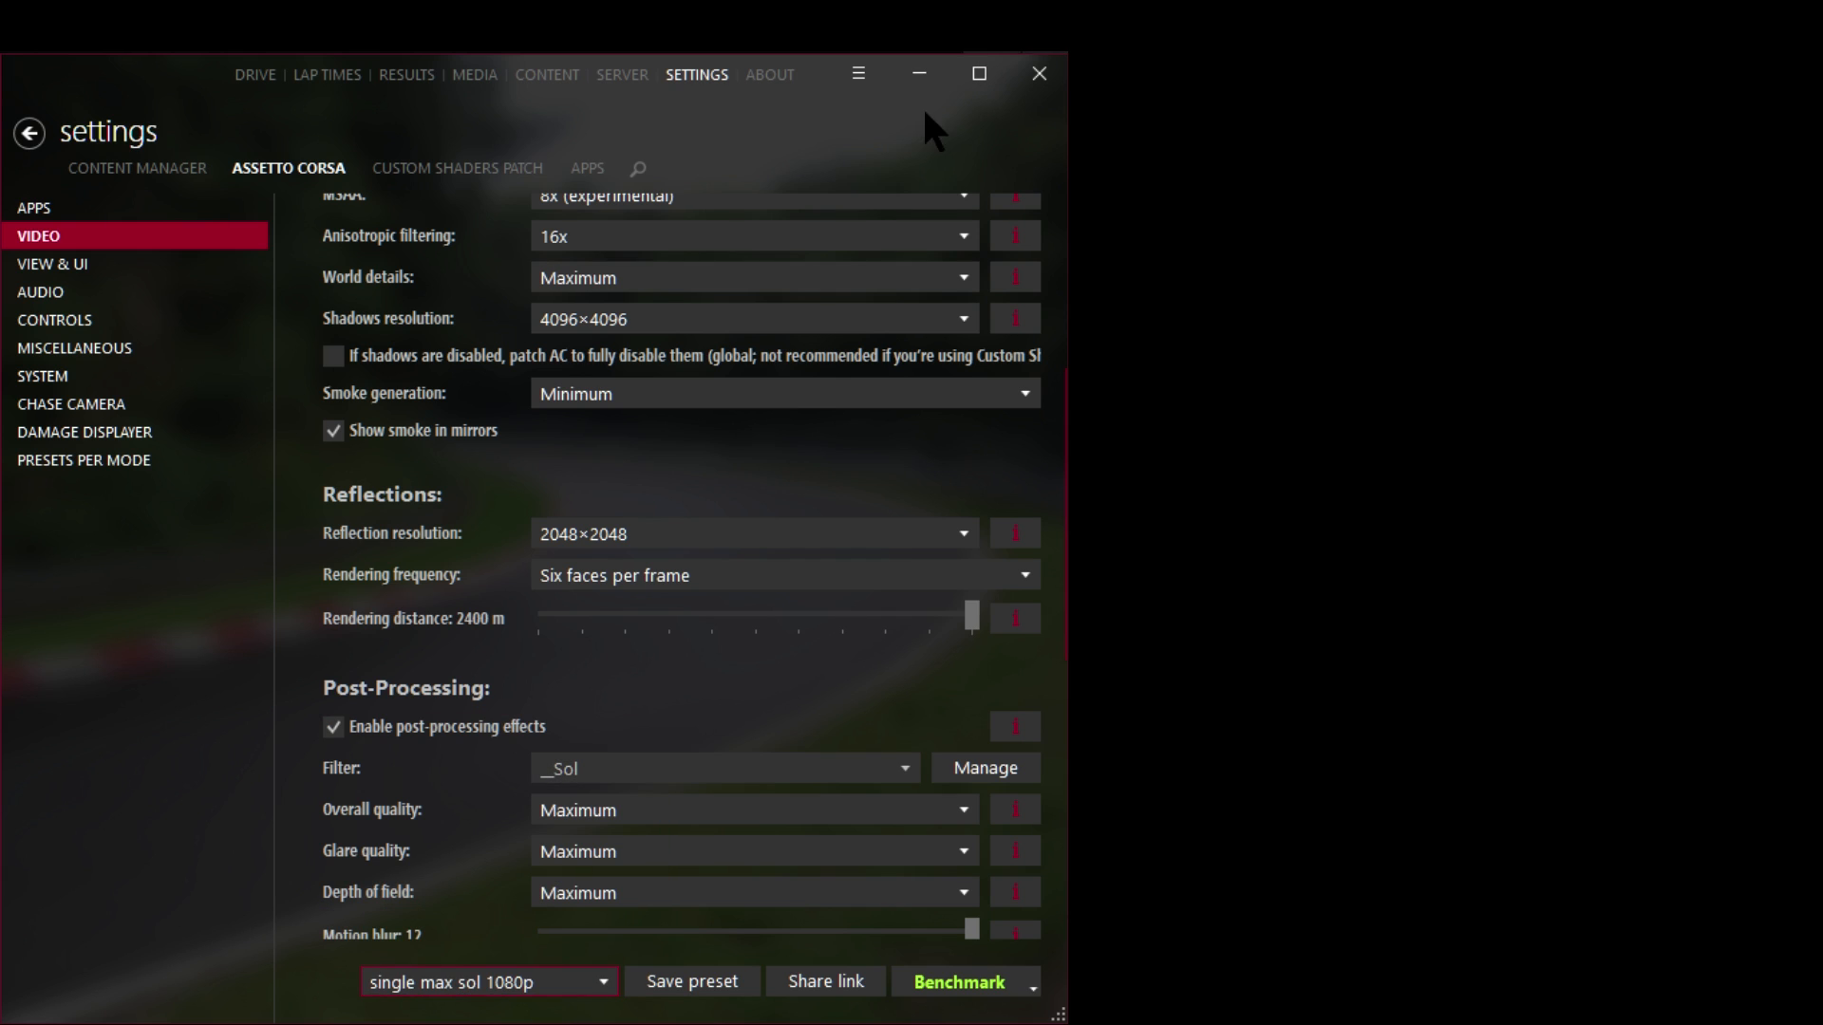
{"action": "mouse_move", "coordinate": [765, 982]}
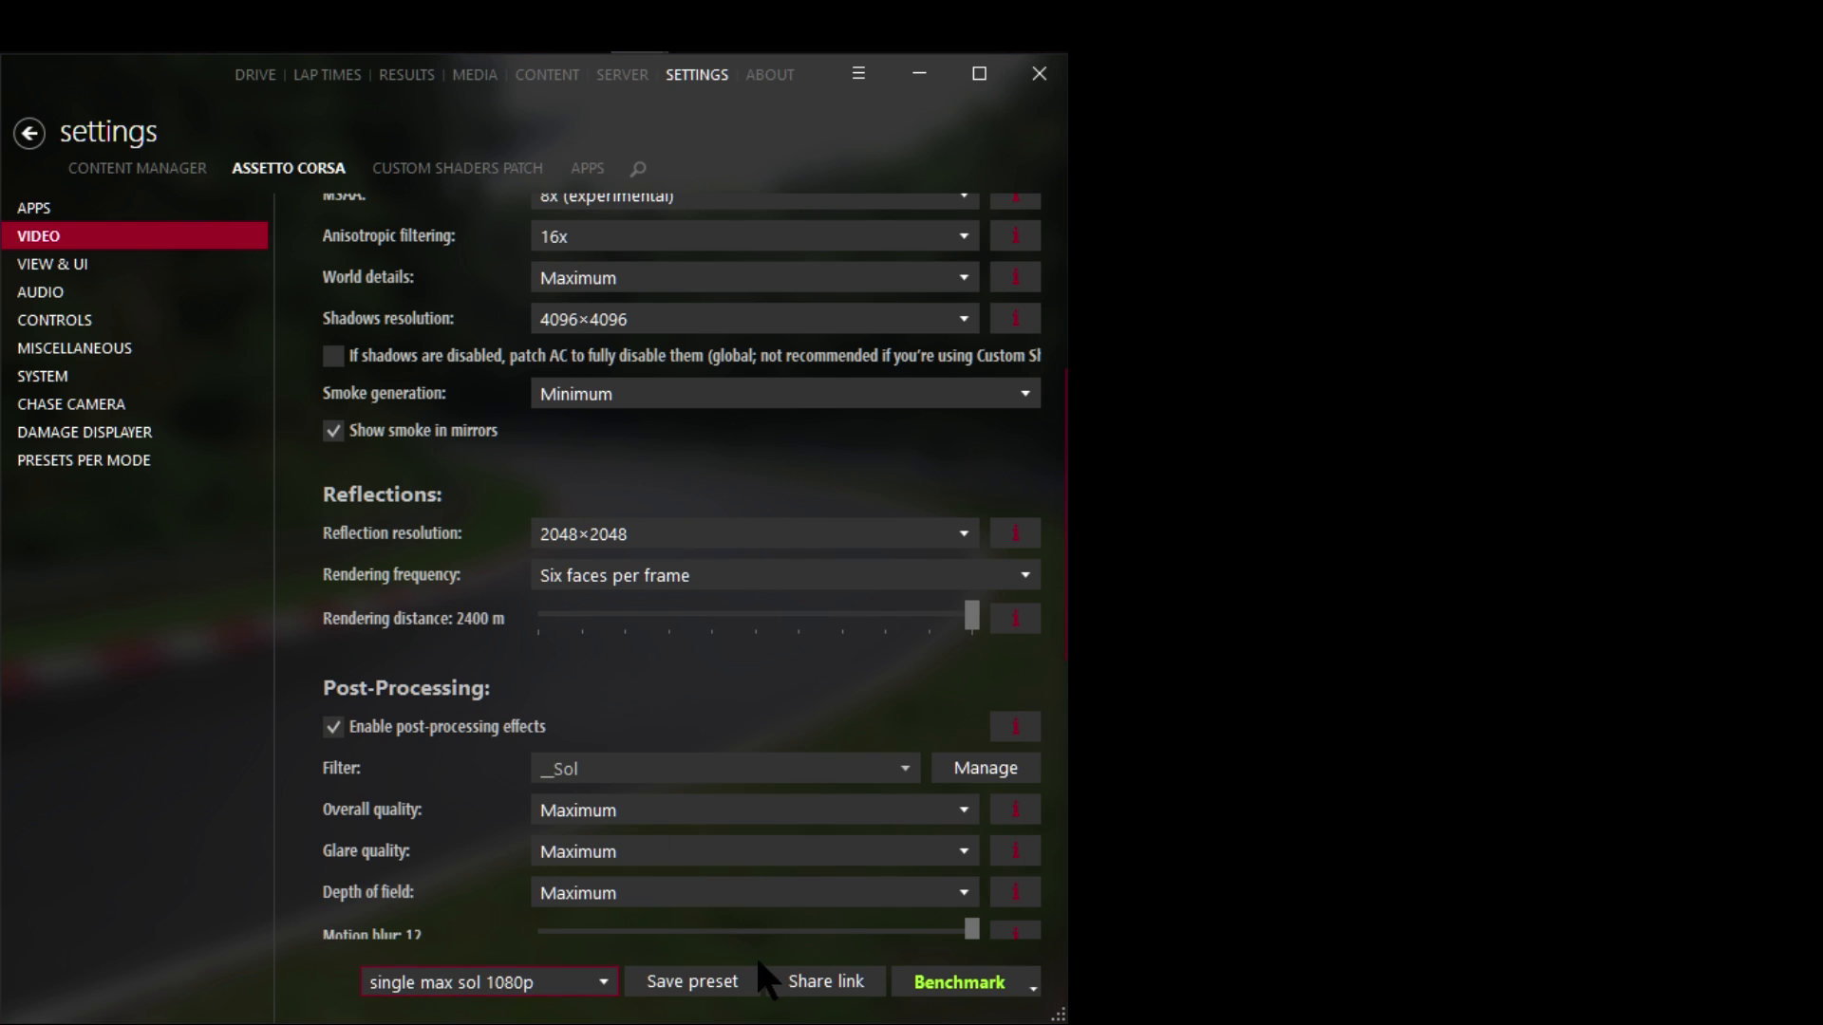
{"action": "mouse_move", "coordinate": [692, 982]}
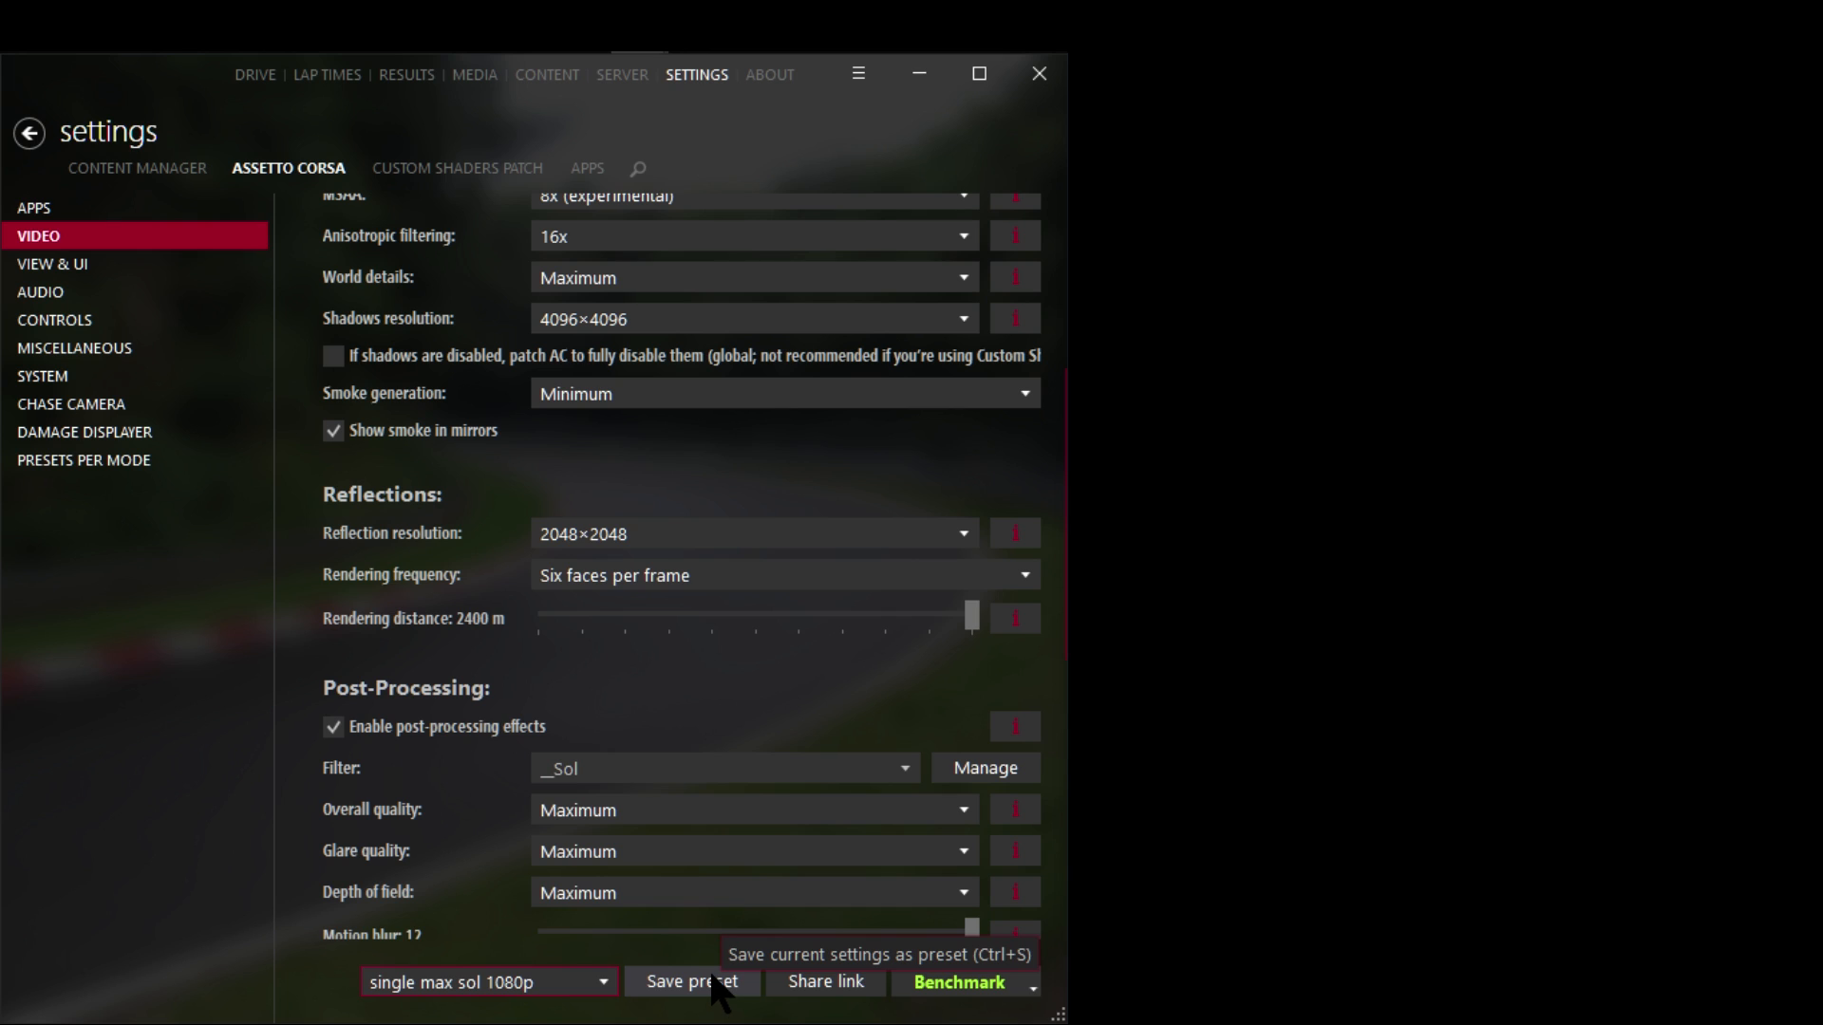
{"action": "left_click", "coordinate": [691, 982]}
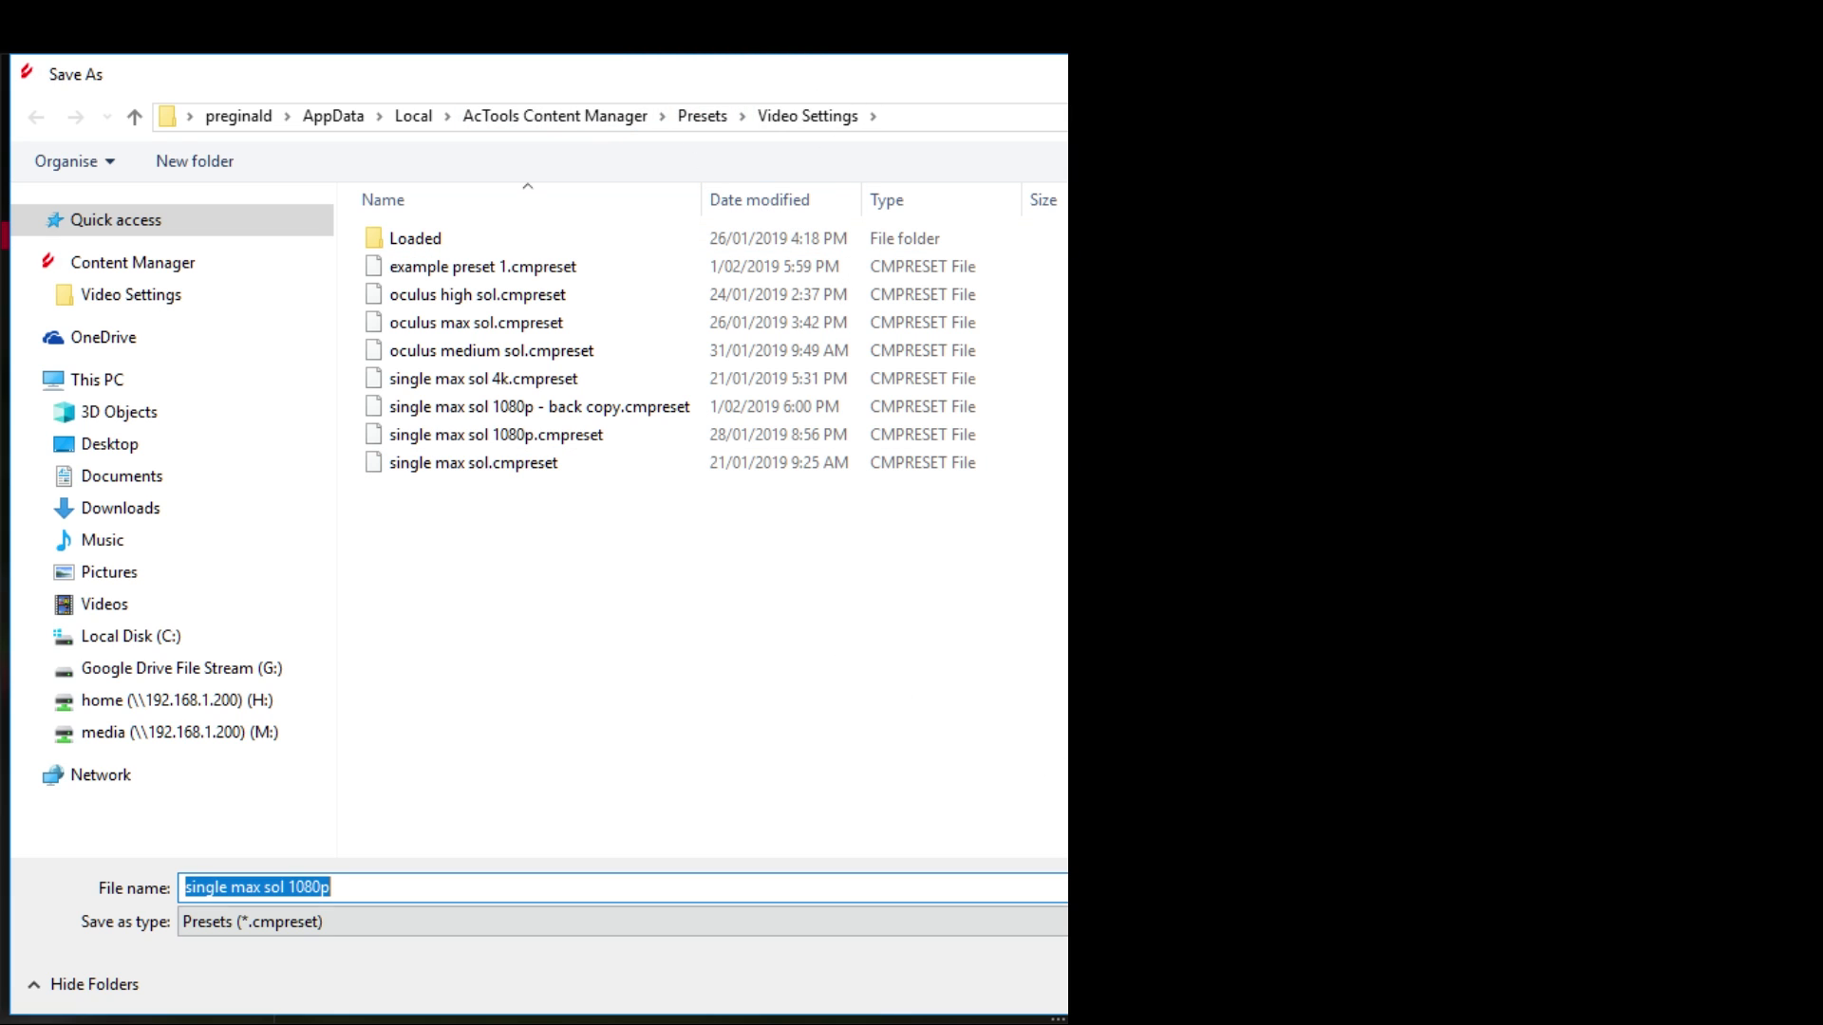
{"action": "mouse_move", "coordinate": [622, 164]}
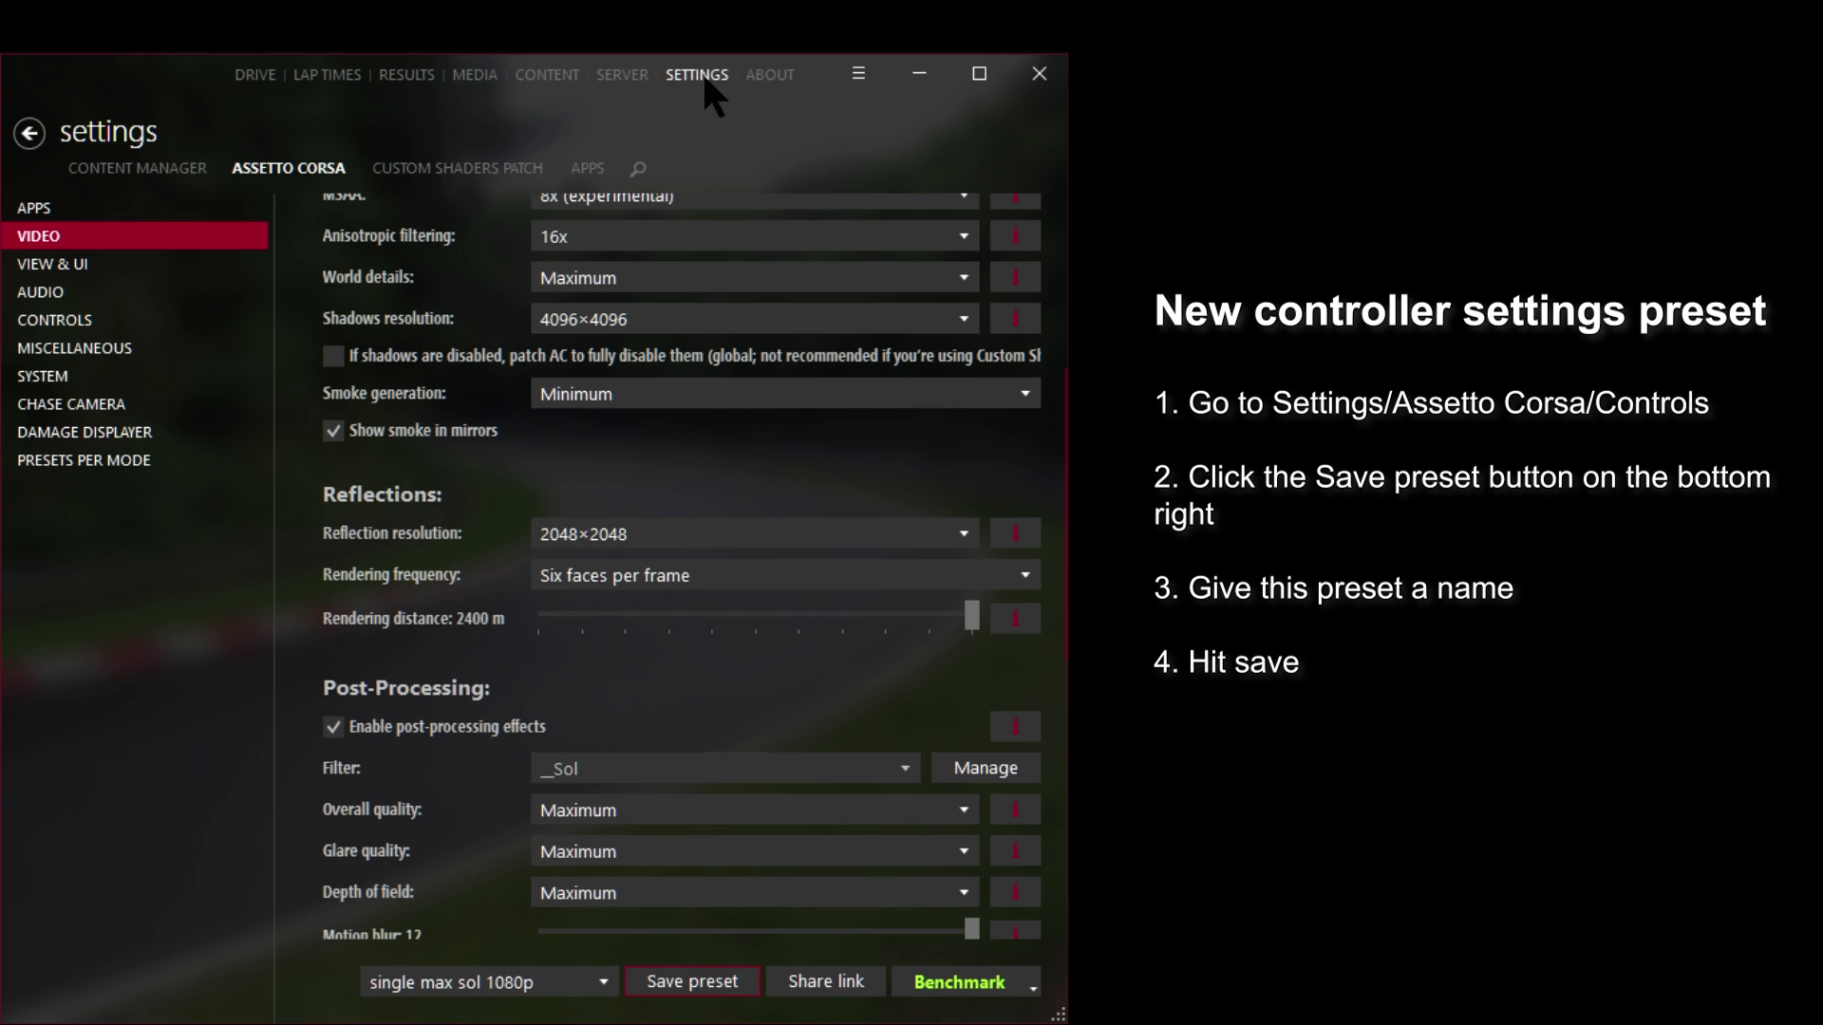
{"action": "mouse_move", "coordinate": [252, 188]}
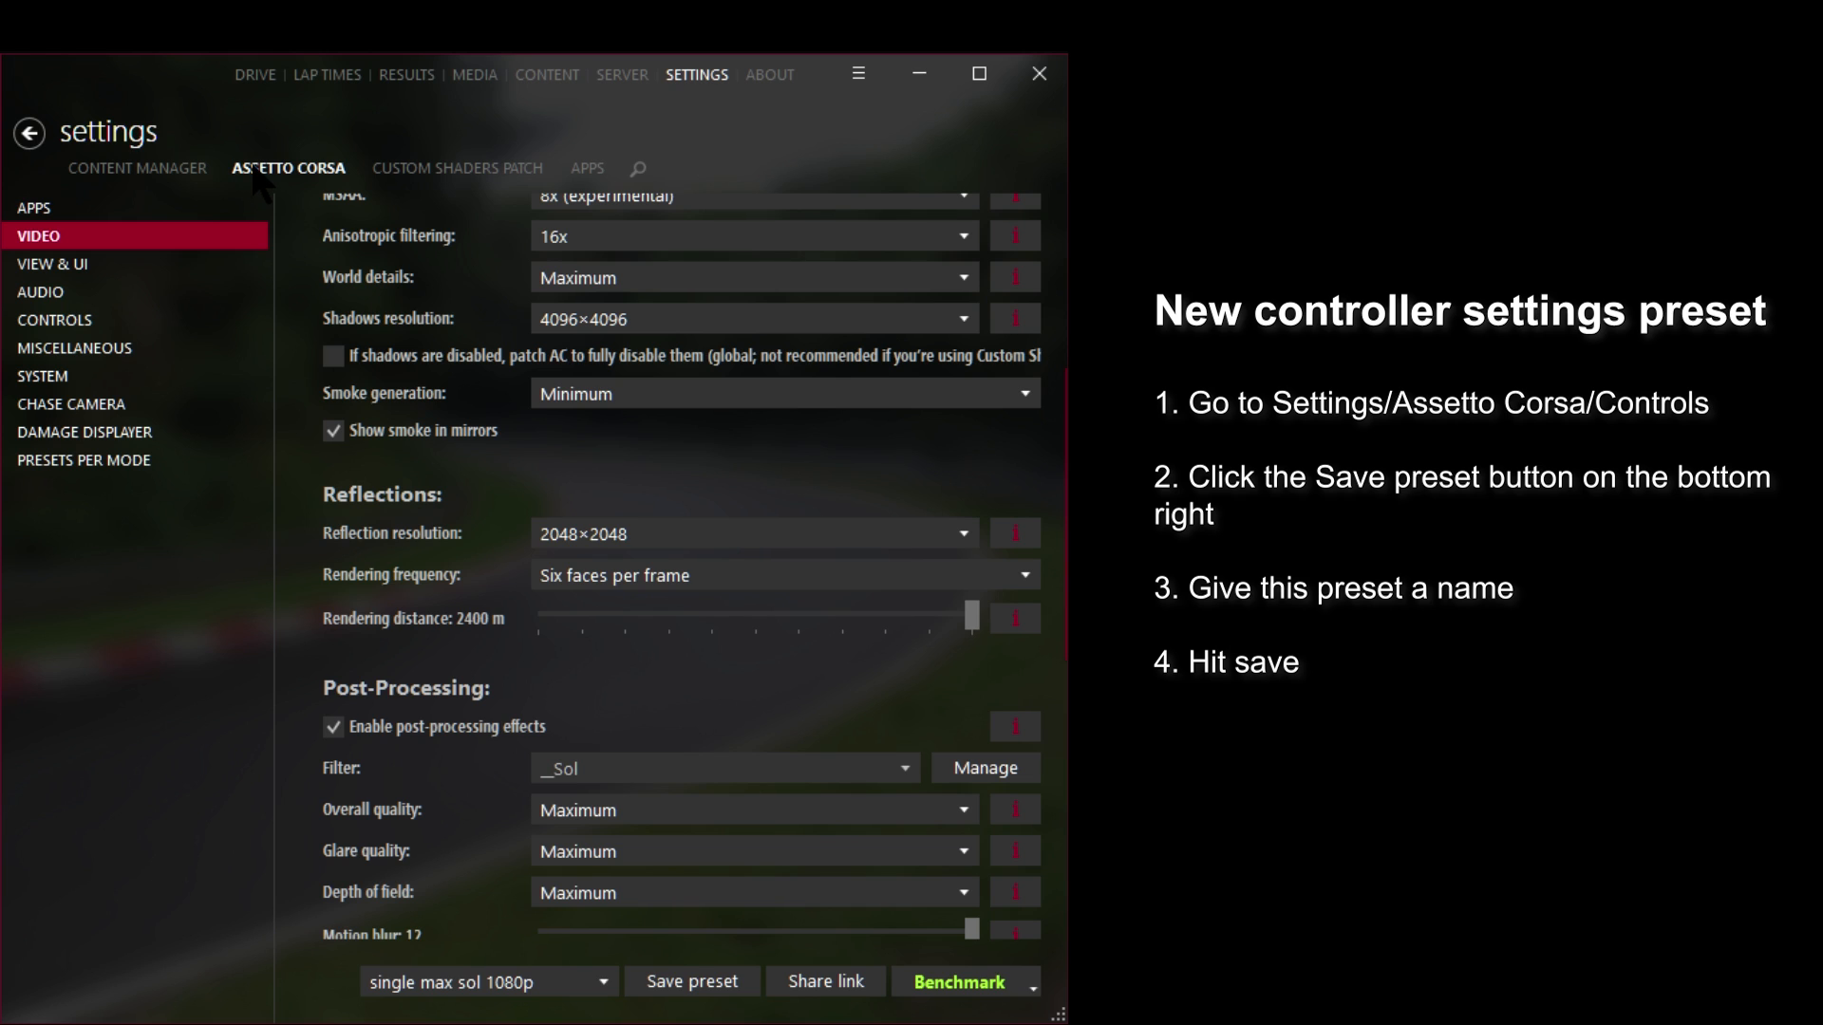
- Show the wheel's Buttons bindings in the Controls settings
{"action": "left_click", "coordinate": [55, 319]}
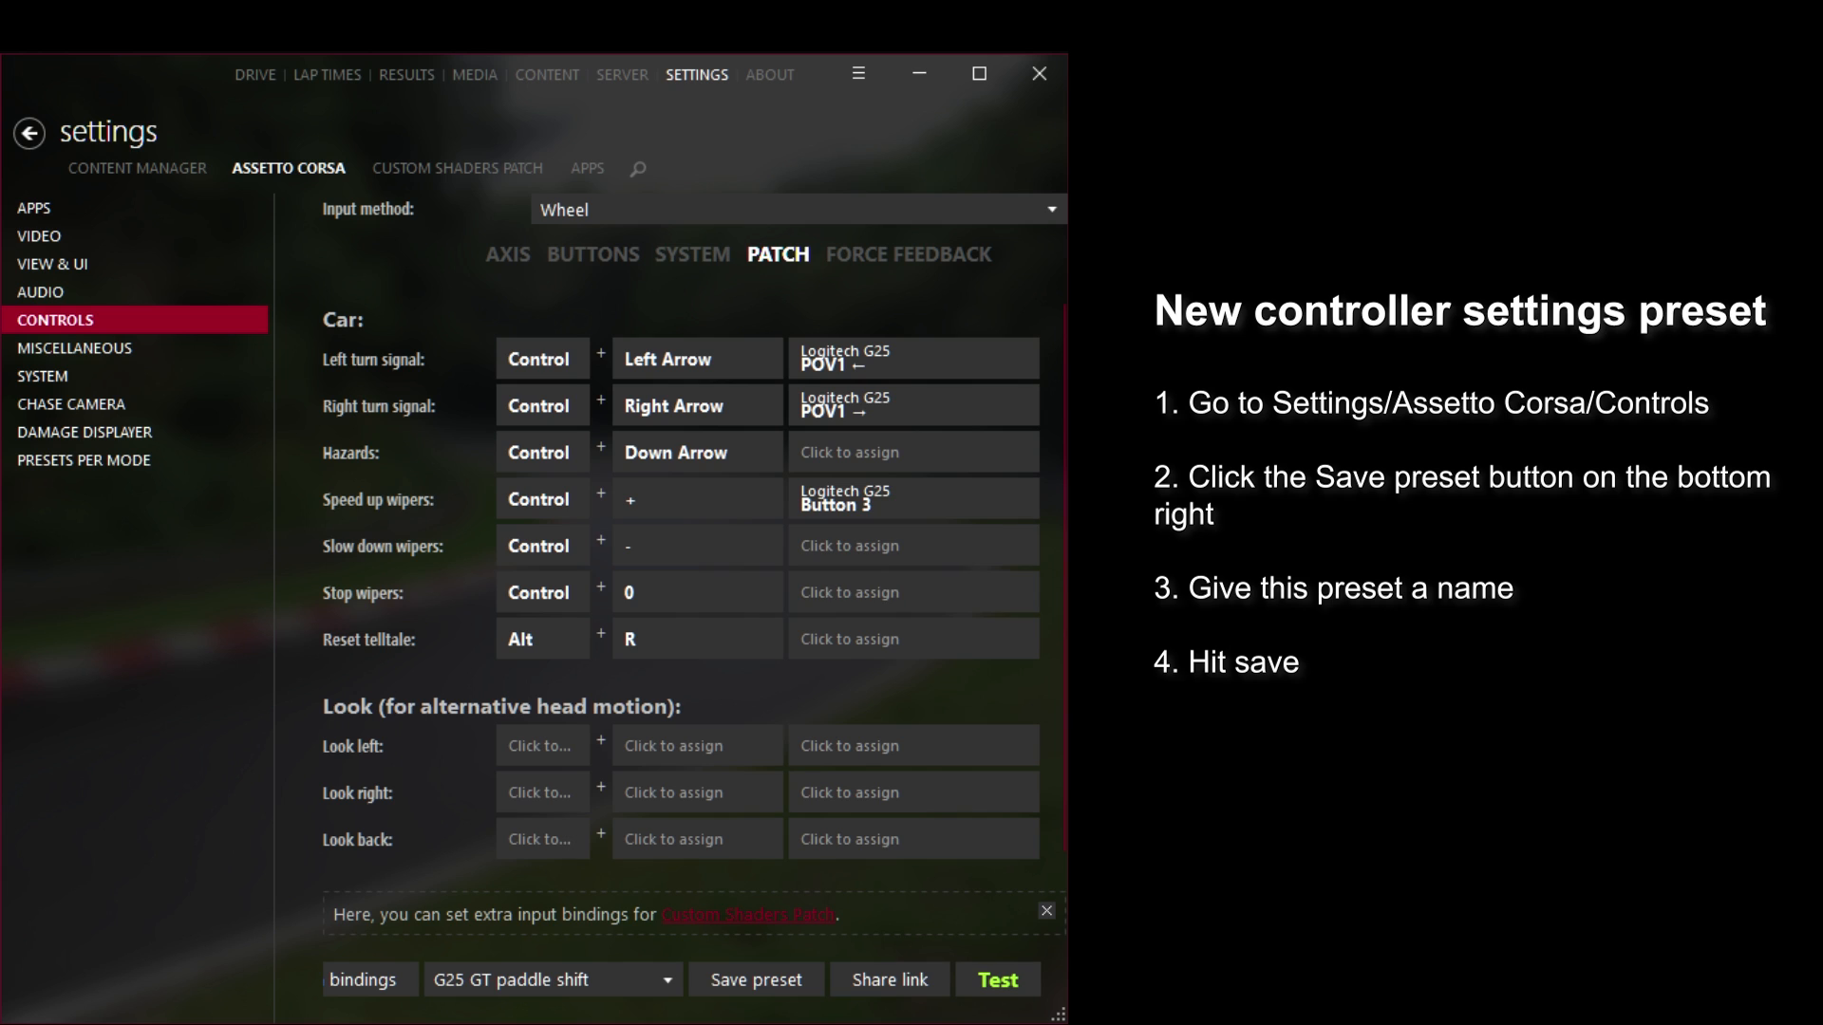
{"action": "scroll", "scroll_direction": "down", "scroll_amount": 3}
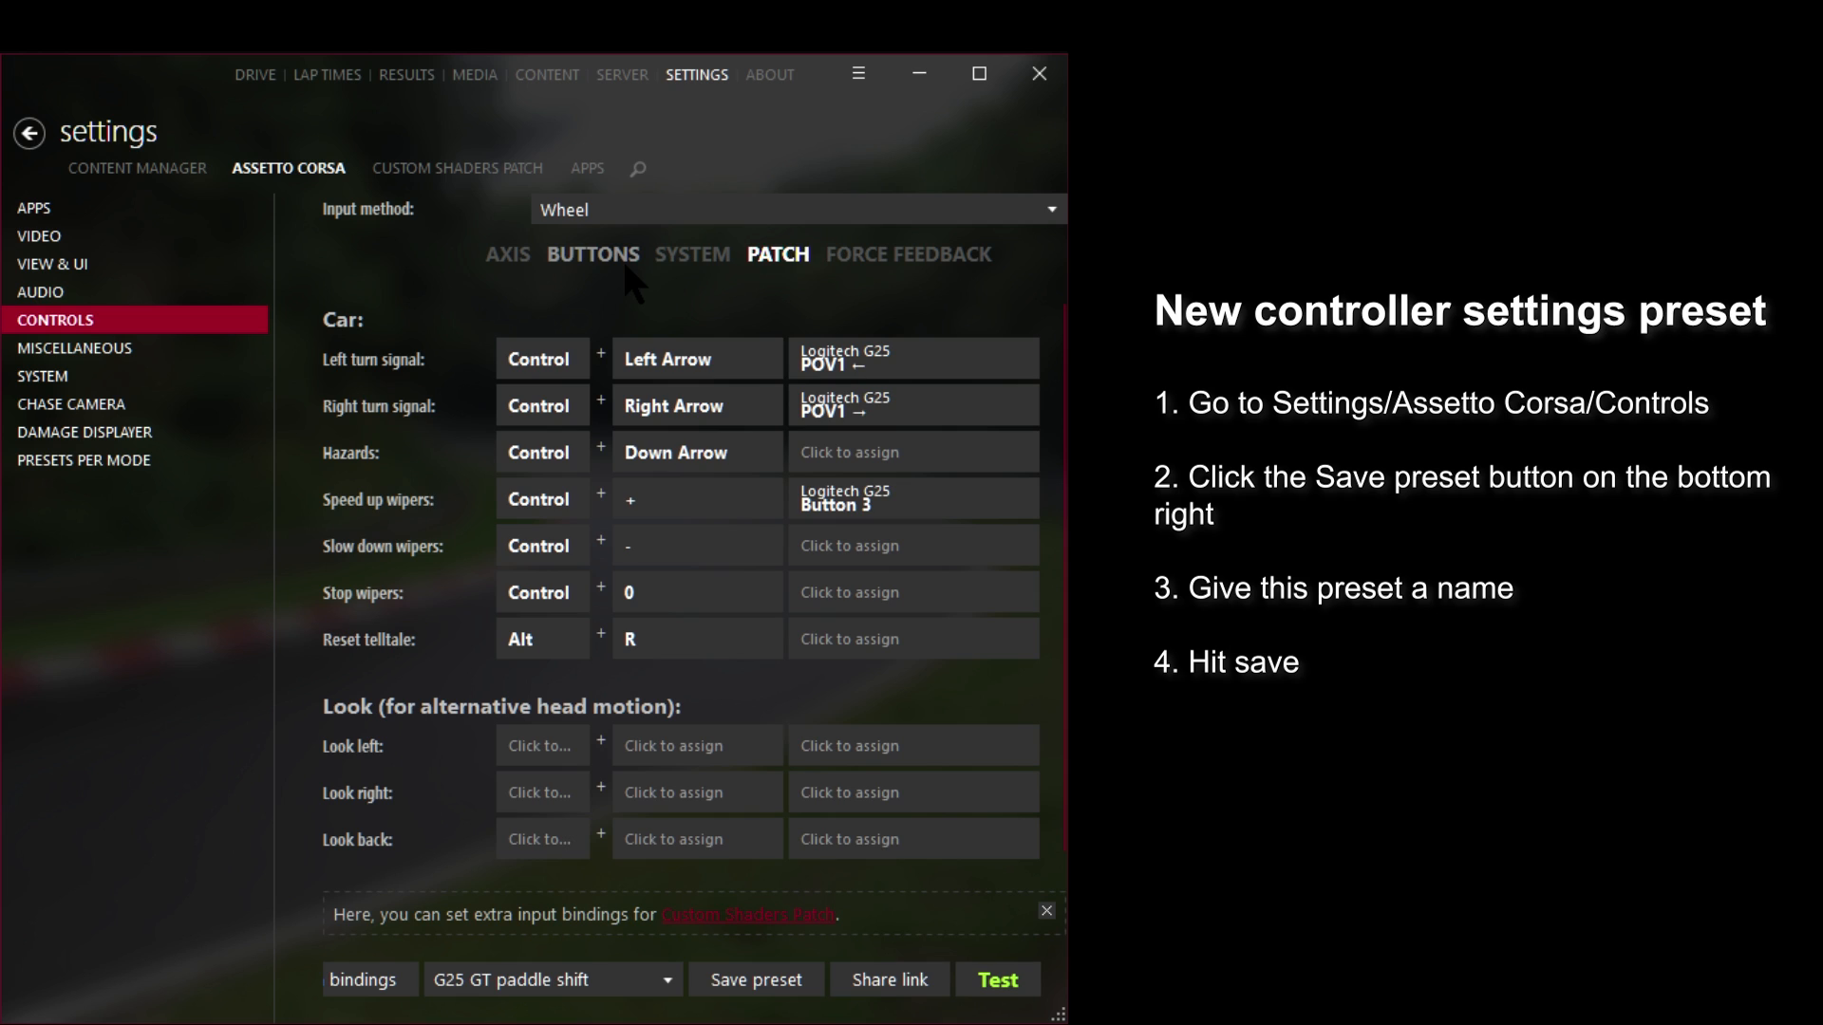
{"action": "left_click", "coordinate": [592, 254]}
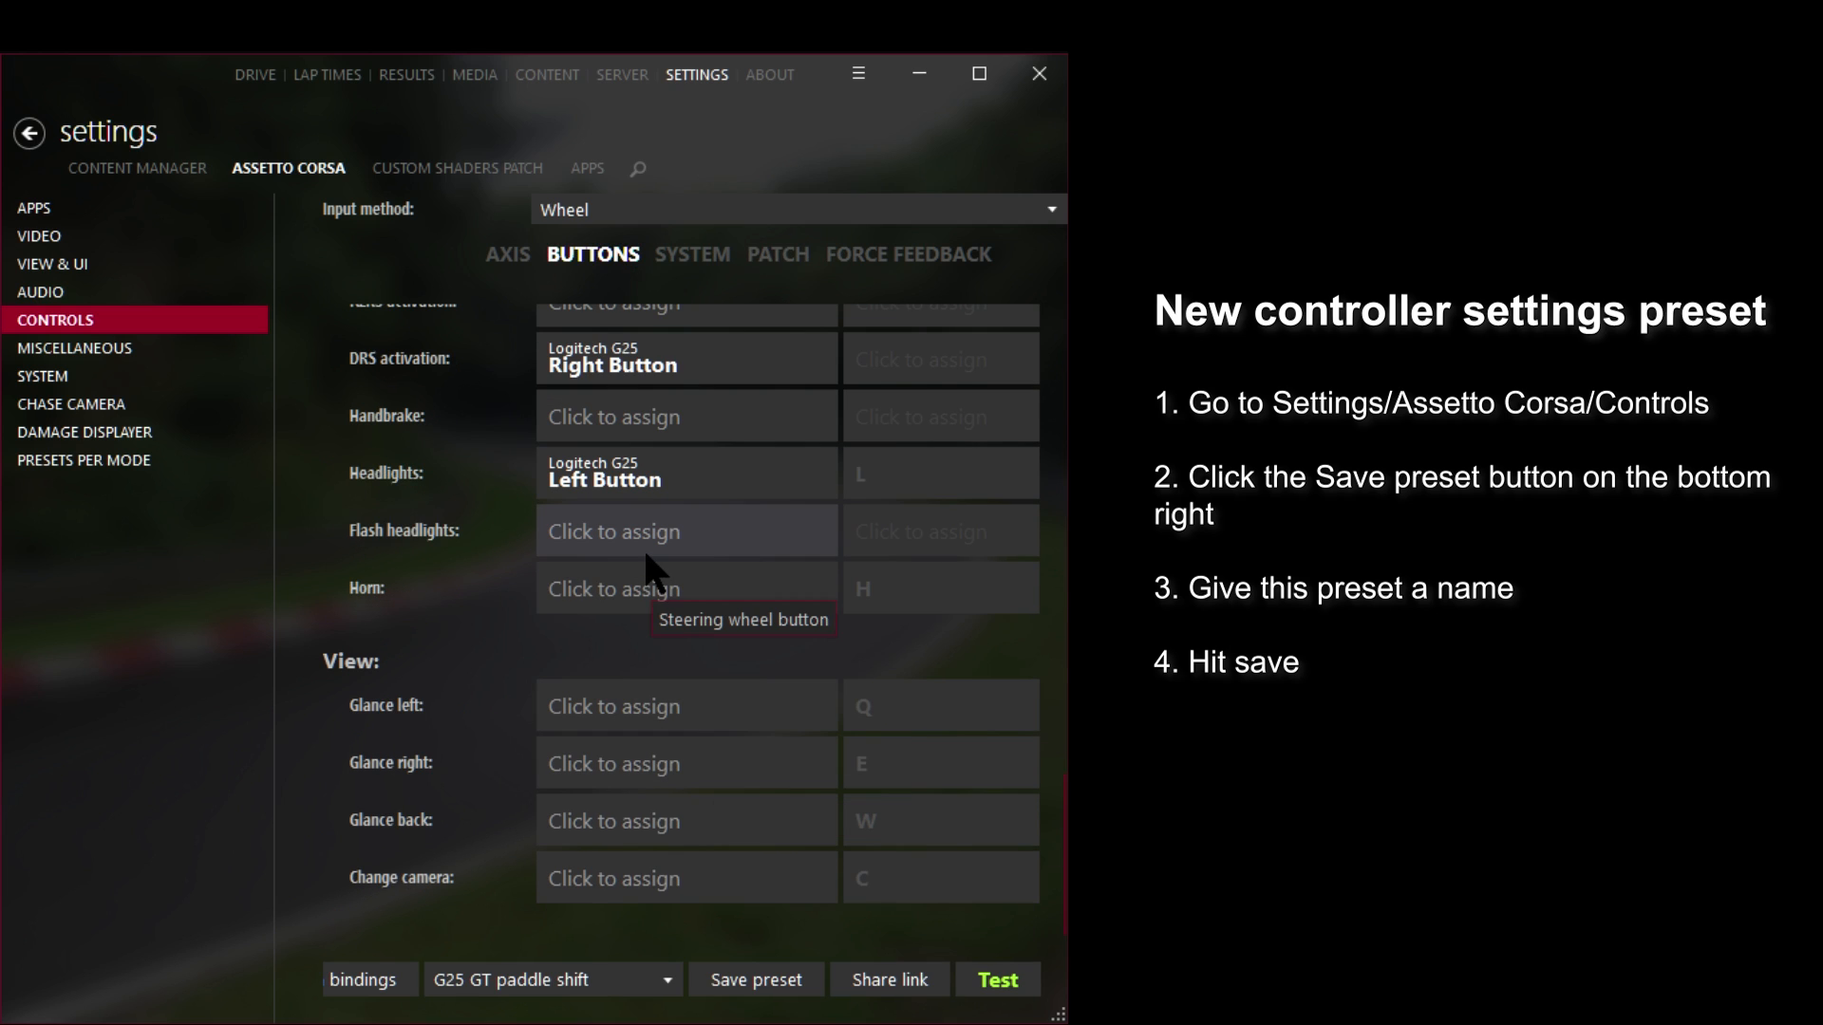
{"action": "mouse_move", "coordinate": [476, 530]}
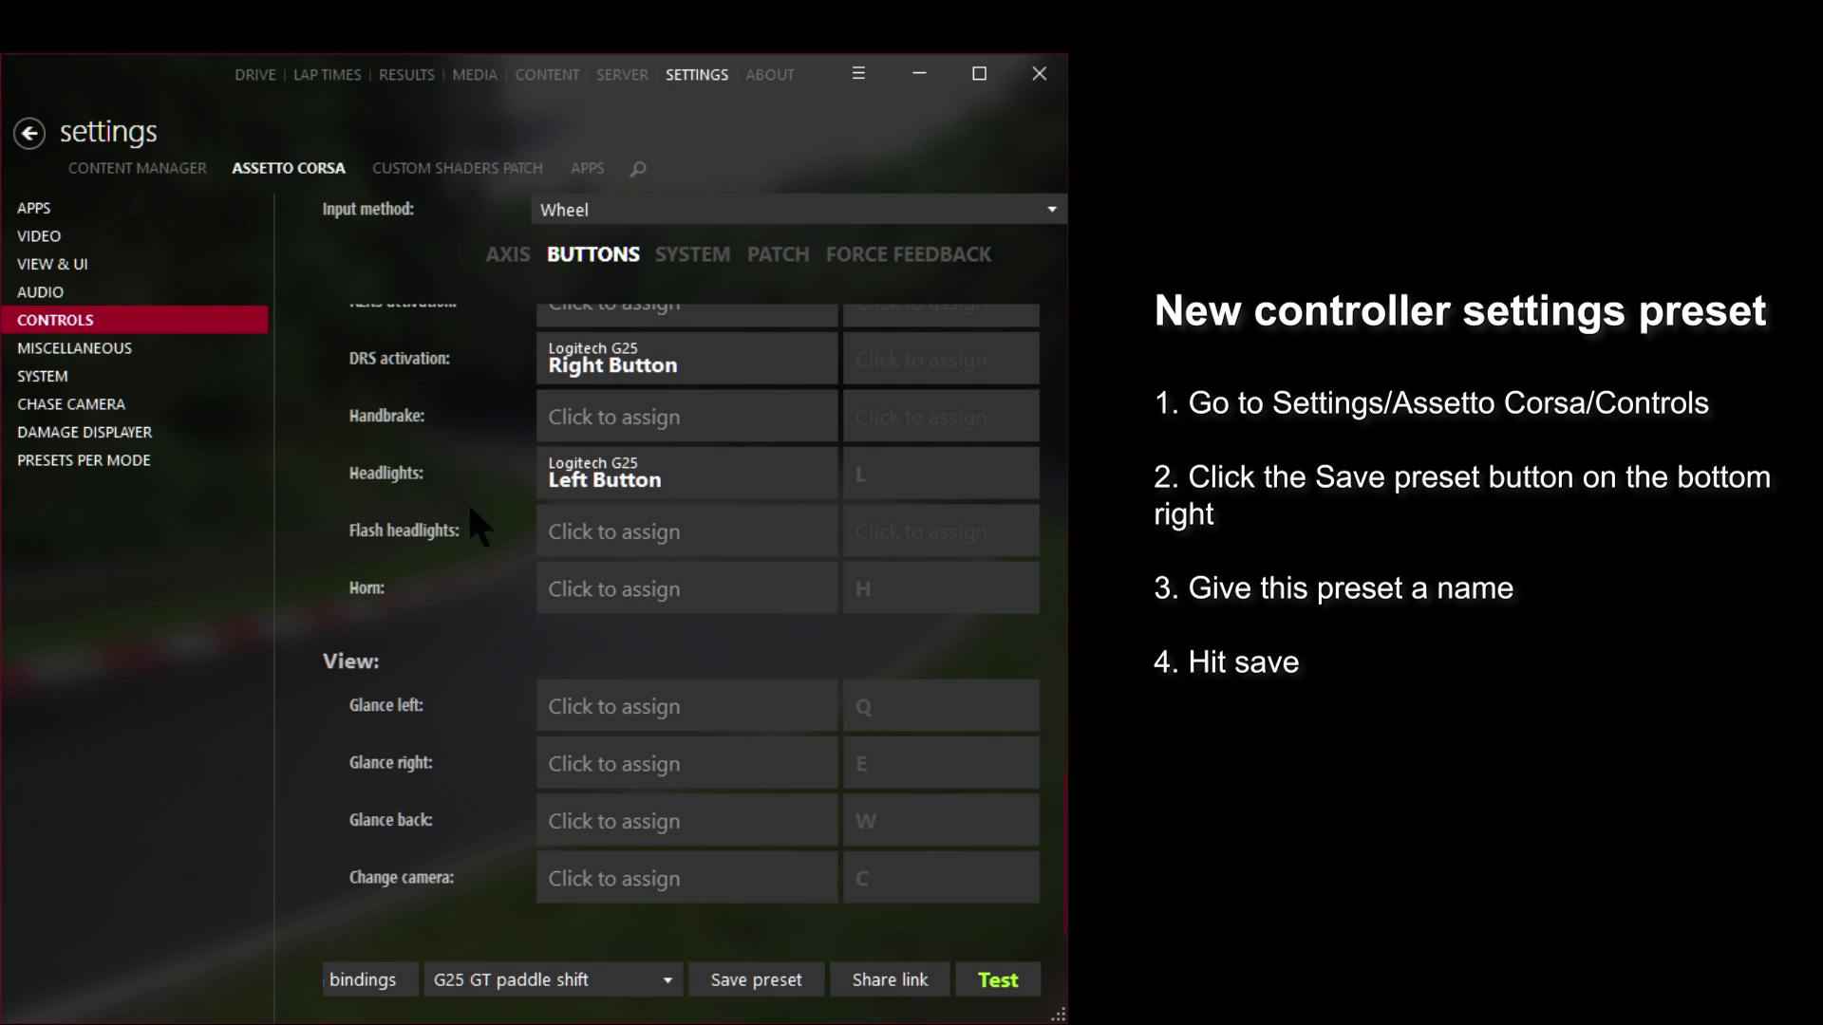
{"action": "scroll", "scroll_direction": "up", "scroll_amount": 3}
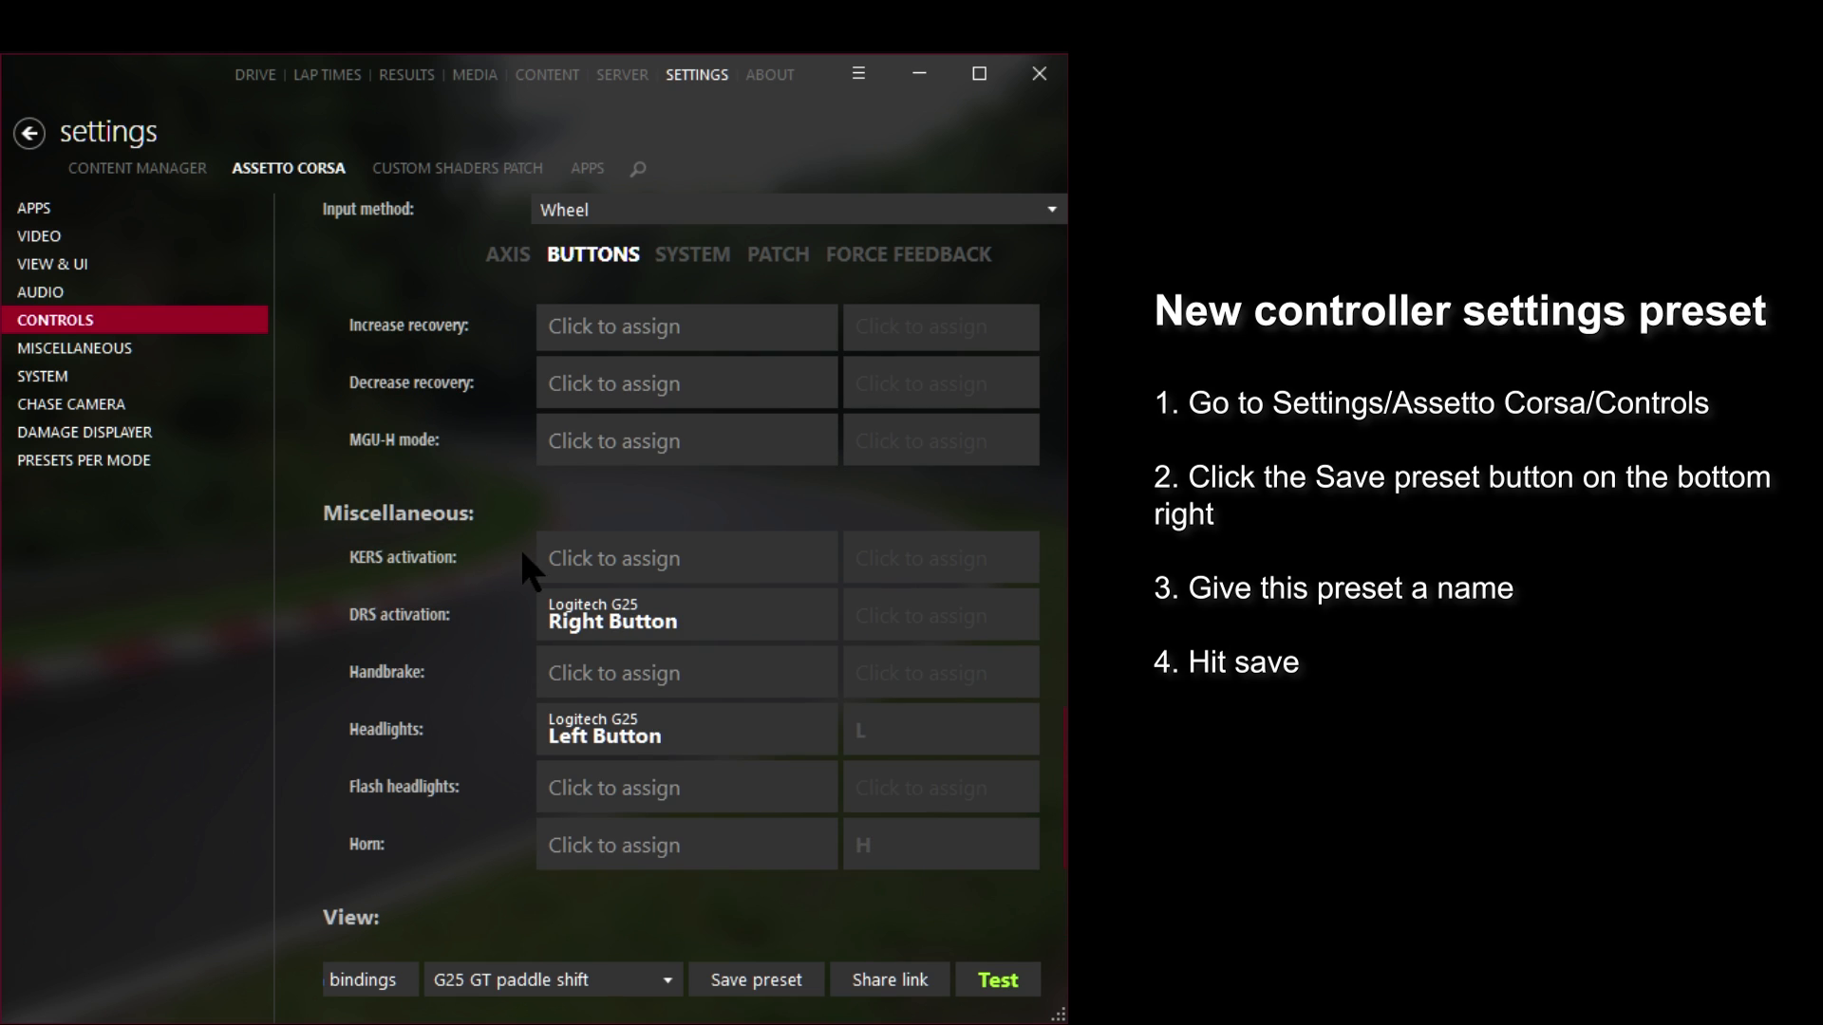
{"action": "mouse_move", "coordinate": [647, 592]}
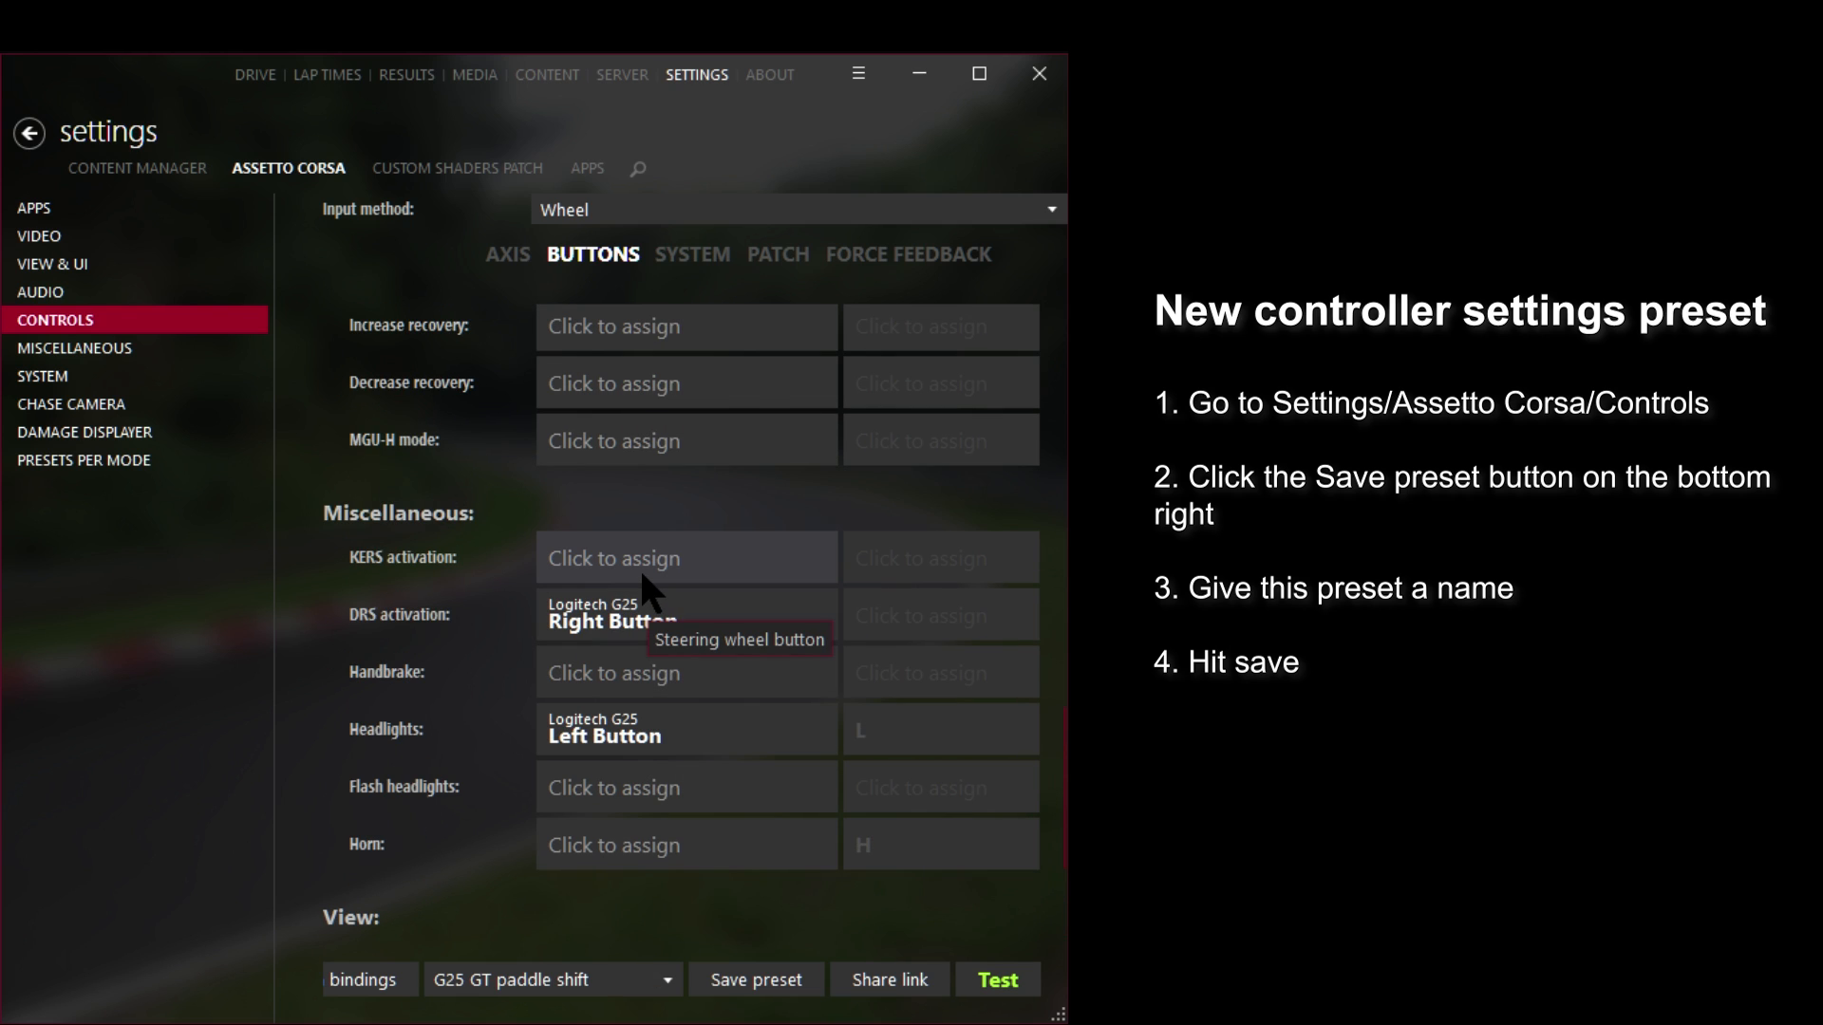
- Save the controller bindings as 'my awesome preset'
{"action": "left_click", "coordinate": [755, 980]}
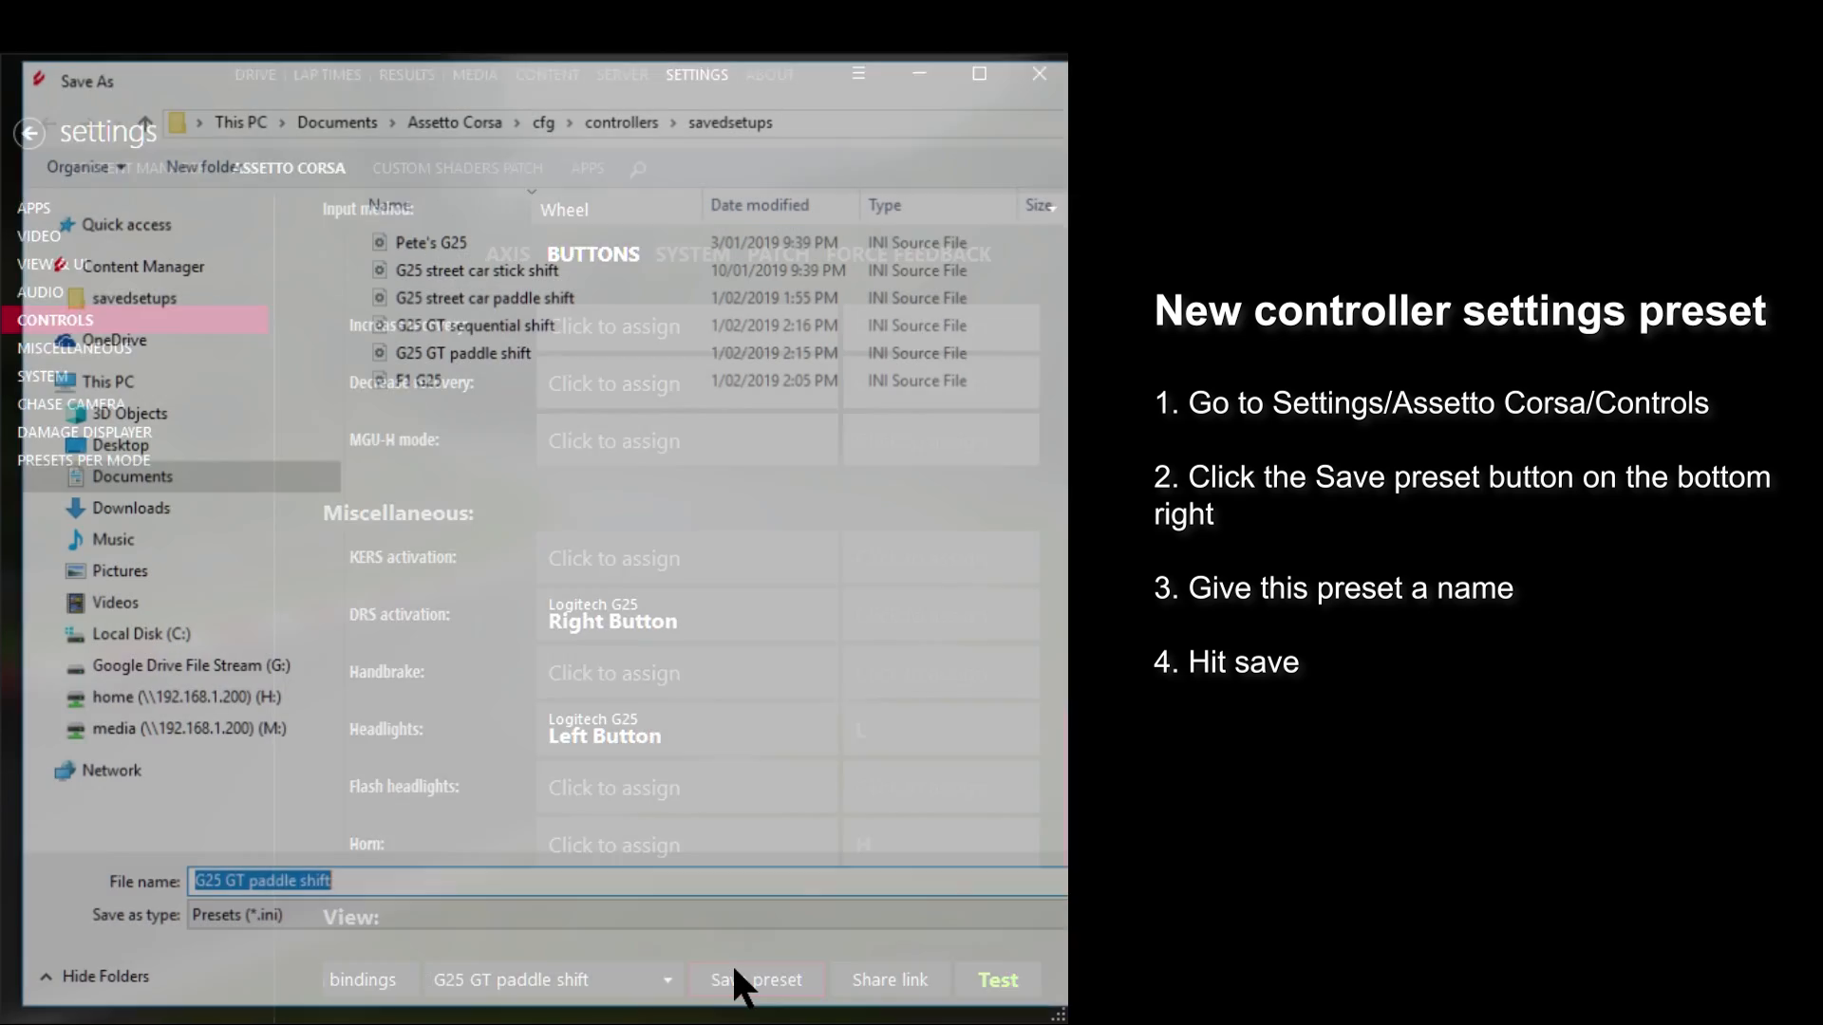
{"action": "left_click", "coordinate": [483, 266]}
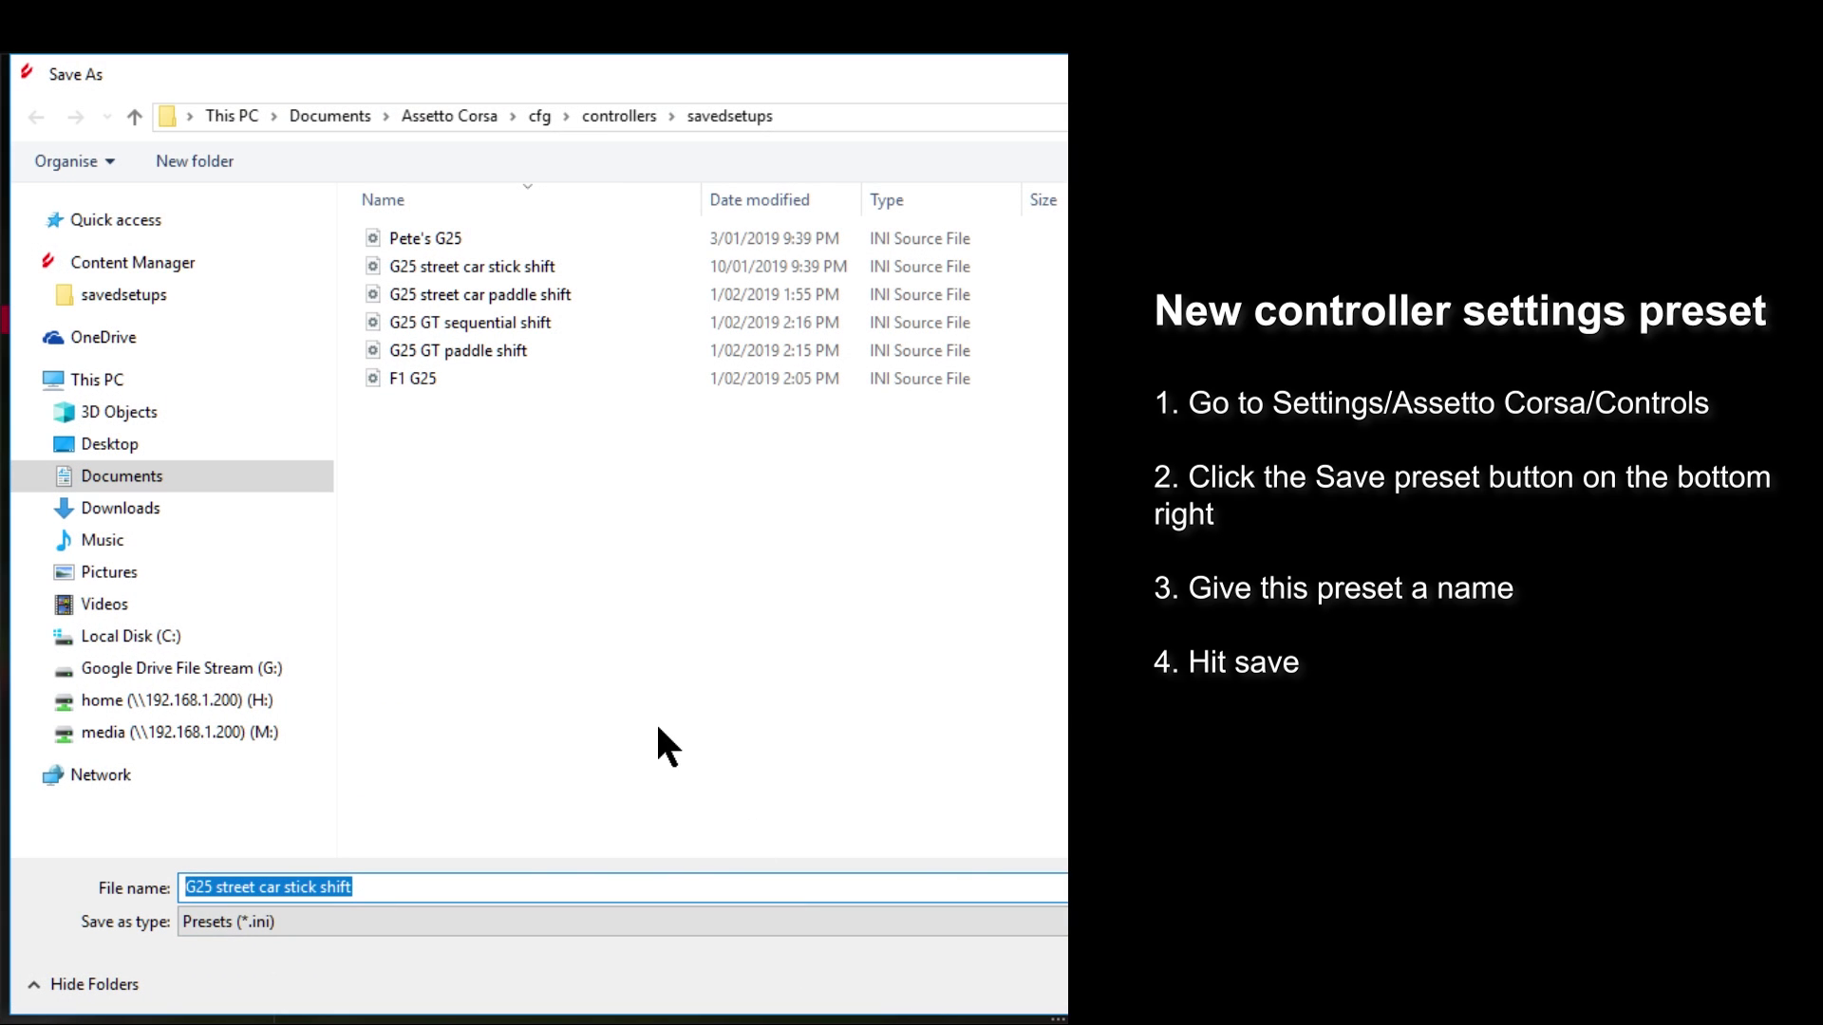
{"action": "type", "text": "my aweseo"}
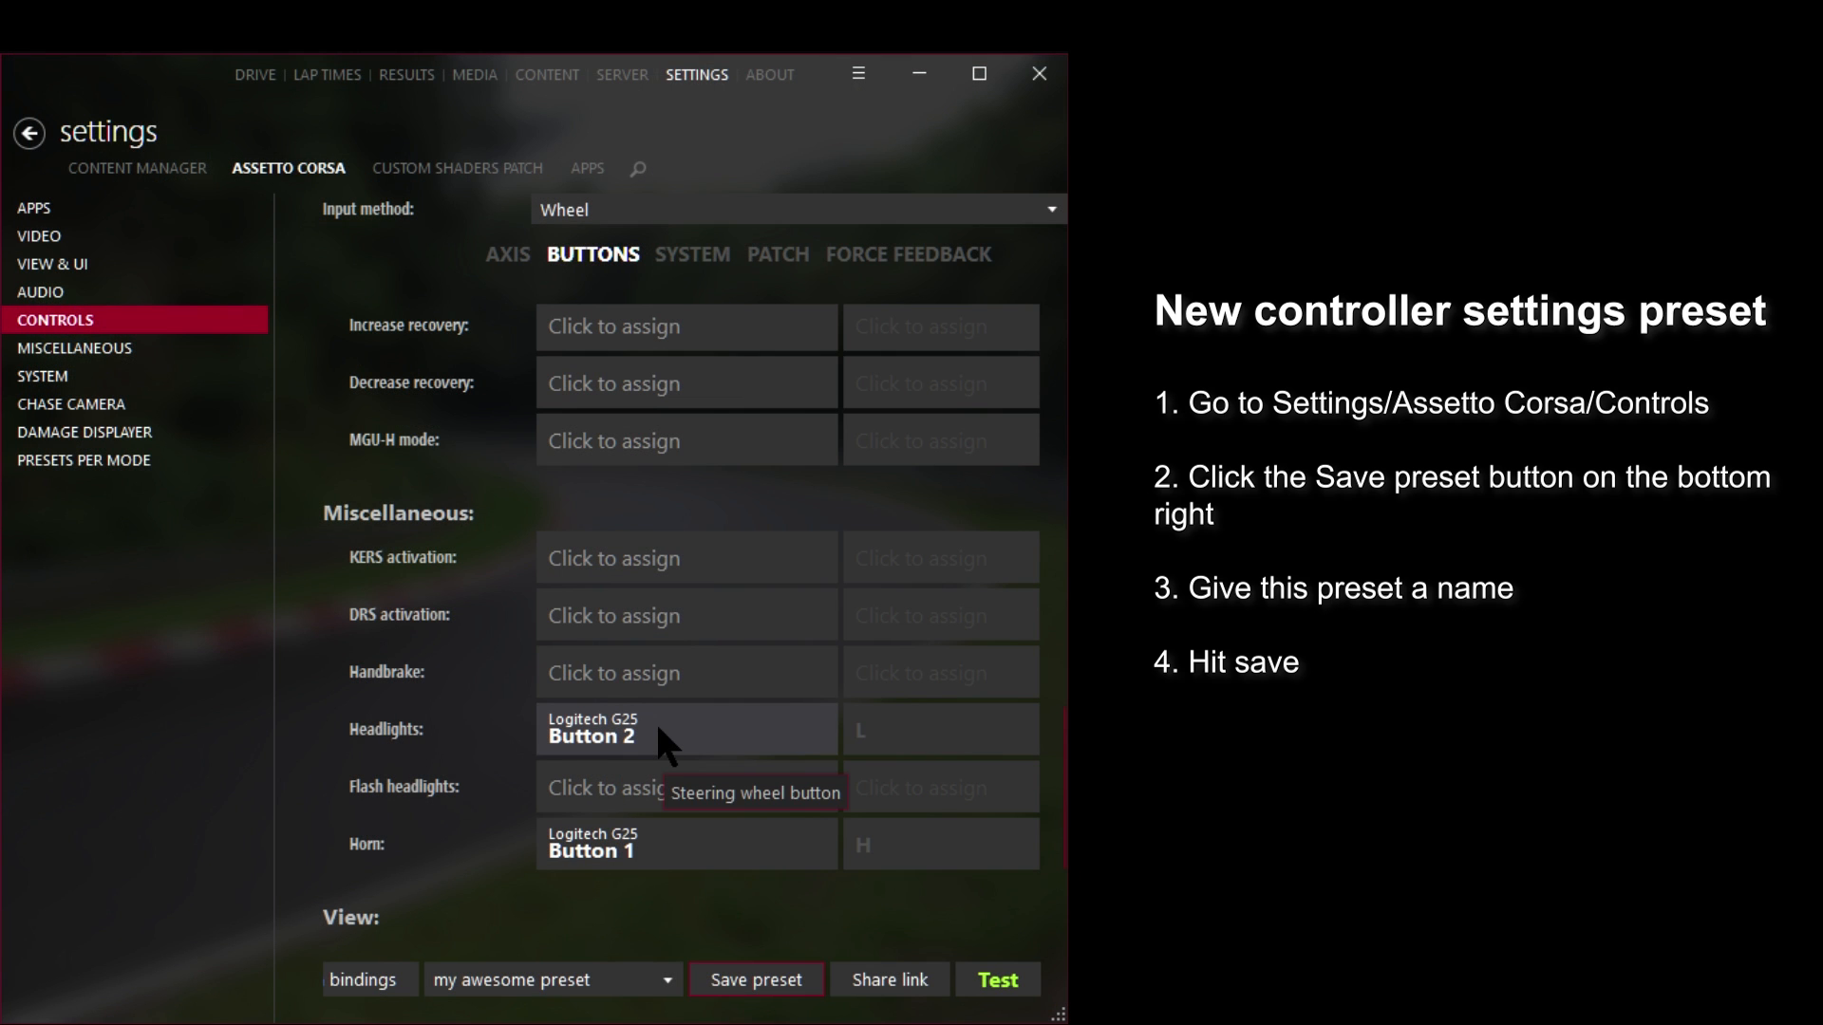
- Load the G25 street car stick shift preset
{"action": "left_click", "coordinate": [547, 980]}
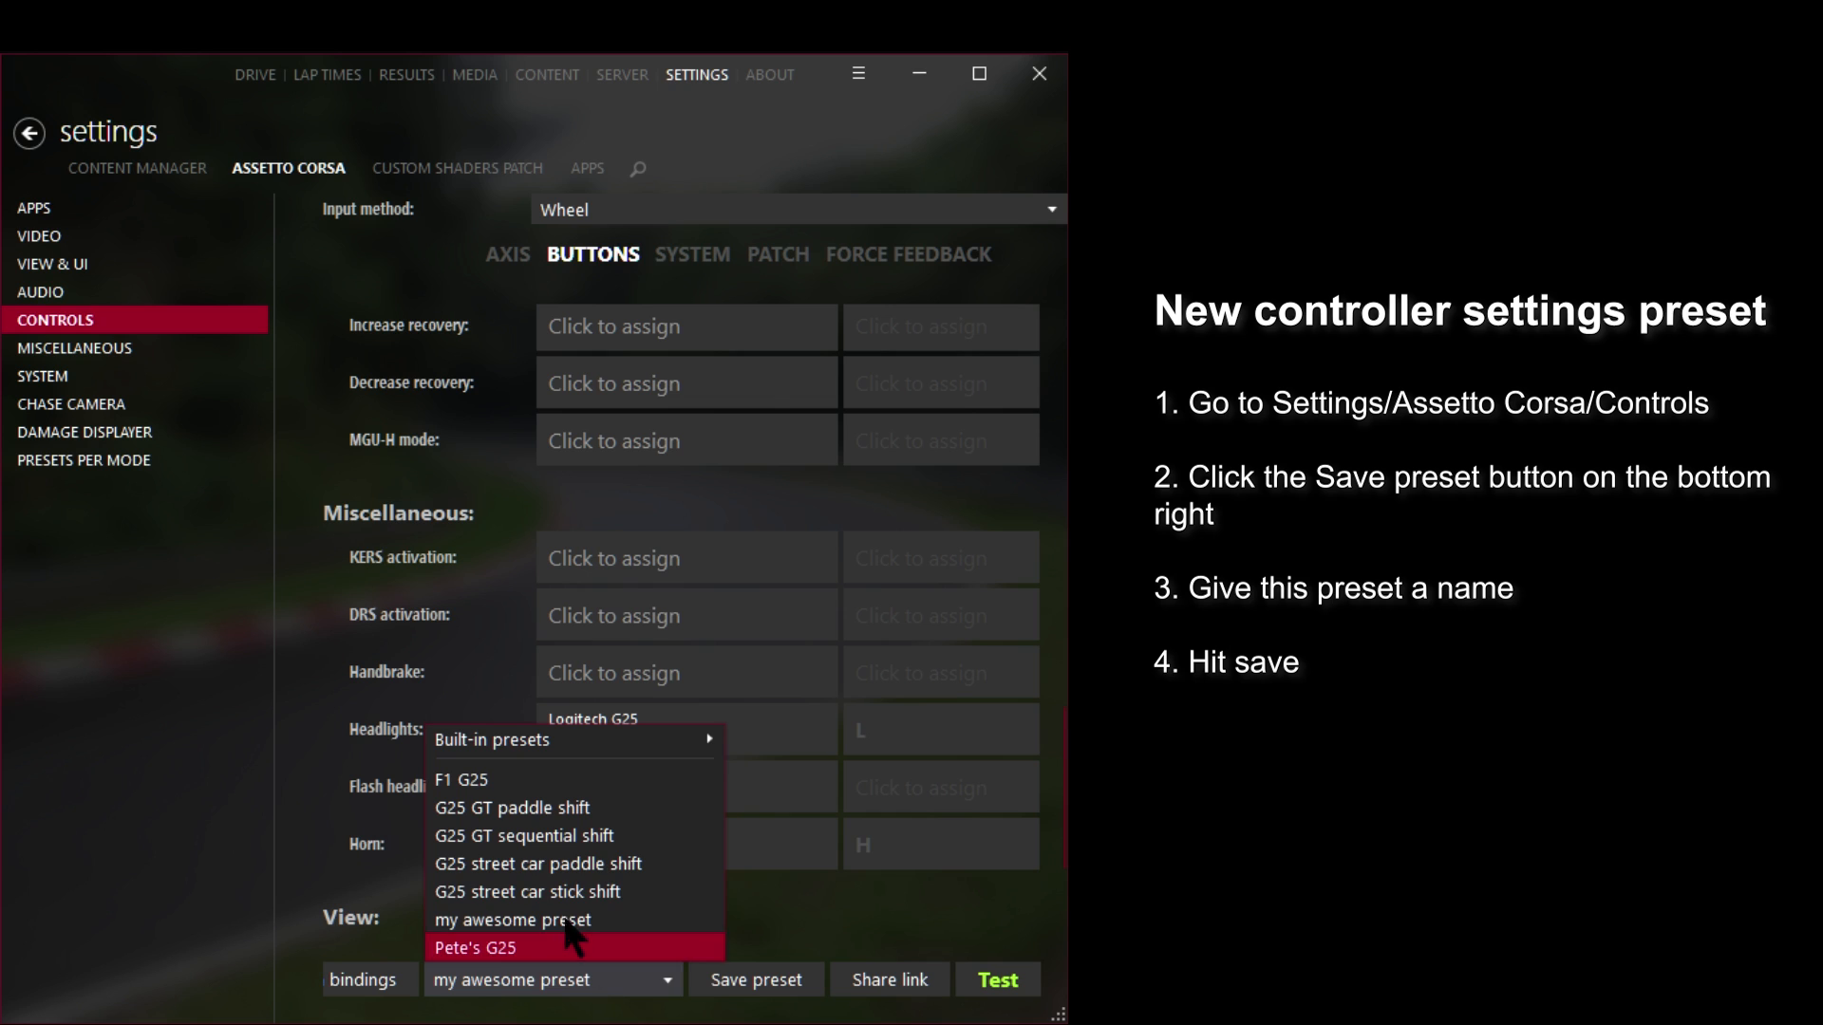
{"action": "left_click", "coordinate": [526, 892]}
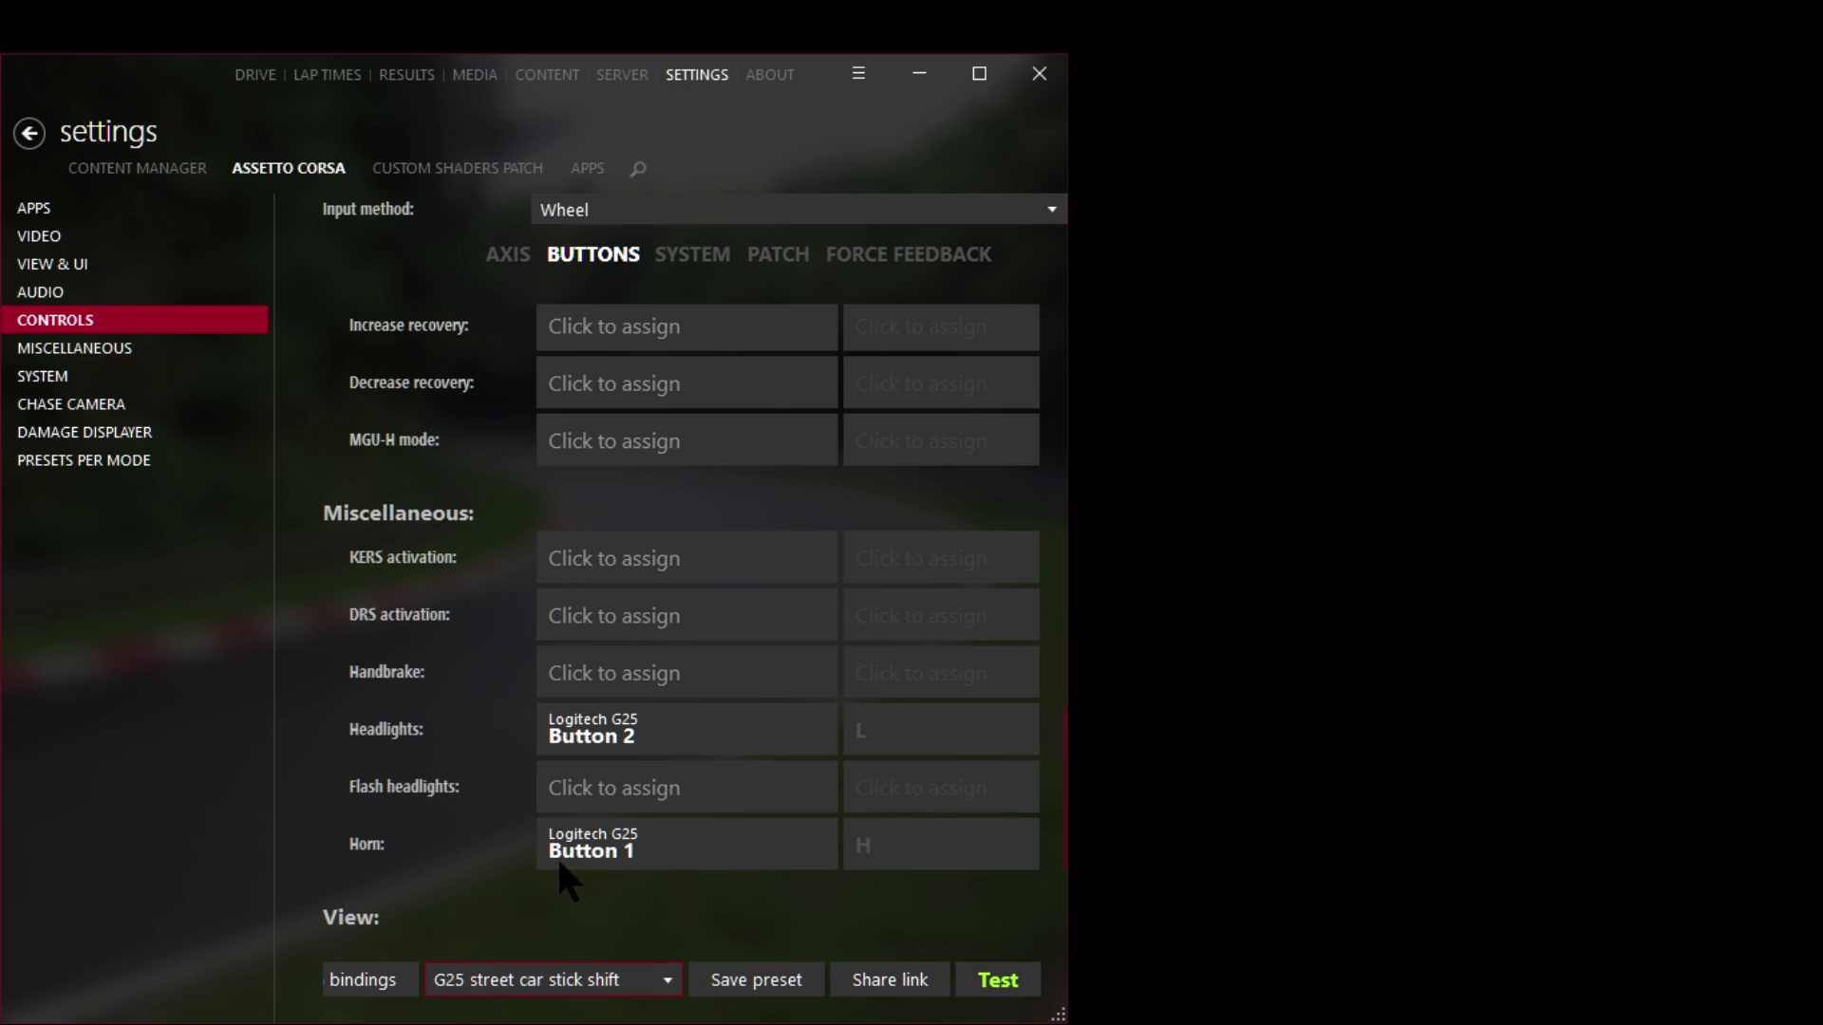
{"action": "mouse_move", "coordinate": [268, 98]}
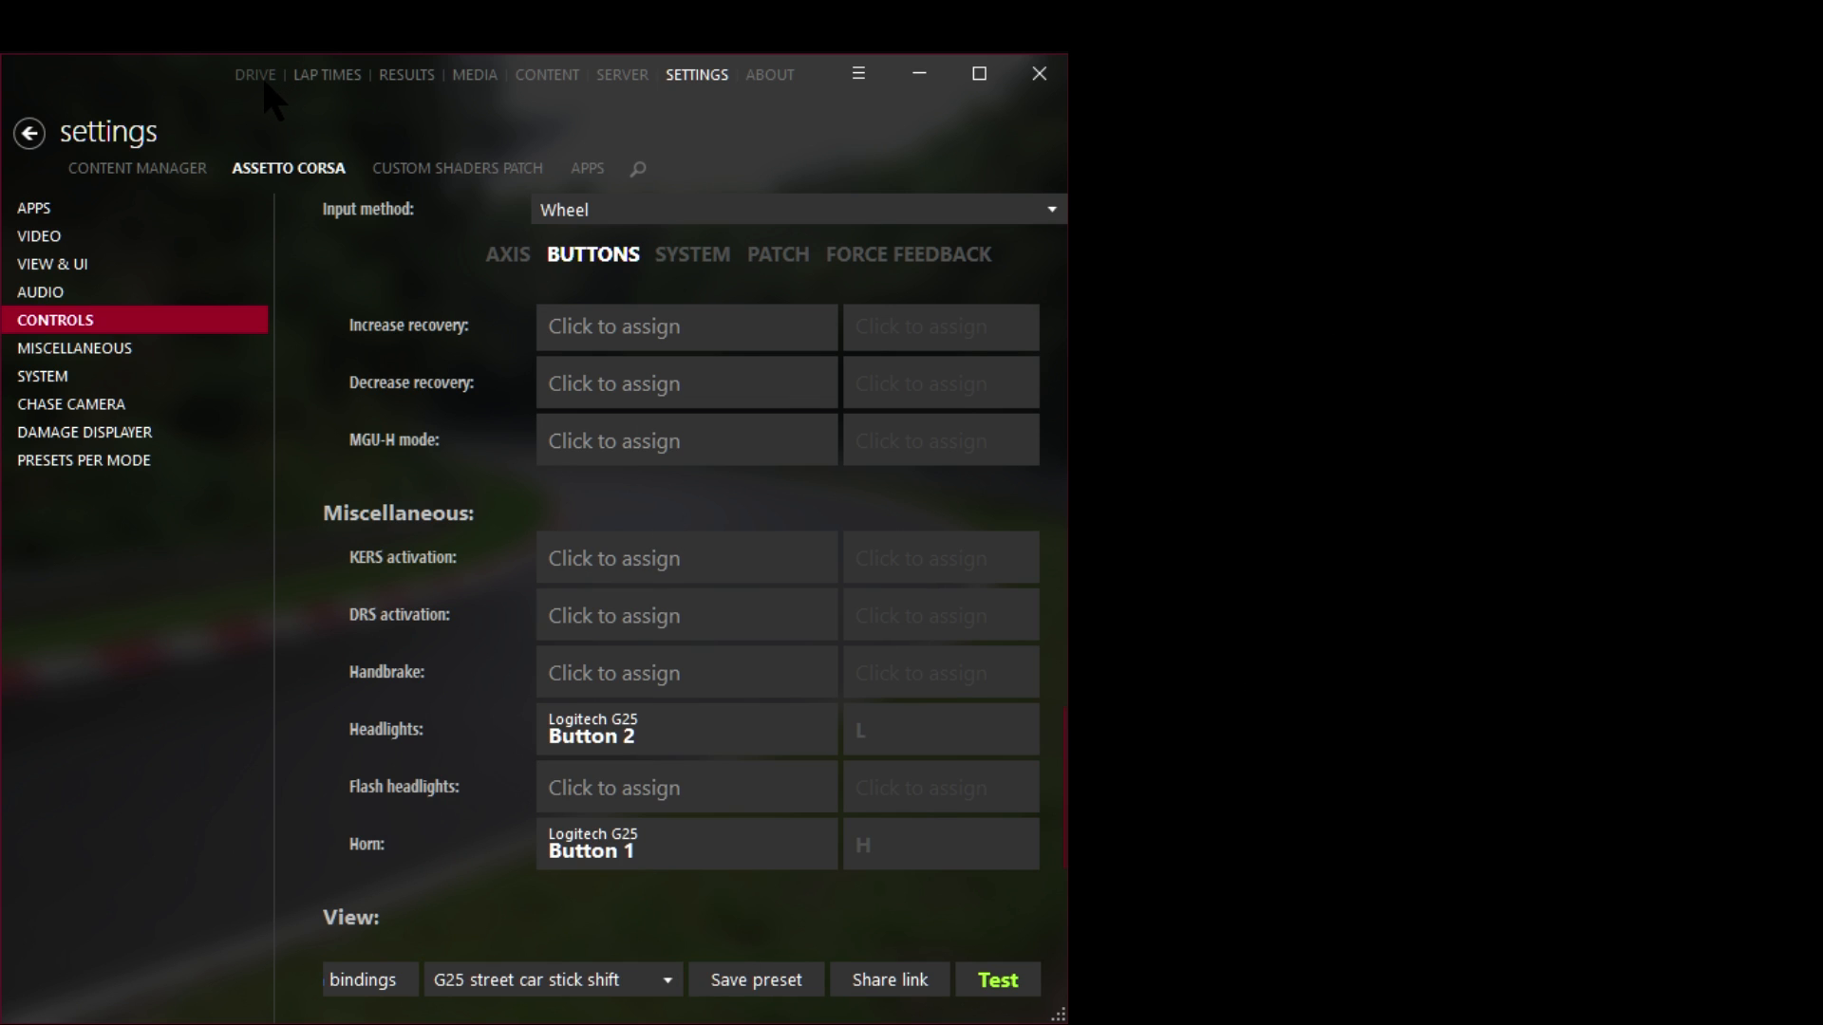
- Assign my awesome preset as the Ferrari F40's car-specific controls
{"action": "left_click", "coordinate": [252, 74]}
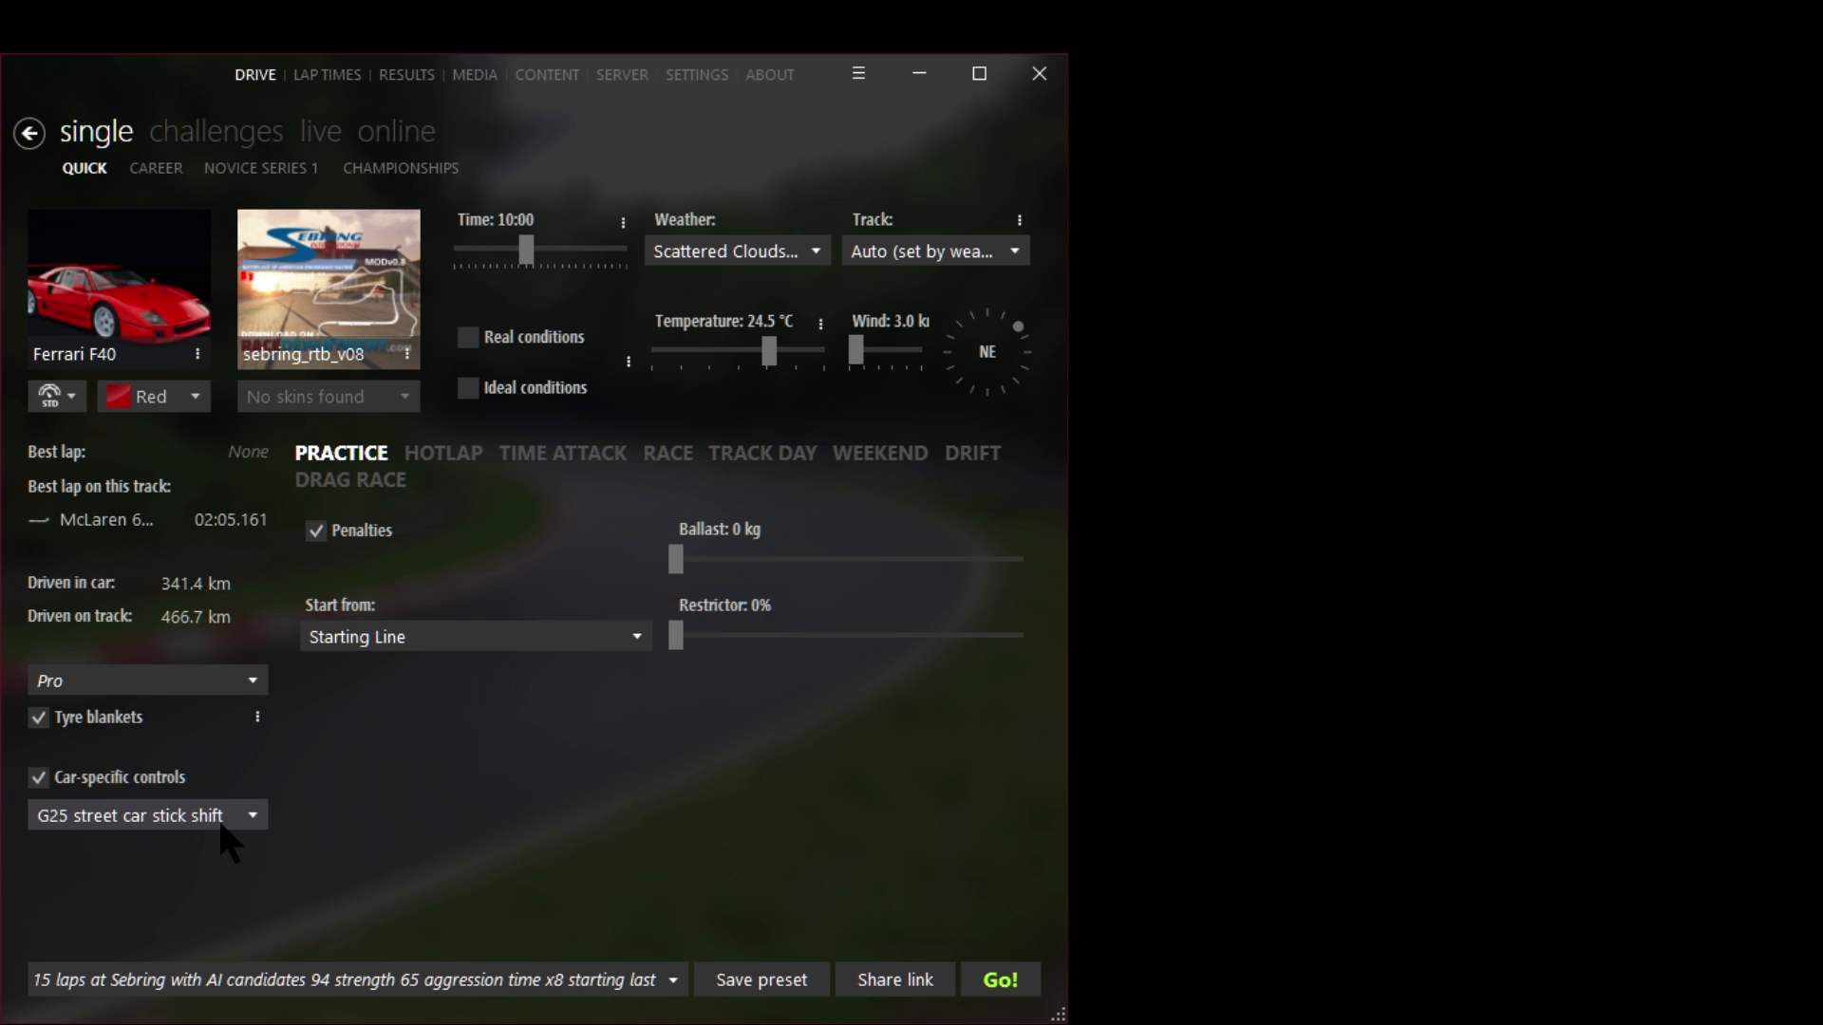
{"action": "left_click", "coordinate": [146, 815]}
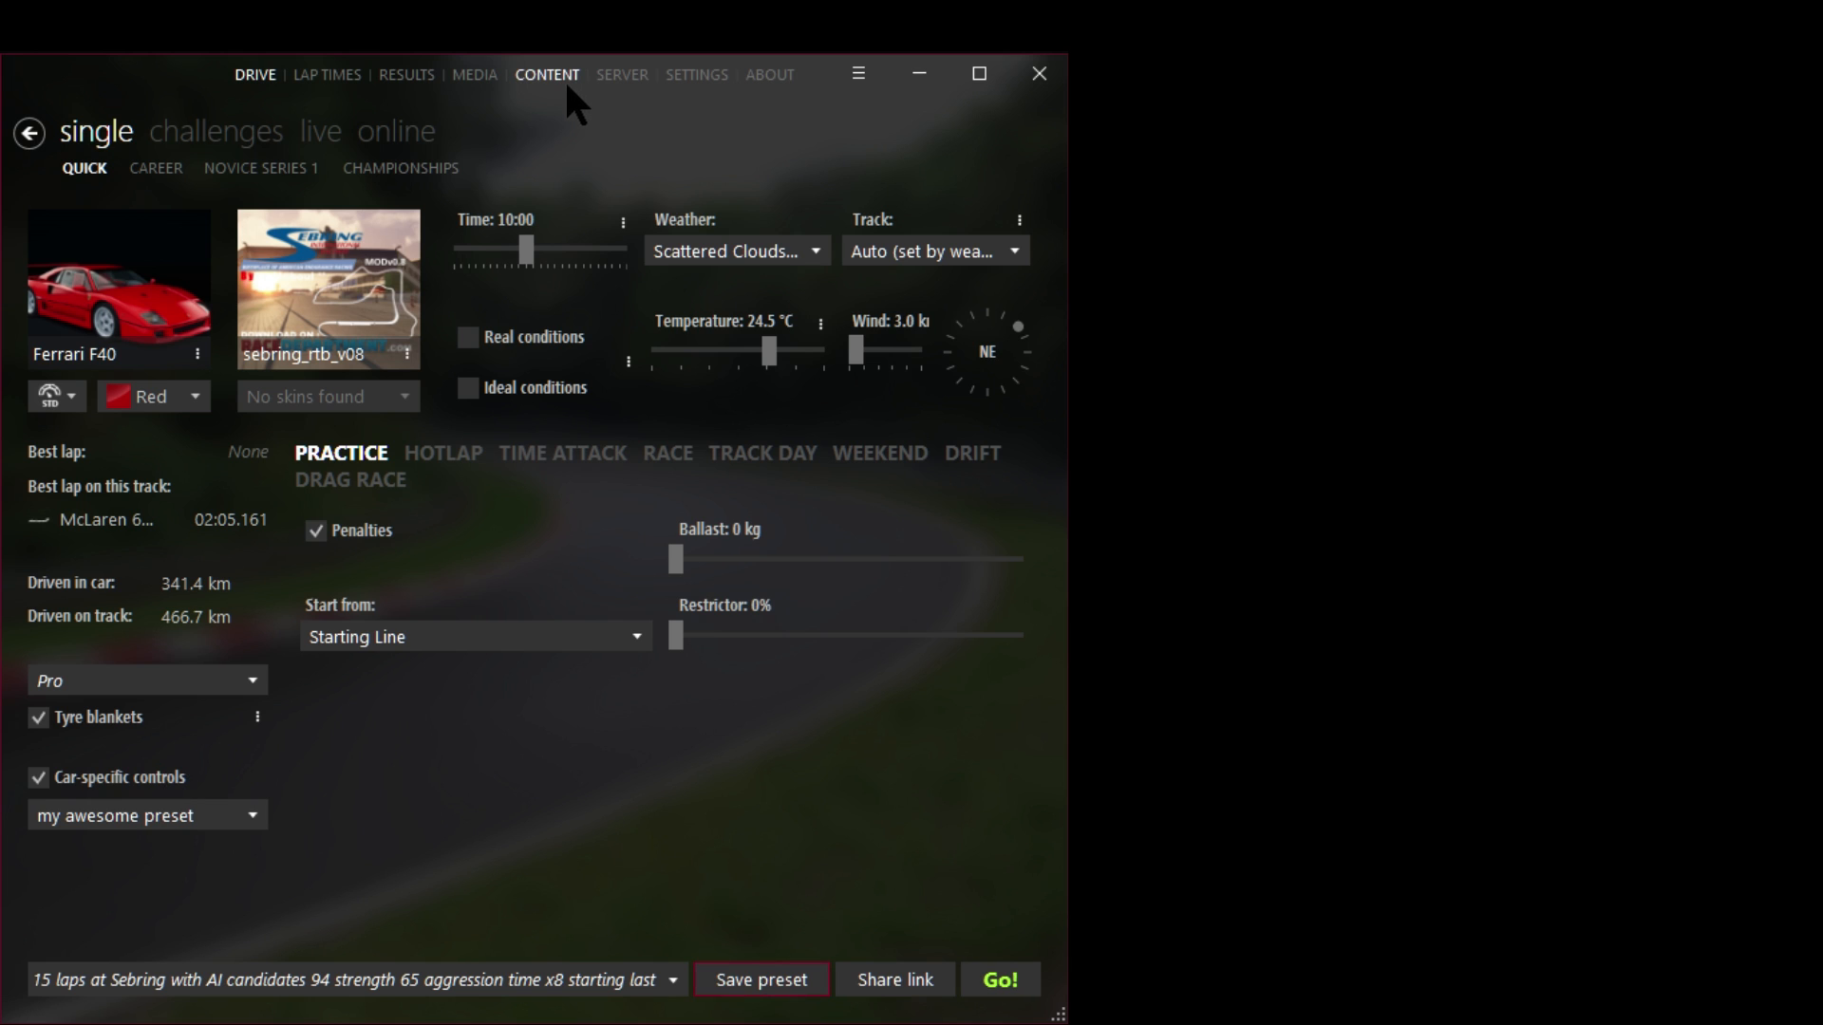
- Save the current controller setup over the G25 street car stick shift preset
{"action": "left_click", "coordinate": [697, 74]}
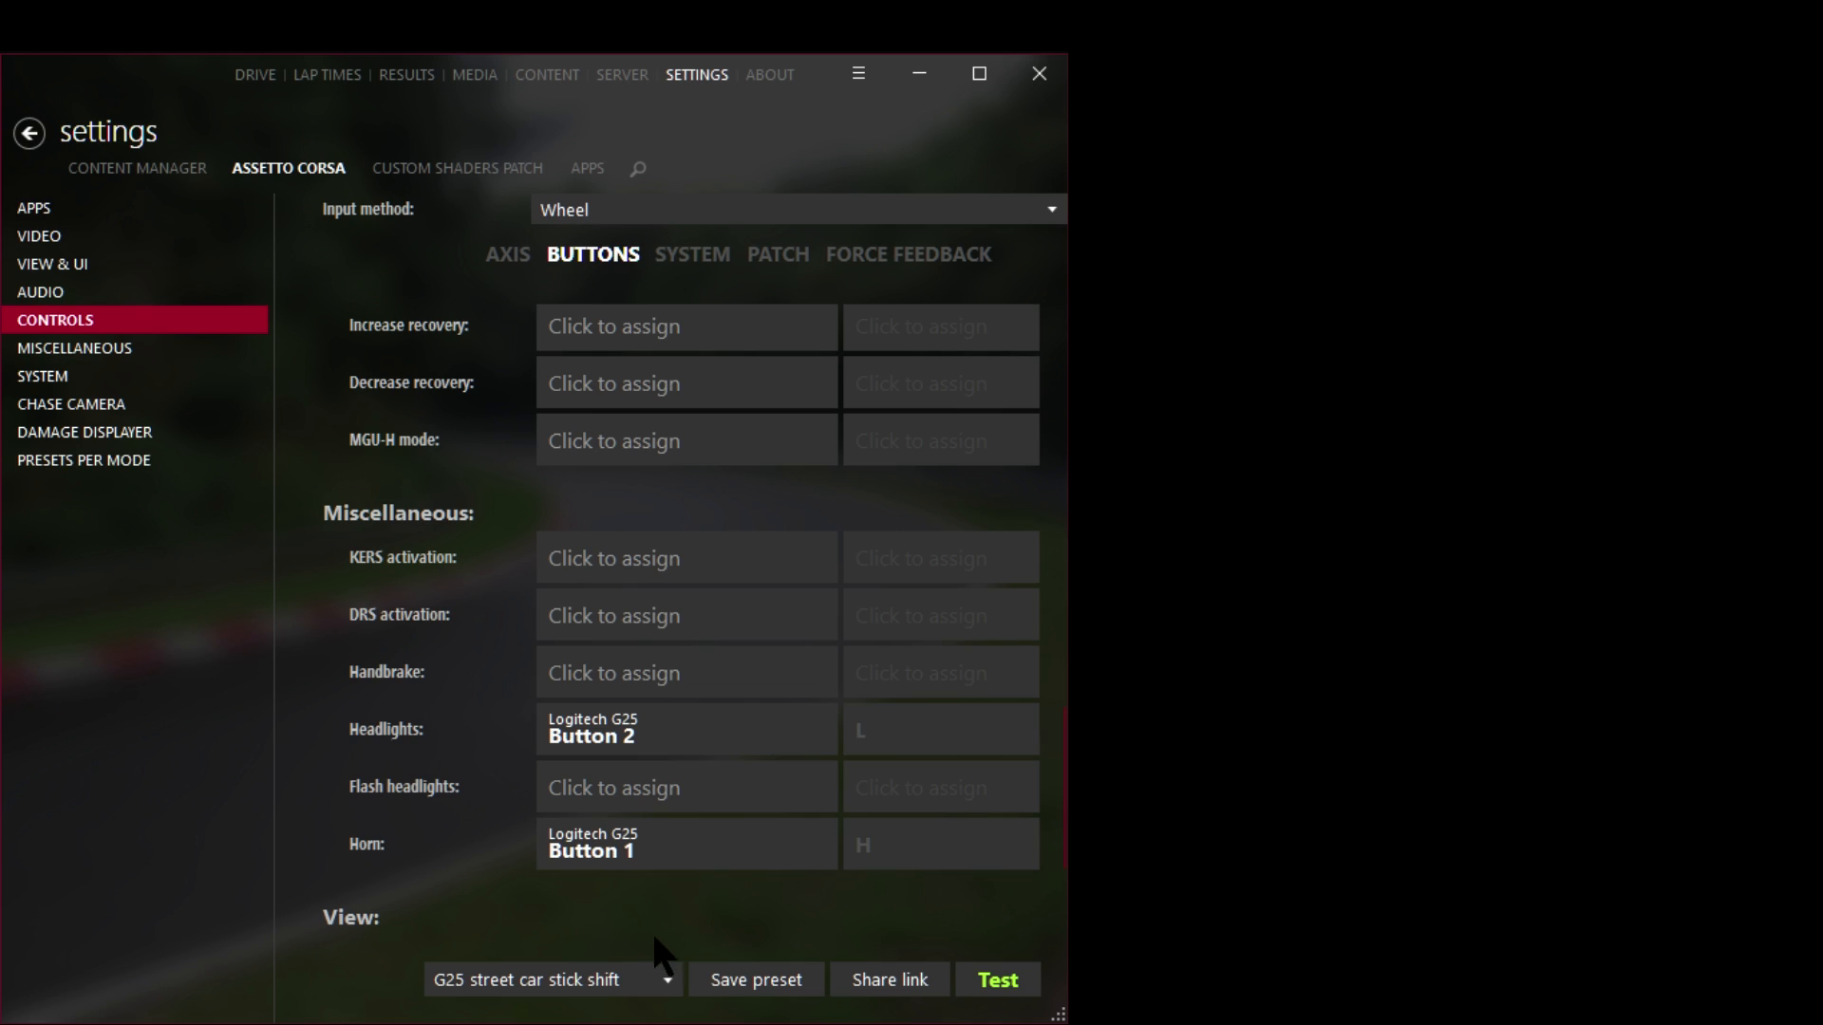
{"action": "left_click", "coordinate": [754, 980]}
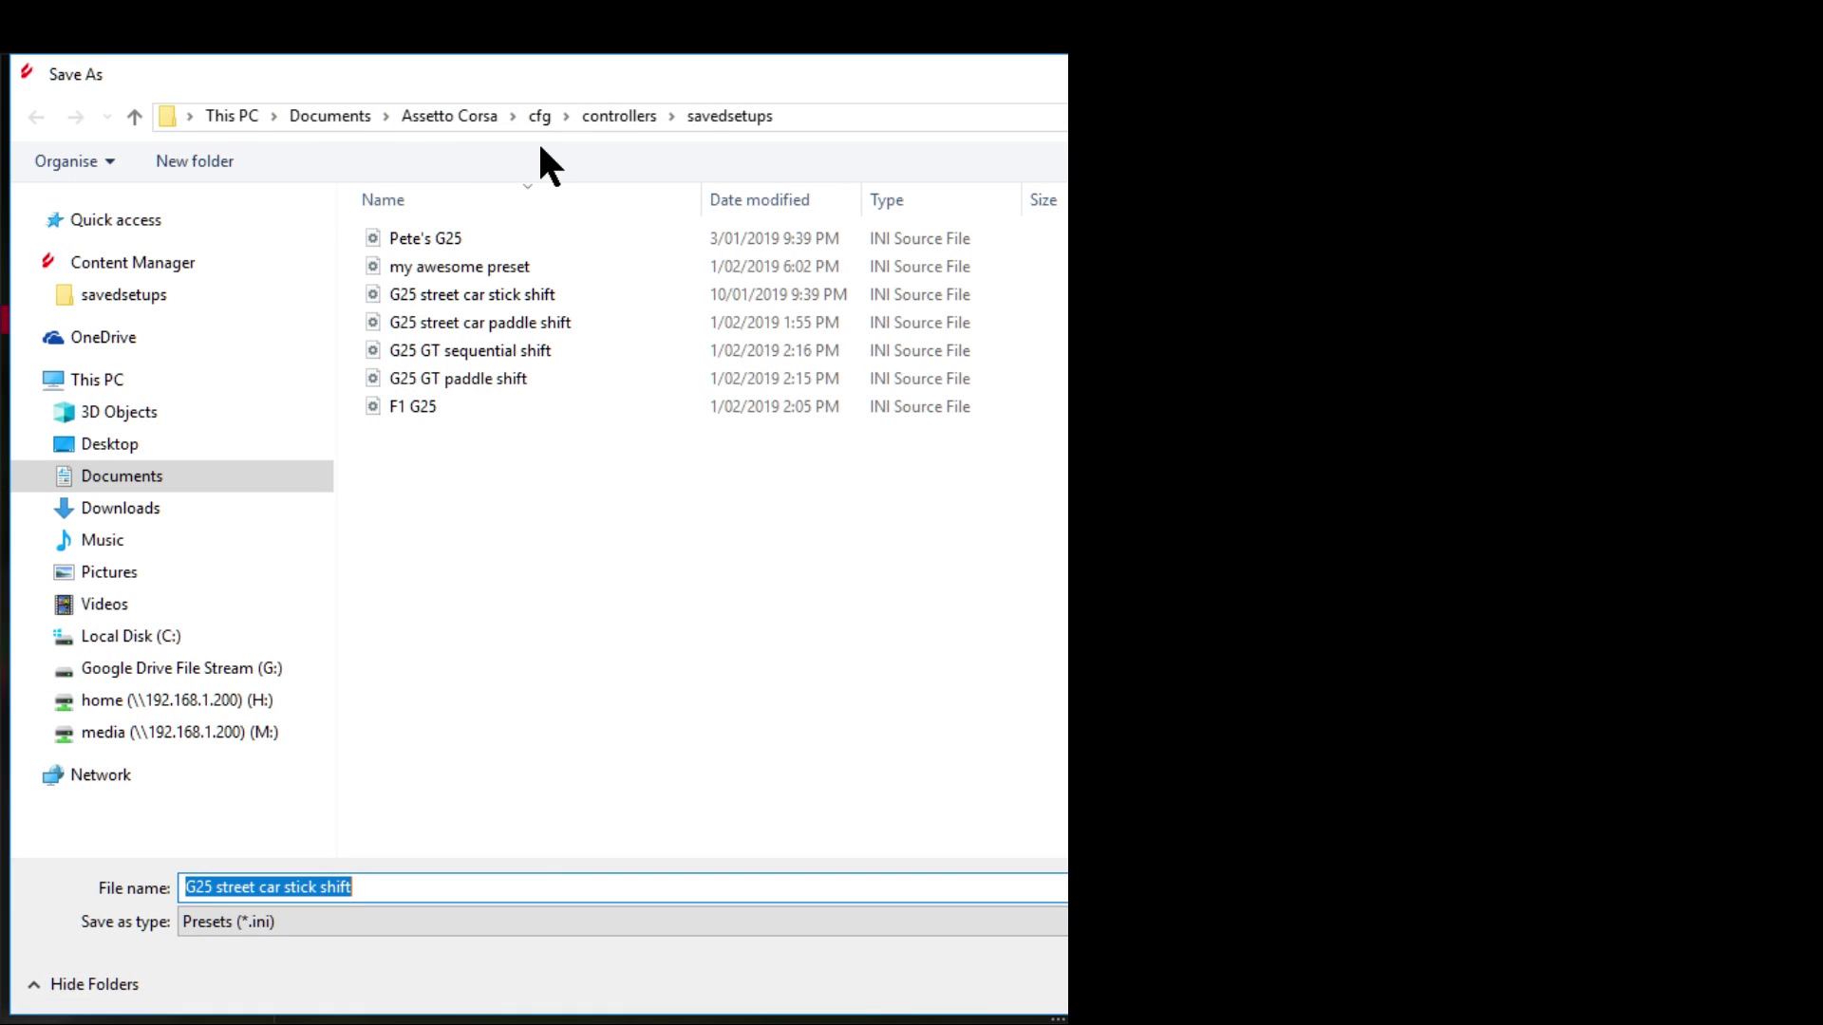
{"action": "mouse_move", "coordinate": [724, 152]}
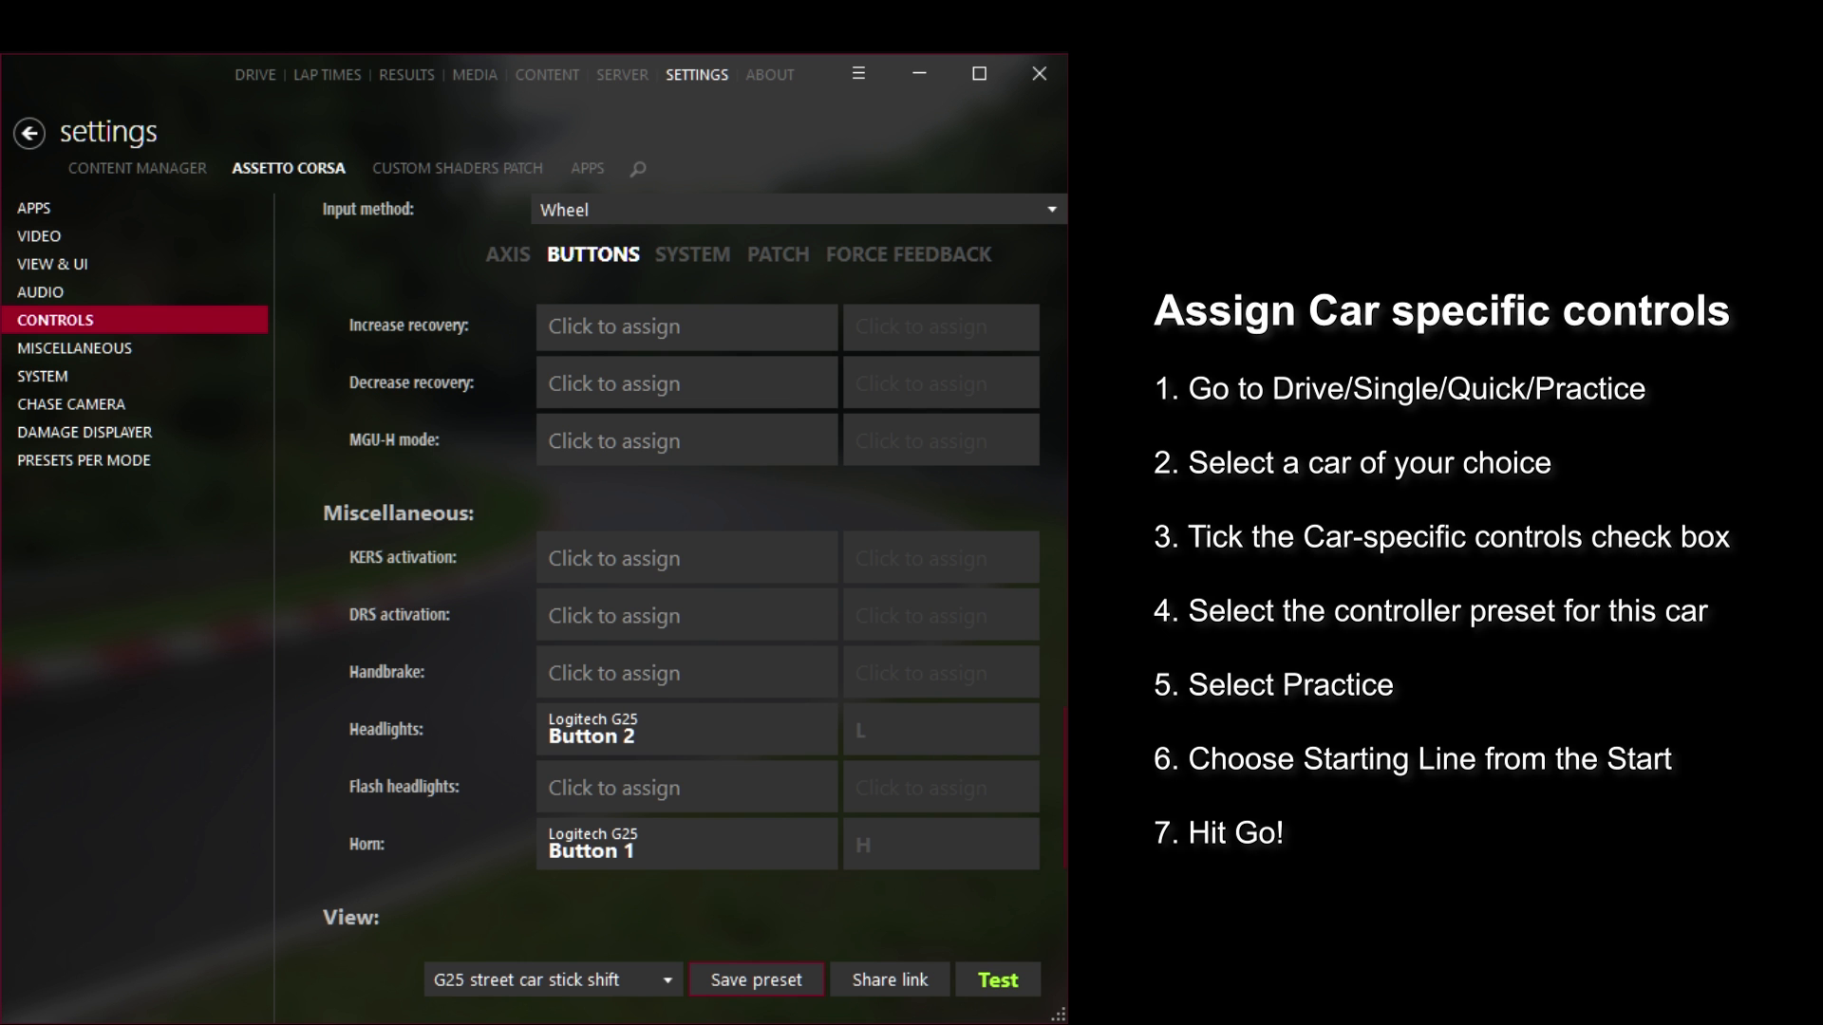
{"action": "mouse_move", "coordinate": [971, 258]}
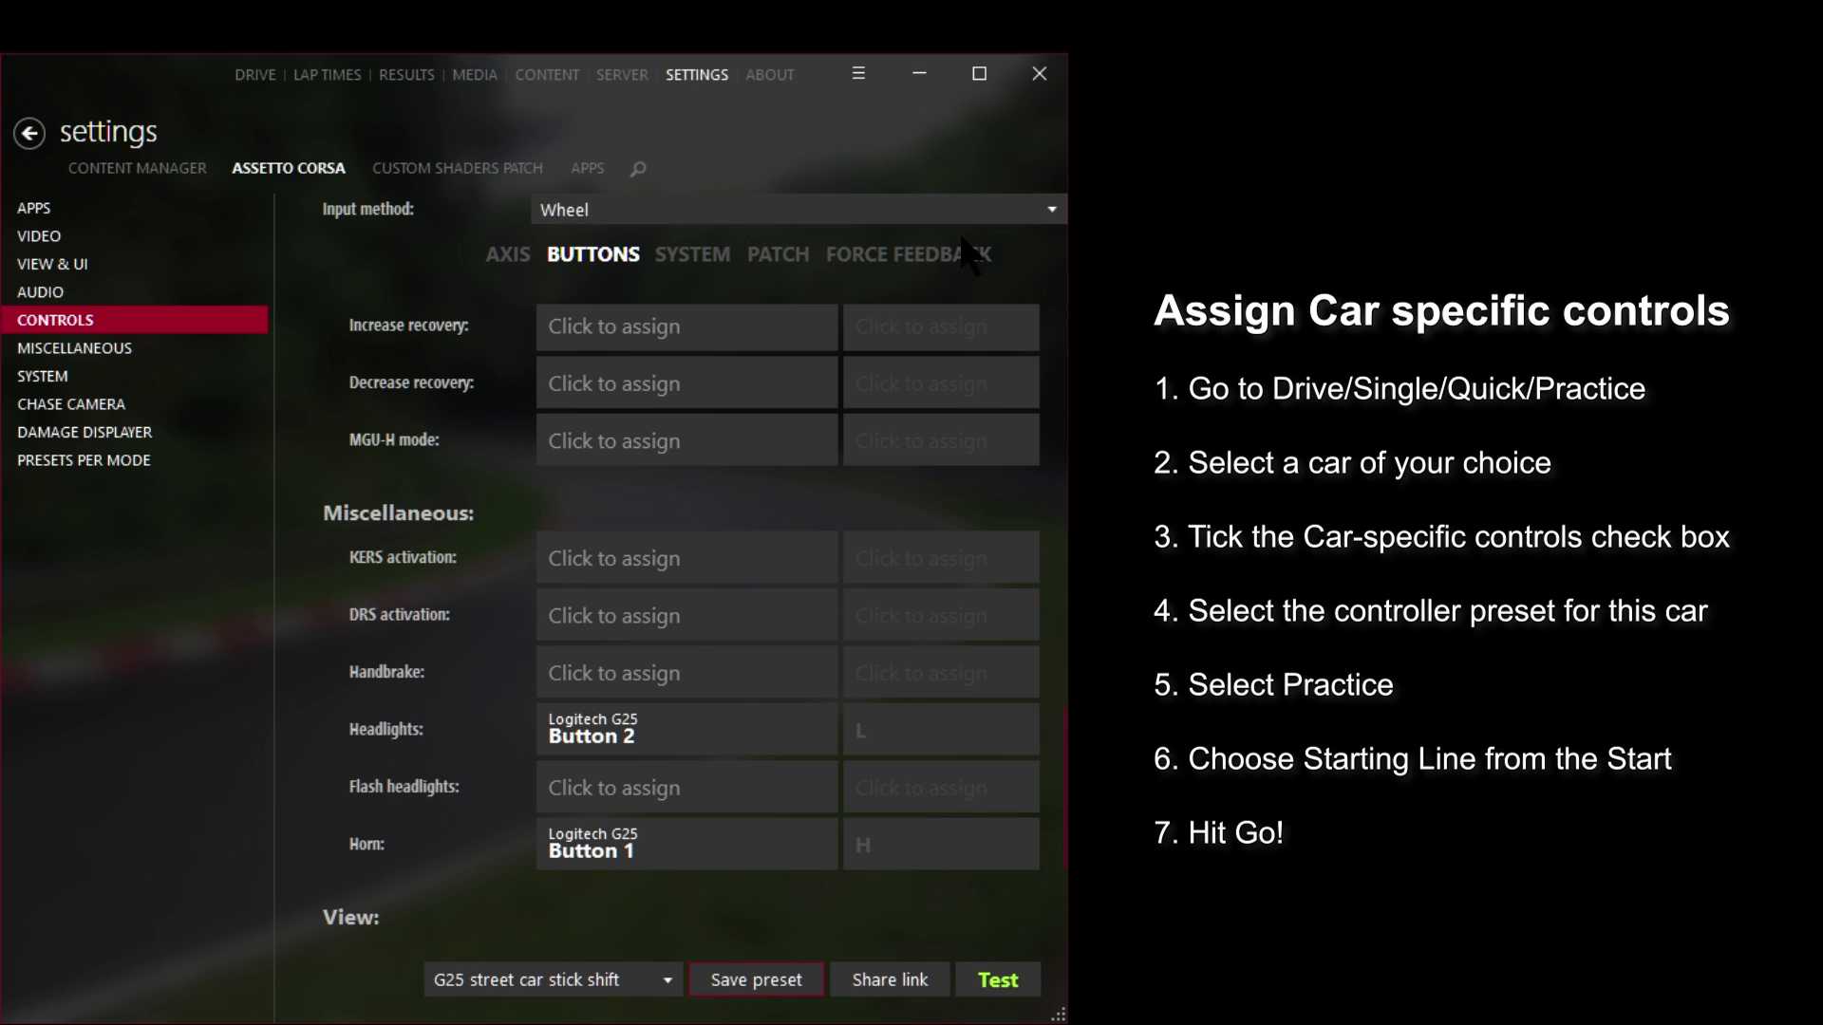
- Make the Audi R8 V10 Plus the practice car with car-specific controls enabled
{"action": "left_click", "coordinate": [253, 74]}
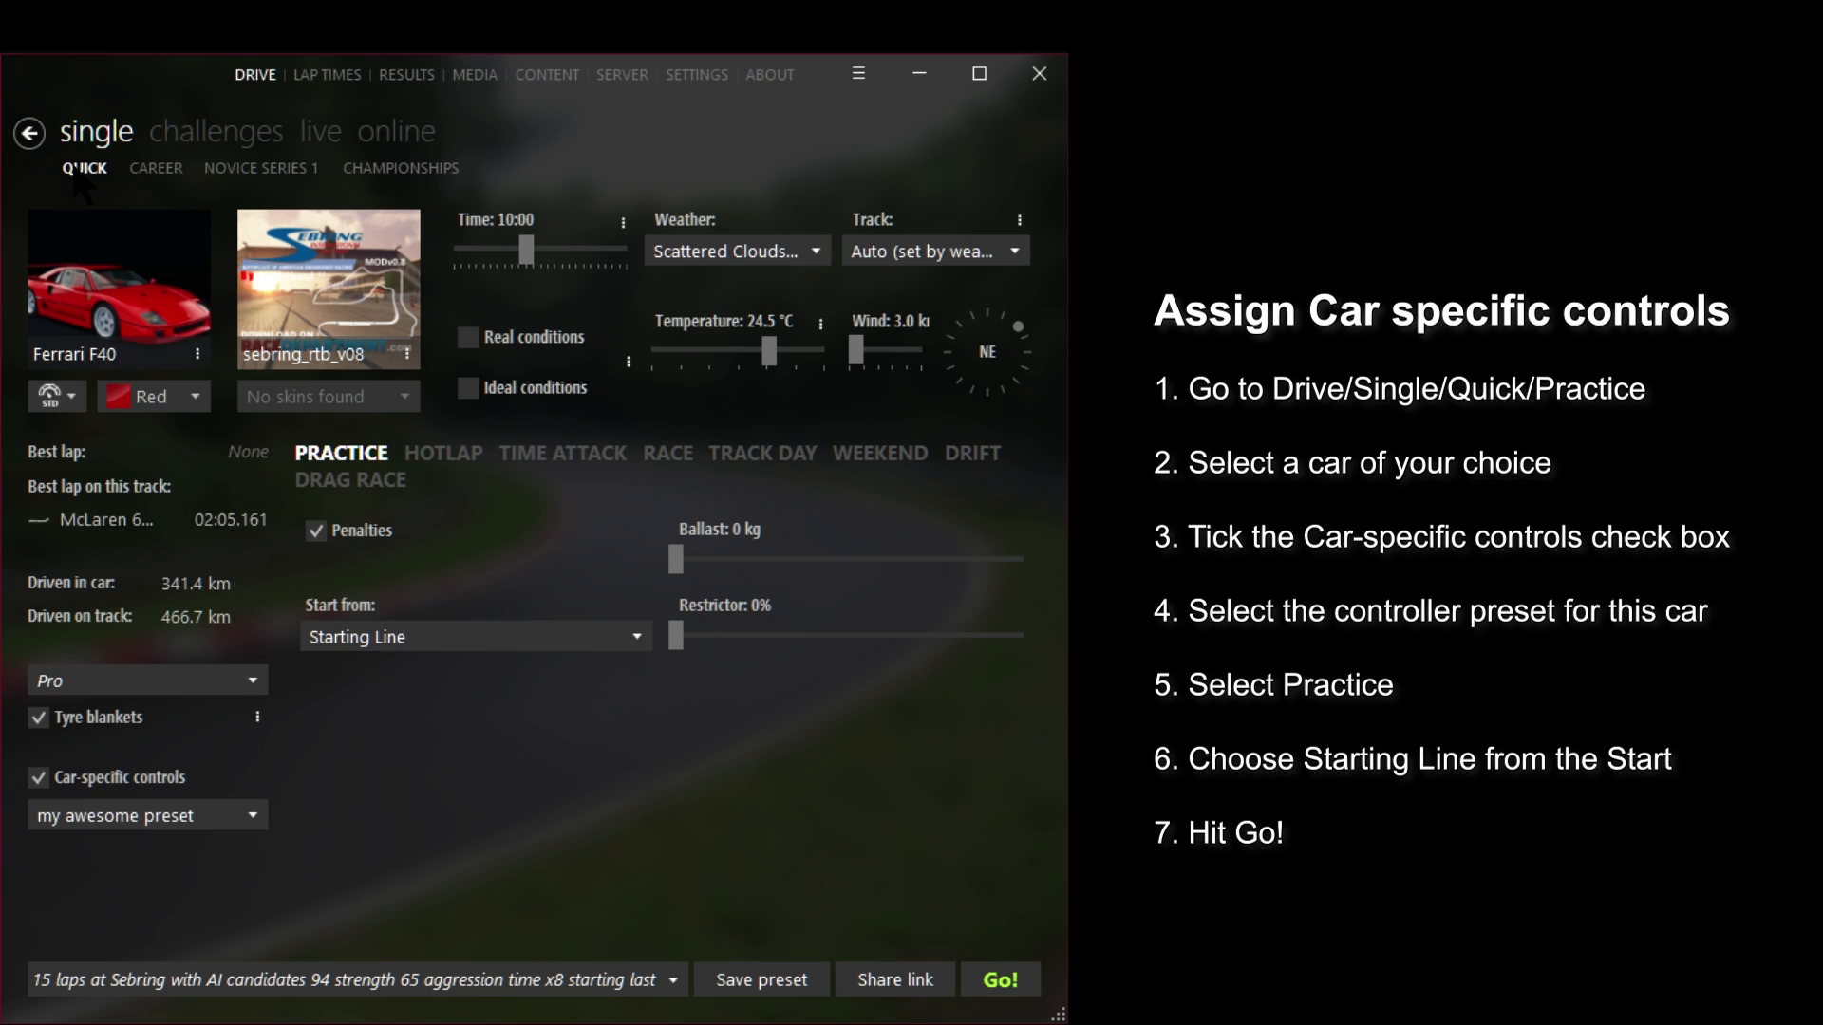
{"action": "mouse_move", "coordinate": [374, 467]}
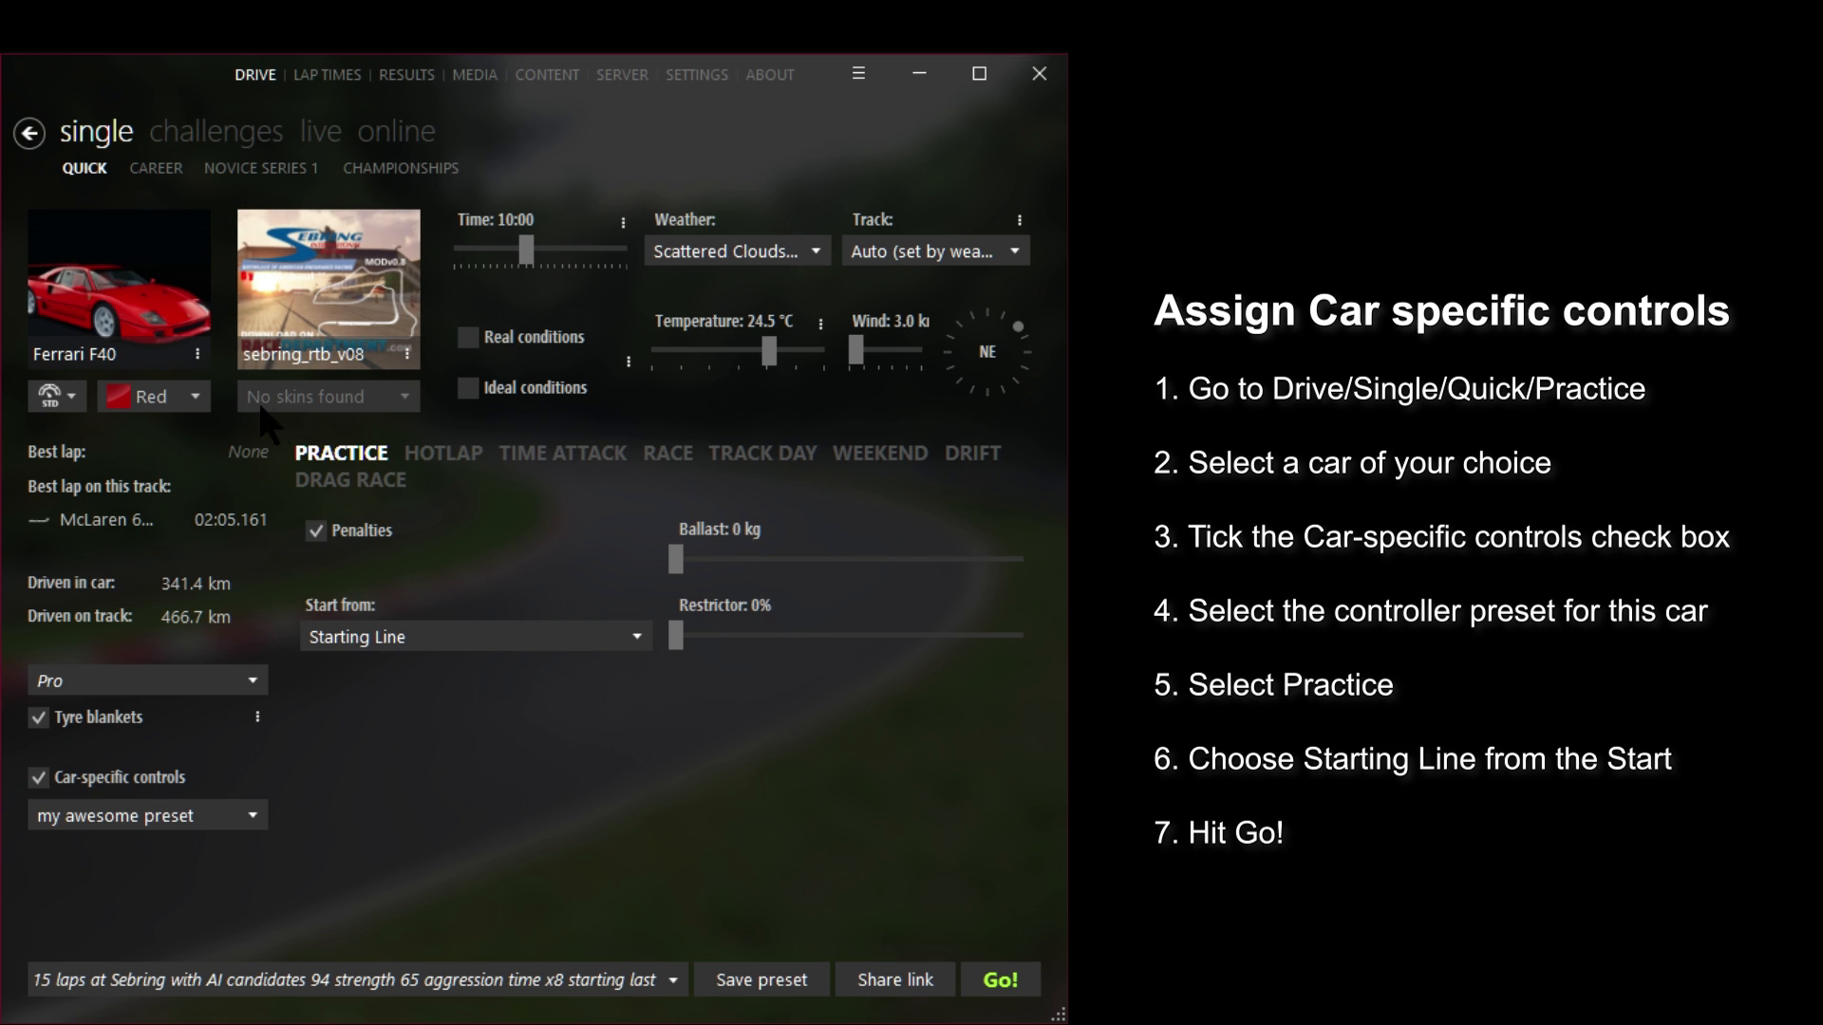
{"action": "left_click", "coordinate": [118, 279]}
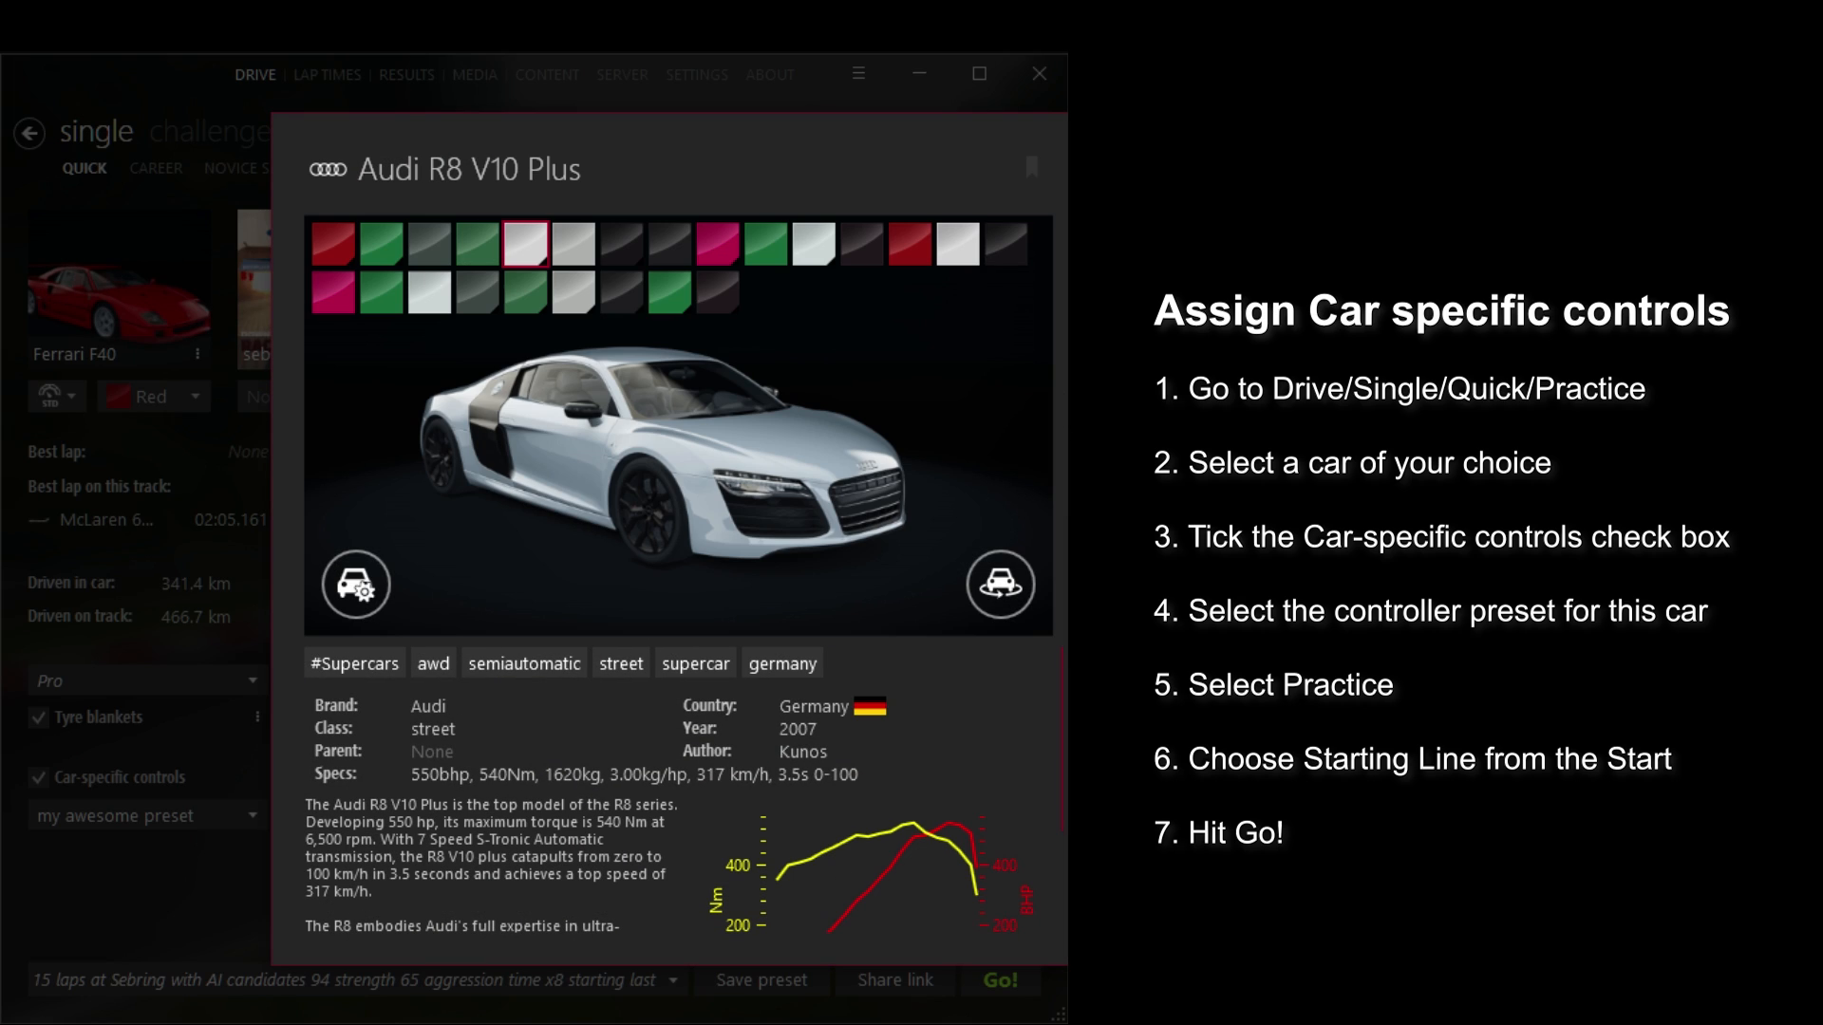
{"action": "left_click", "coordinate": [38, 777]}
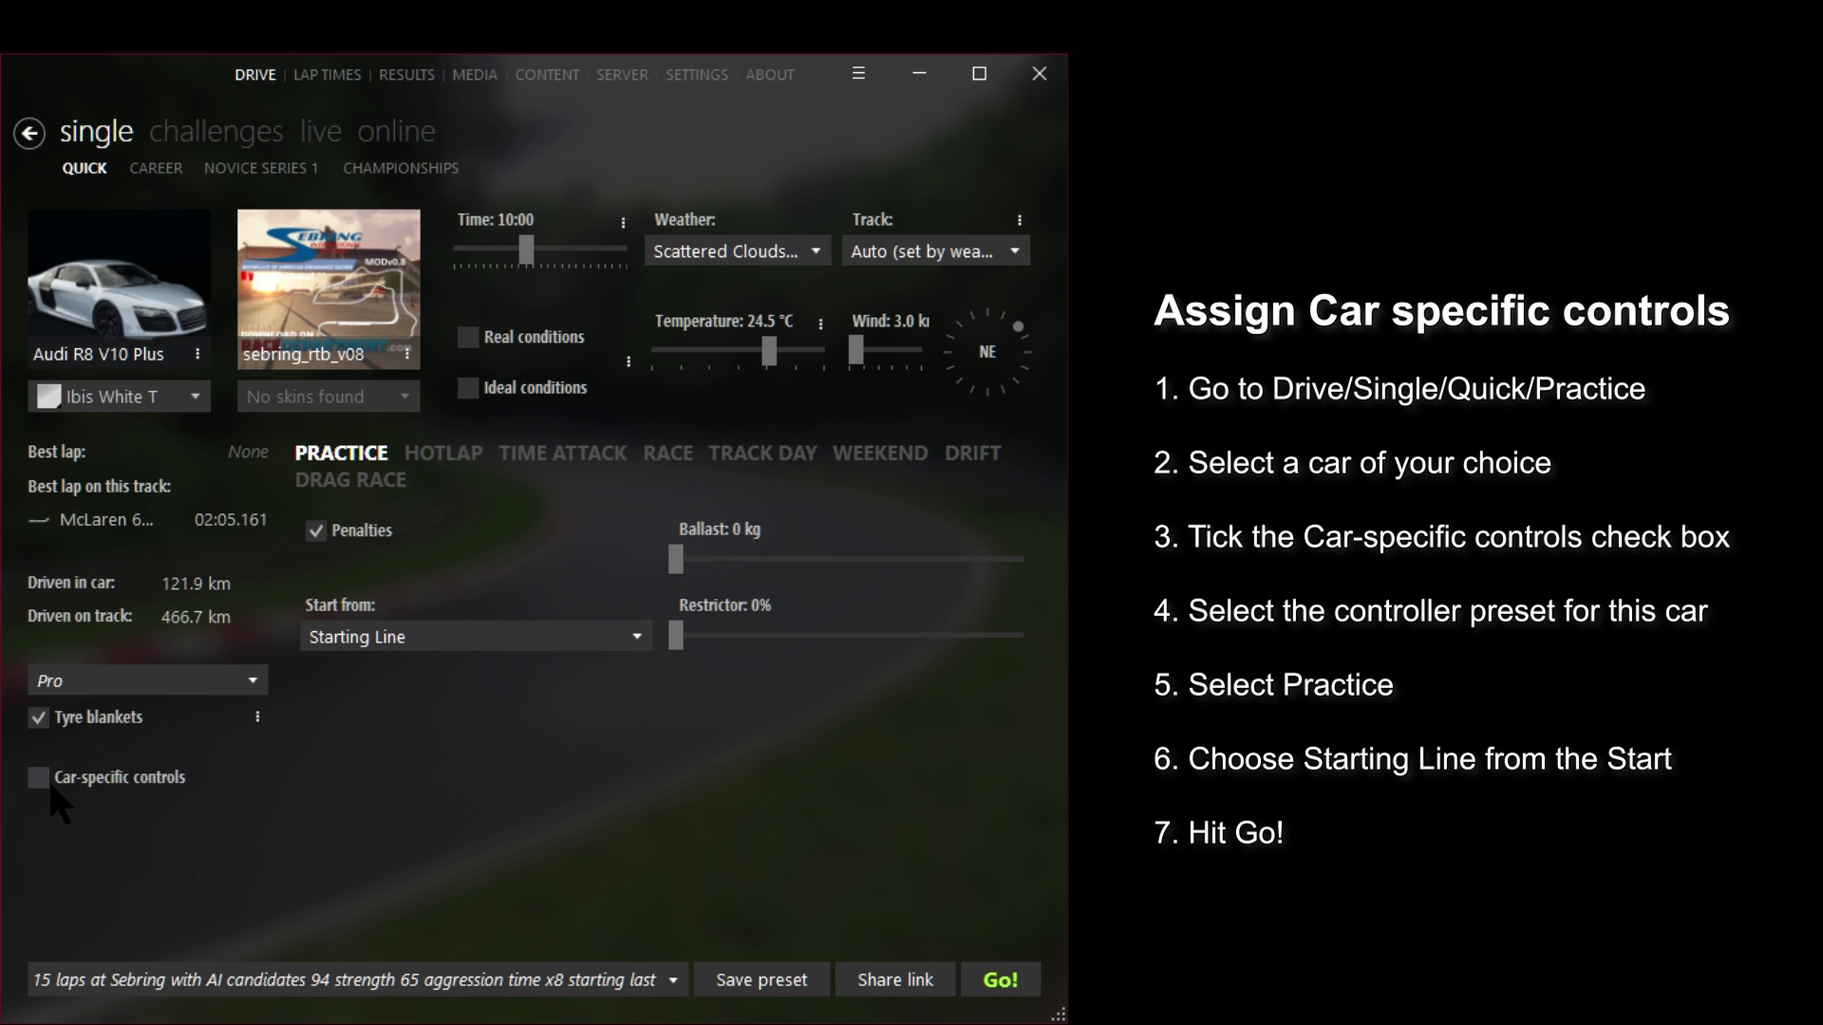
{"action": "left_click", "coordinate": [38, 778]}
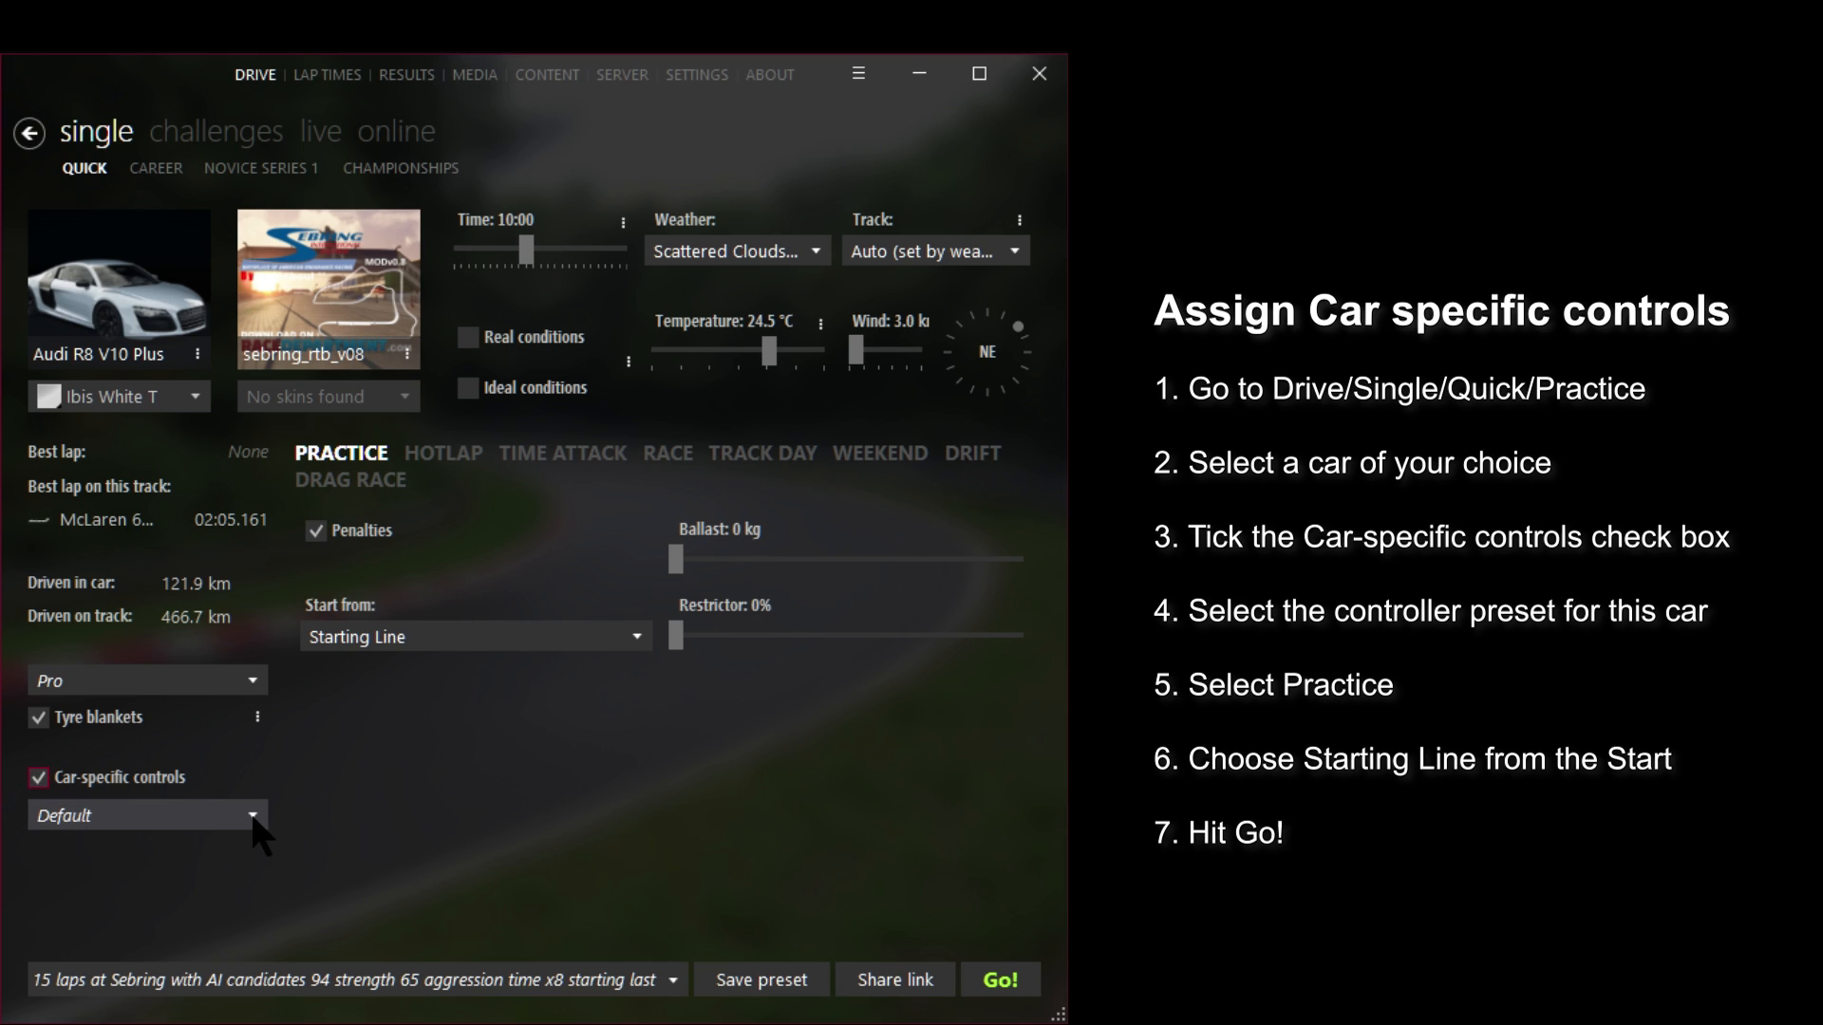
- Assign the G25 street car paddle shift preset to the Audi R8 V10 Plus
{"action": "left_click", "coordinate": [146, 814]}
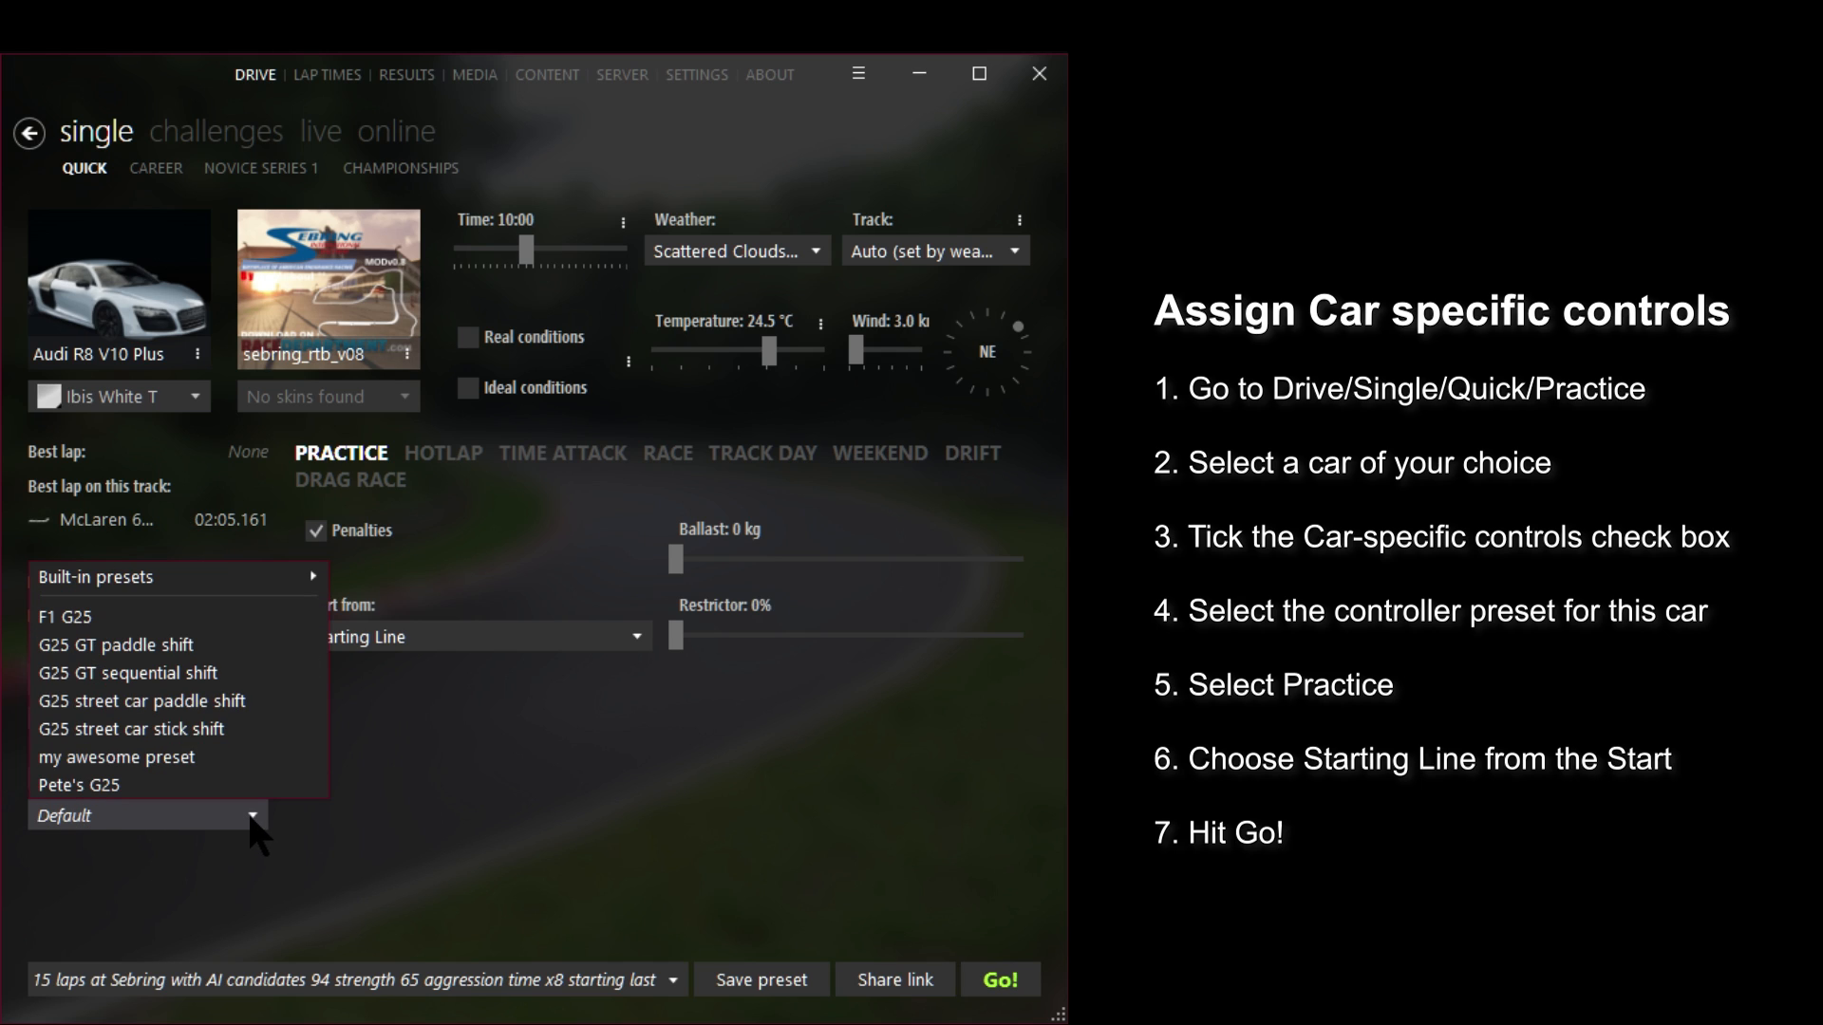
{"action": "mouse_move", "coordinate": [139, 729]}
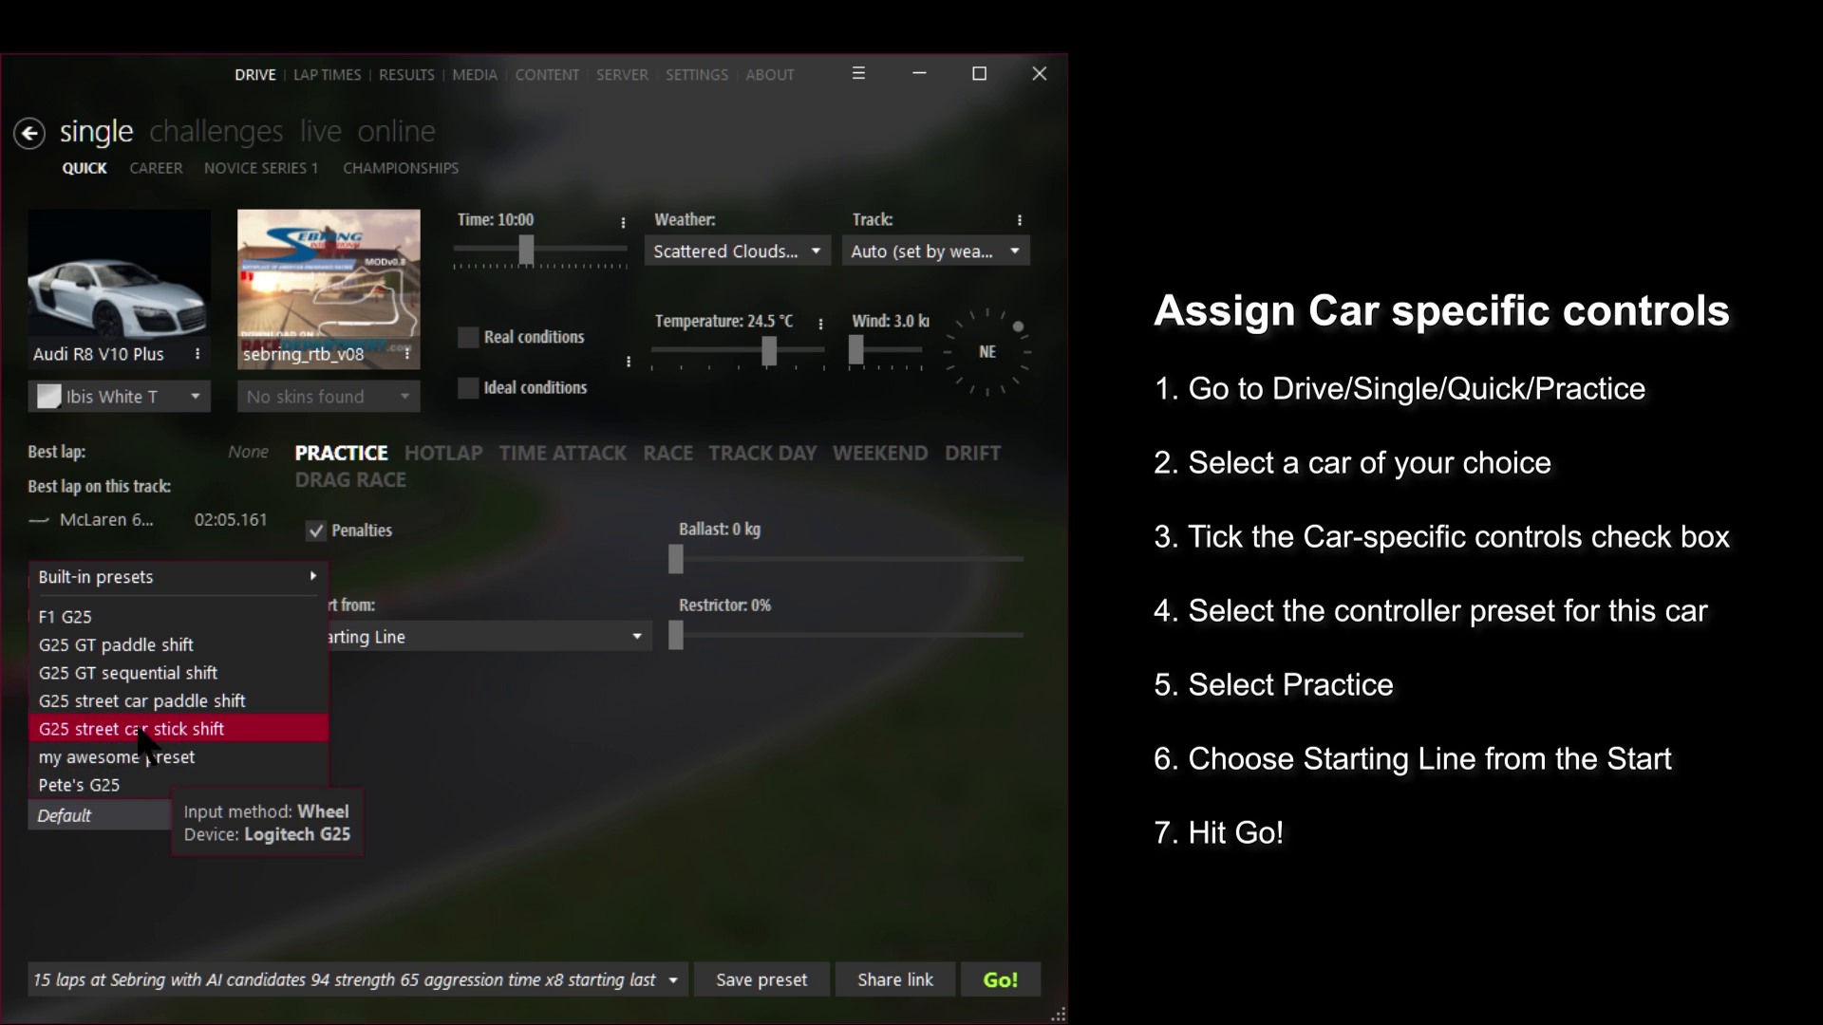
{"action": "left_click", "coordinate": [141, 701]}
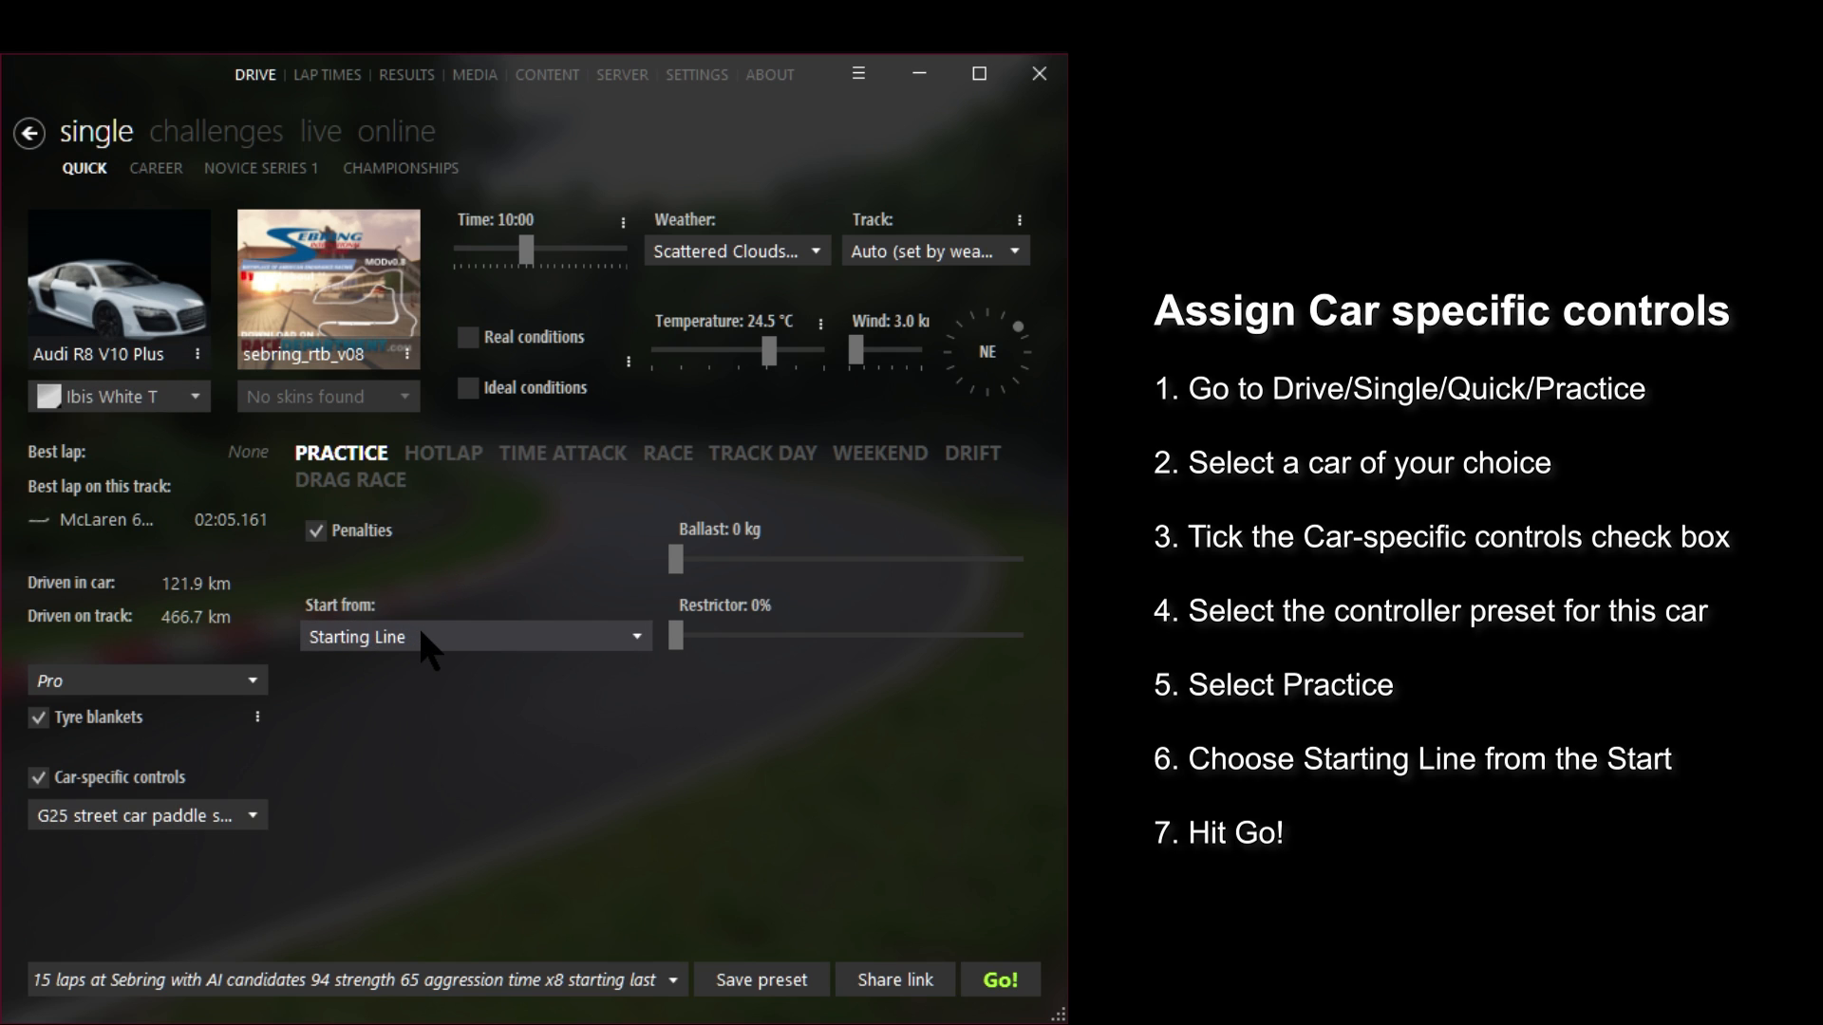
{"action": "left_click", "coordinate": [475, 636]}
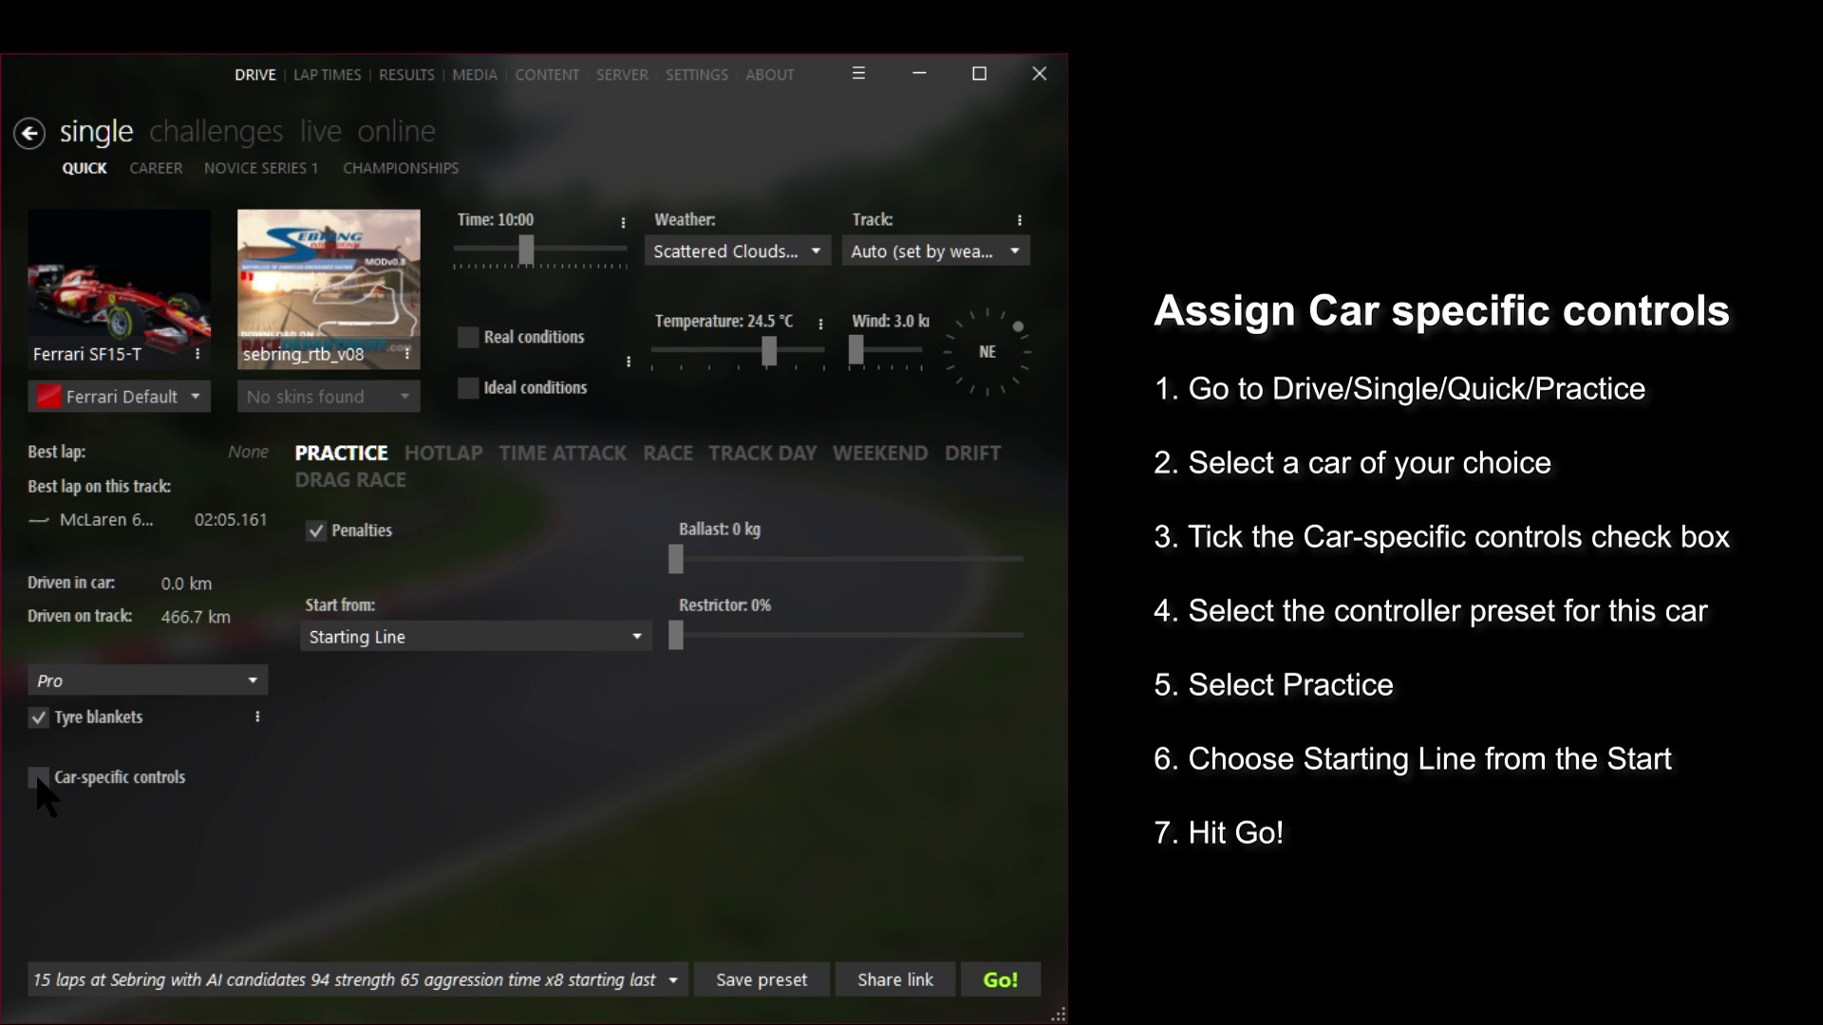
- Enable car-specific controls for the Ferrari SF15-T and view its preset list
{"action": "left_click", "coordinate": [38, 776]}
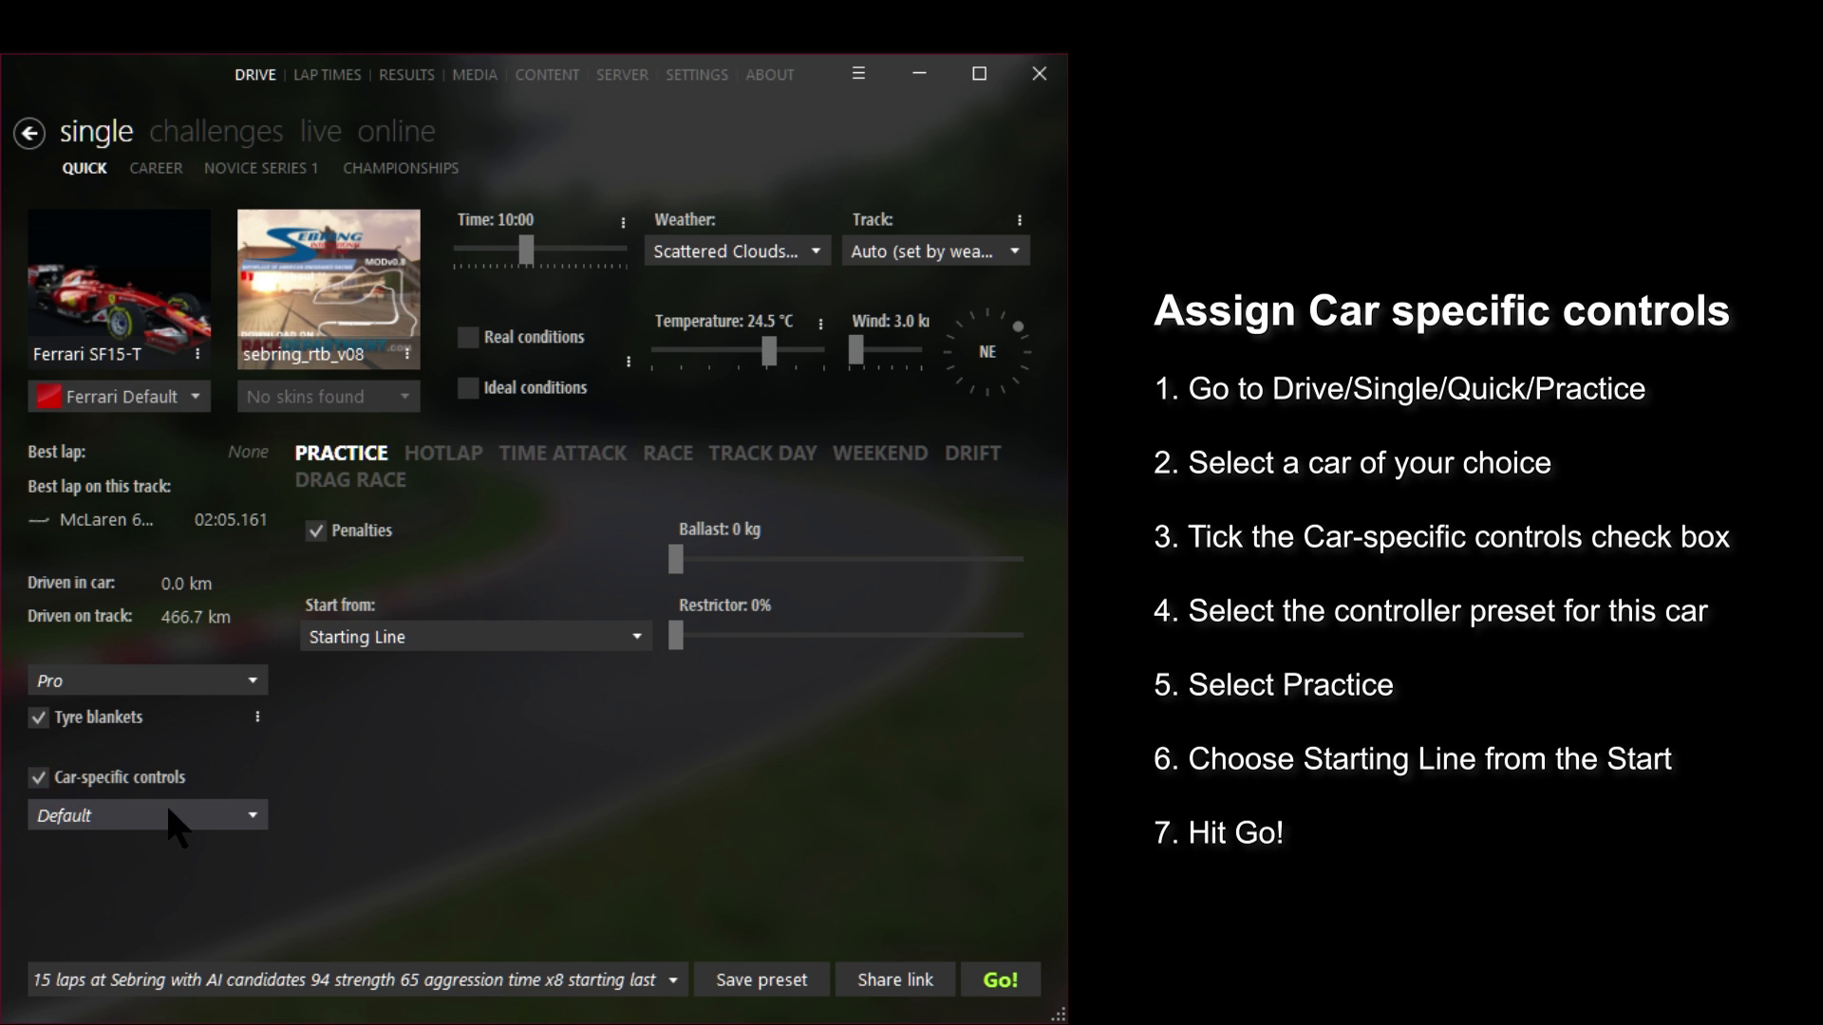
{"action": "left_click", "coordinate": [146, 814]}
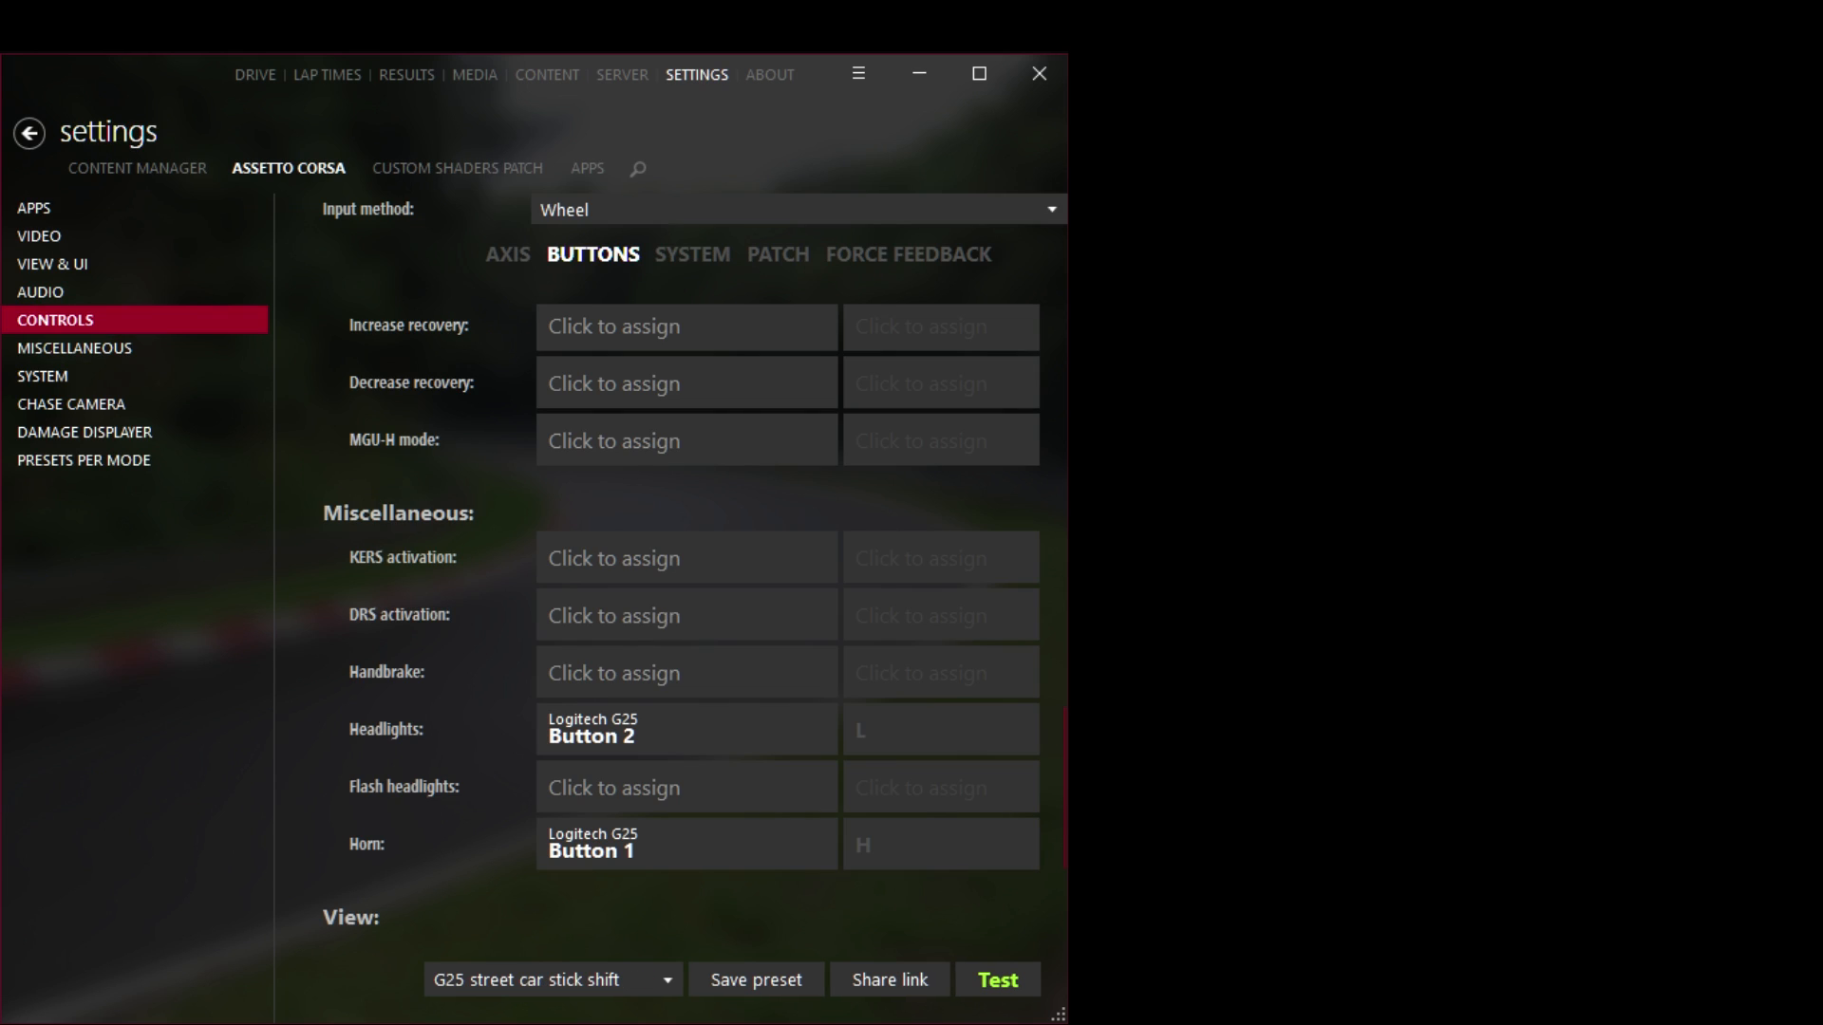
- Load the oculus max sol video preset in the Video settings
{"action": "left_click", "coordinate": [888, 979]}
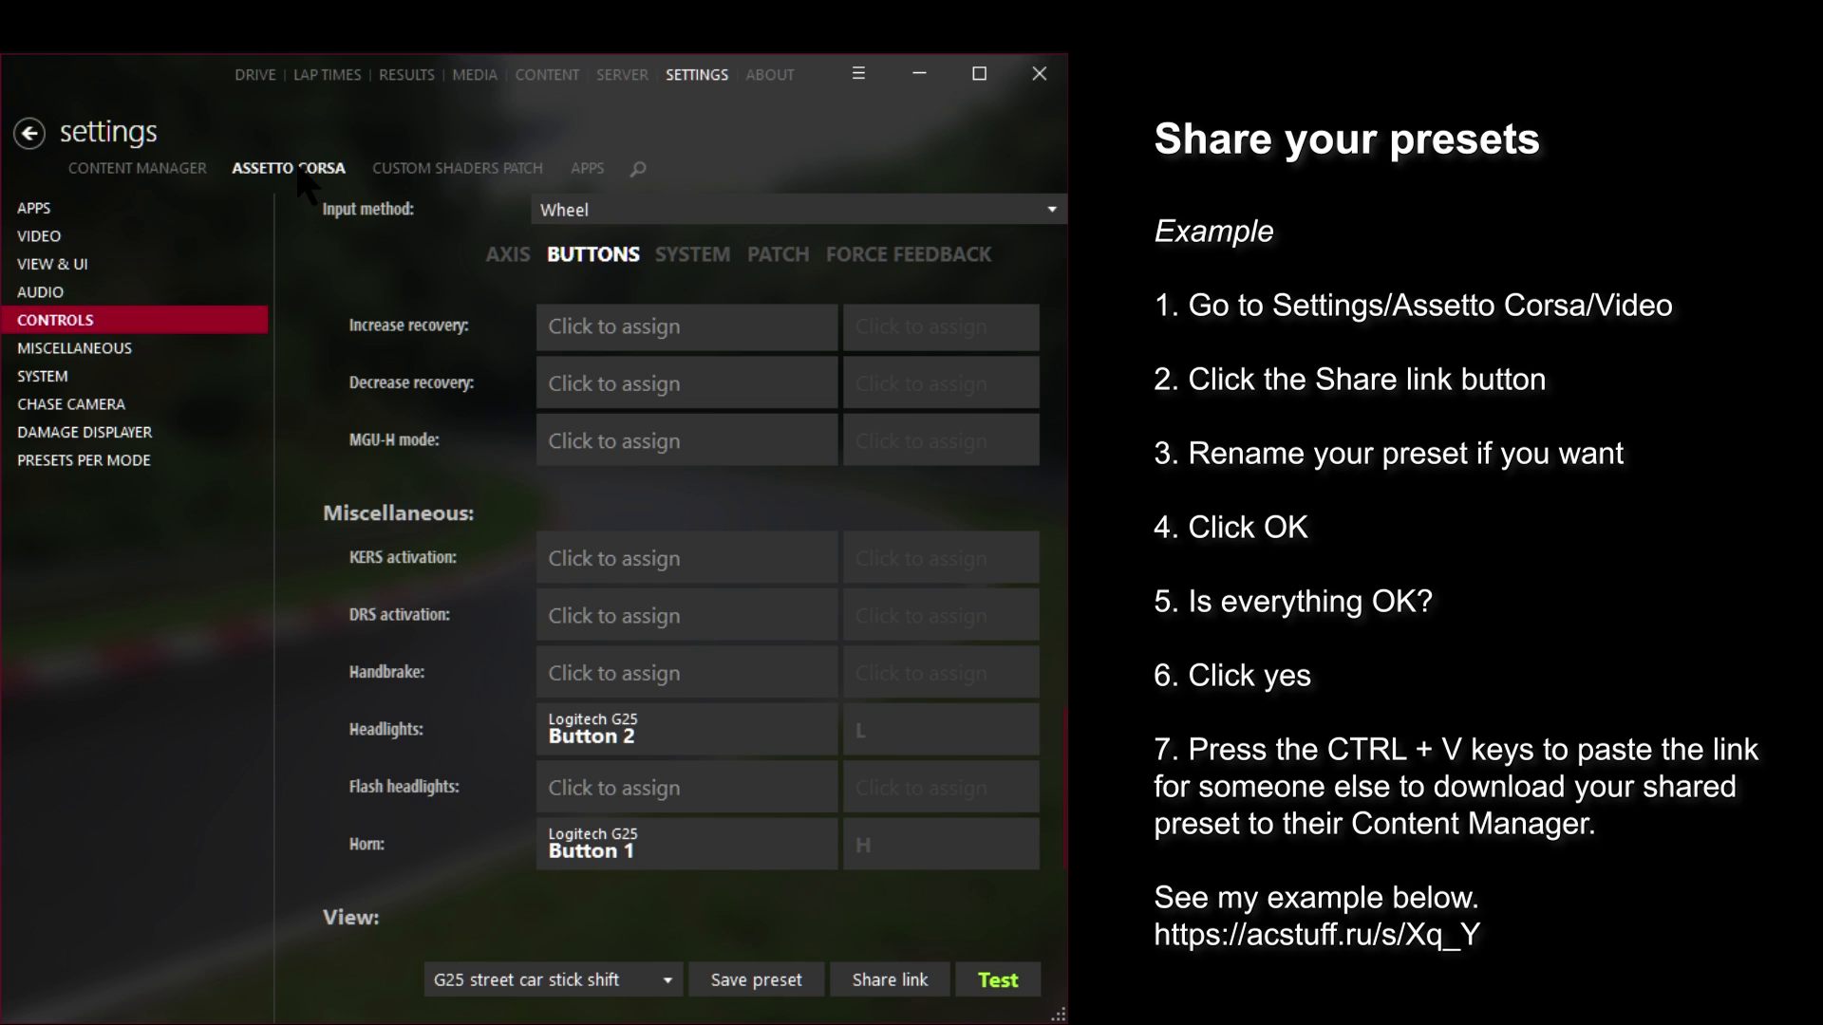
{"action": "left_click", "coordinate": [40, 236]}
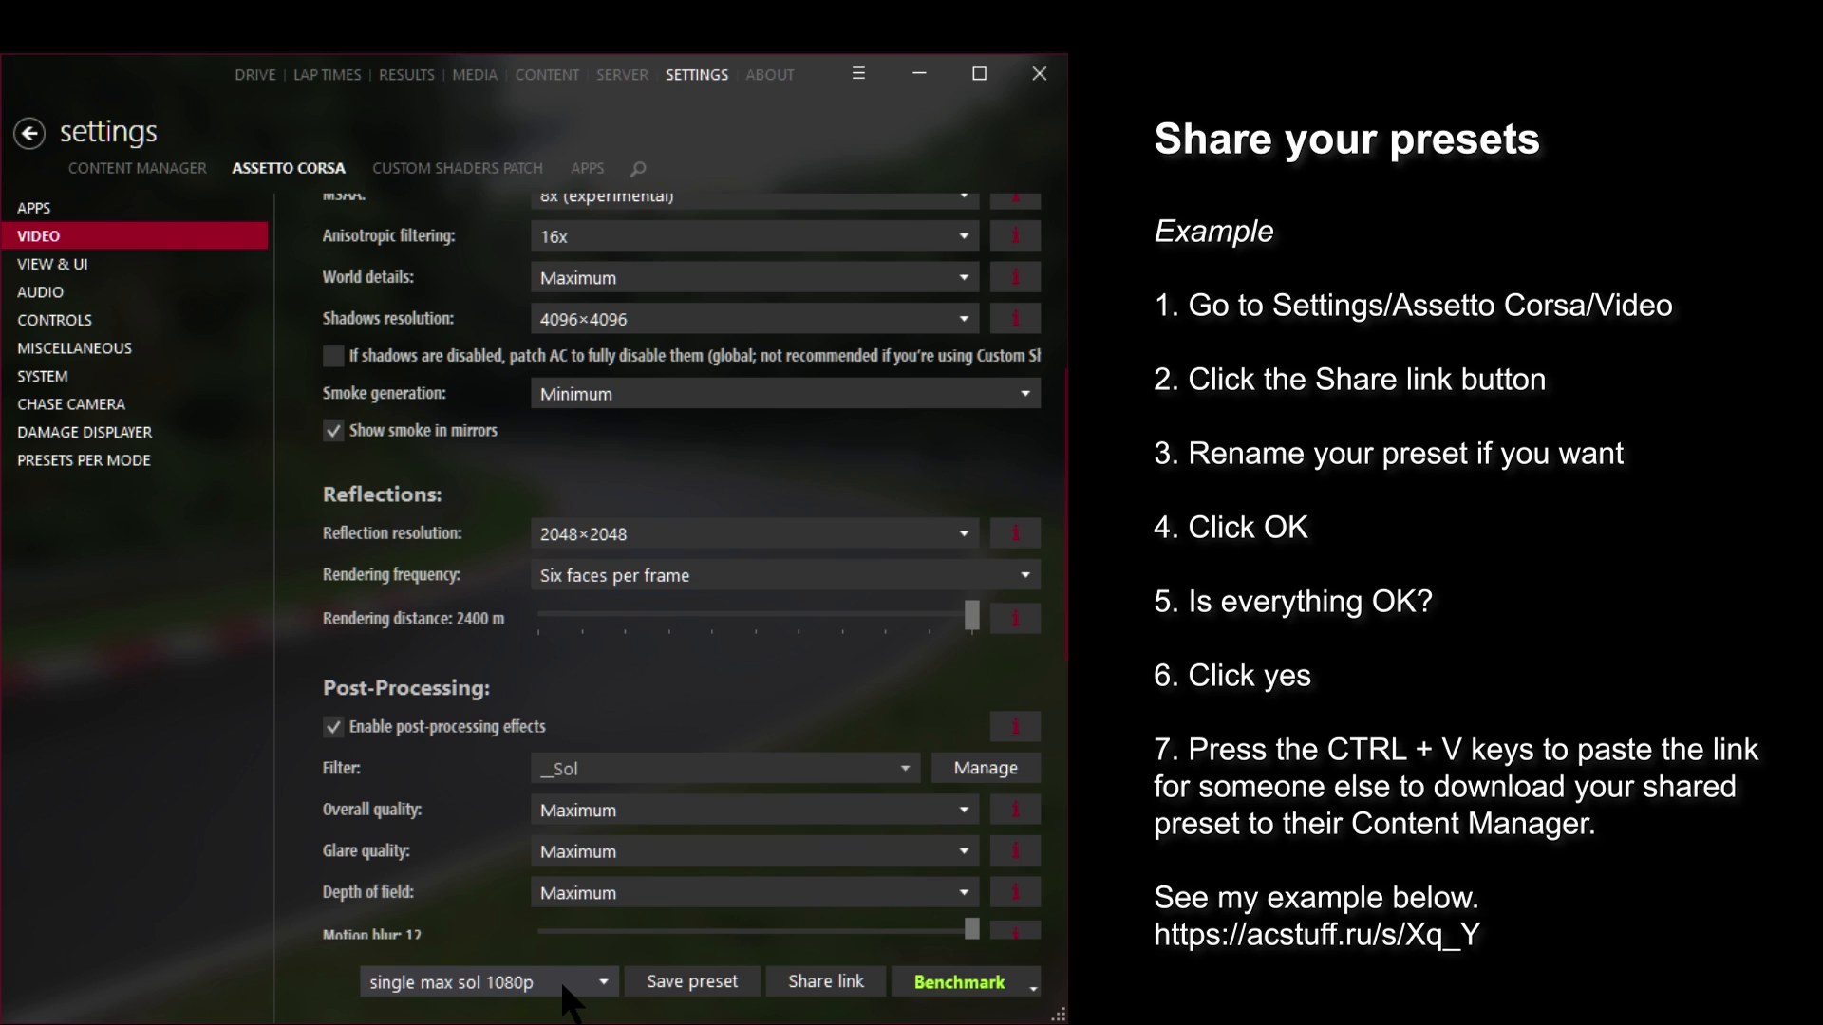
{"action": "left_click", "coordinate": [488, 982]}
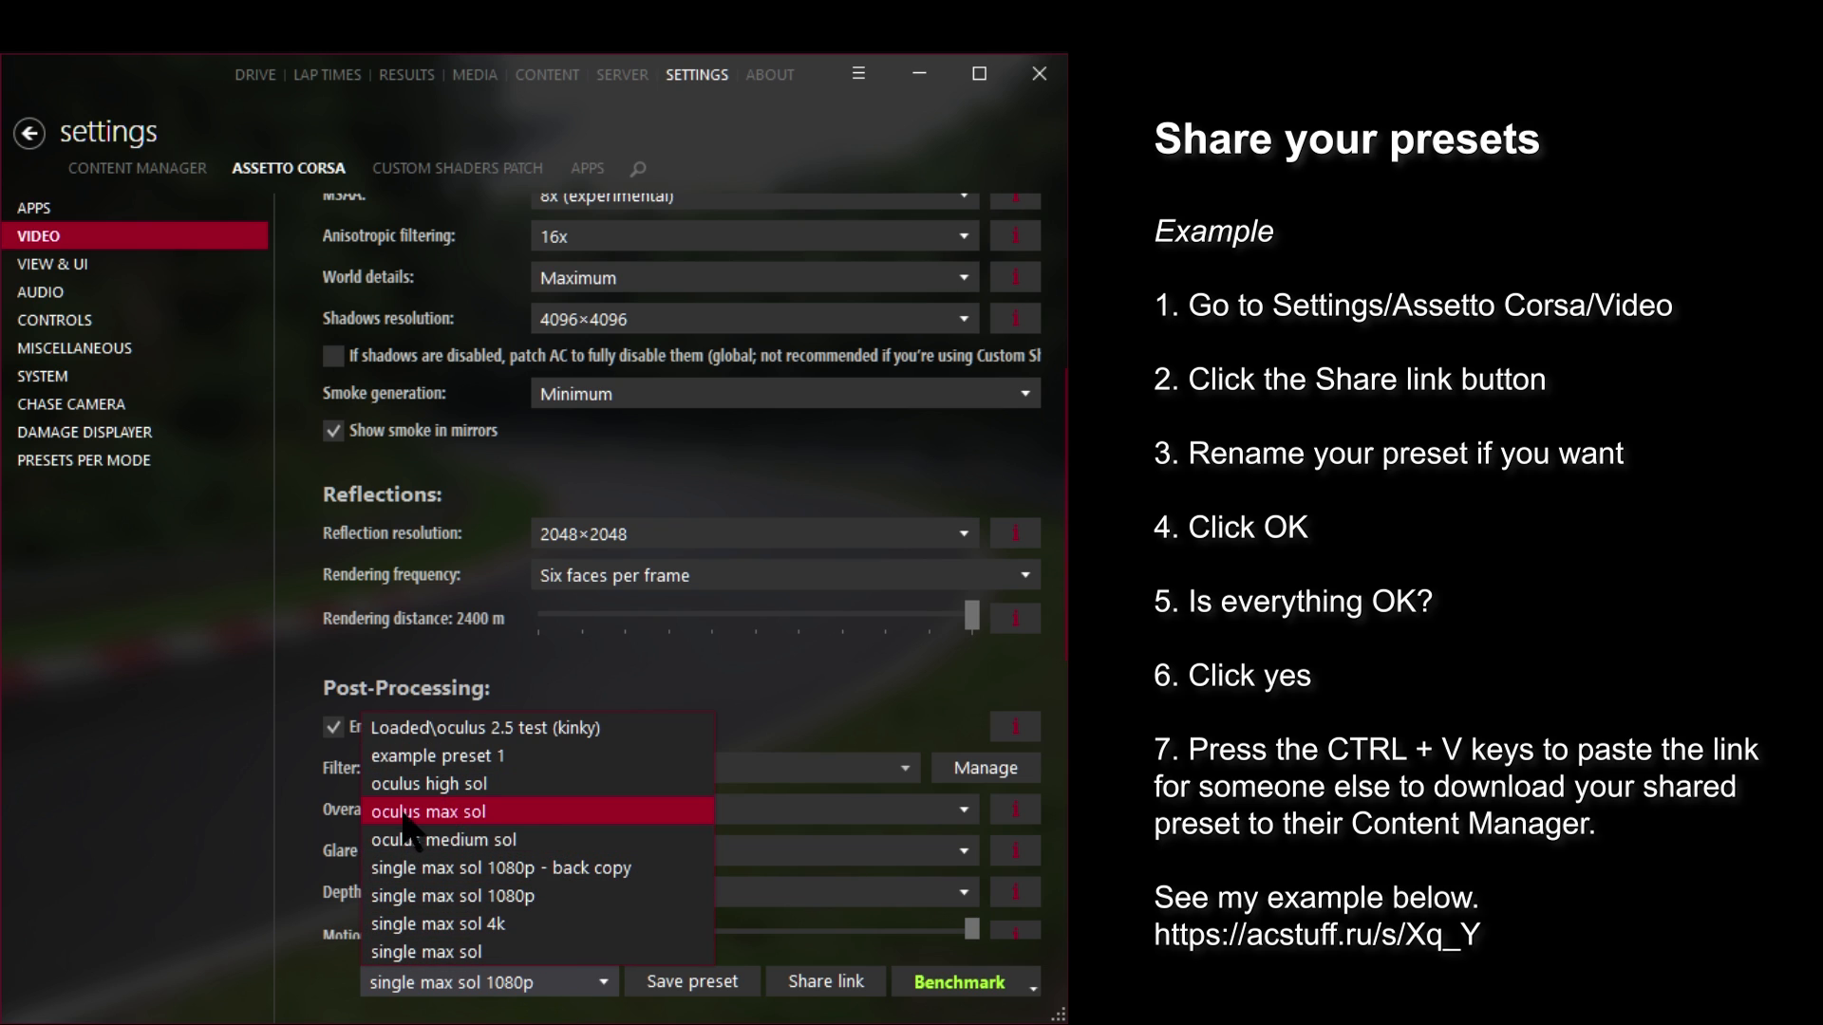
{"action": "left_click", "coordinate": [431, 811]}
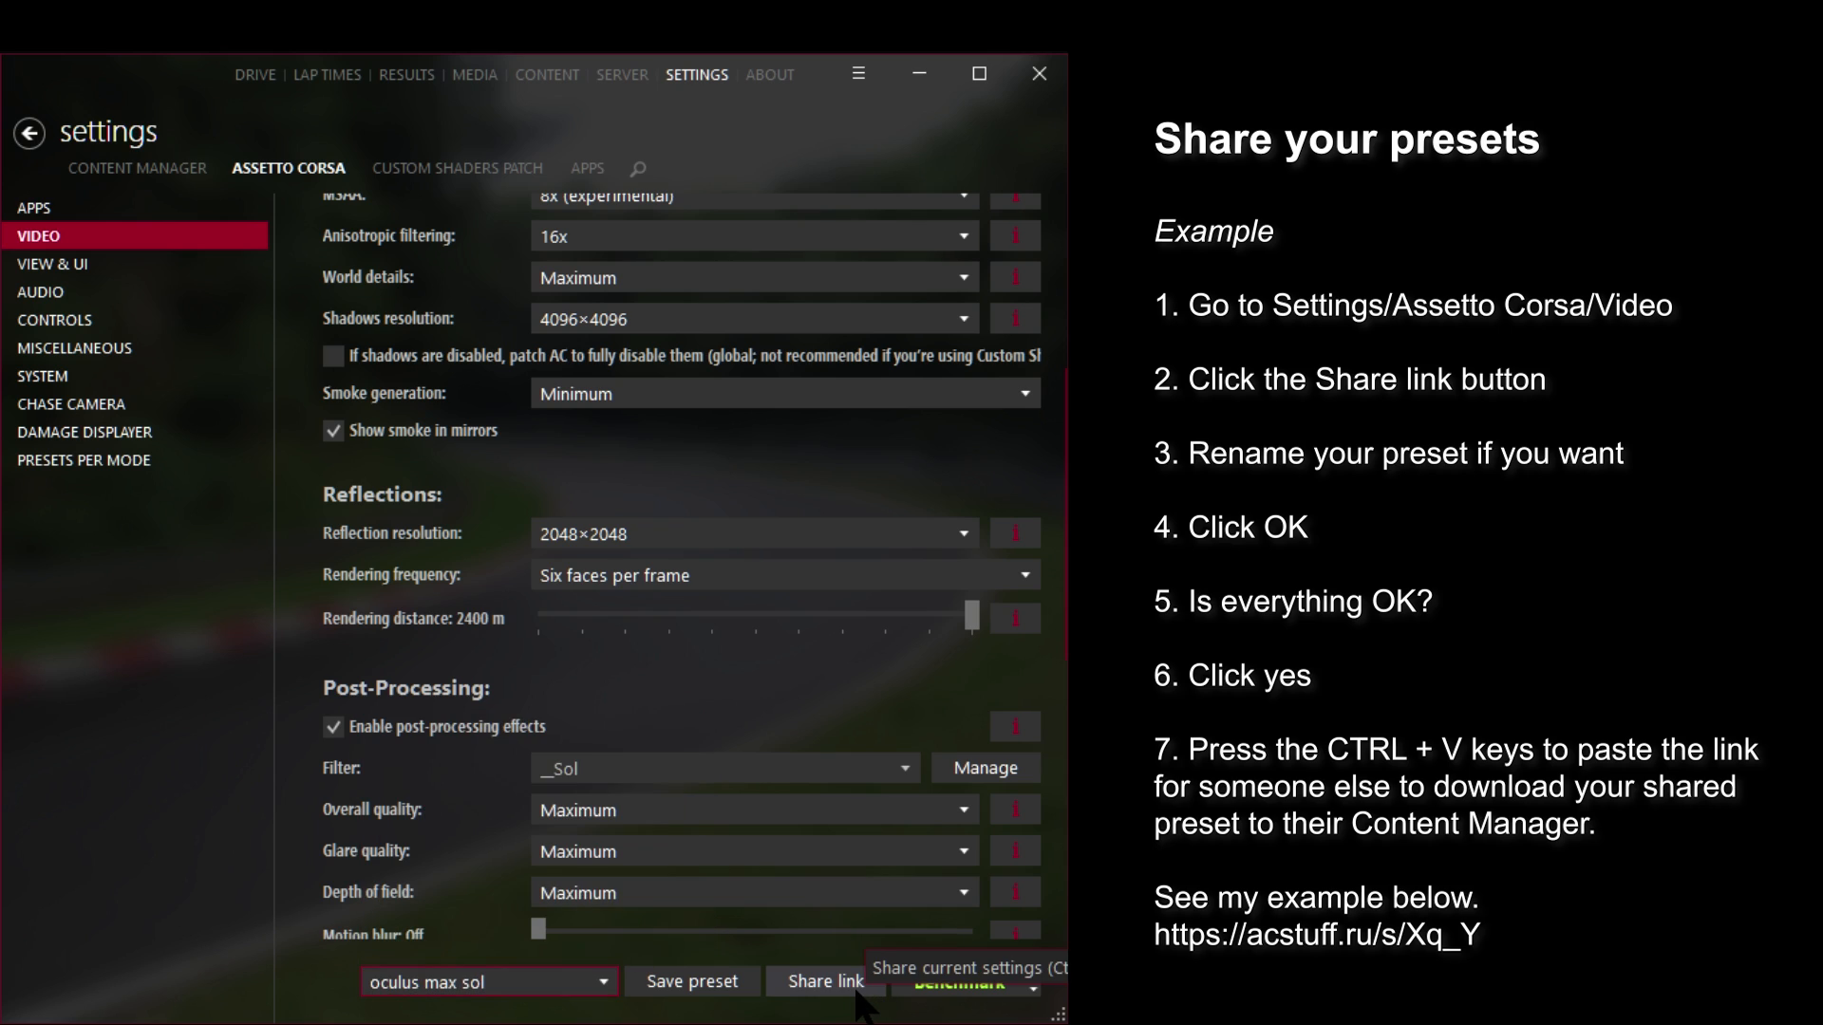
- Share the oculus max sol video settings as a link, naming it with 'Hi'
{"action": "left_click", "coordinate": [824, 980]}
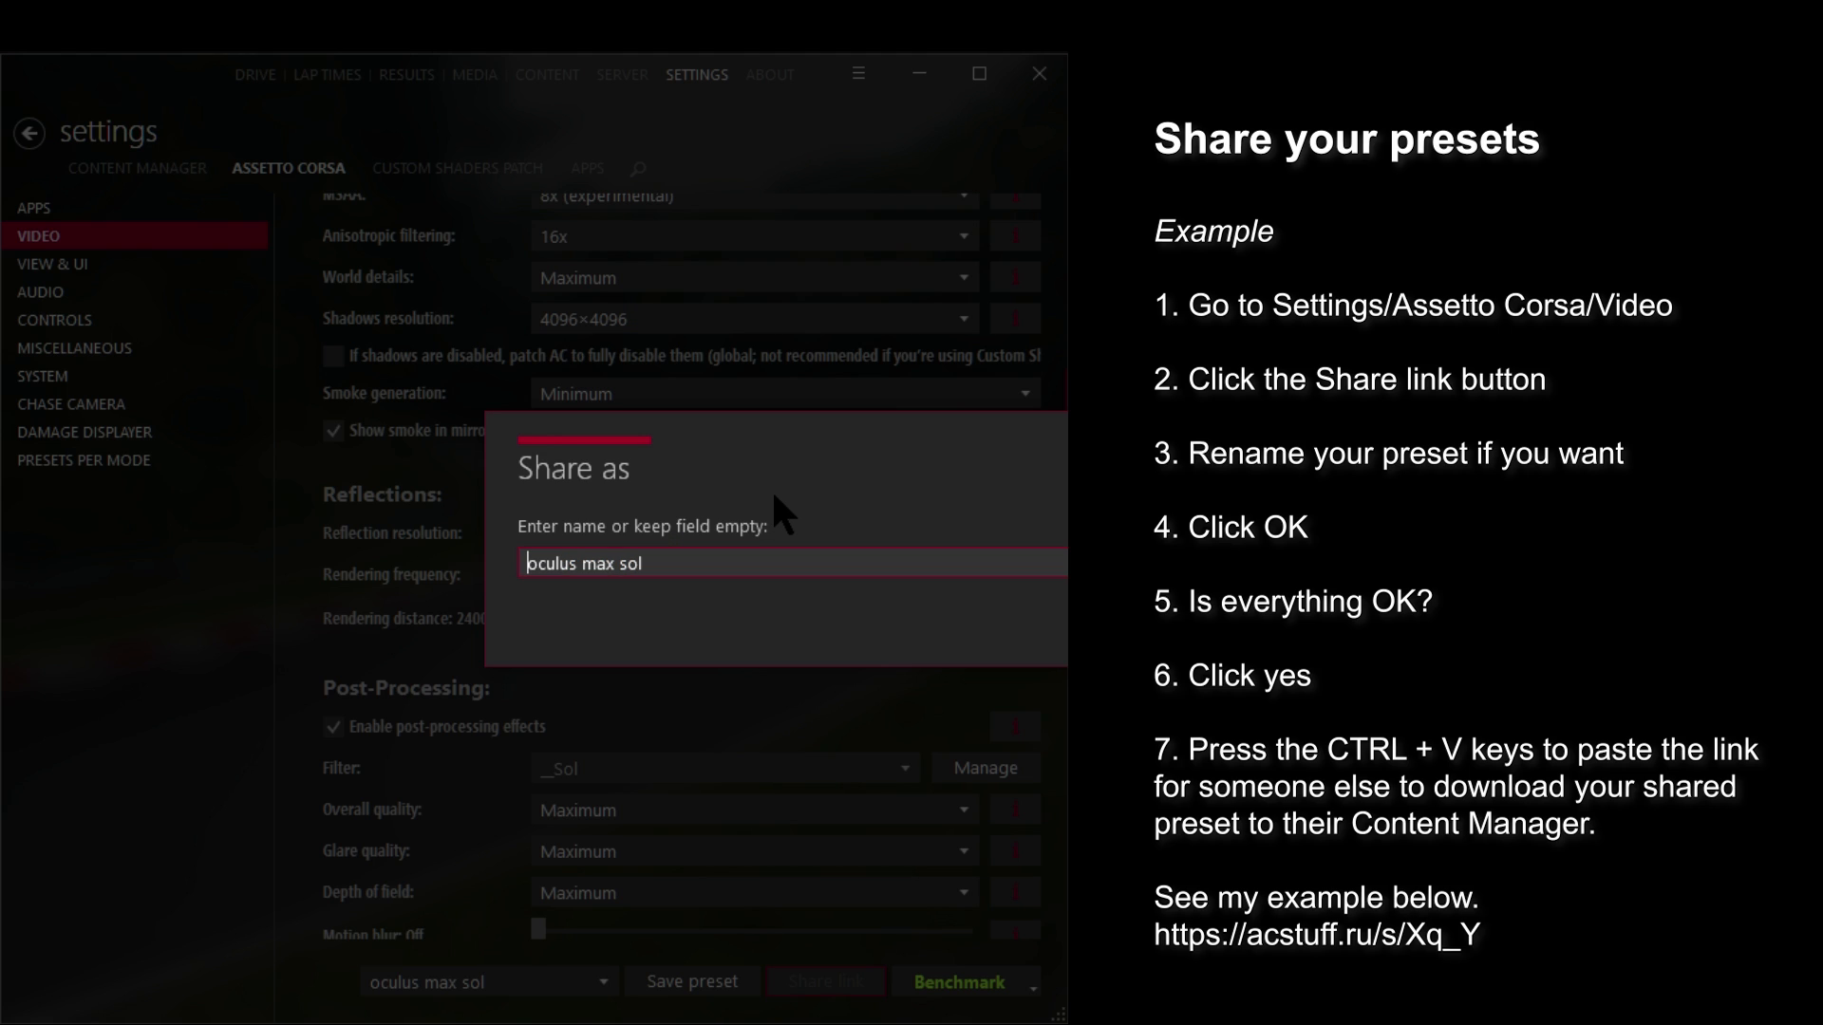
{"action": "type", "text": "Hi"}
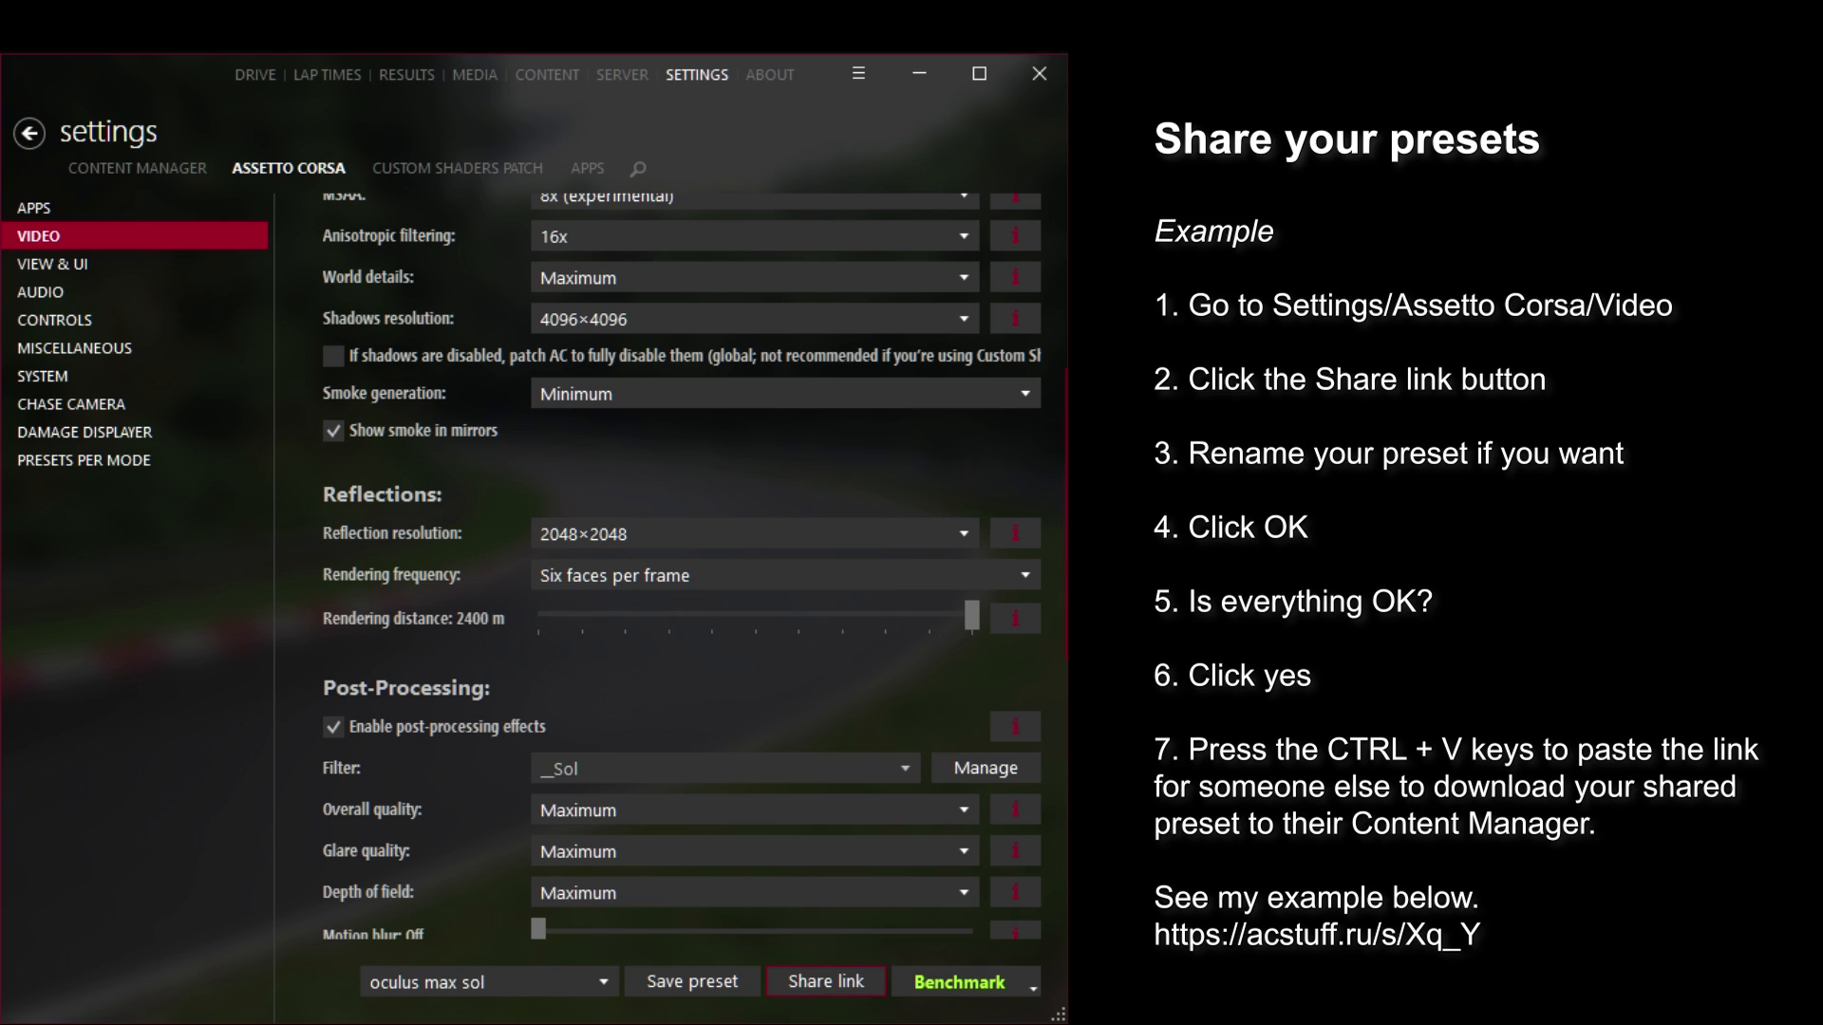
{"action": "mouse_move", "coordinate": [691, 980]}
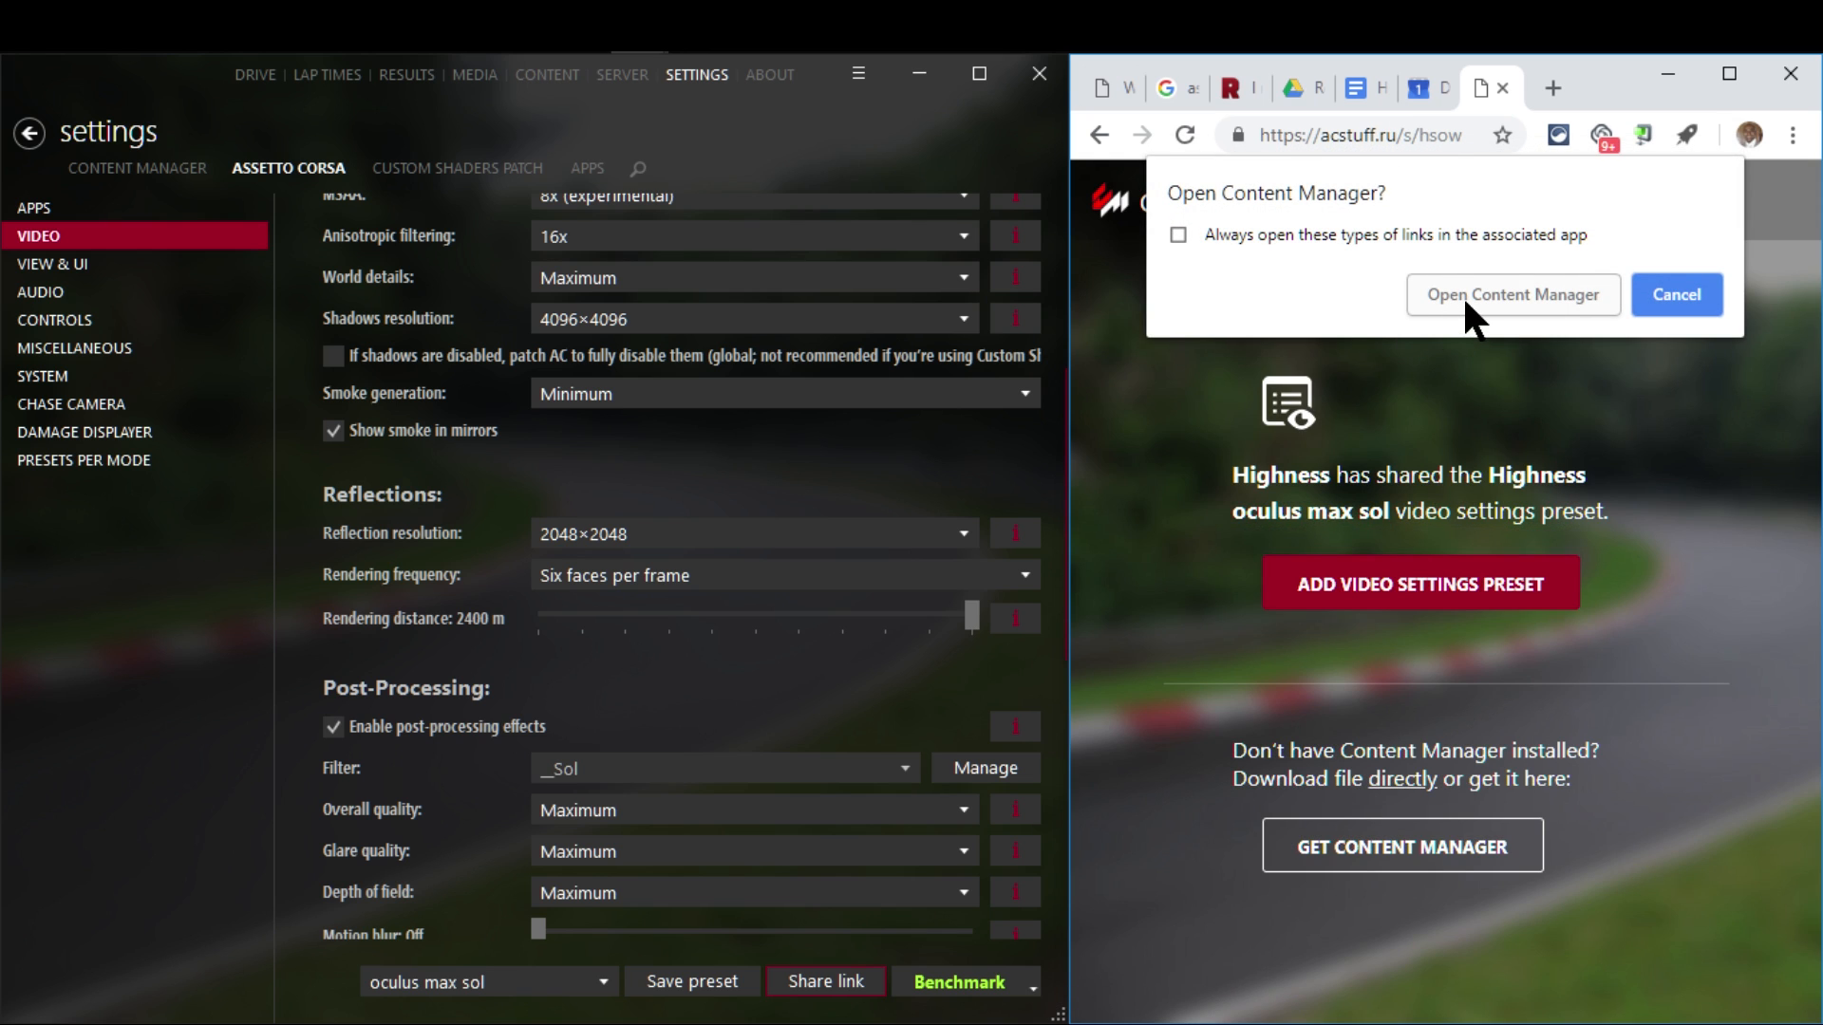
- Let the shared preset link in Chrome open Content Manager
{"action": "left_click", "coordinate": [1512, 294]}
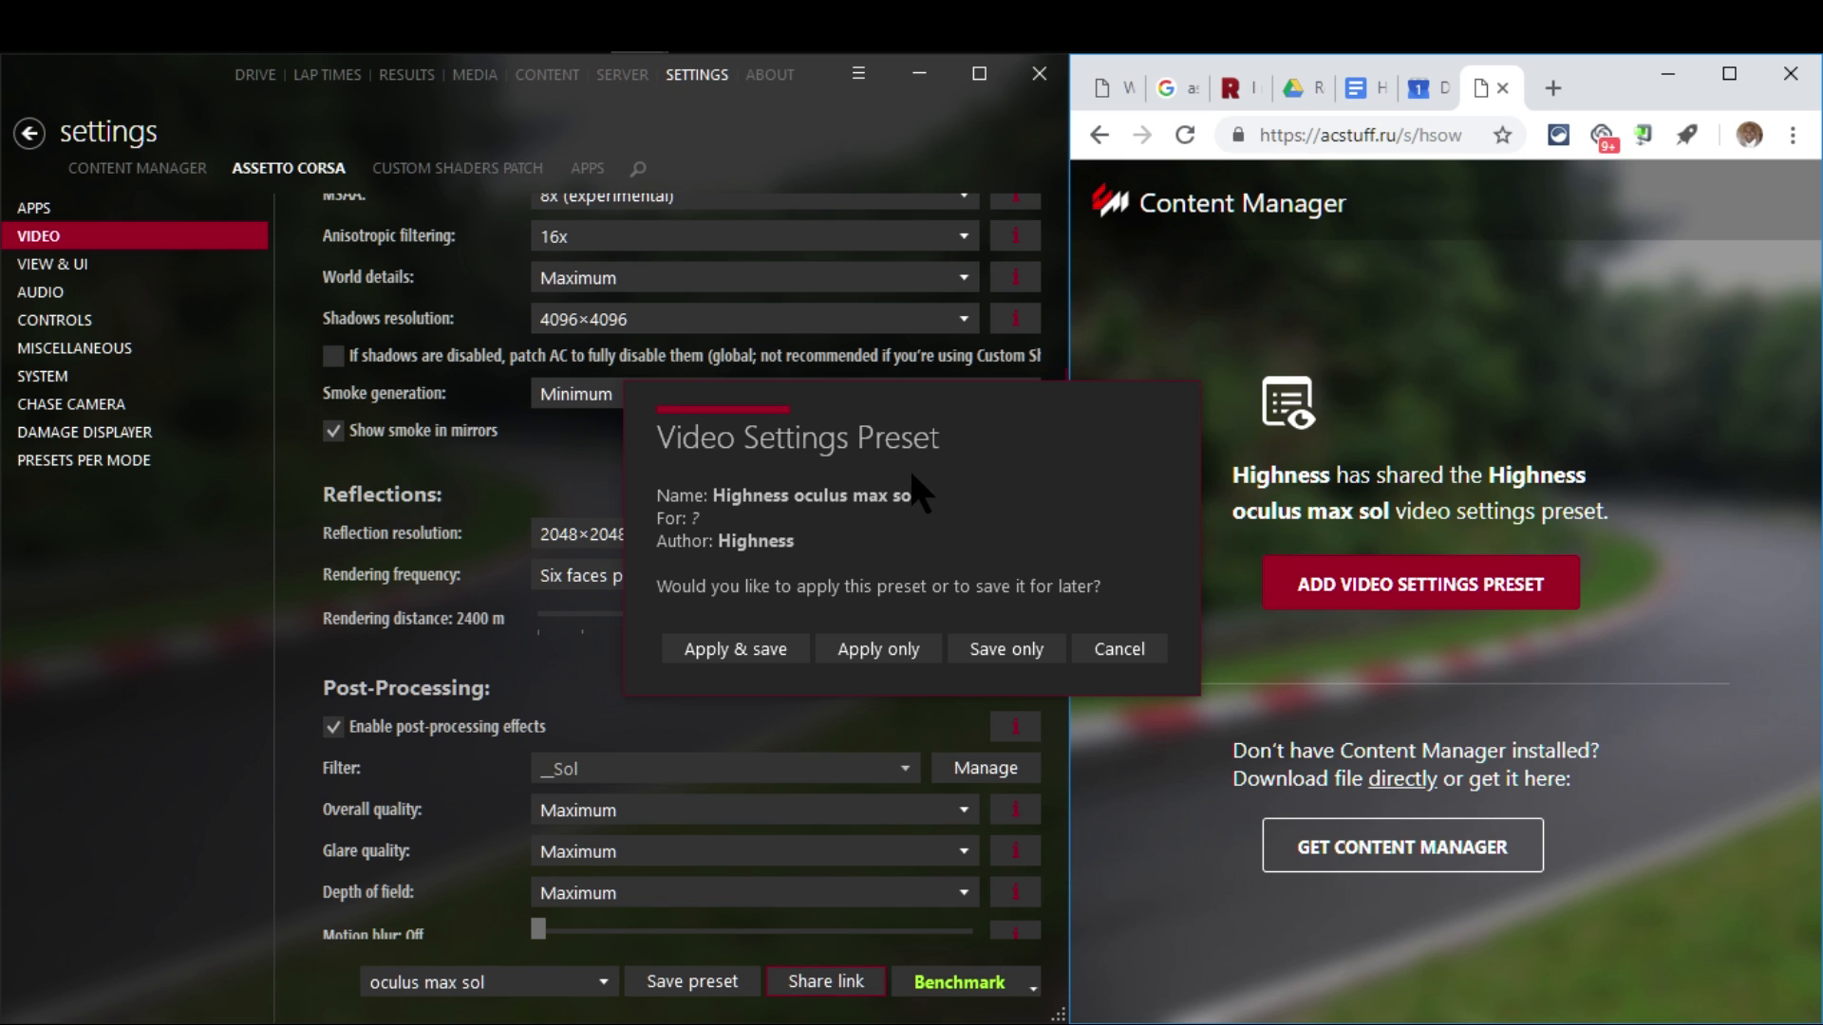
{"action": "mouse_move", "coordinate": [872, 463]}
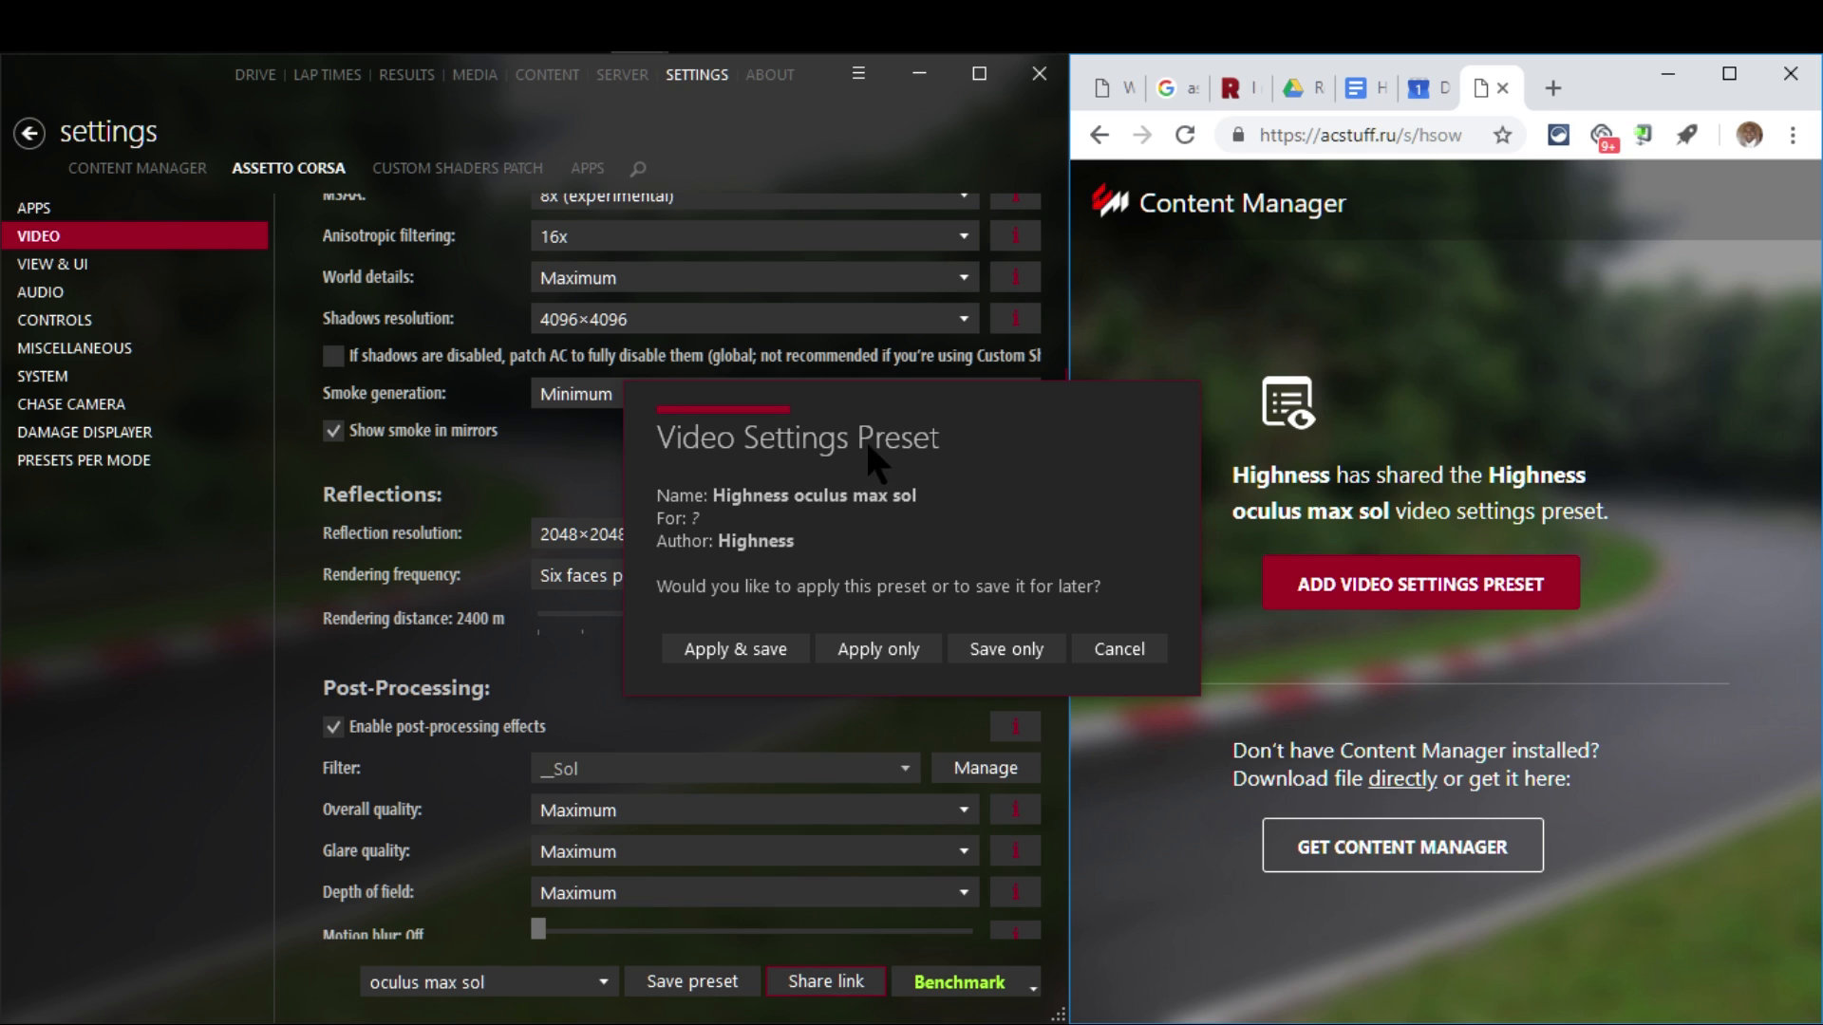
{"action": "mouse_move", "coordinate": [728, 517]}
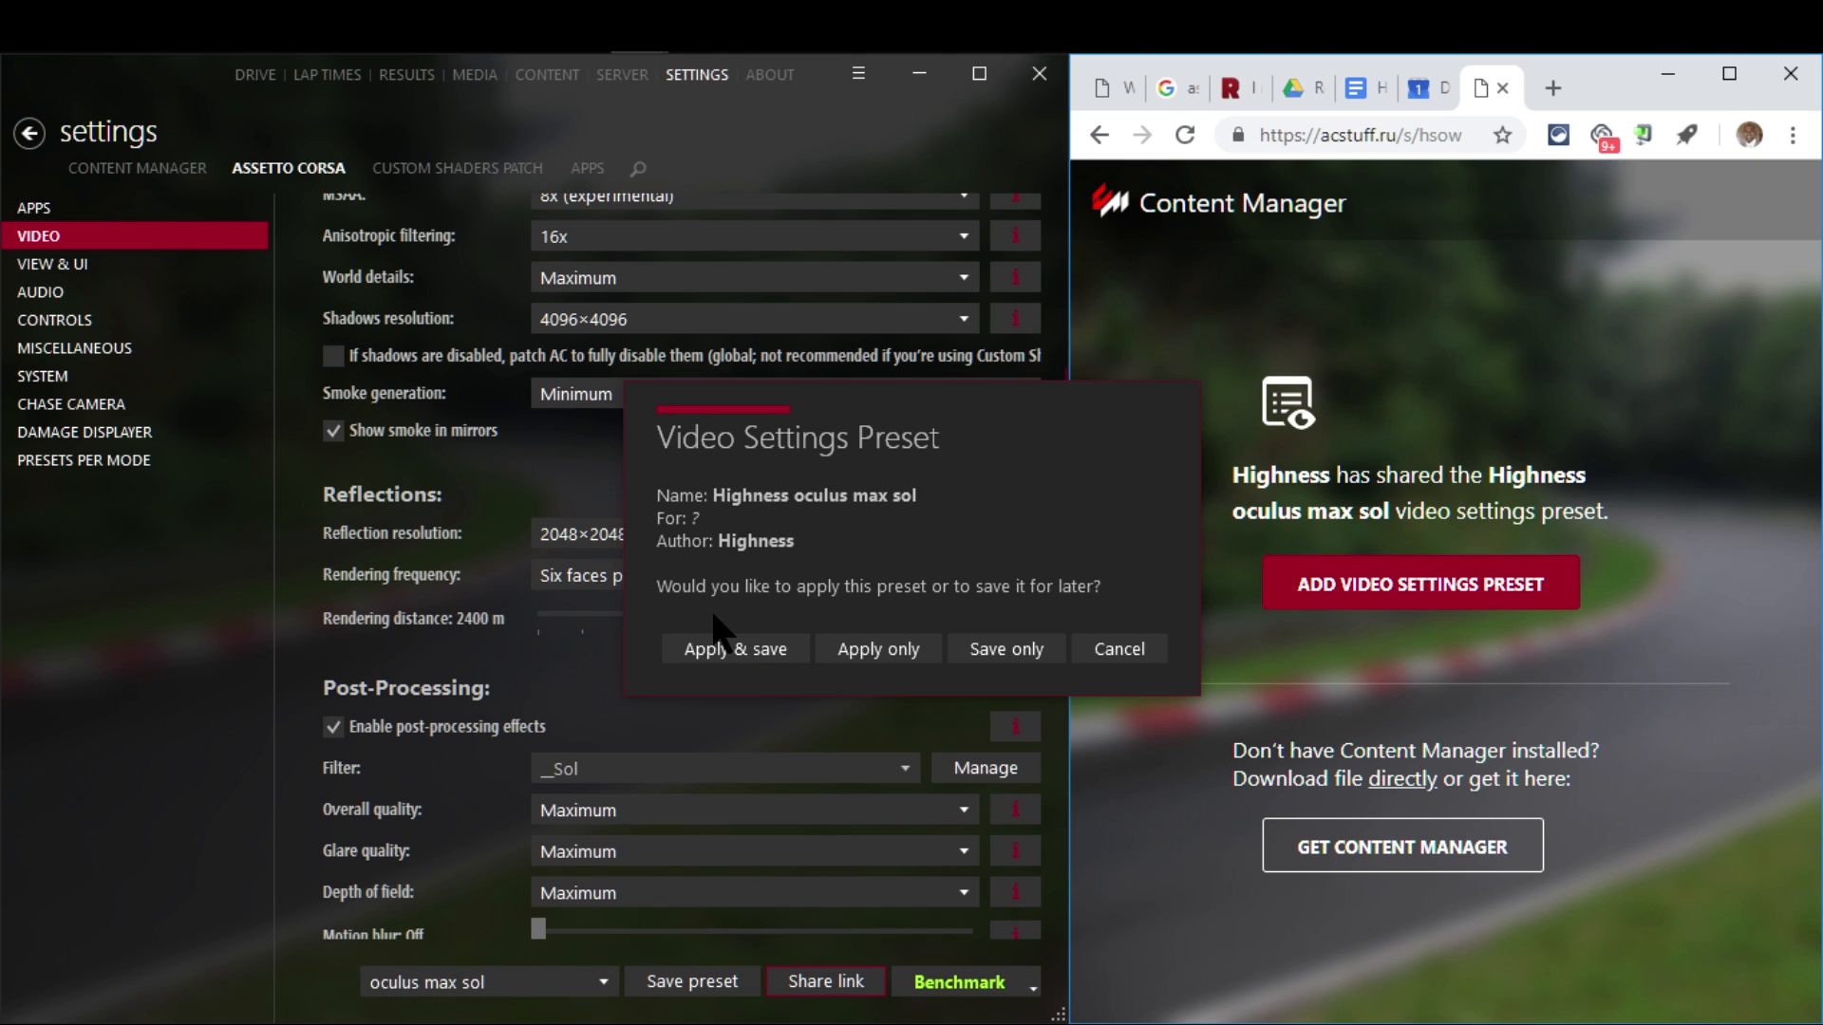
{"action": "mouse_move", "coordinate": [681, 526]}
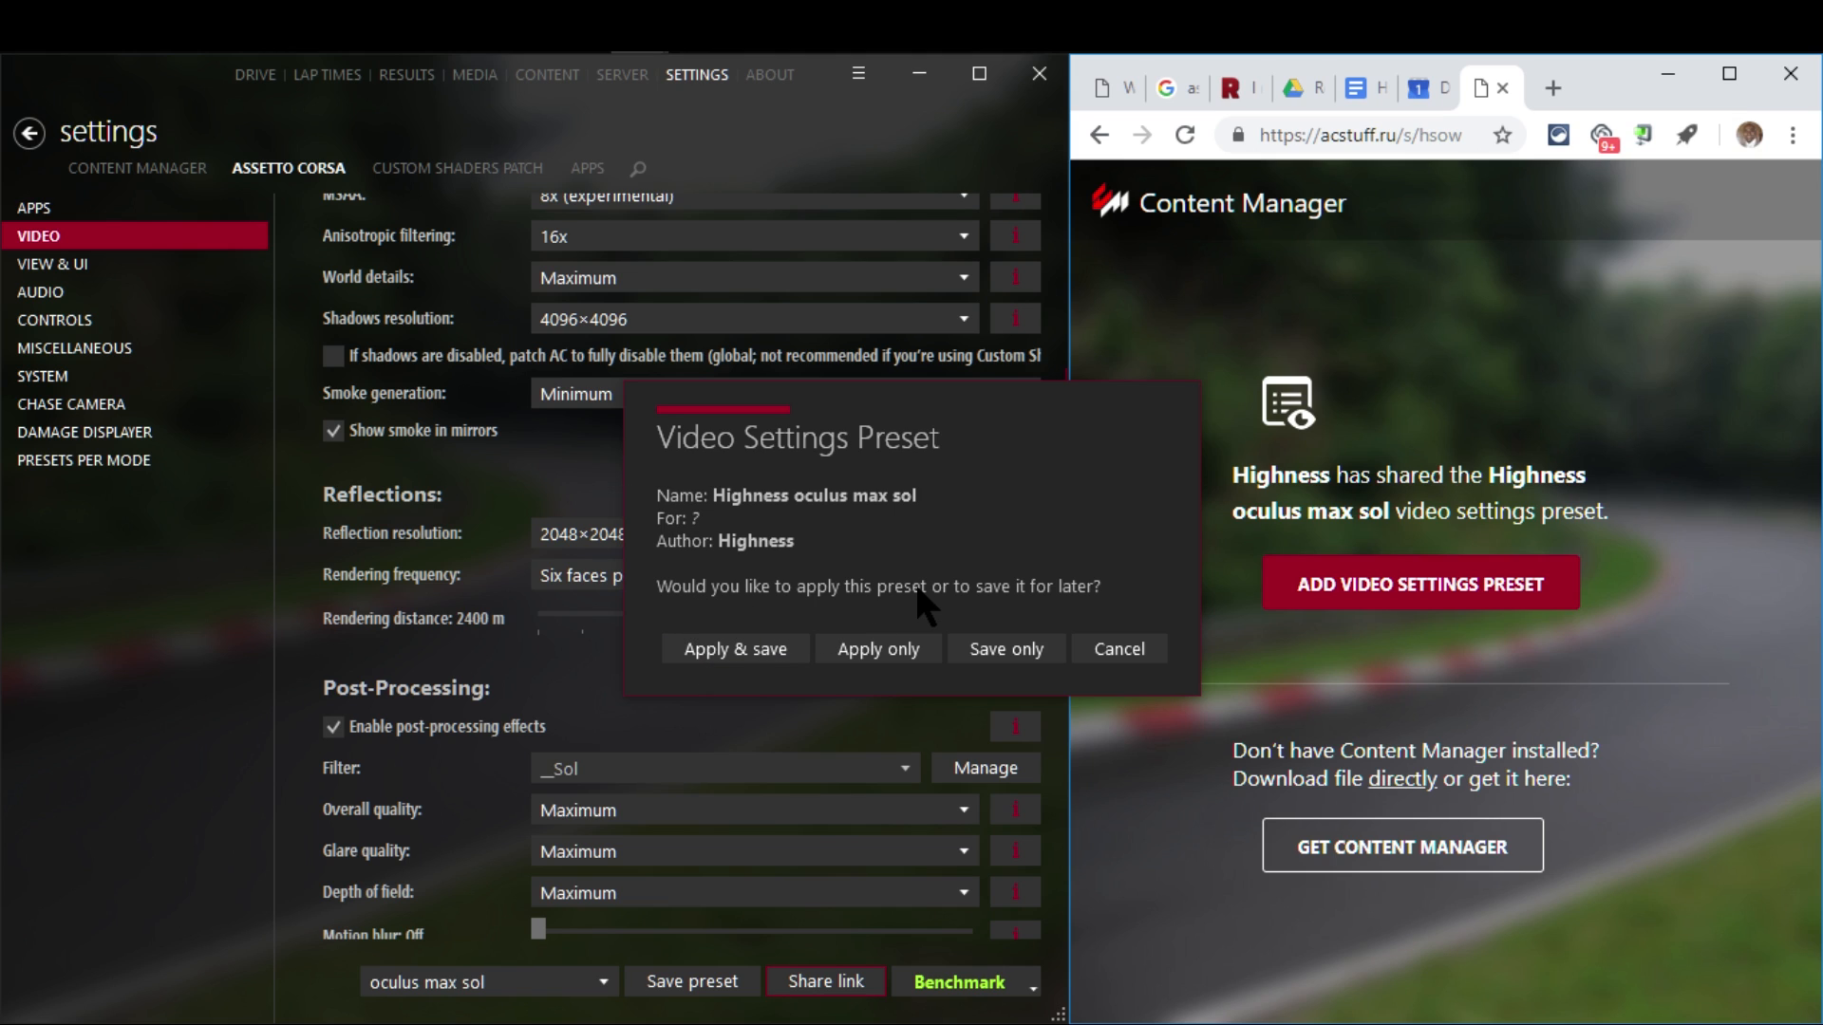
{"action": "mouse_move", "coordinate": [1102, 629]}
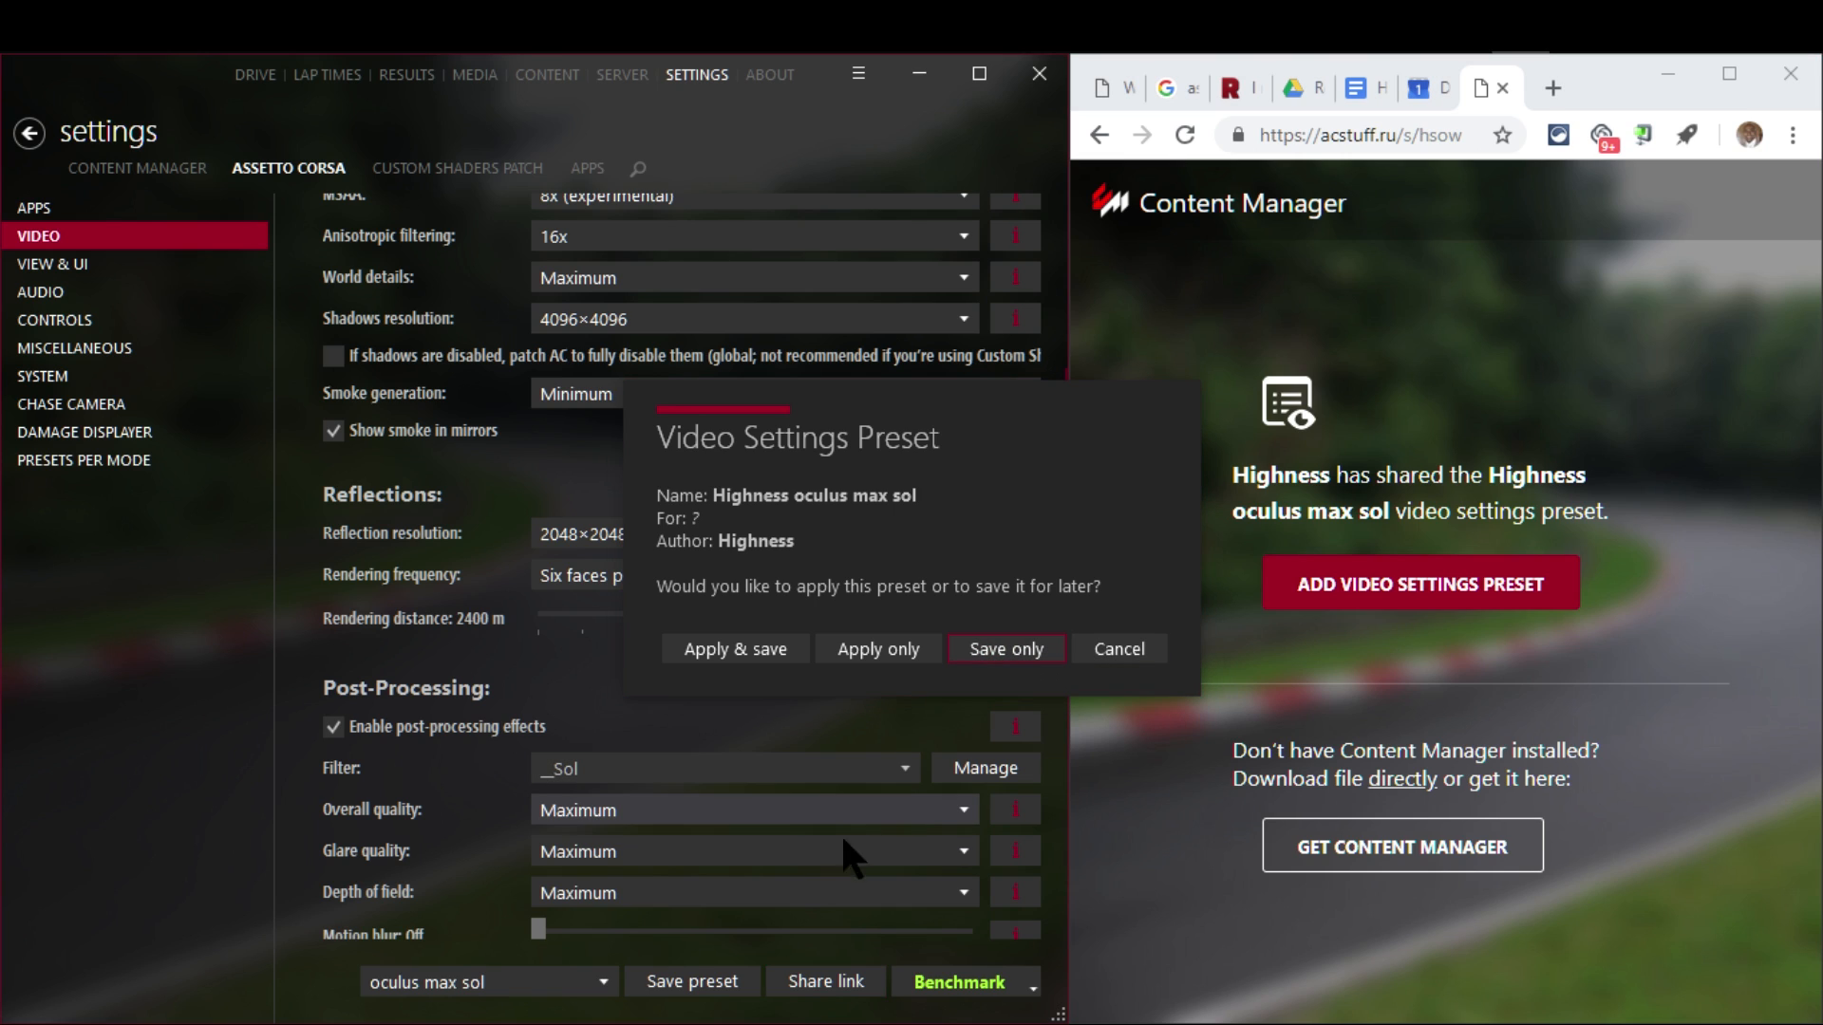
- Save the shared Highness oculus max sol preset without applying it
{"action": "left_click", "coordinate": [1005, 649]}
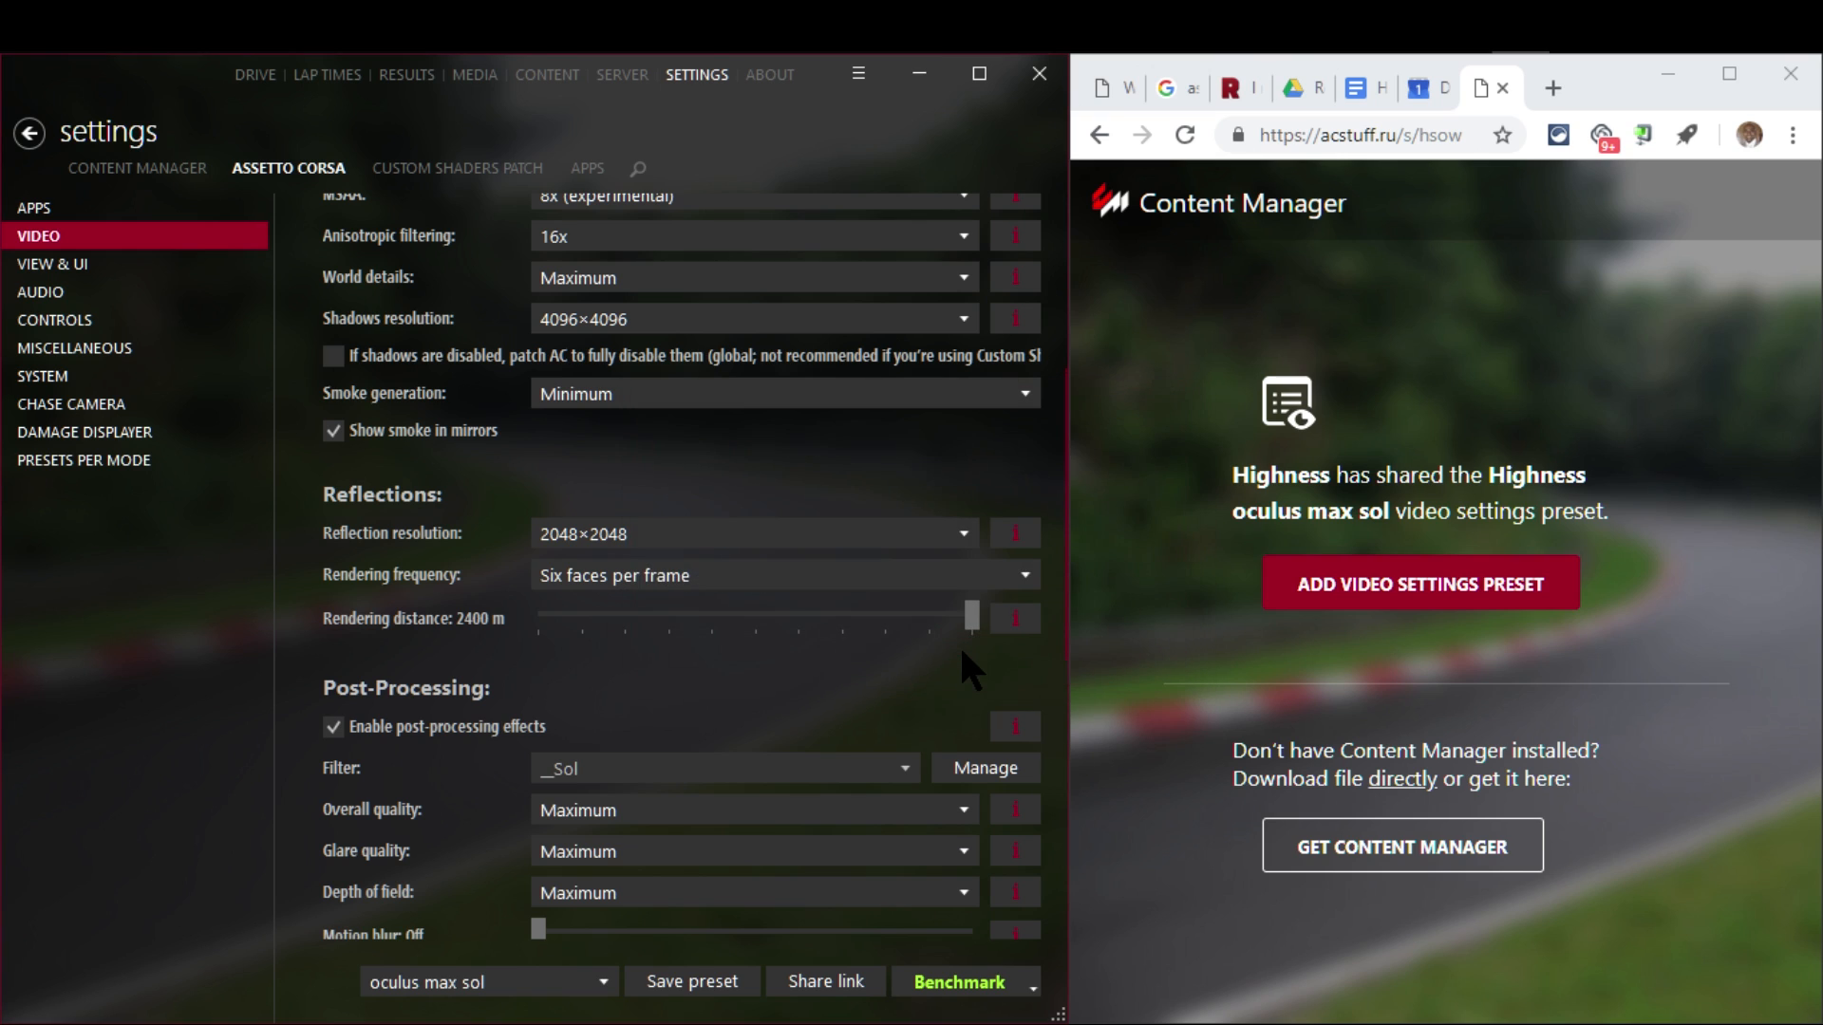
{"action": "mouse_move", "coordinate": [609, 991]}
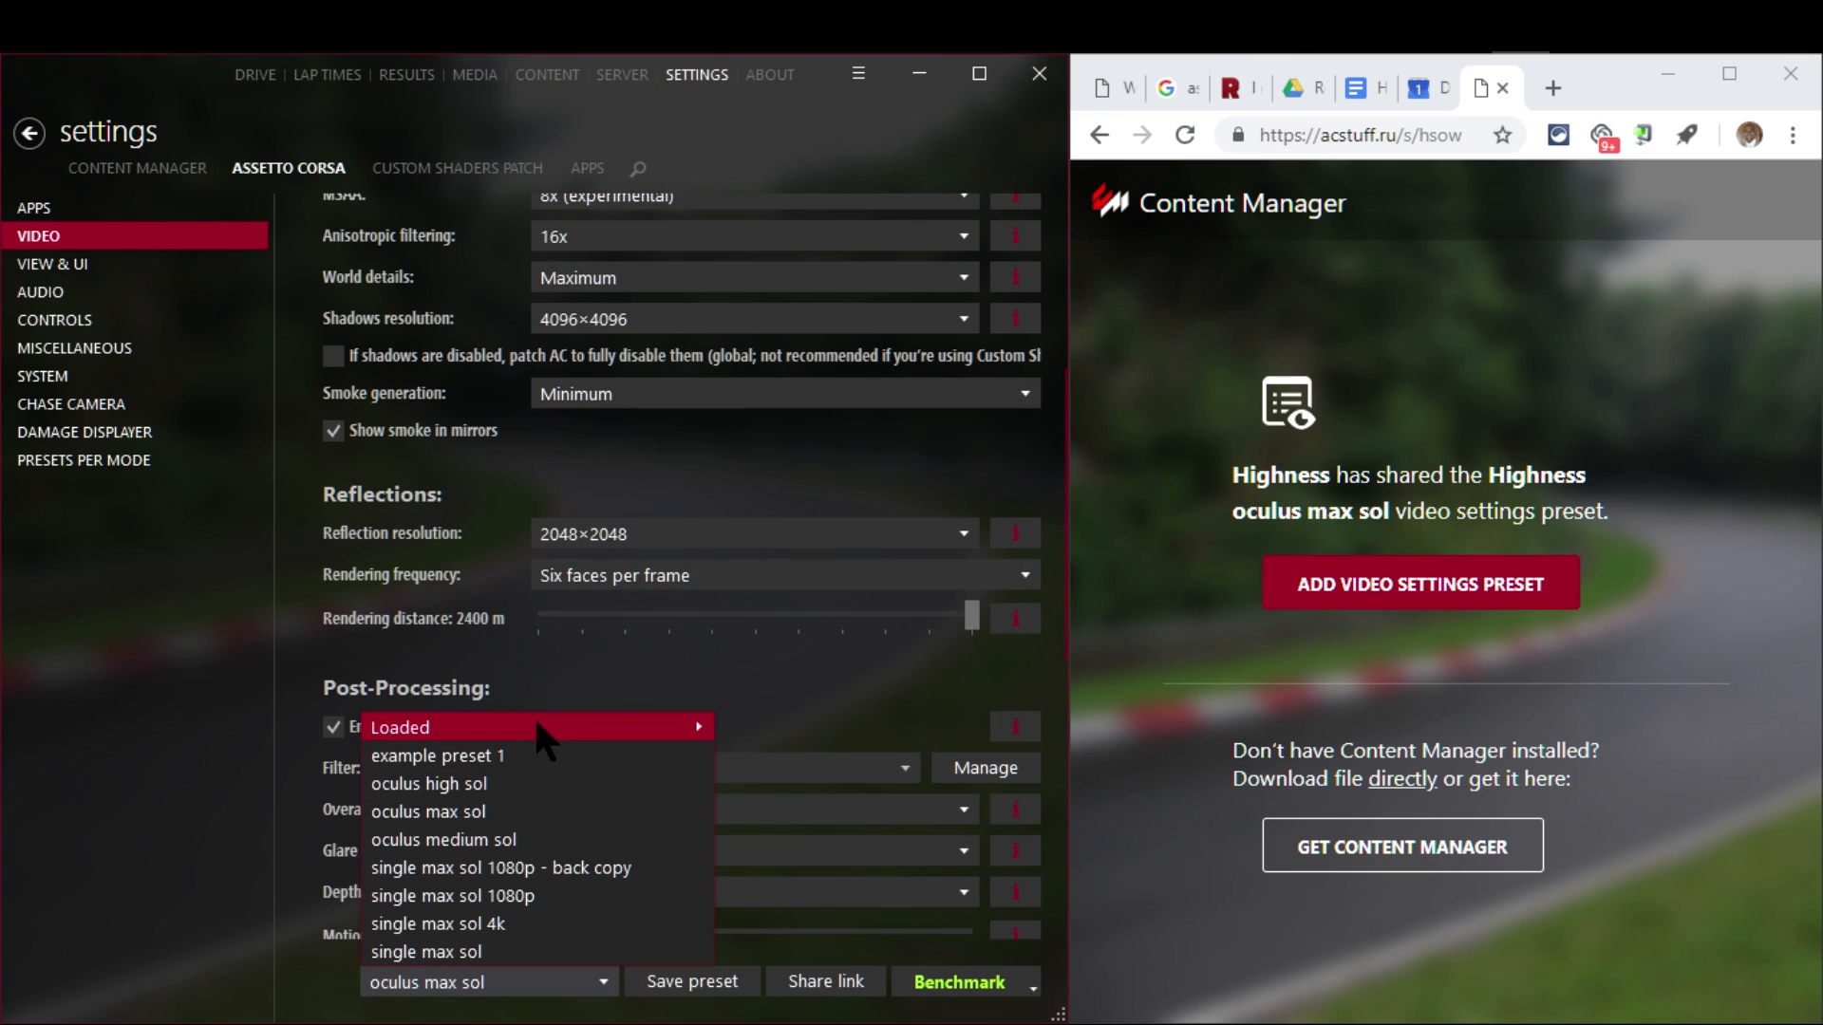
{"action": "mouse_move", "coordinate": [536, 728]}
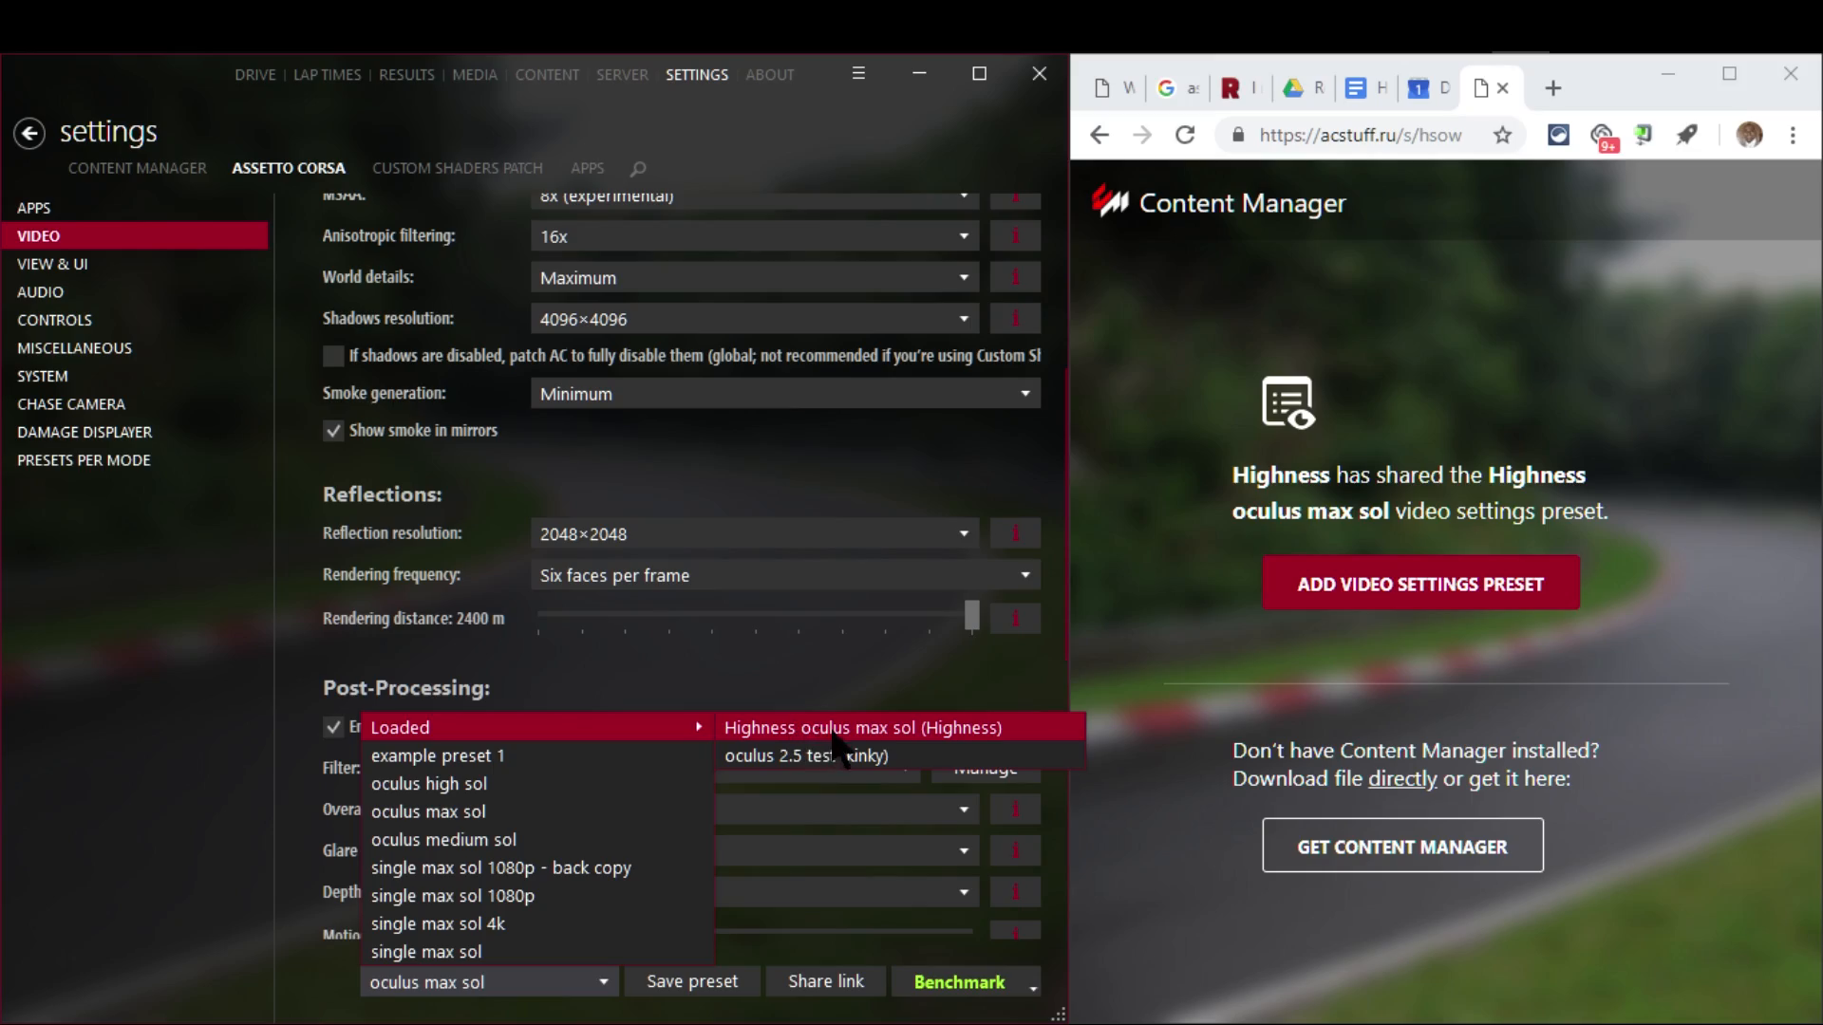